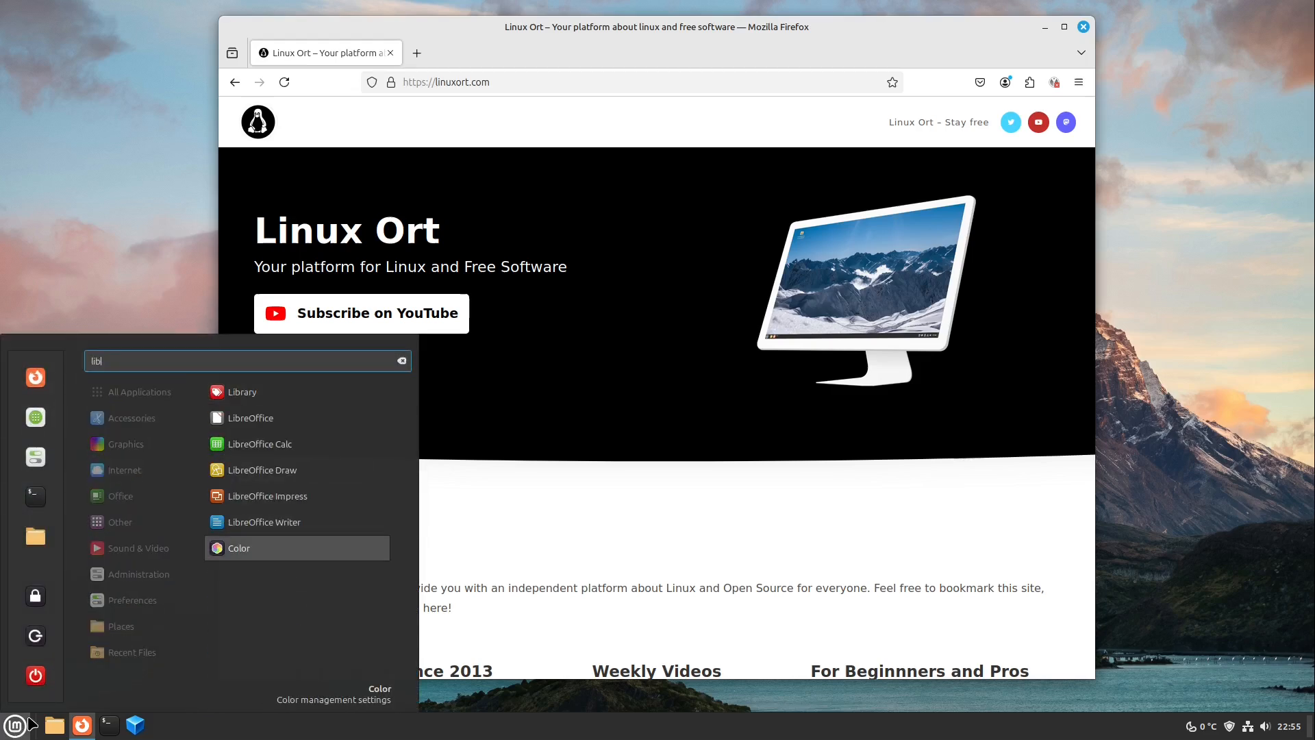
# Launch LibreOffice Writer from the Mint menu and turn off tips at startup
pyautogui.click(263, 521)
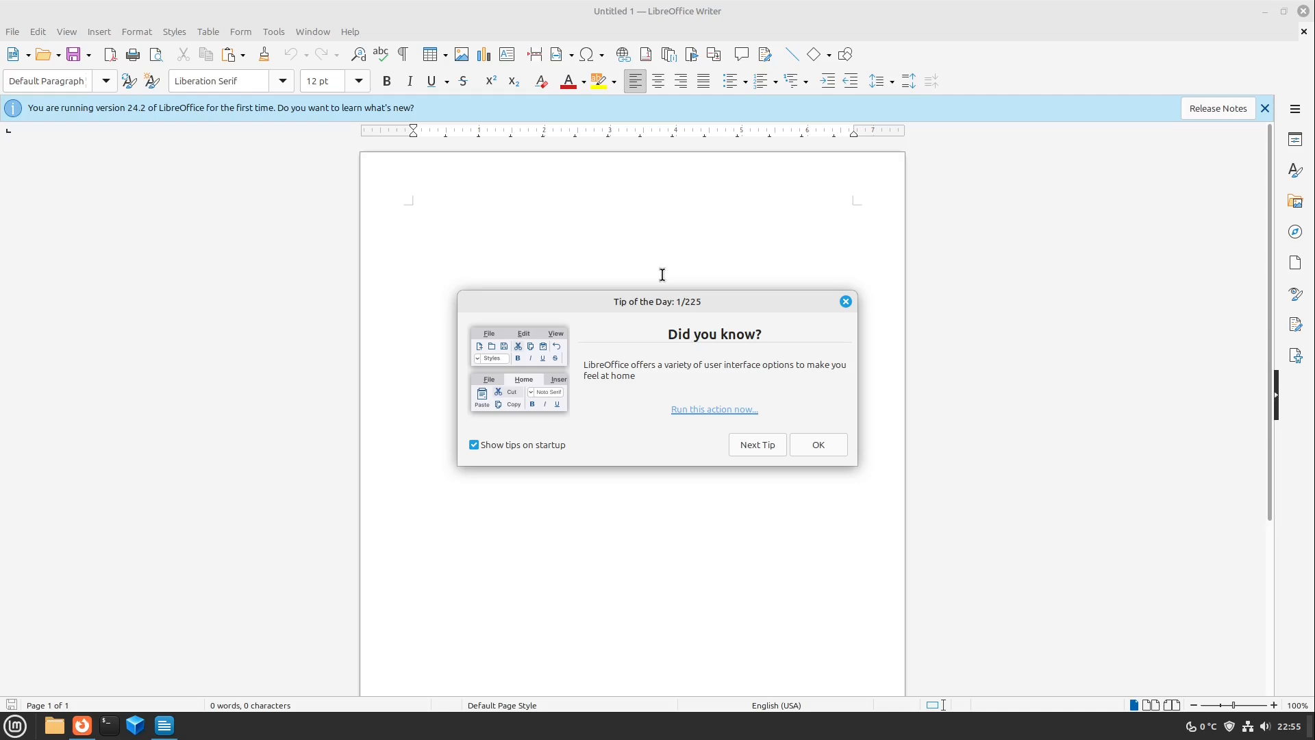
pyautogui.moveTo(579, 425)
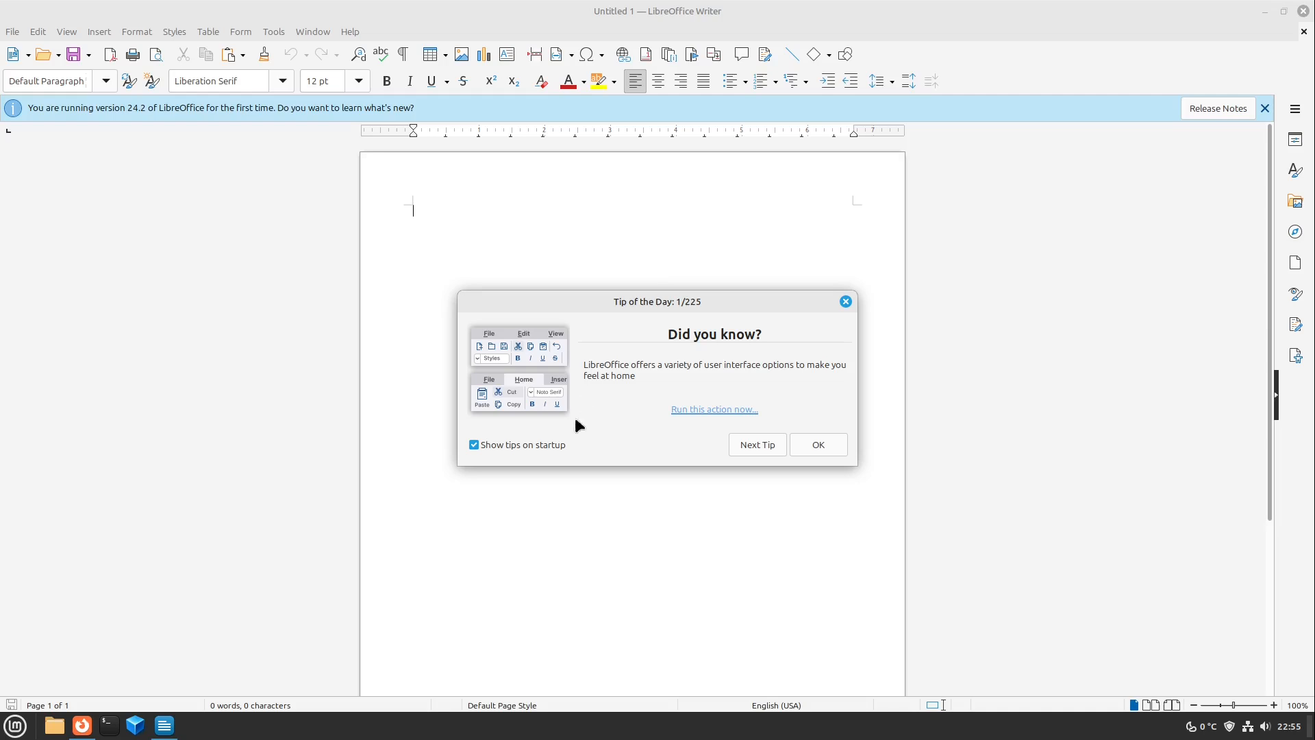
pyautogui.click(474, 444)
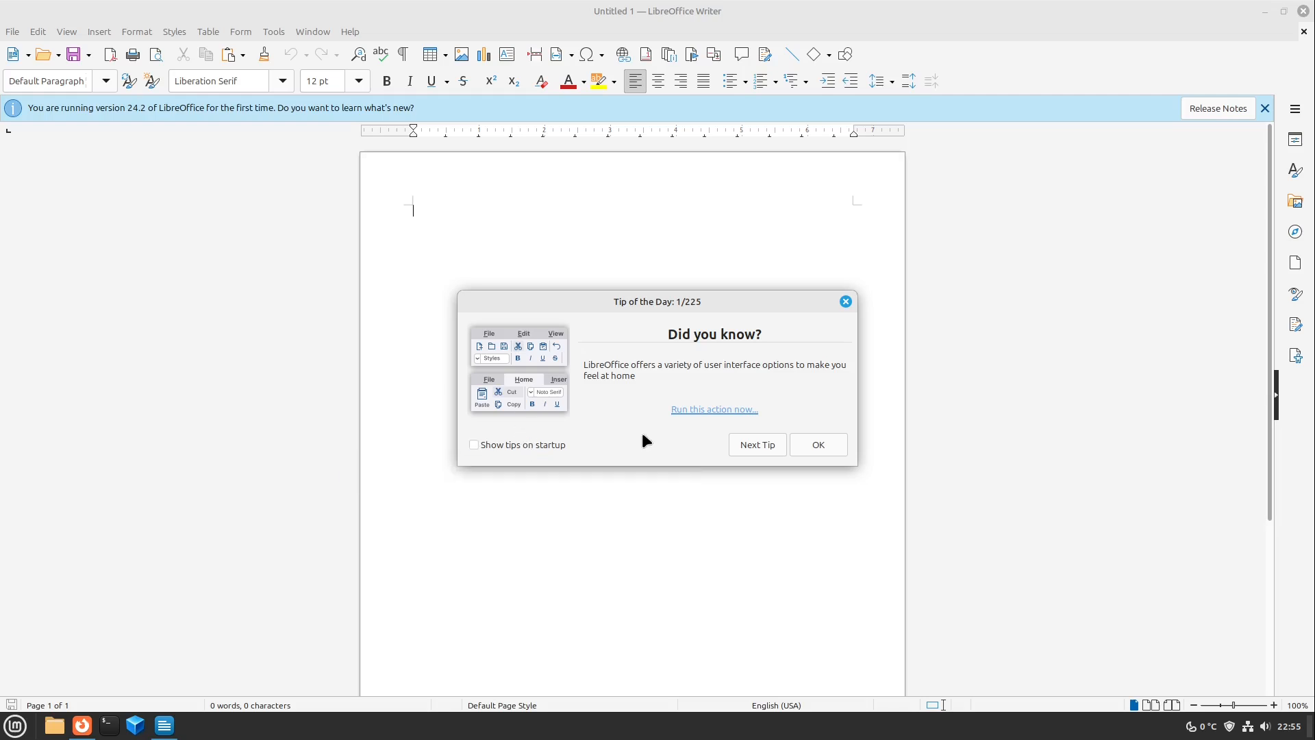
pyautogui.moveTo(652, 312)
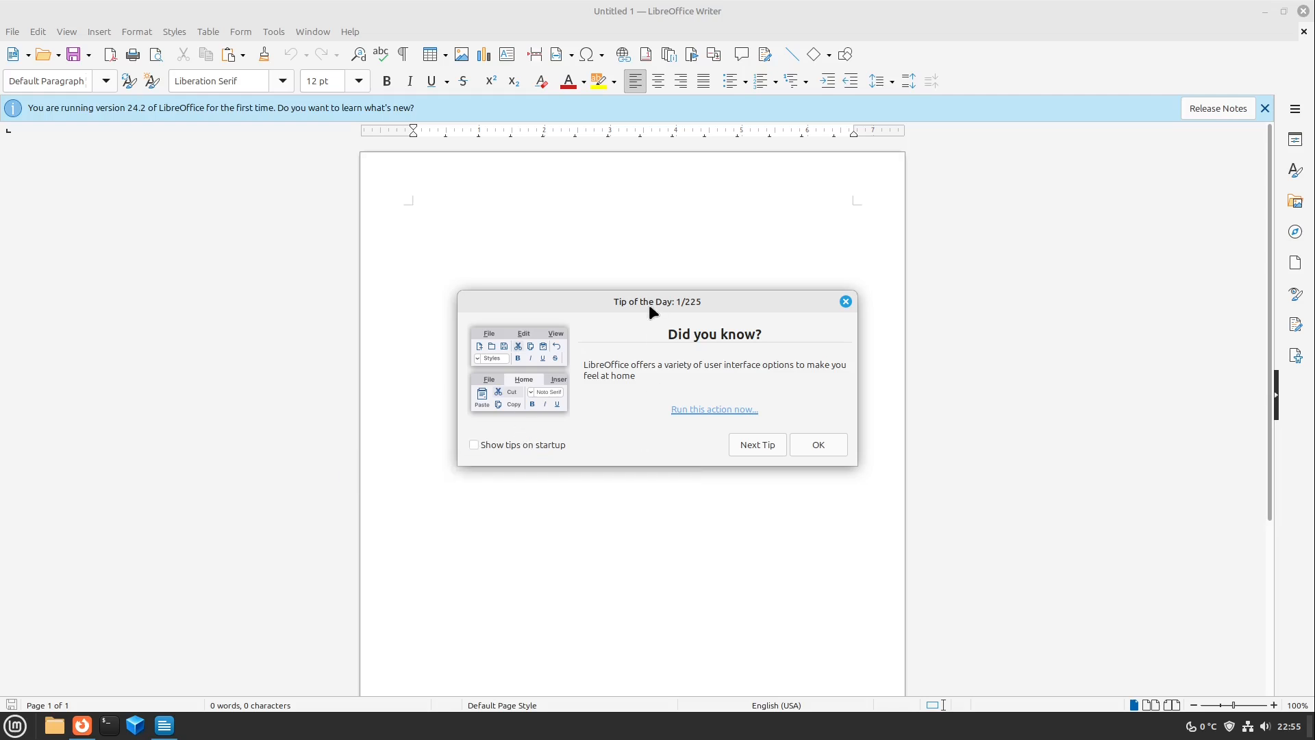
pyautogui.moveTo(344, 39)
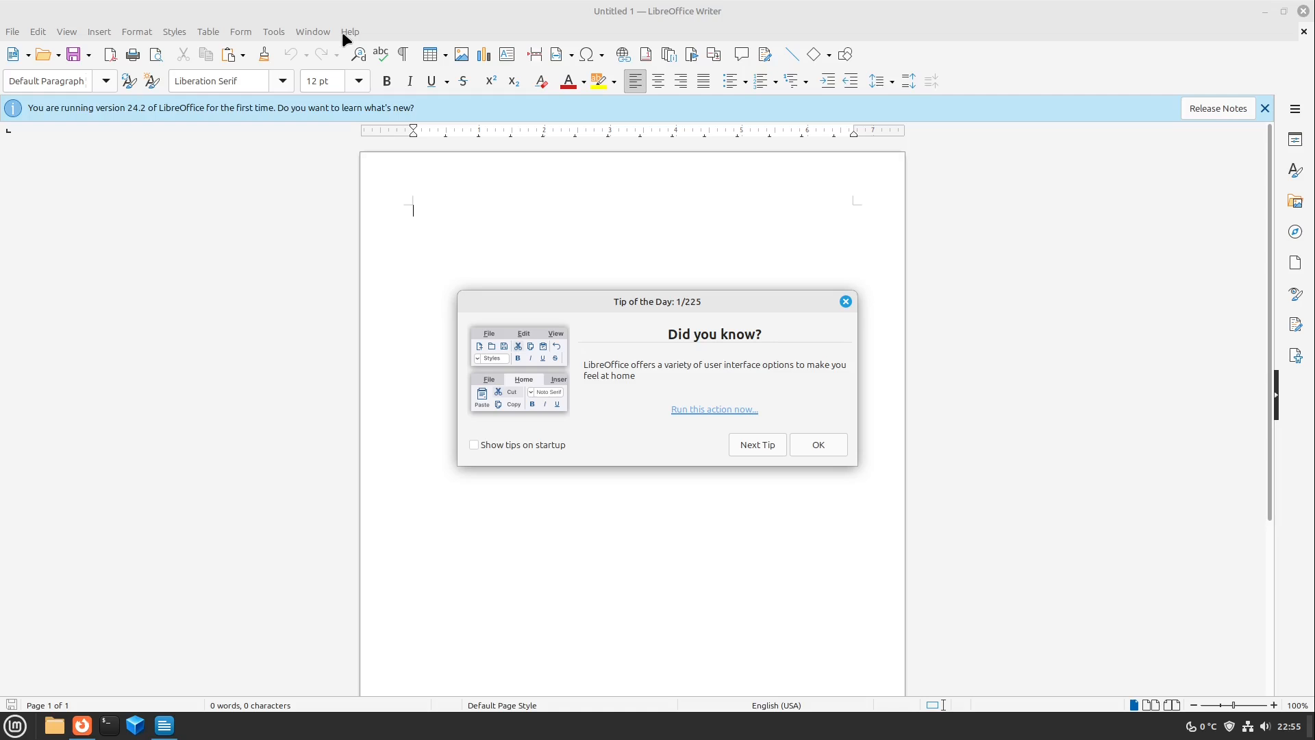
pyautogui.moveTo(835, 453)
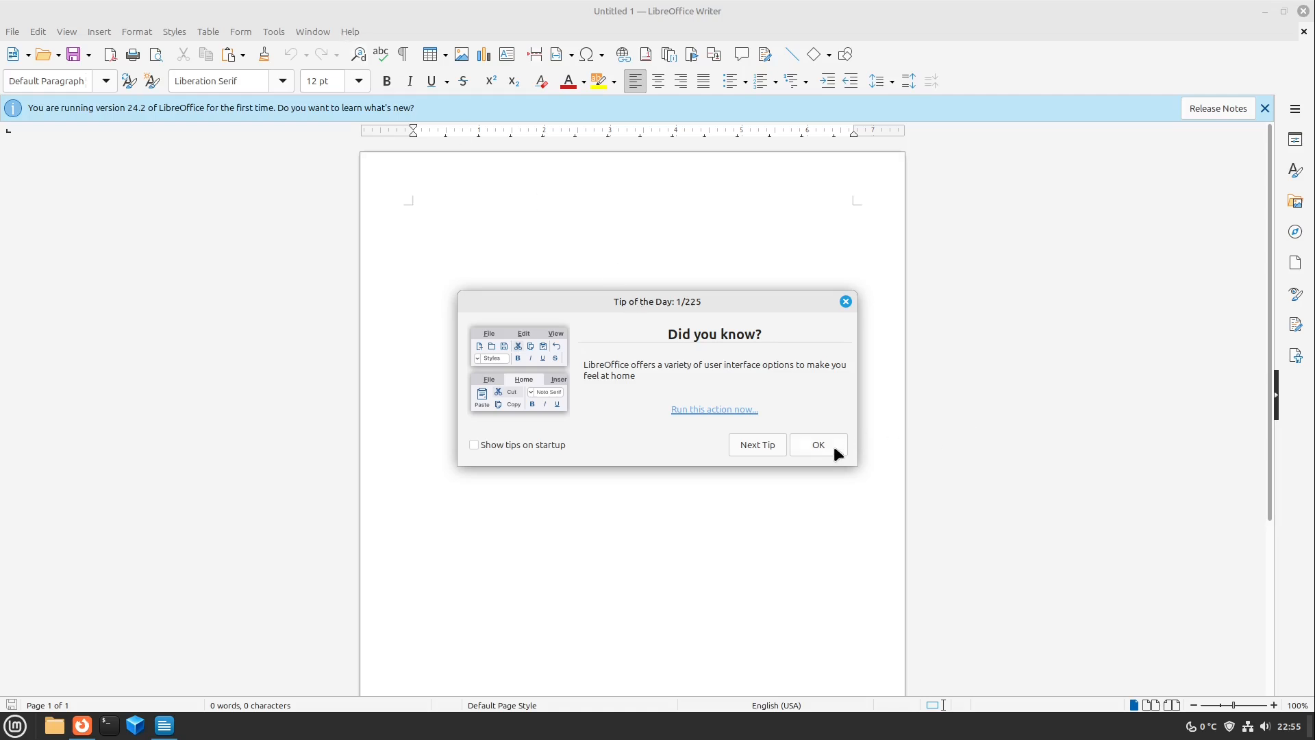
# Dismiss the Tip of the Day dialog with OK, leaving the blank Untitled 1 document
pyautogui.click(815, 444)
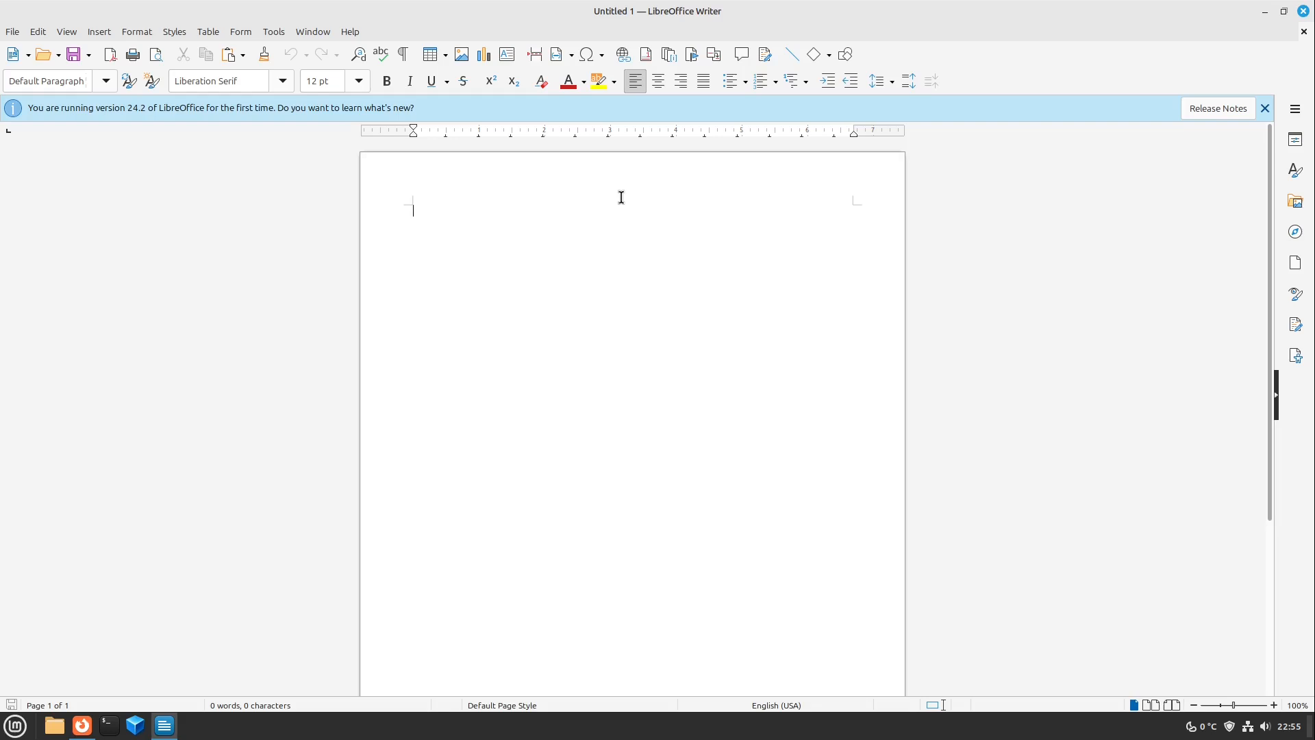
pyautogui.moveTo(775, 107)
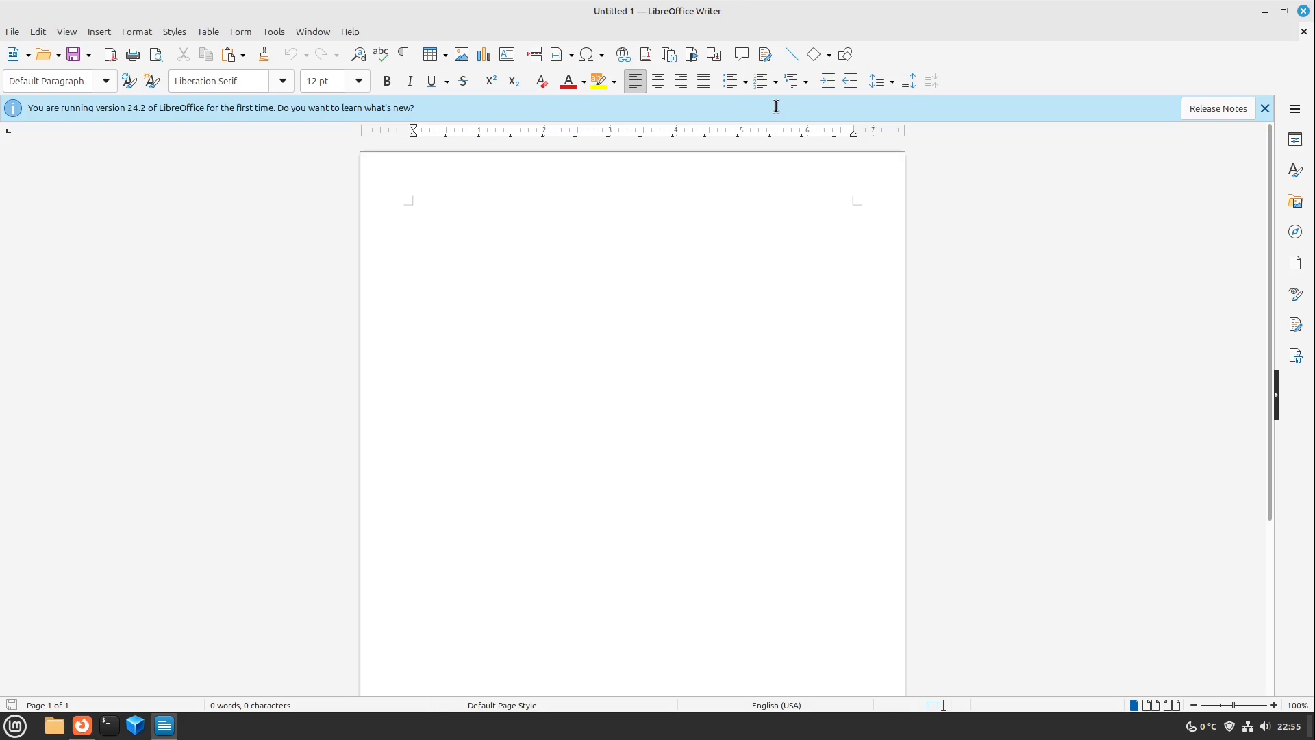
pyautogui.click(411, 209)
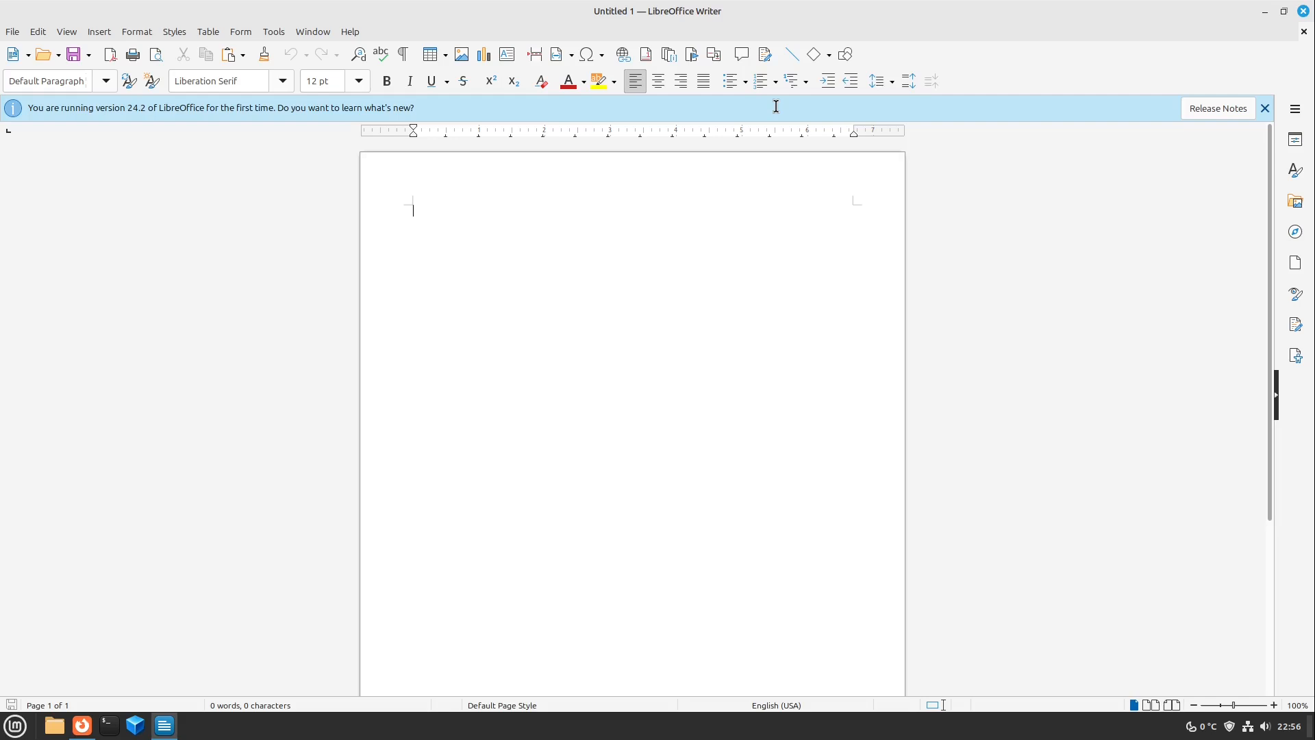
pyautogui.moveTo(306, 33)
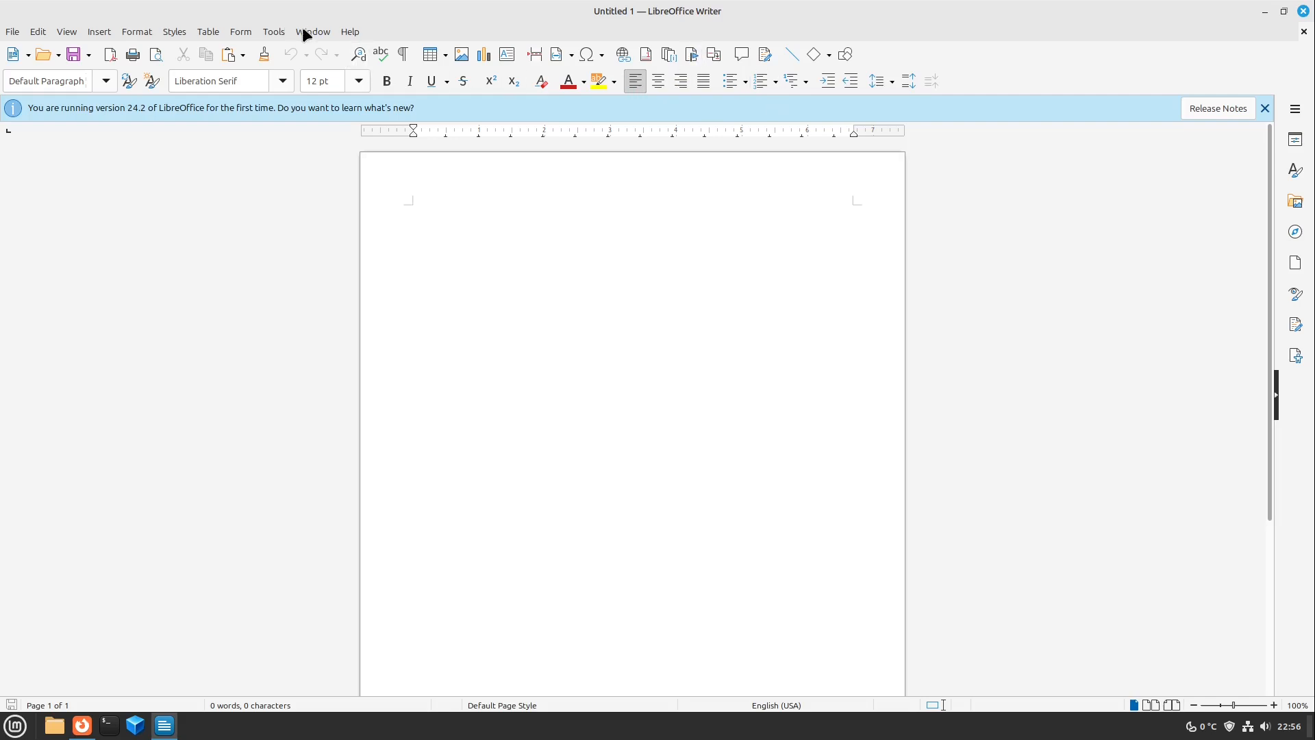
# Go to Tools > Options > LibreOffice > View and review the available icon themes
pyautogui.click(274, 31)
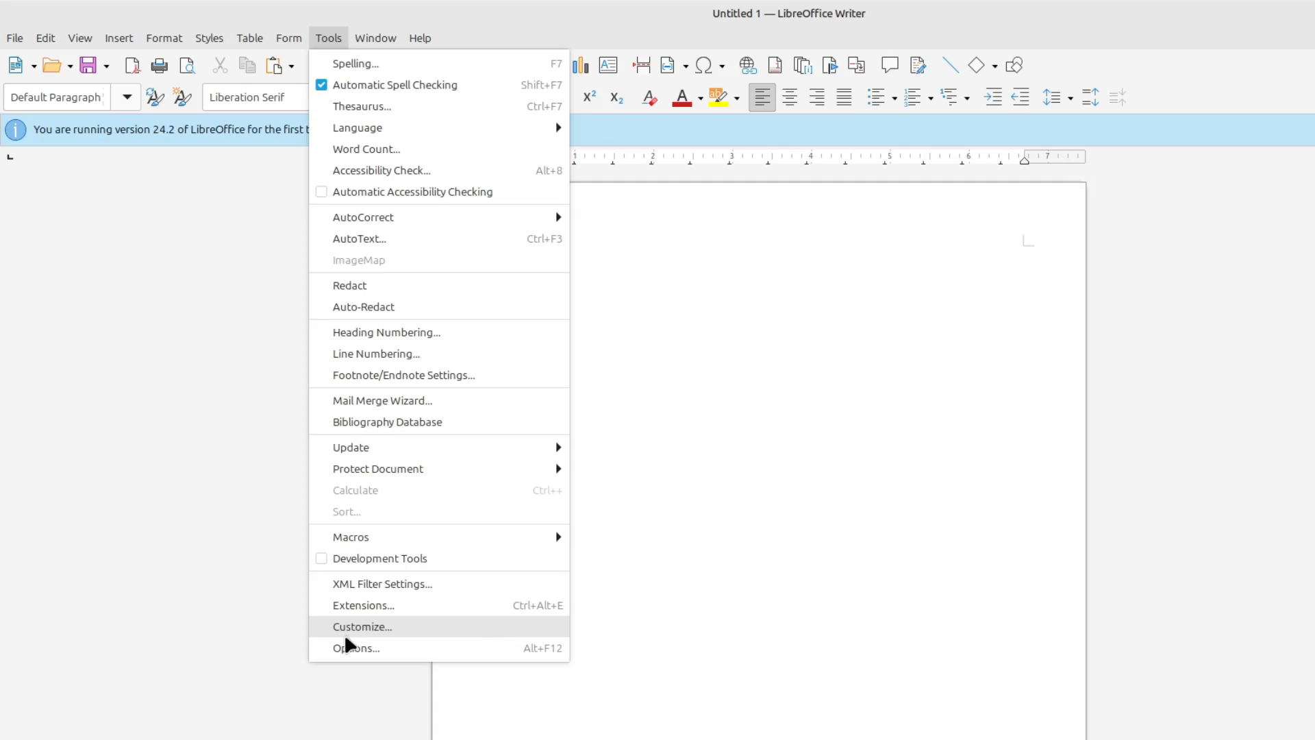
pyautogui.click(356, 648)
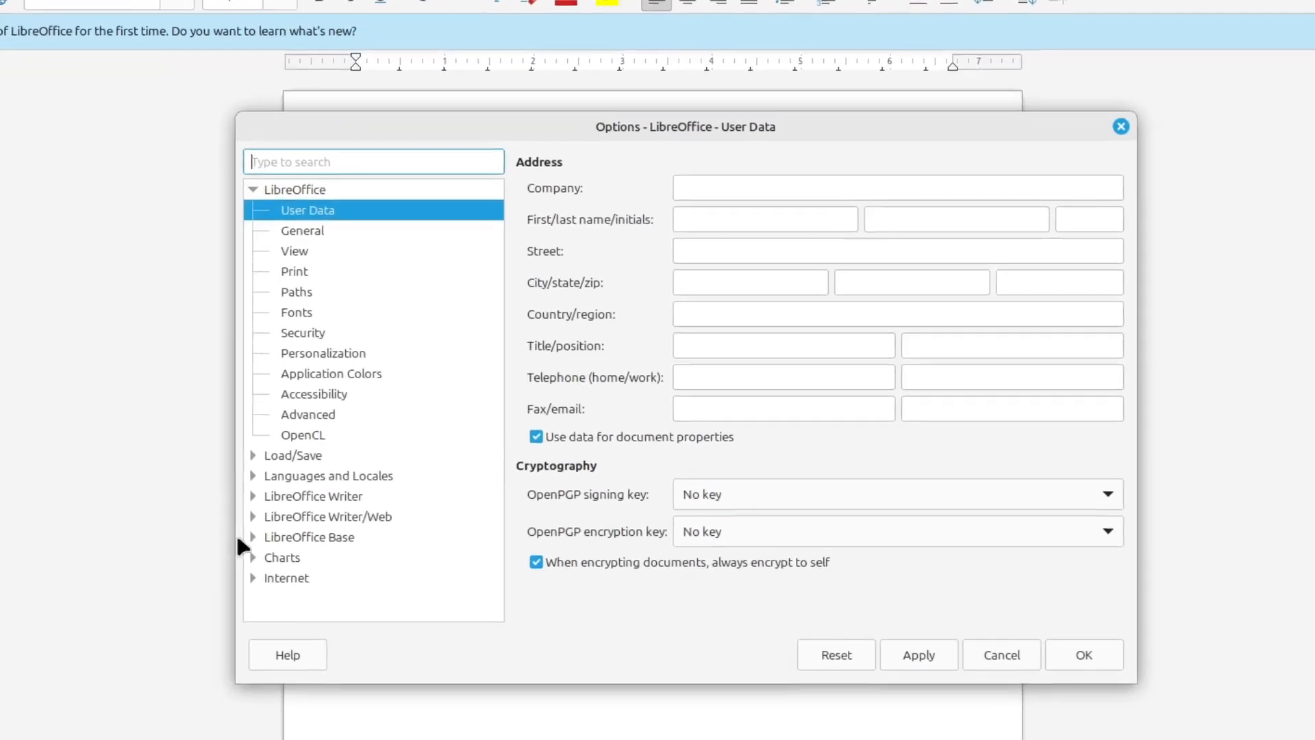
pyautogui.click(294, 250)
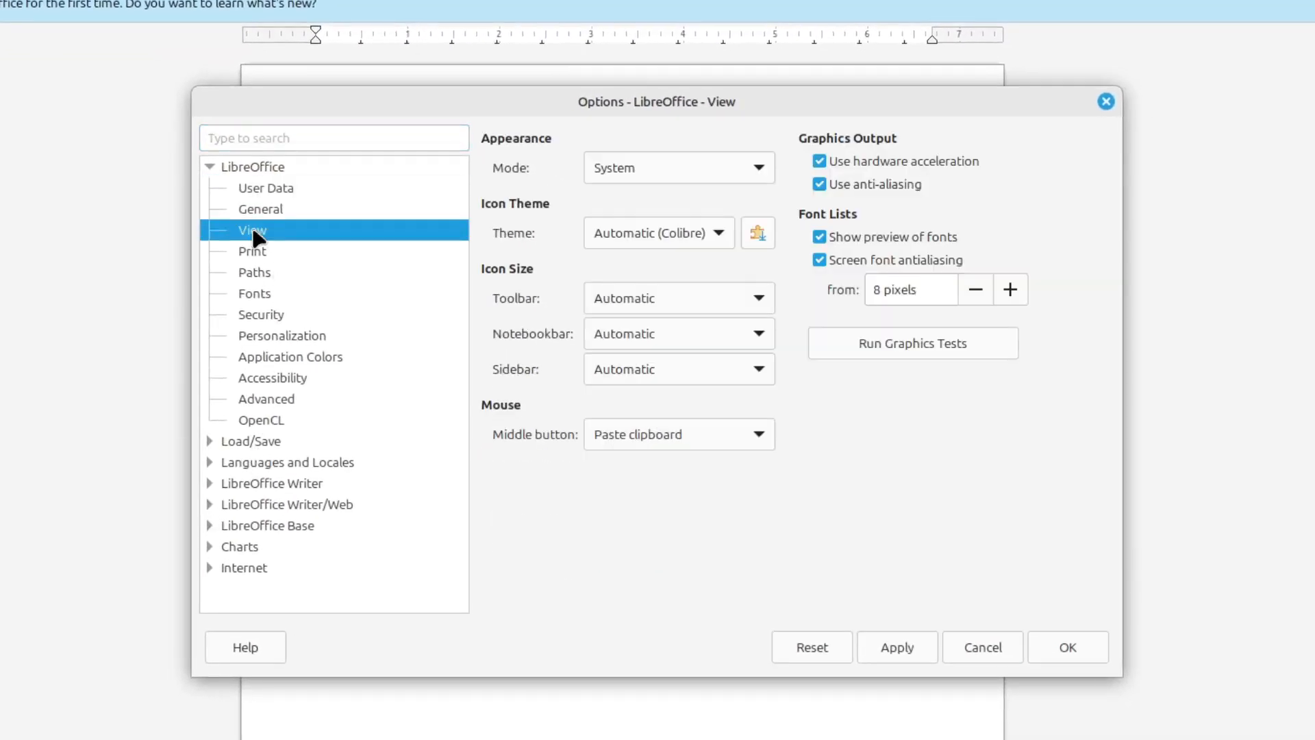
pyautogui.moveTo(514, 216)
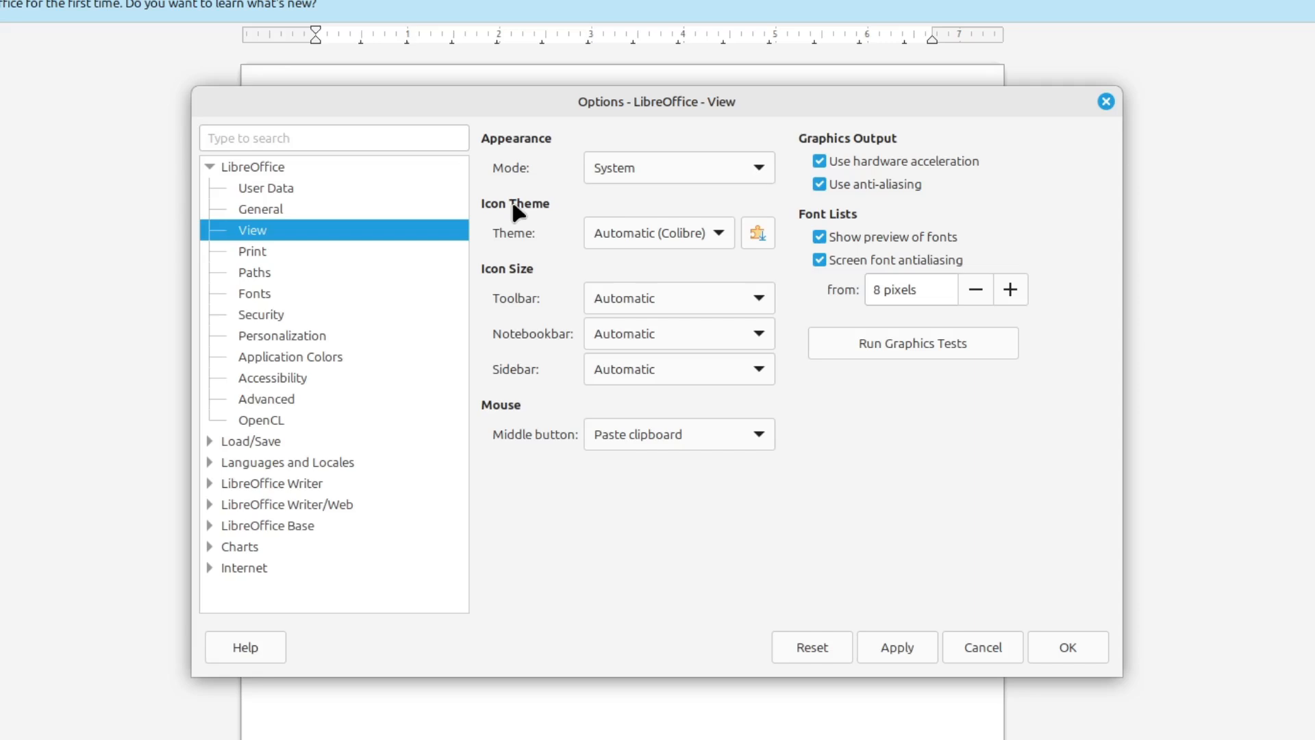
pyautogui.moveTo(663, 252)
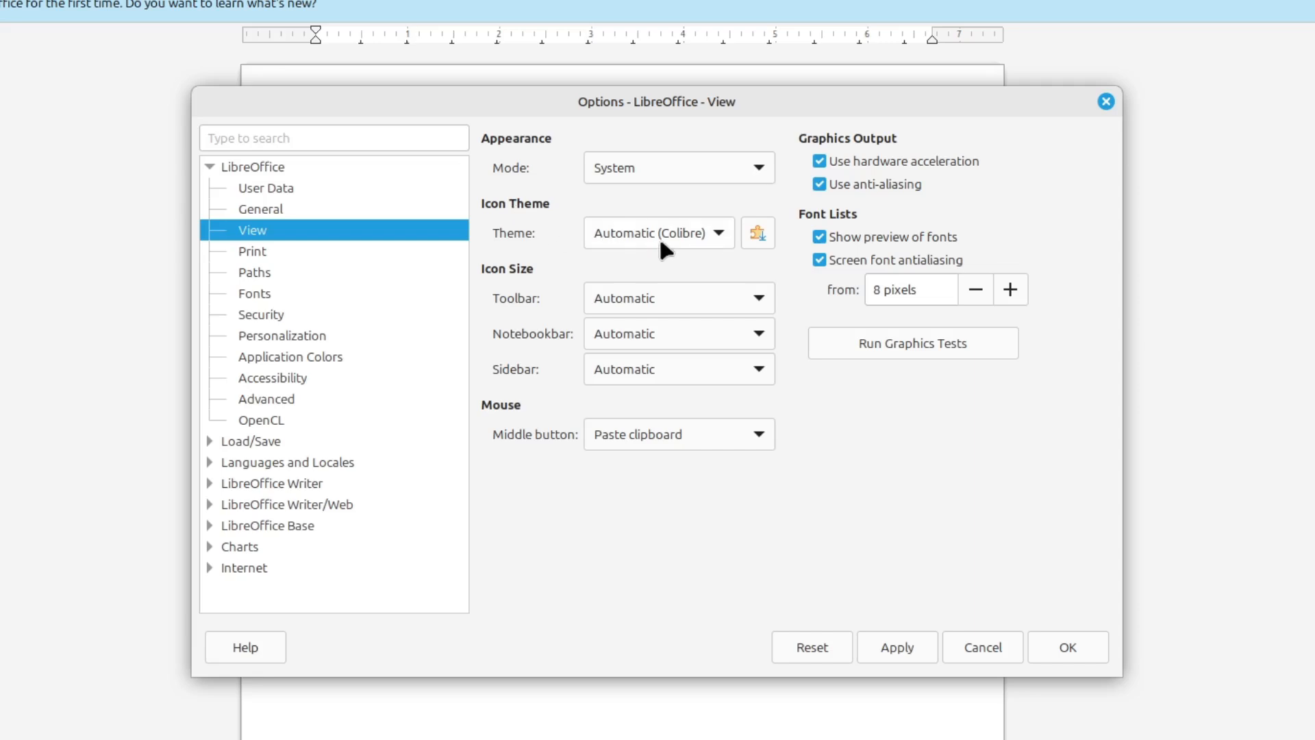
pyautogui.click(716, 233)
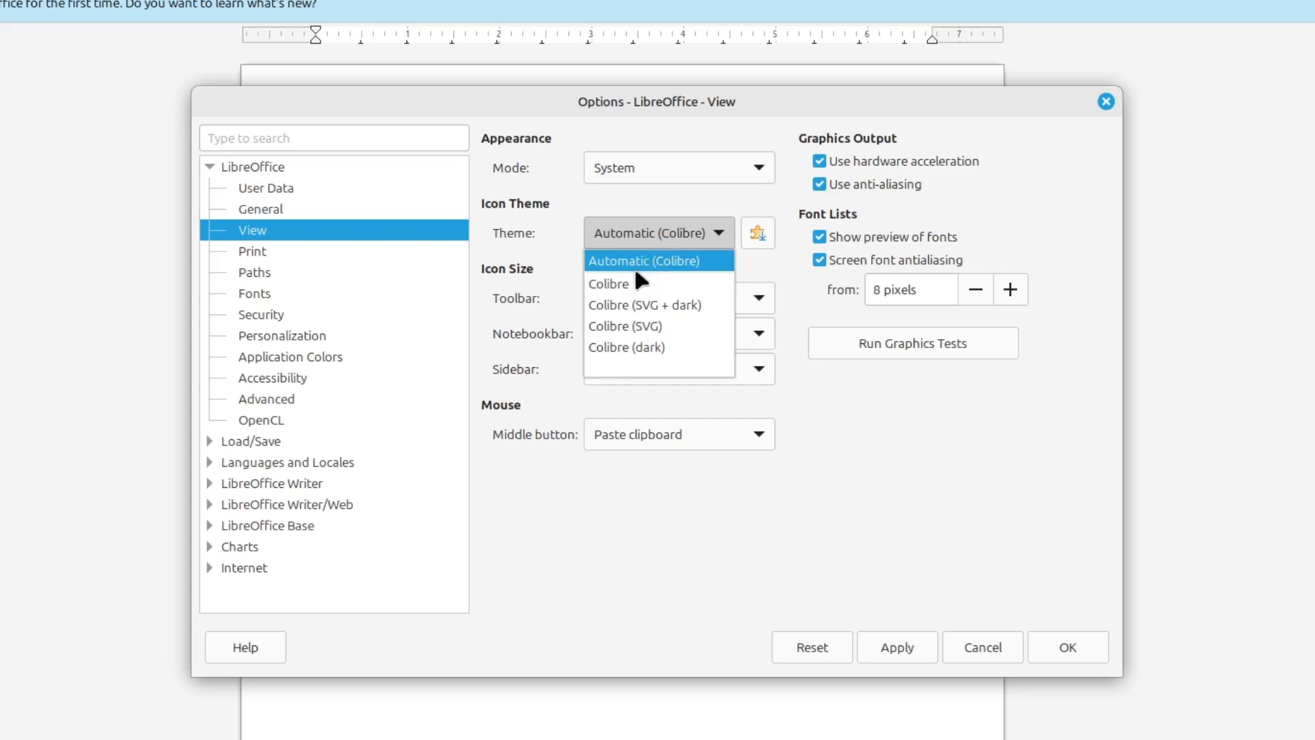
pyautogui.moveTo(610, 284)
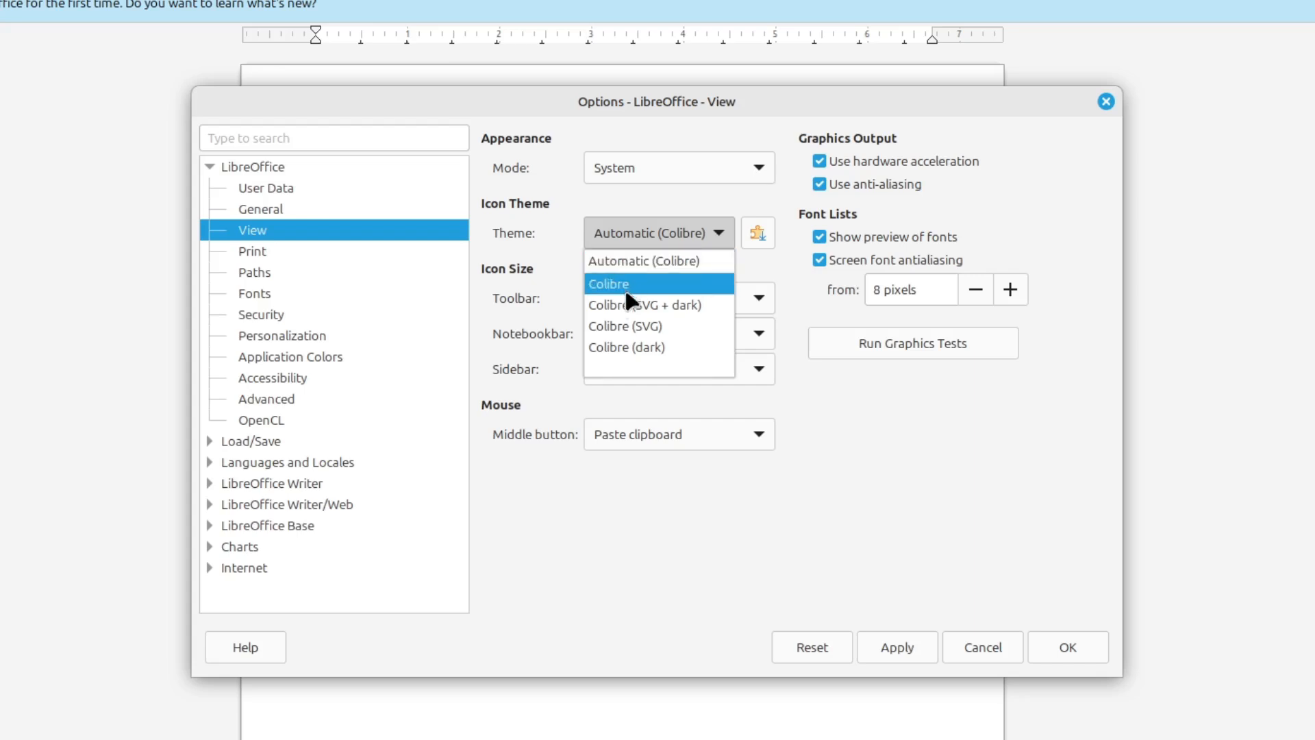
# Try Dark mode, then set Light mode with the Colibre icon theme and confirm with OK
pyautogui.click(680, 167)
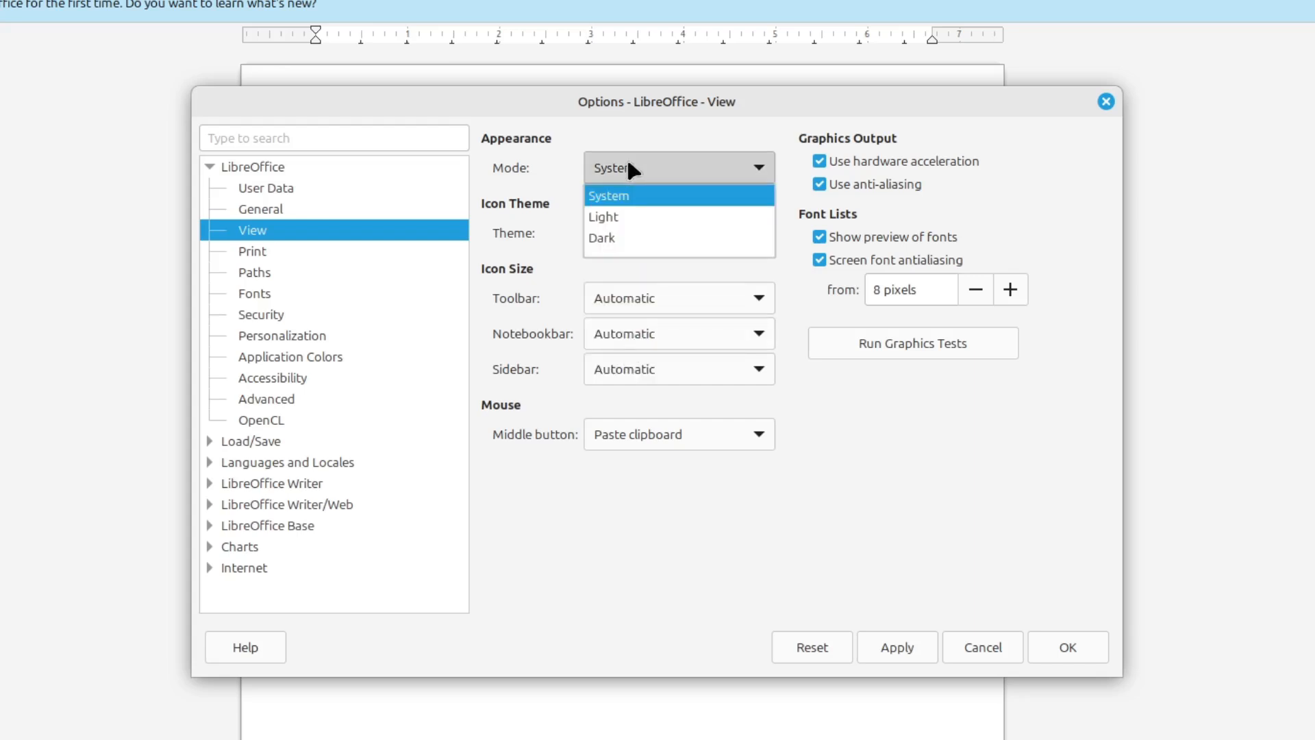
pyautogui.click(601, 237)
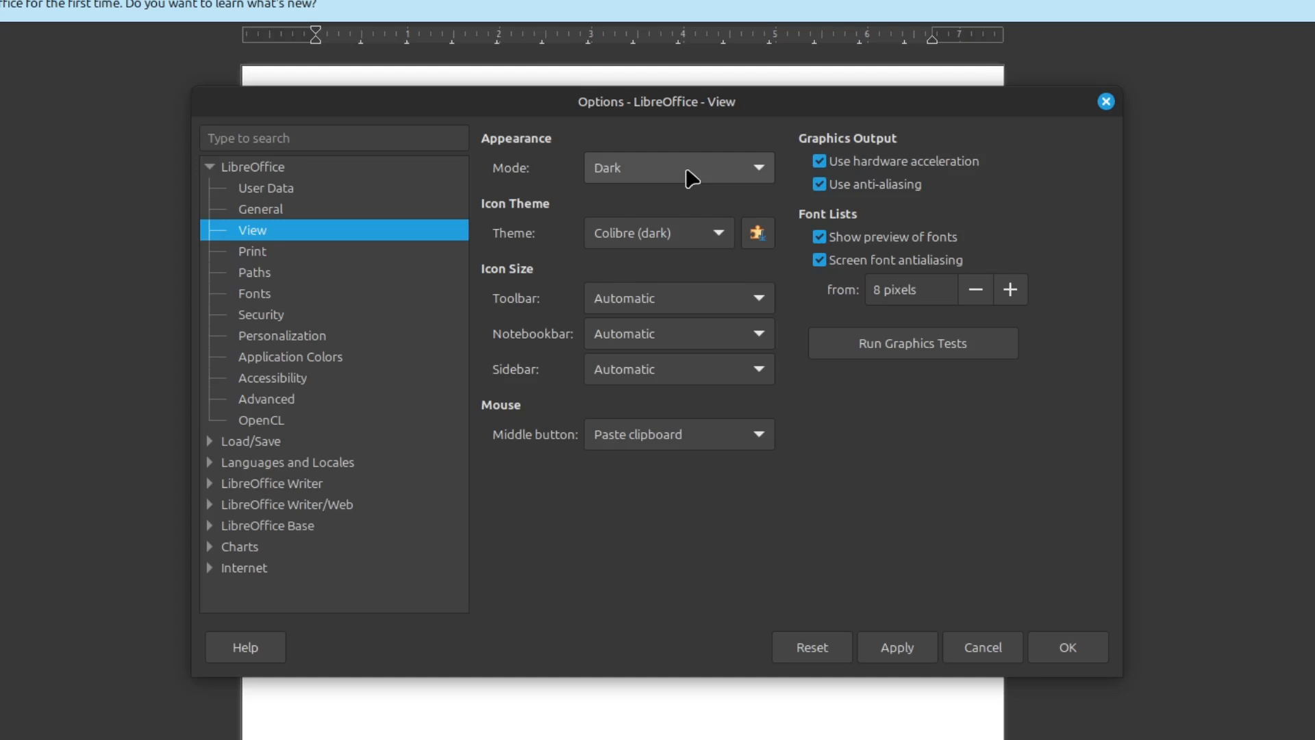
pyautogui.click(678, 167)
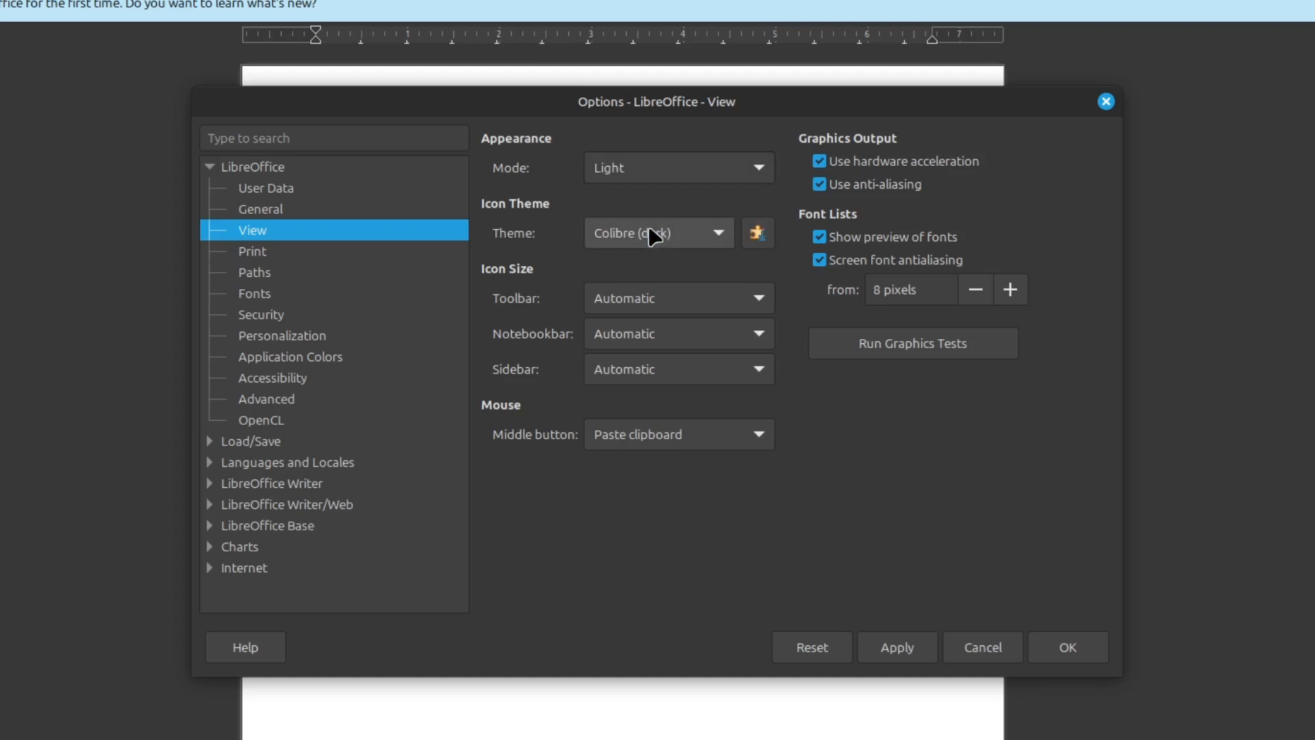
pyautogui.click(659, 233)
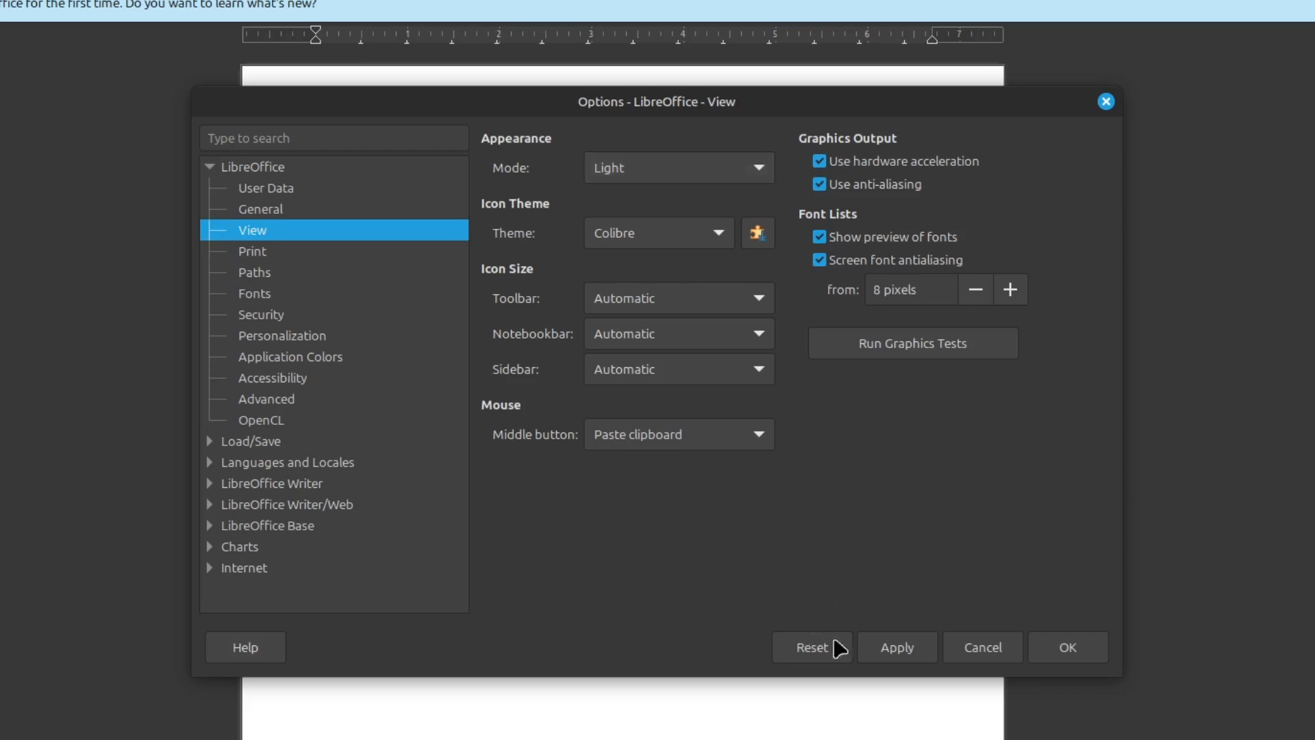
pyautogui.moveTo(1048, 652)
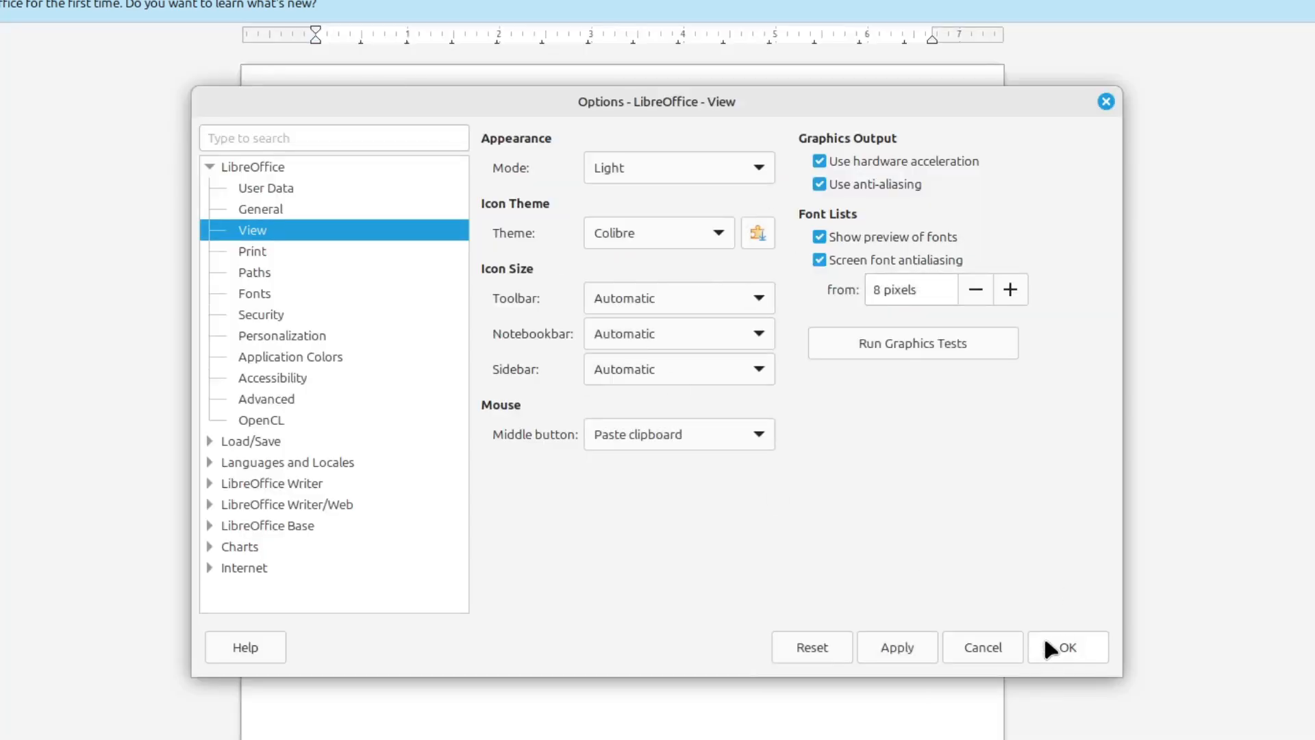
pyautogui.click(1068, 646)
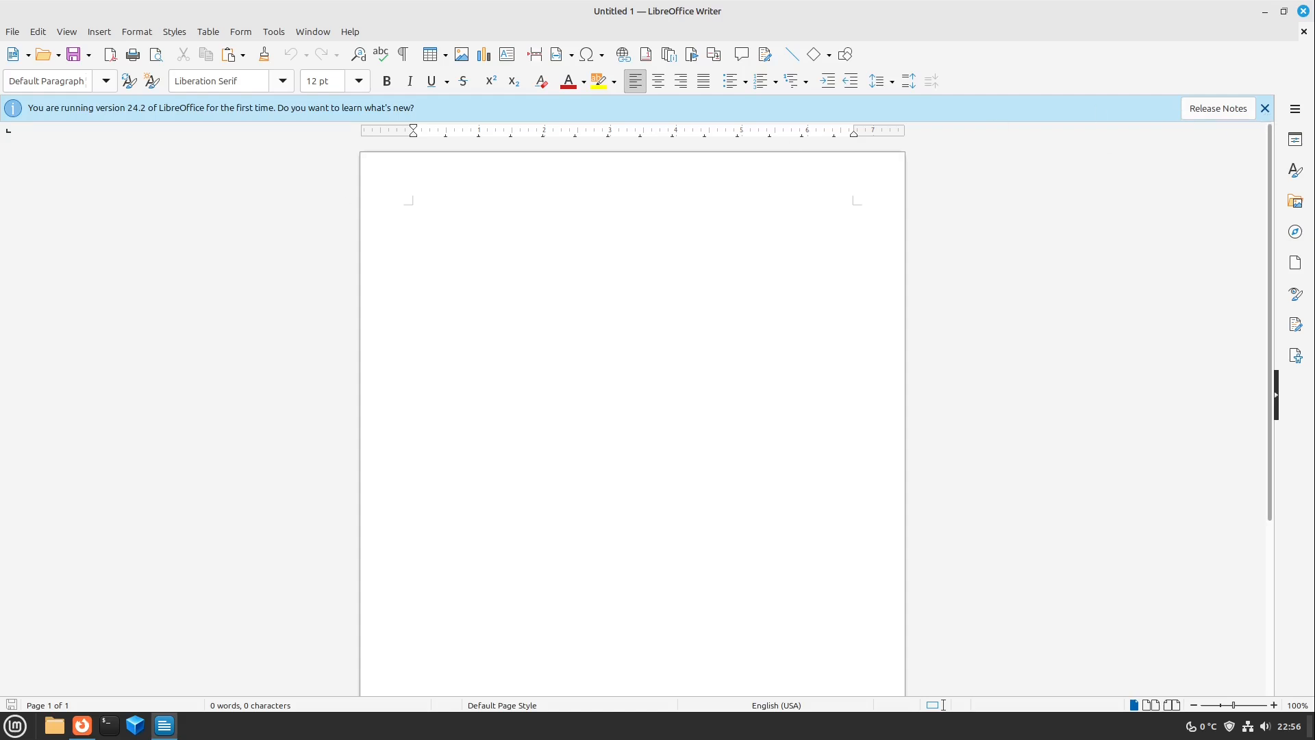
# Dismiss the 'You are running version 24.2' infobar above the document
pyautogui.click(1265, 107)
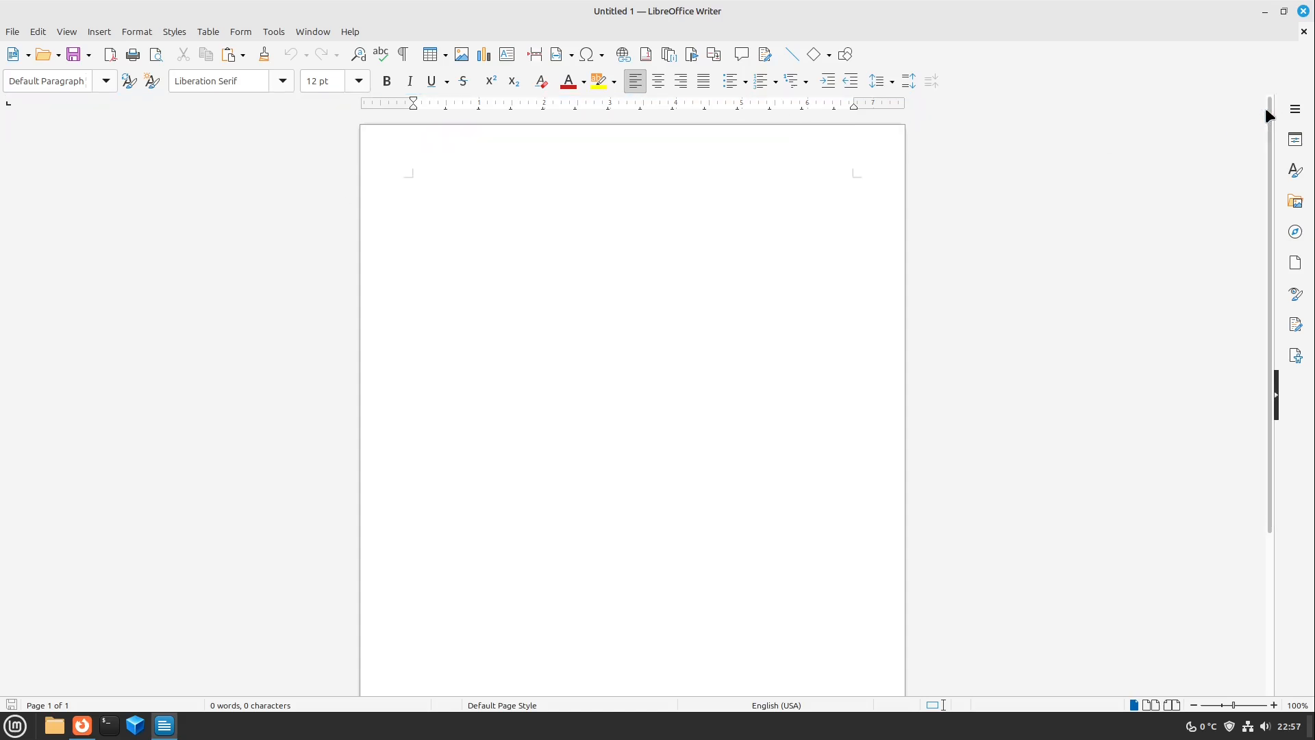
pyautogui.click(413, 182)
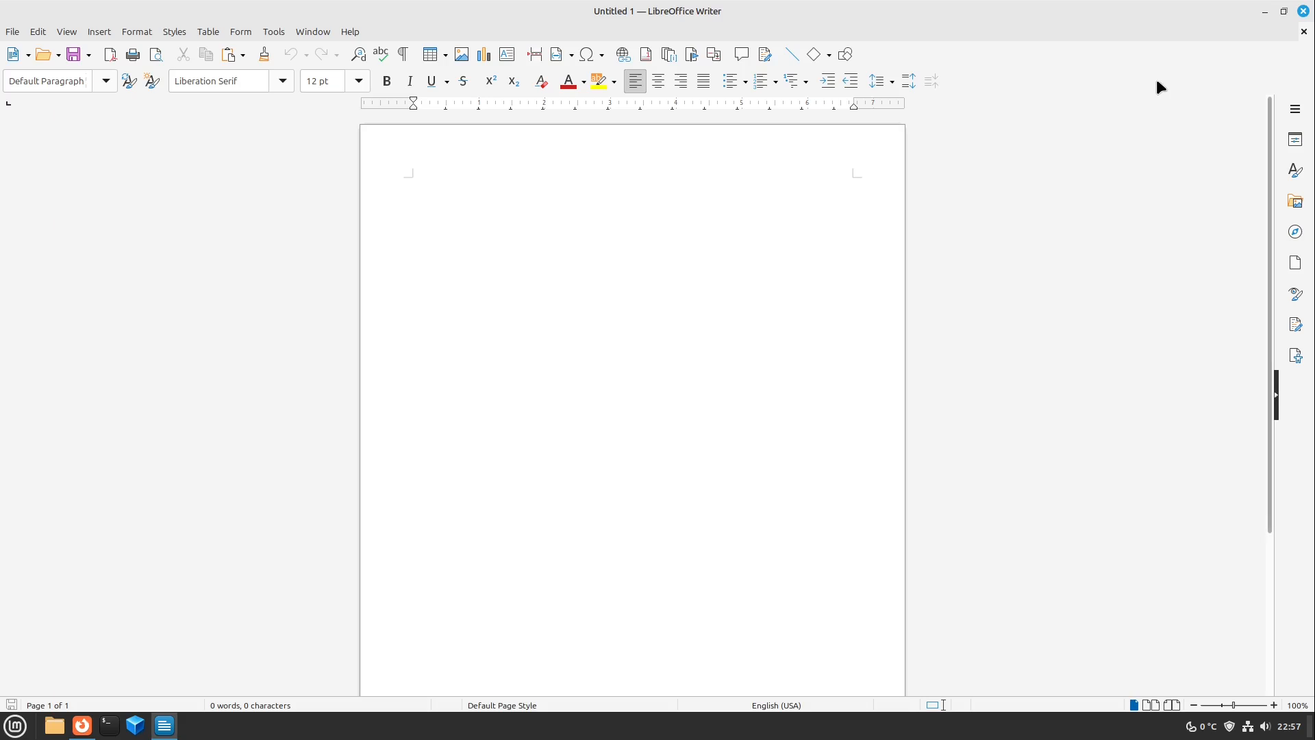
pyautogui.moveTo(1022, 166)
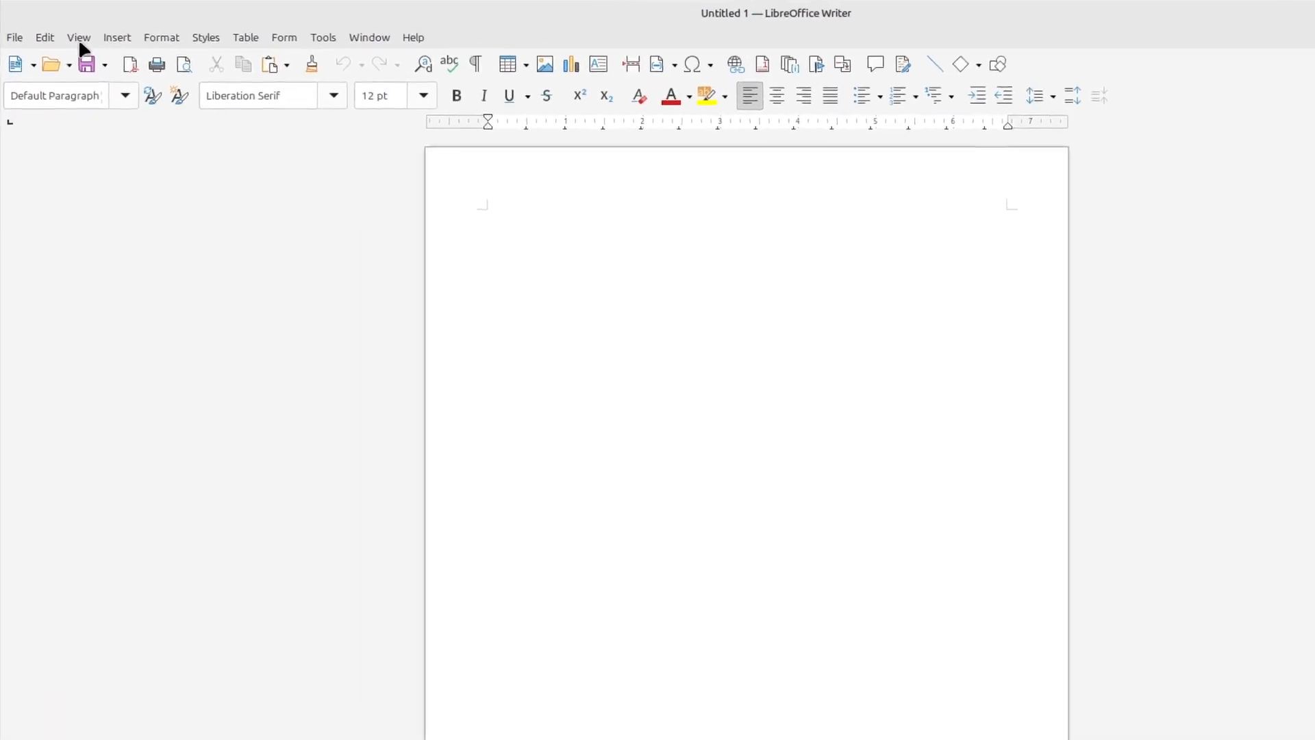
# Choose View > User Interface and select the Tabbed layout variant
pyautogui.click(77, 37)
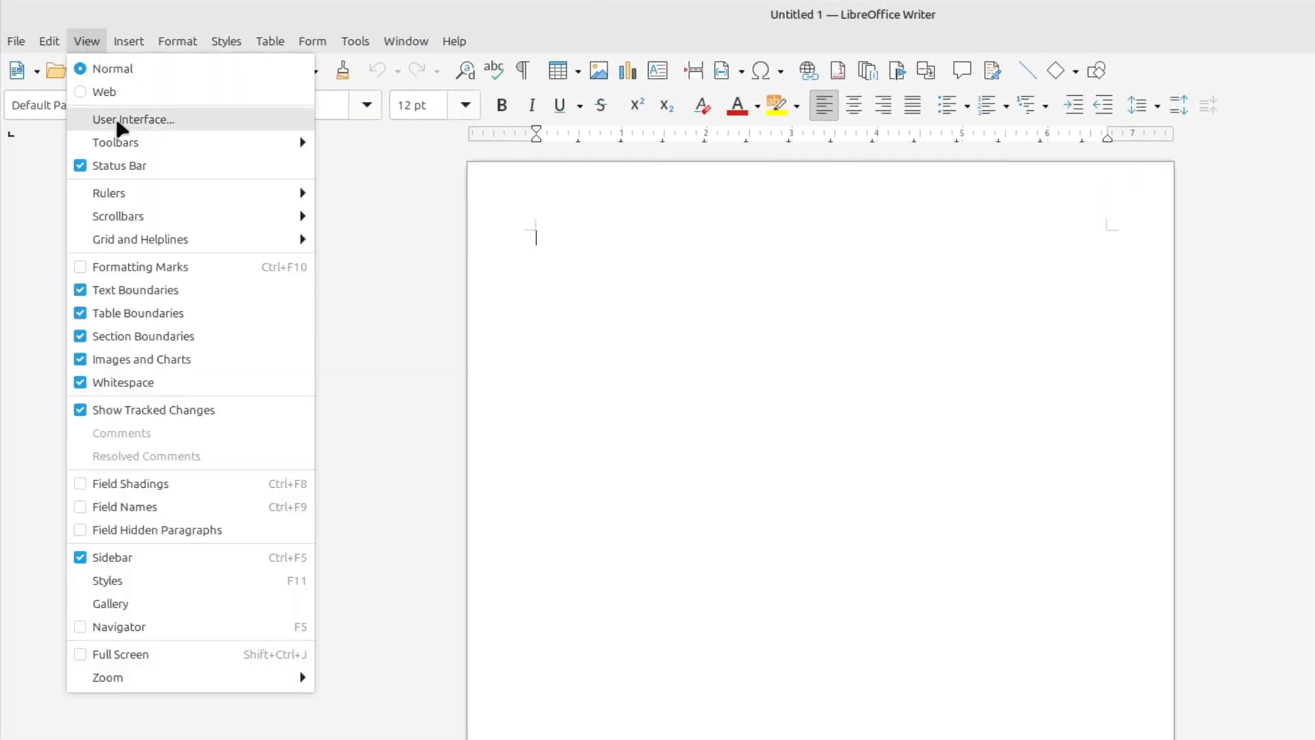
pyautogui.click(133, 119)
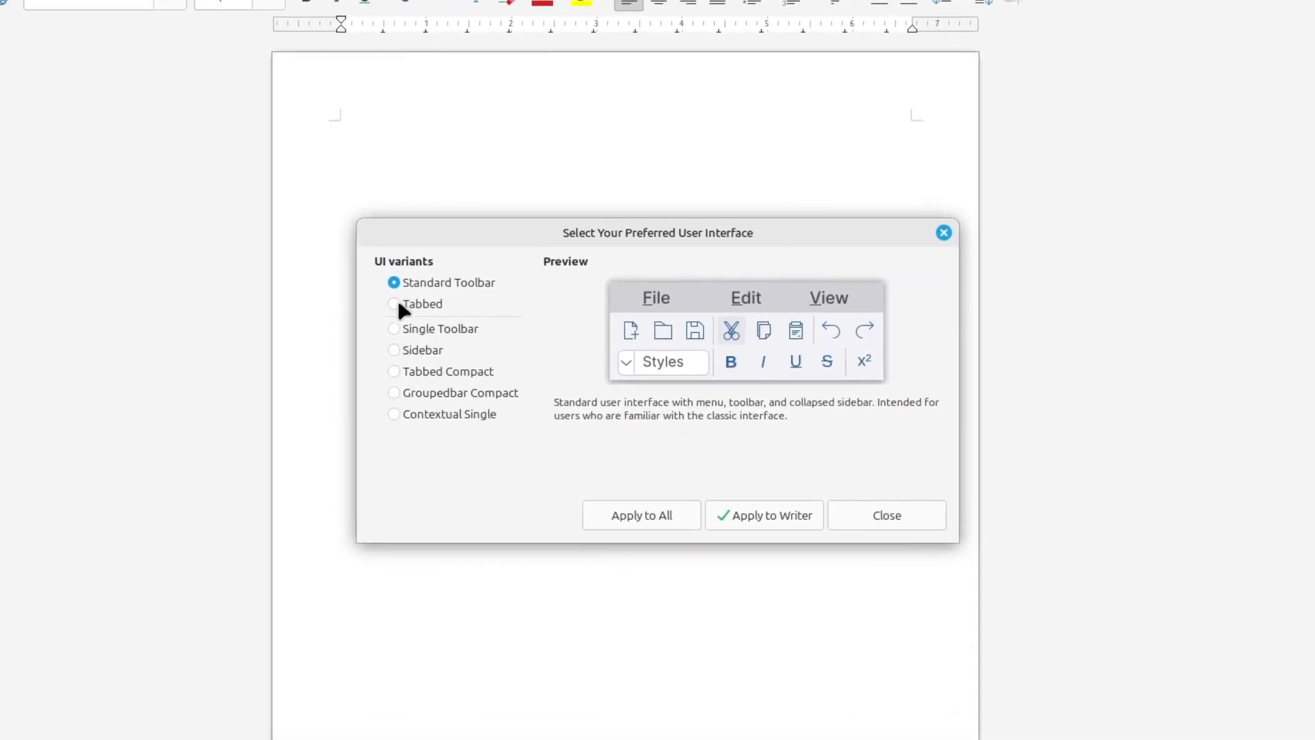
pyautogui.moveTo(396, 317)
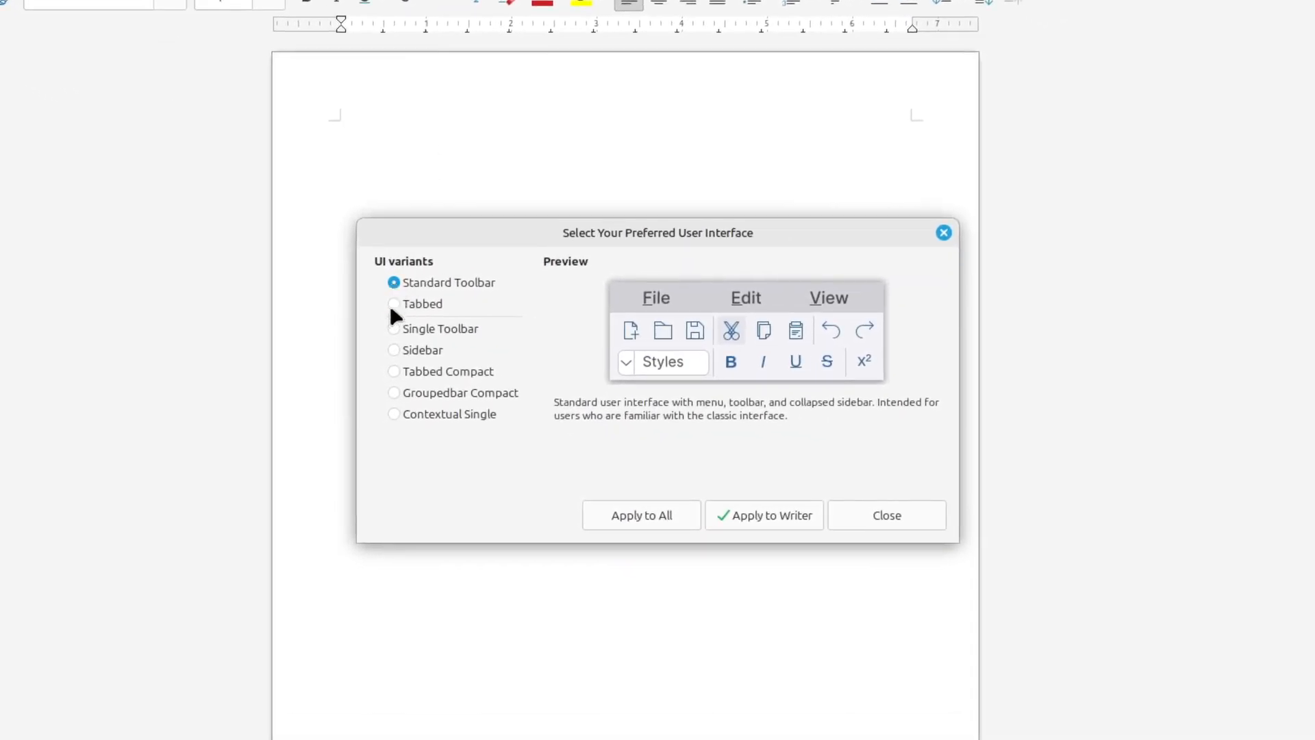
pyautogui.click(393, 305)
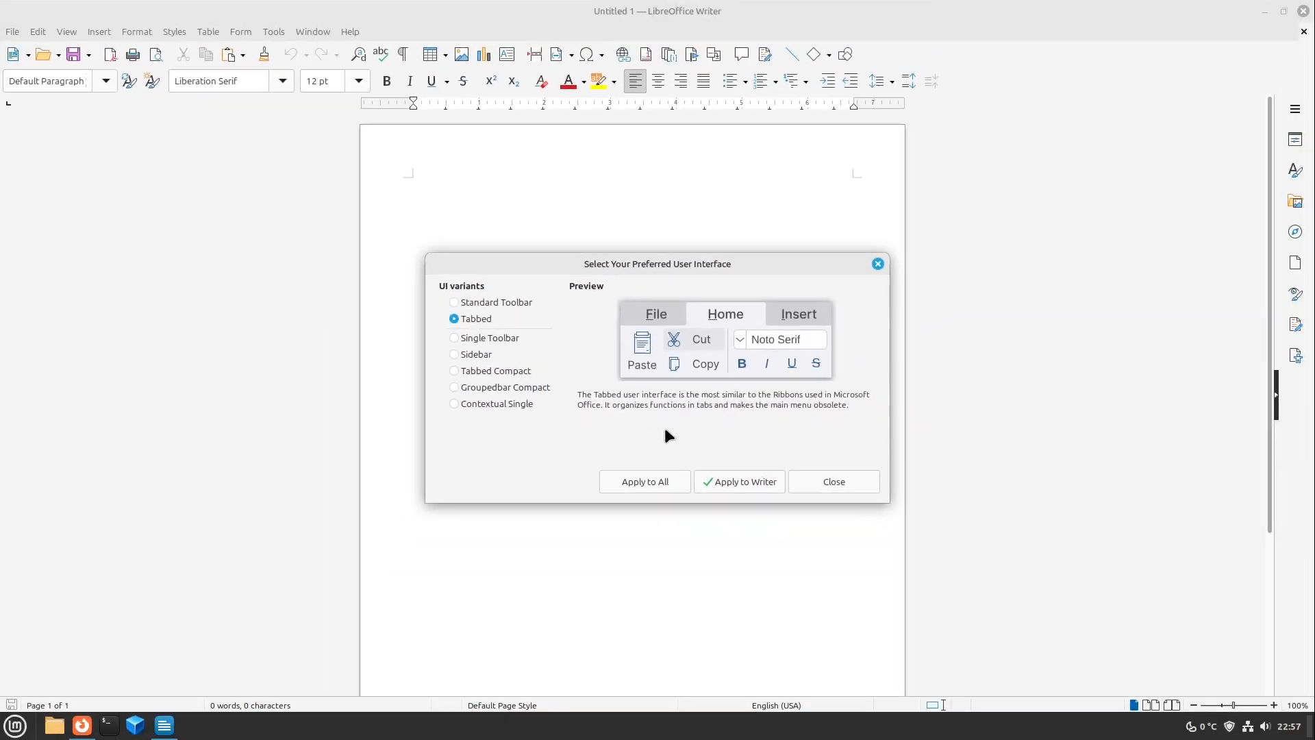
pyautogui.click(737, 480)
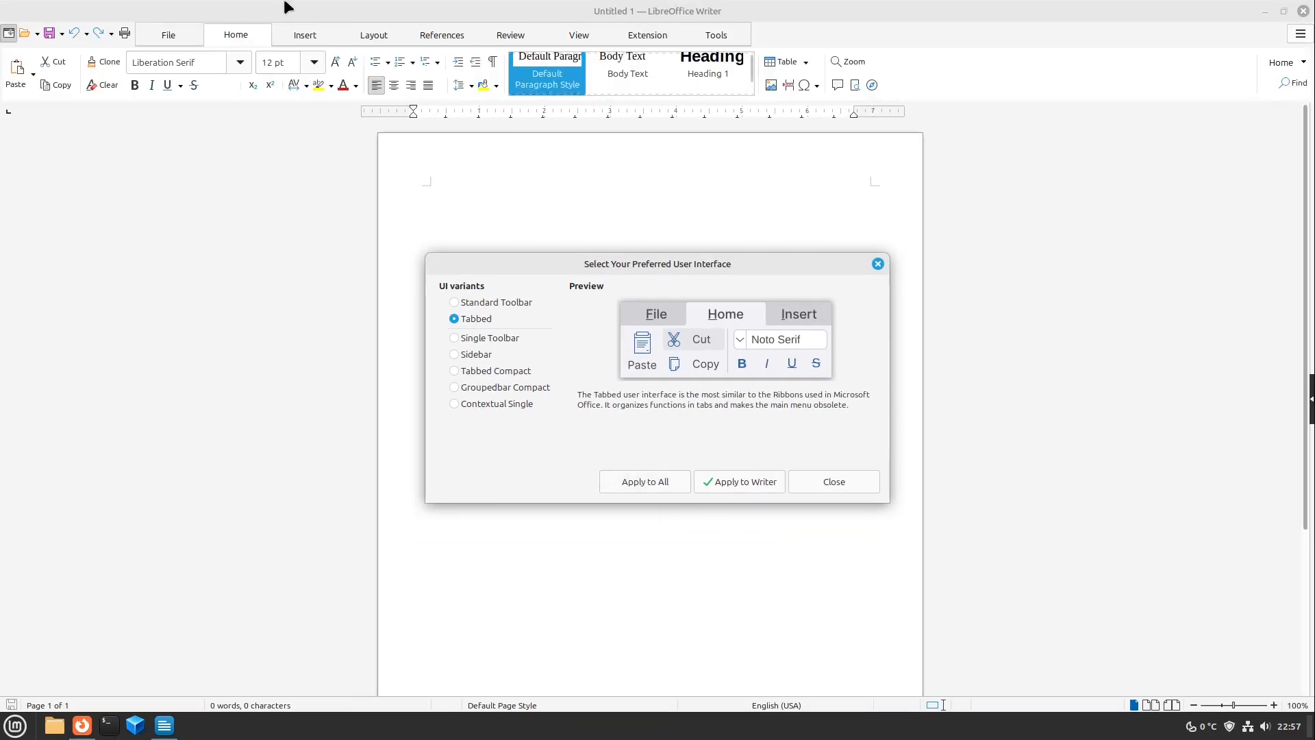
pyautogui.moveTo(177, 125)
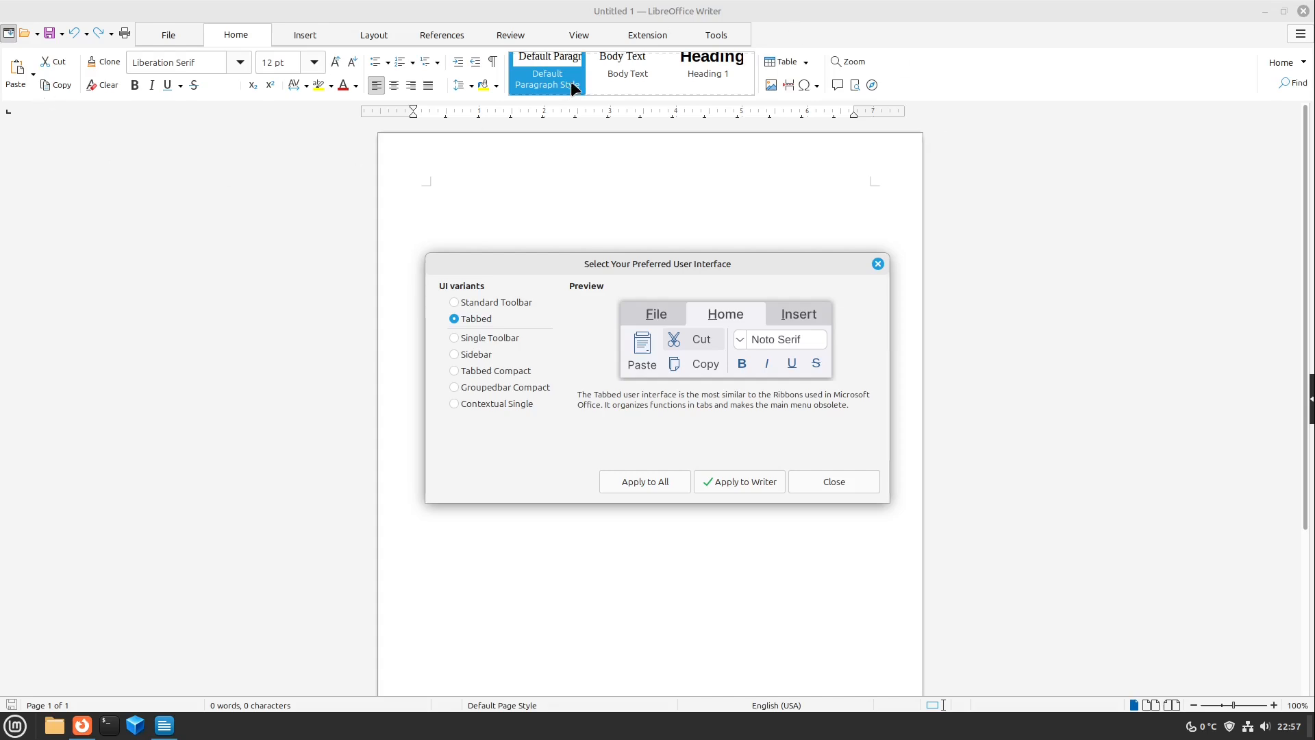
pyautogui.moveTo(444, 297)
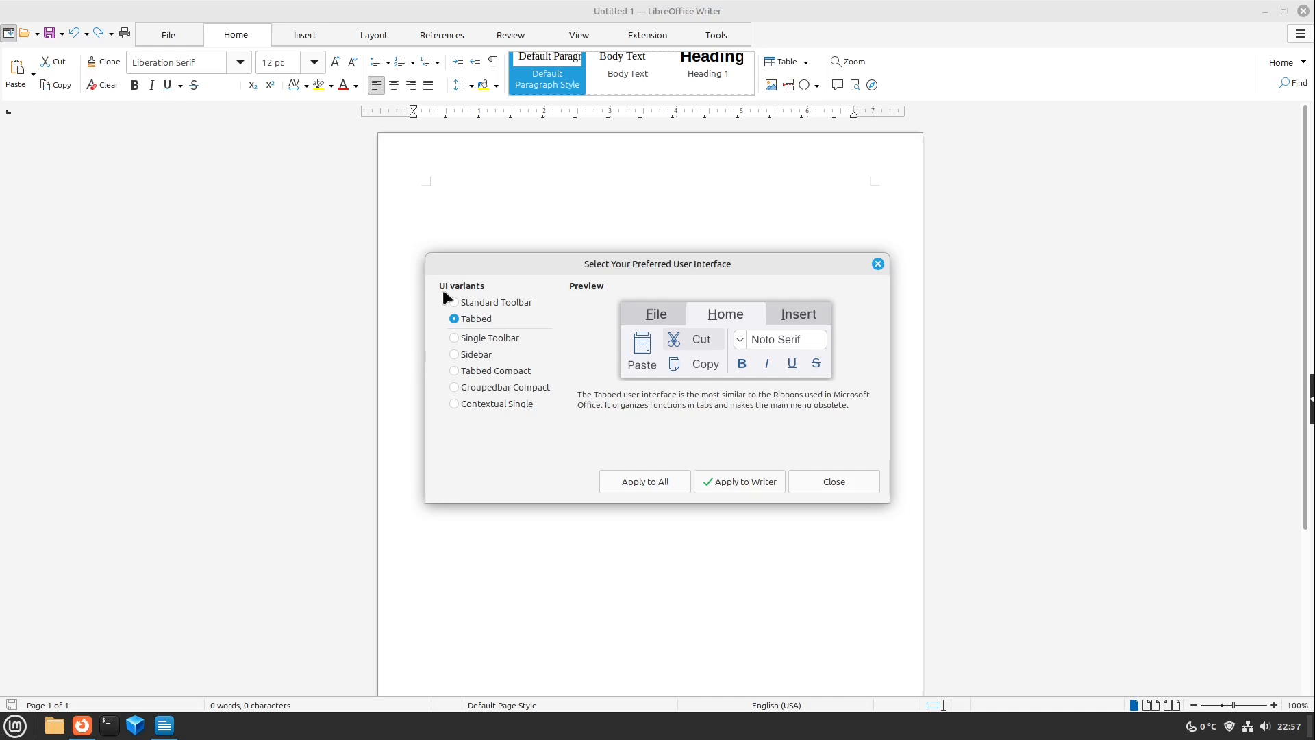
pyautogui.moveTo(479, 363)
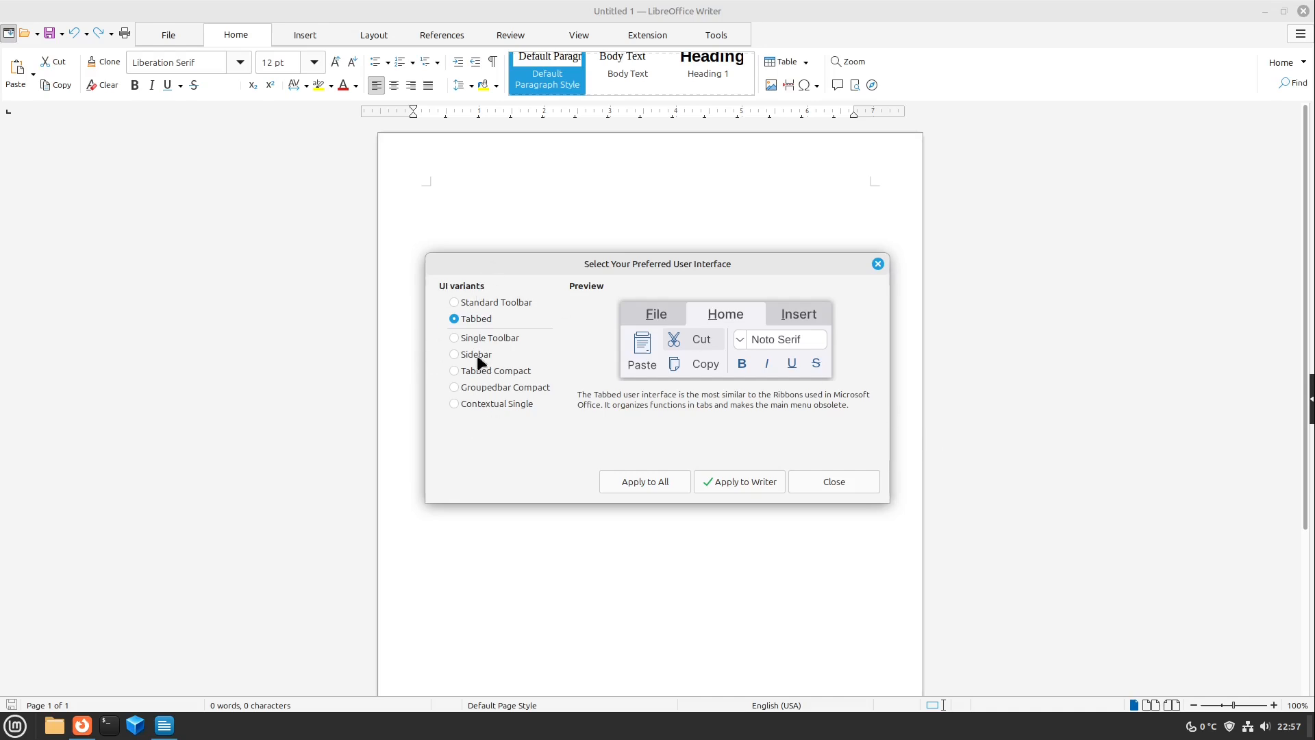
pyautogui.moveTo(752, 492)
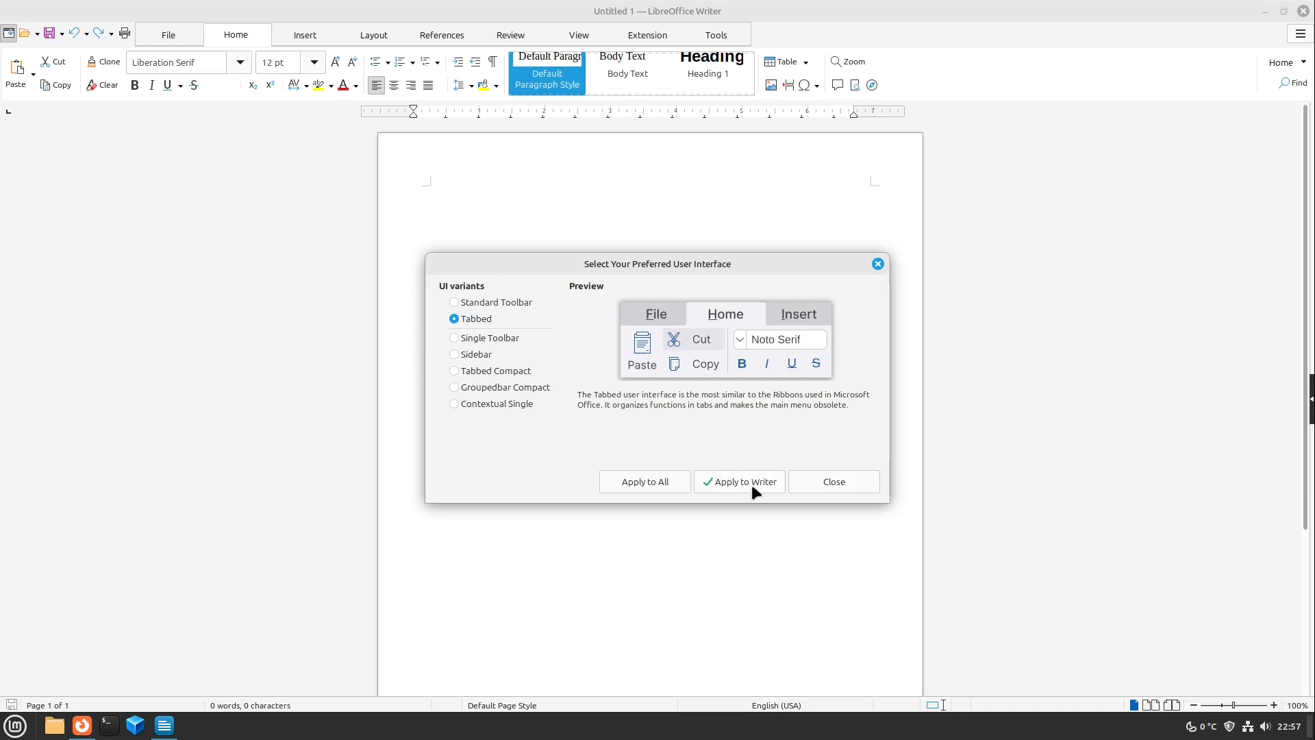
pyautogui.moveTo(646, 411)
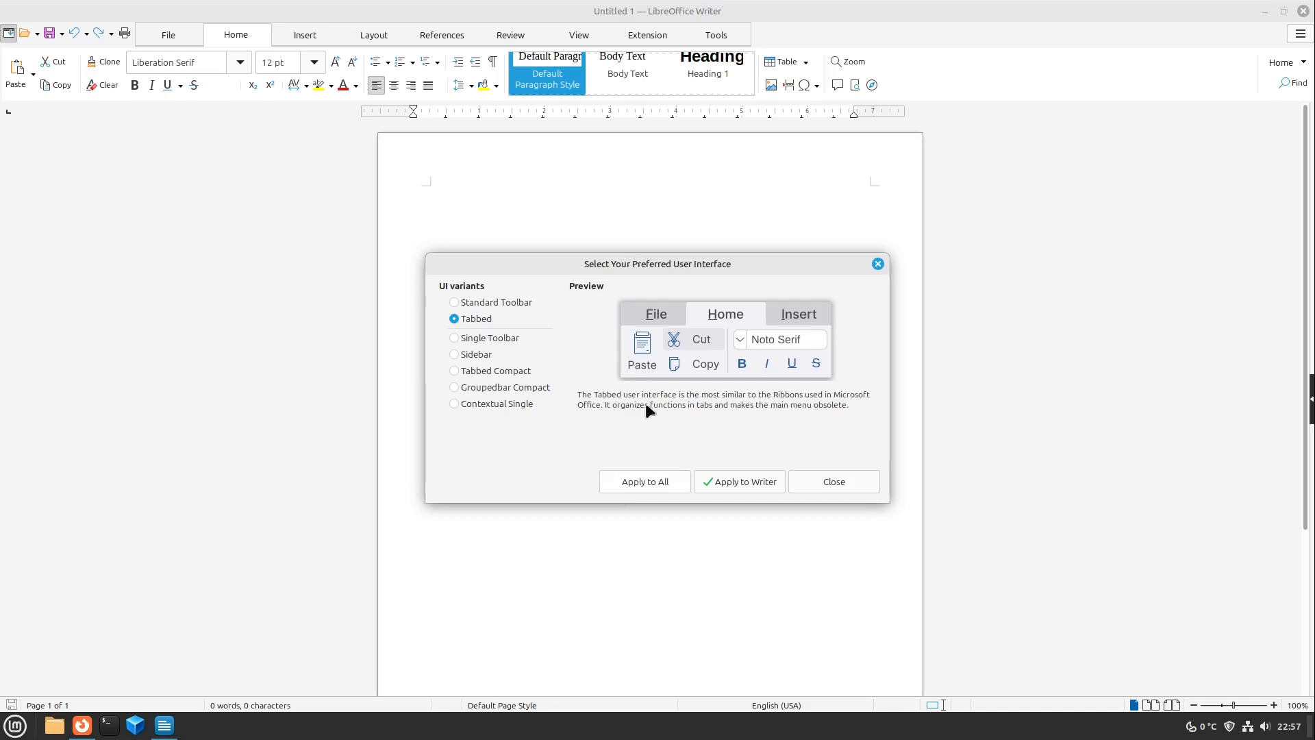
pyautogui.moveTo(831, 487)
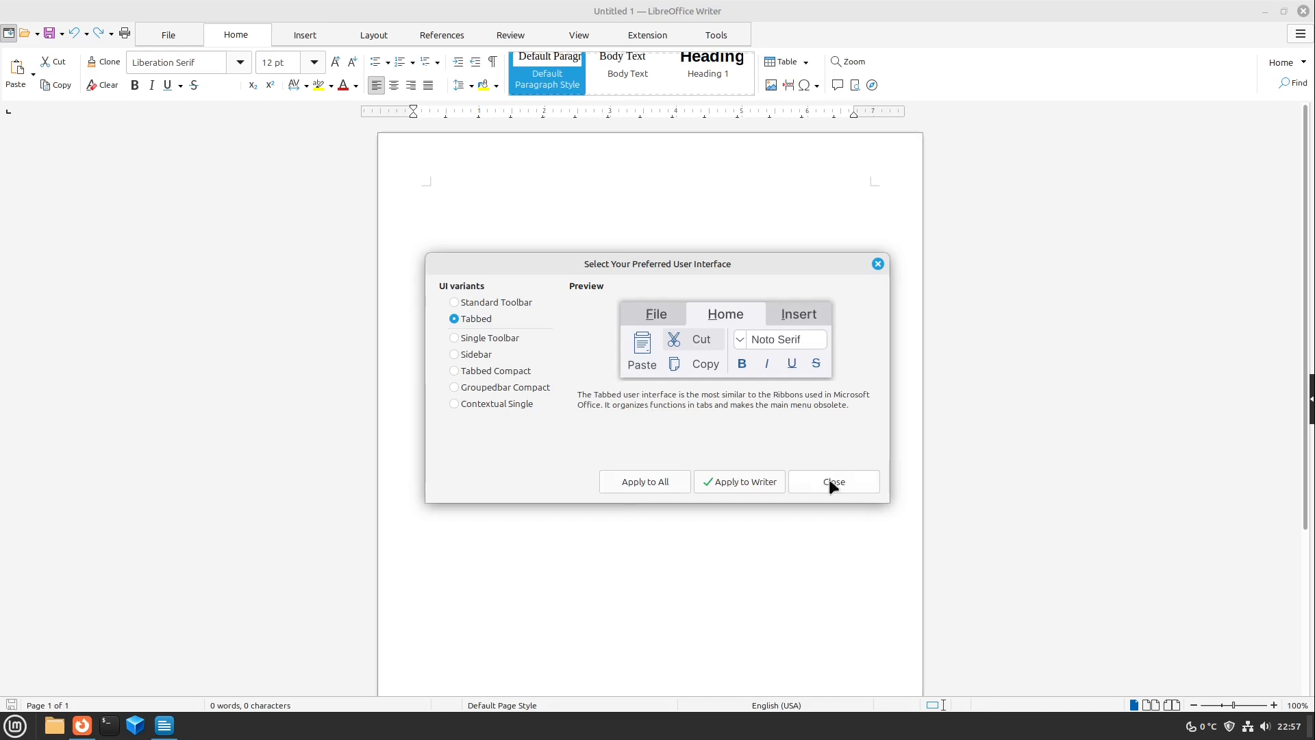
# Close the interface chooser and show the classic menu bar above the Tabbed ribbon
pyautogui.click(831, 481)
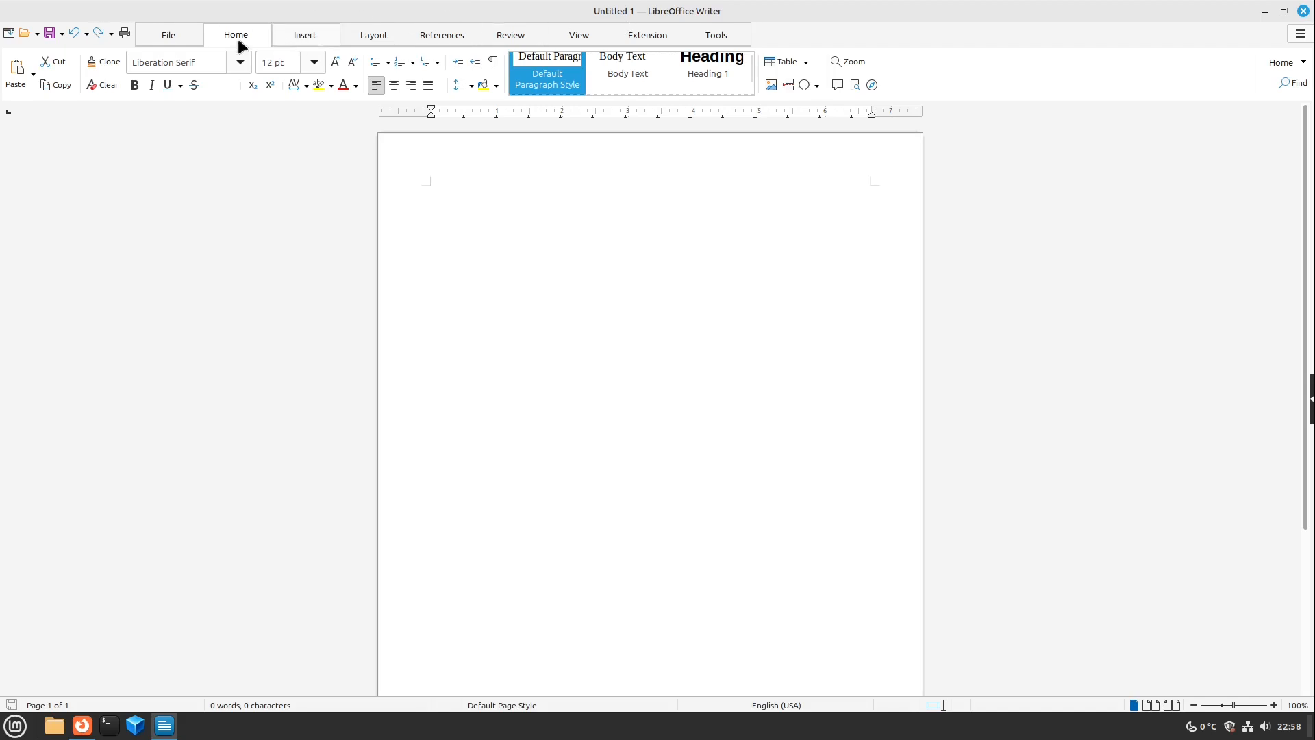
pyautogui.moveTo(10, 32)
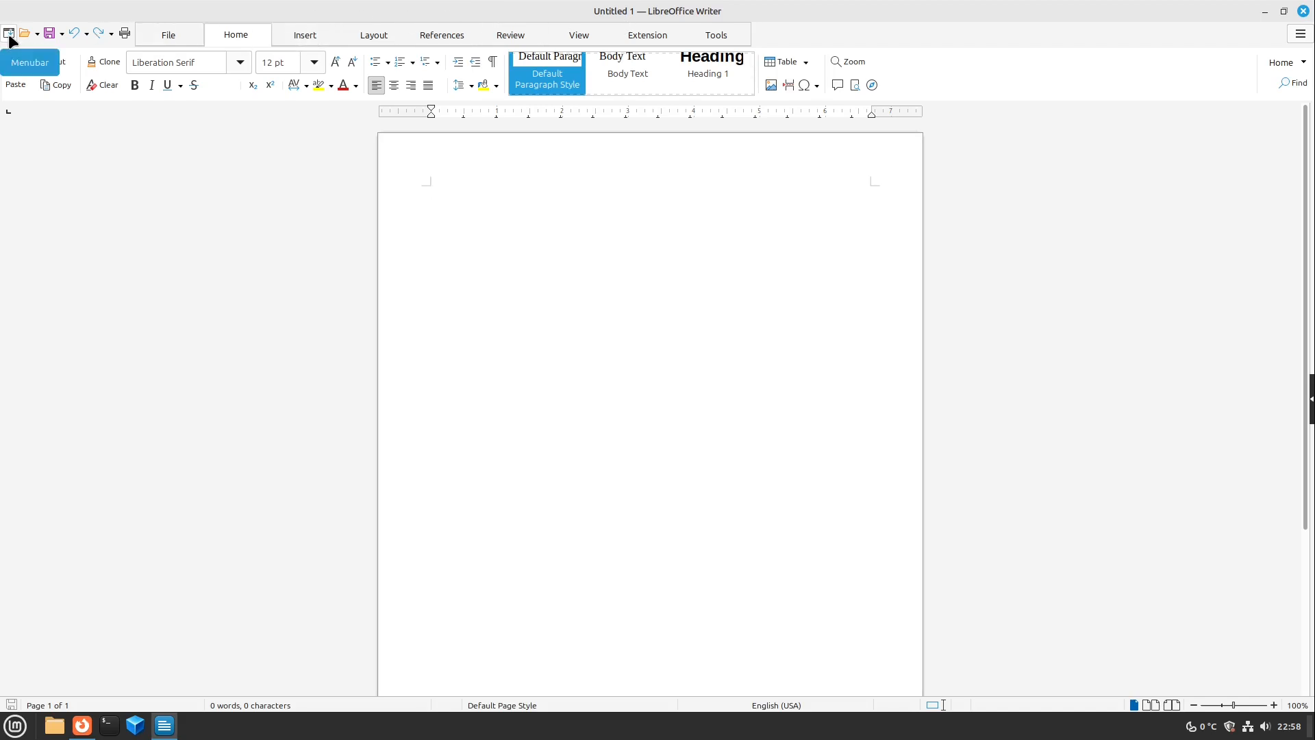
pyautogui.click(431, 190)
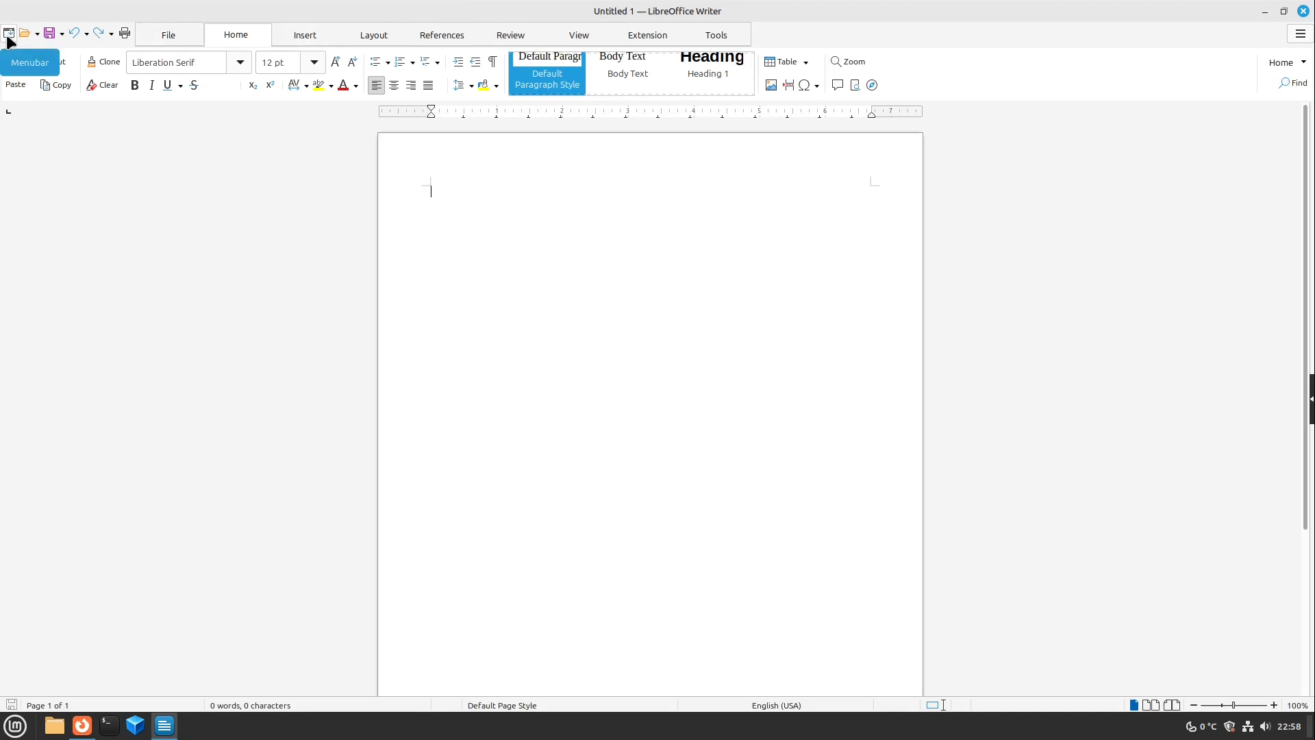
pyautogui.click(29, 62)
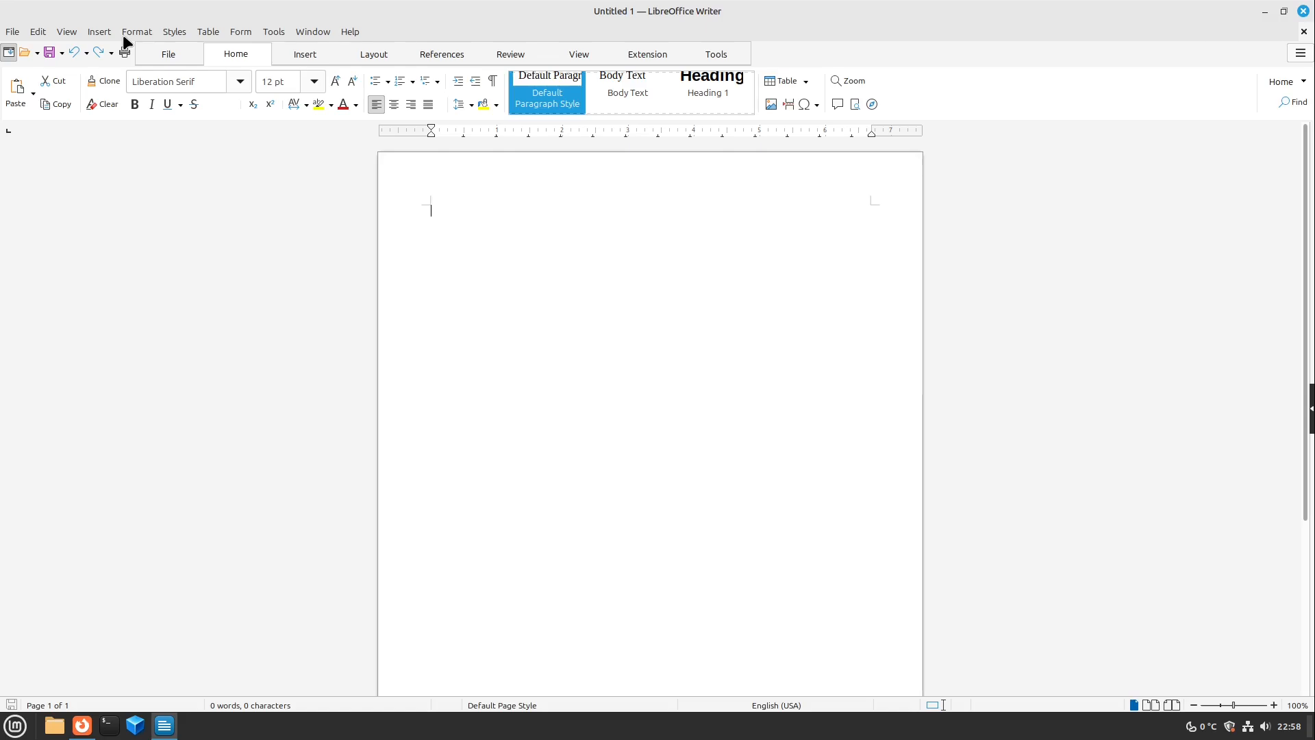
pyautogui.moveTo(125, 33)
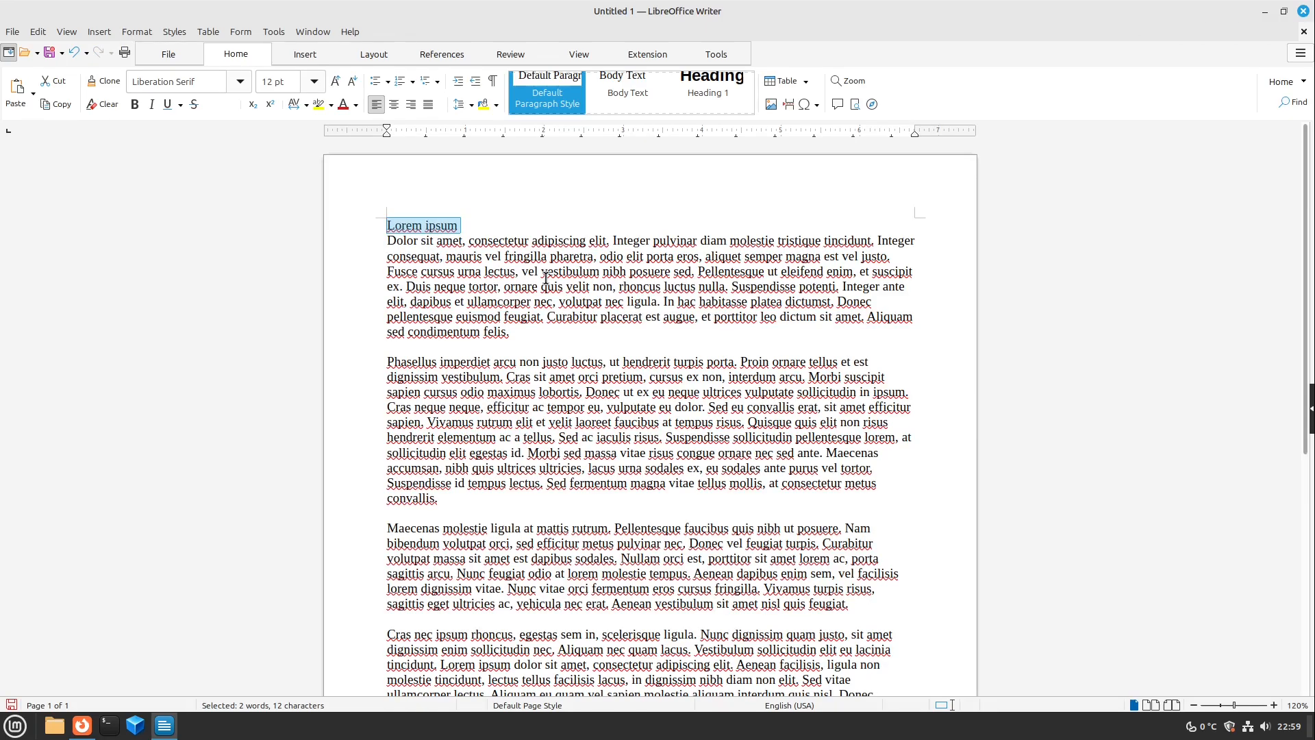
pyautogui.moveTo(436, 230)
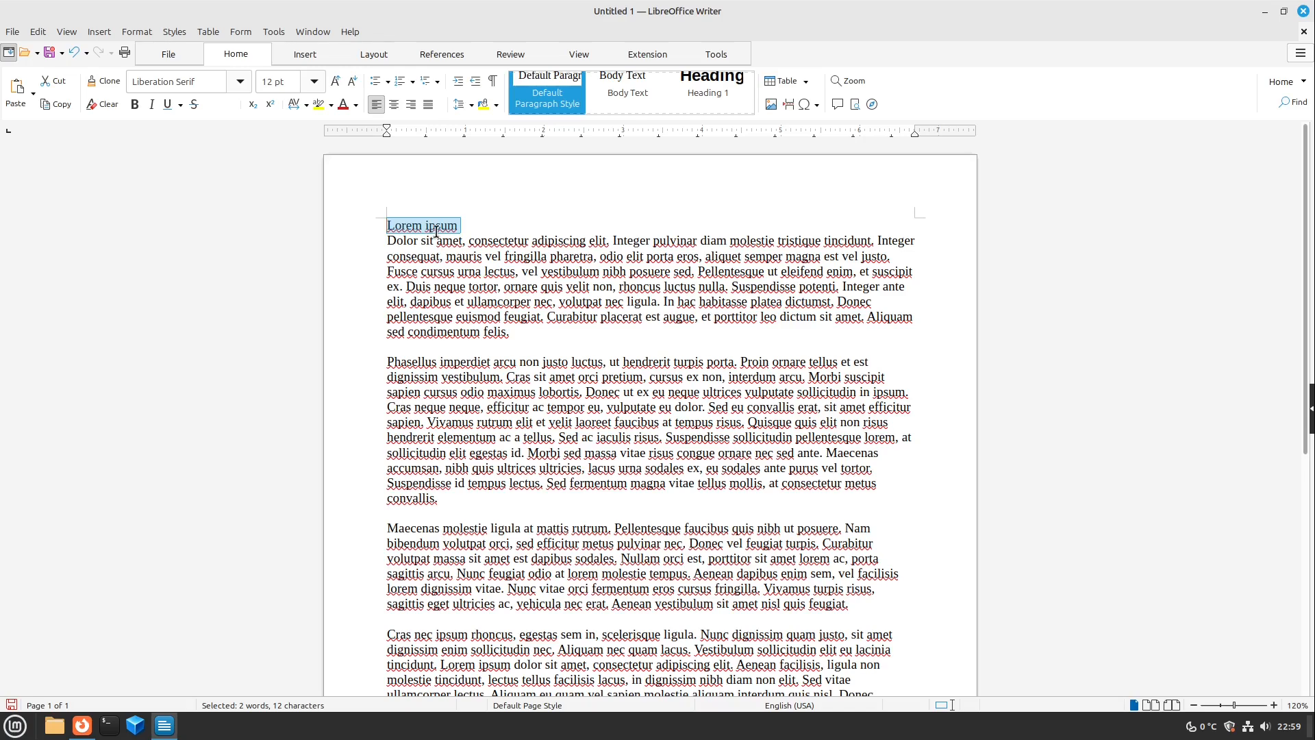
pyautogui.moveTo(401, 207)
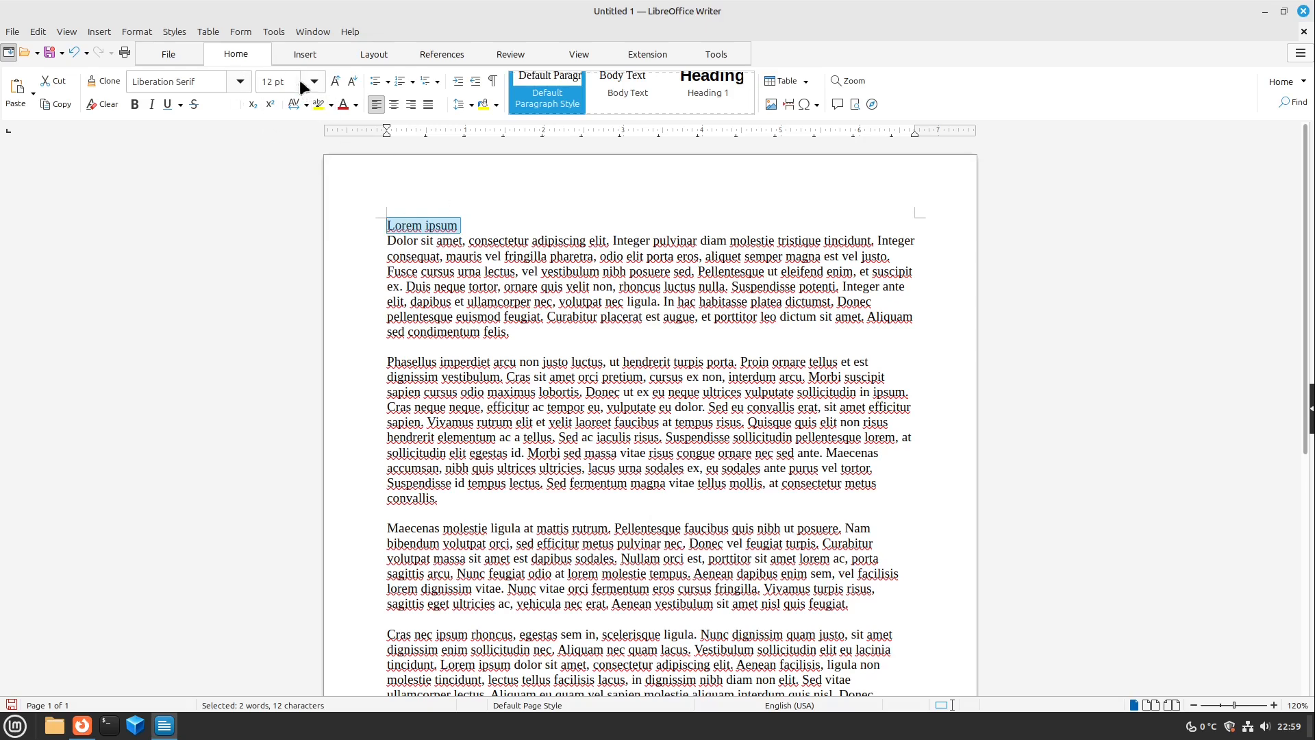
# Make the 'Lorem ipsum' line larger, bold and set in Arial
pyautogui.click(334, 81)
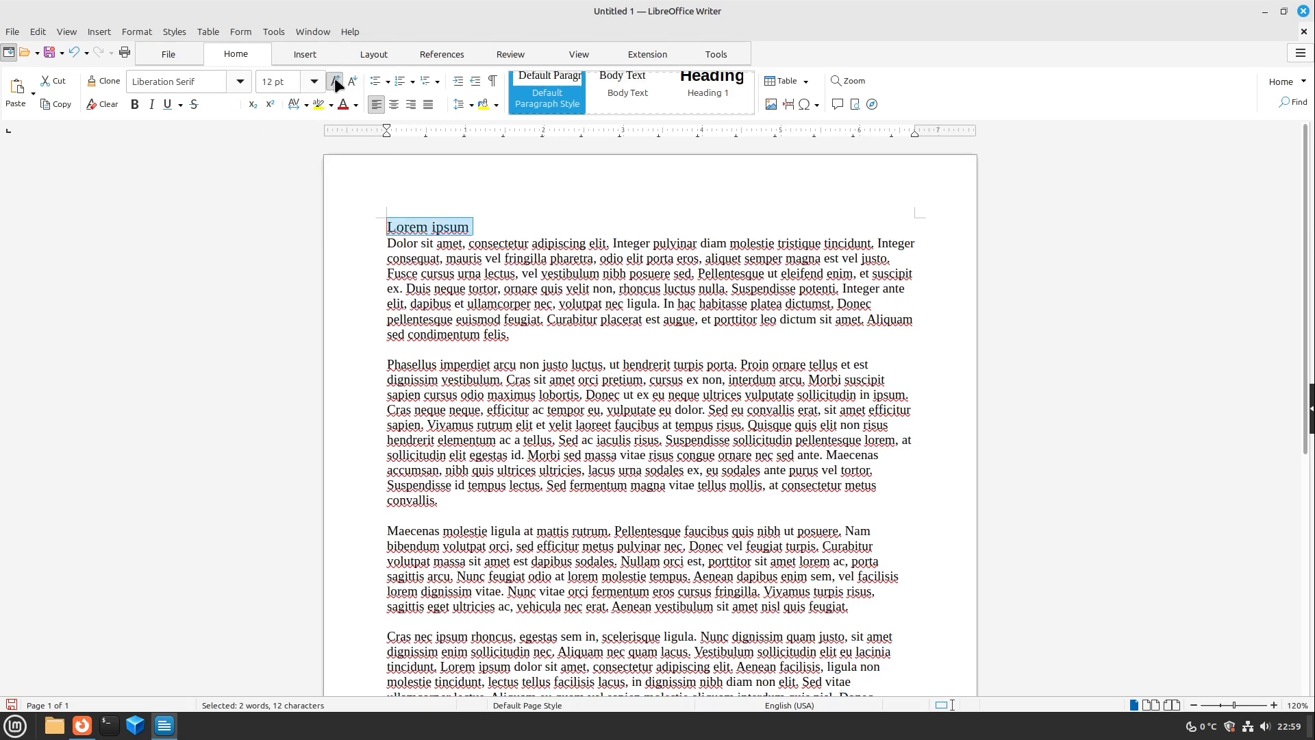
pyautogui.click(334, 81)
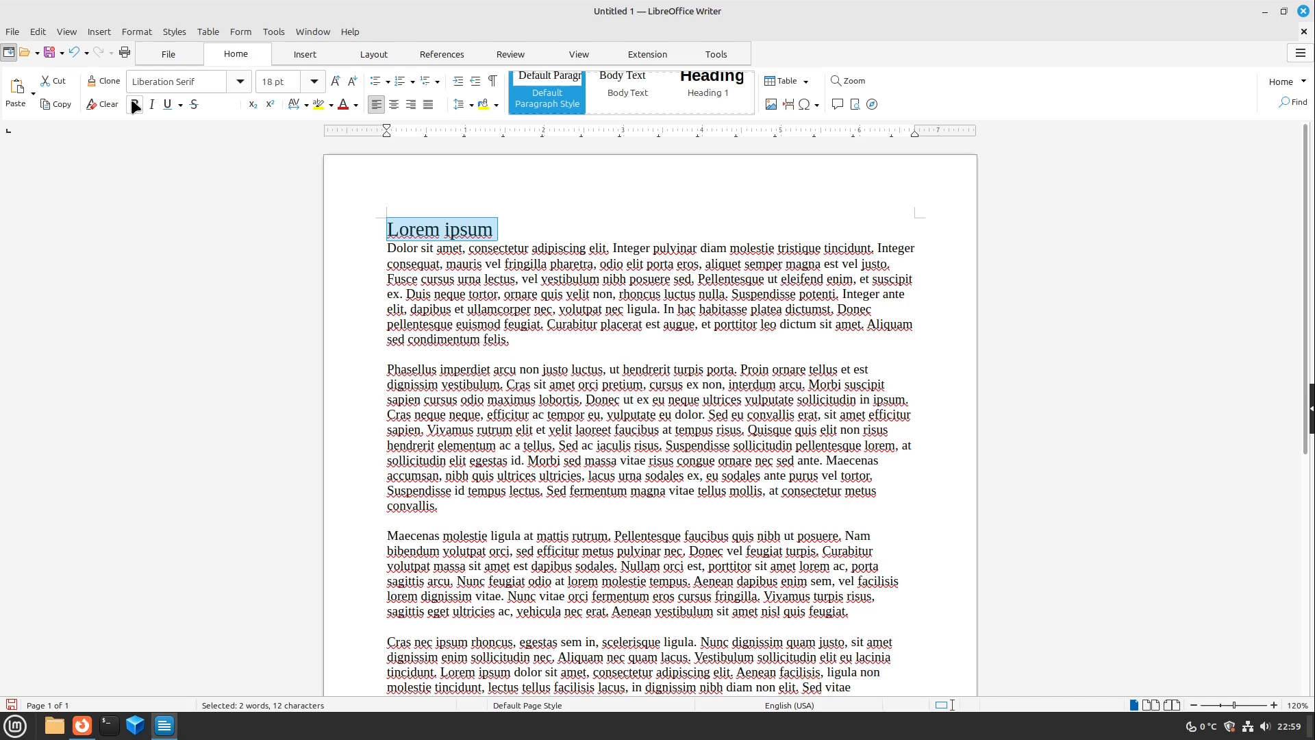
pyautogui.click(134, 104)
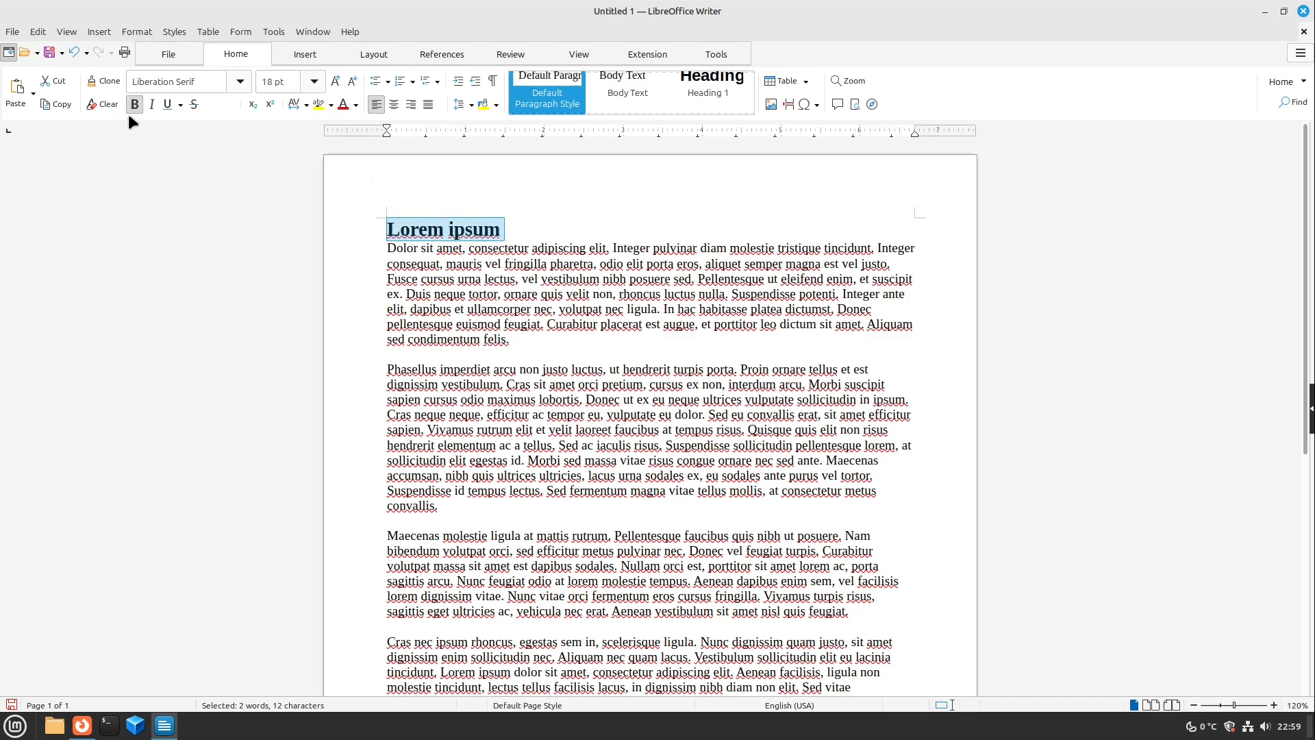
pyautogui.click(240, 81)
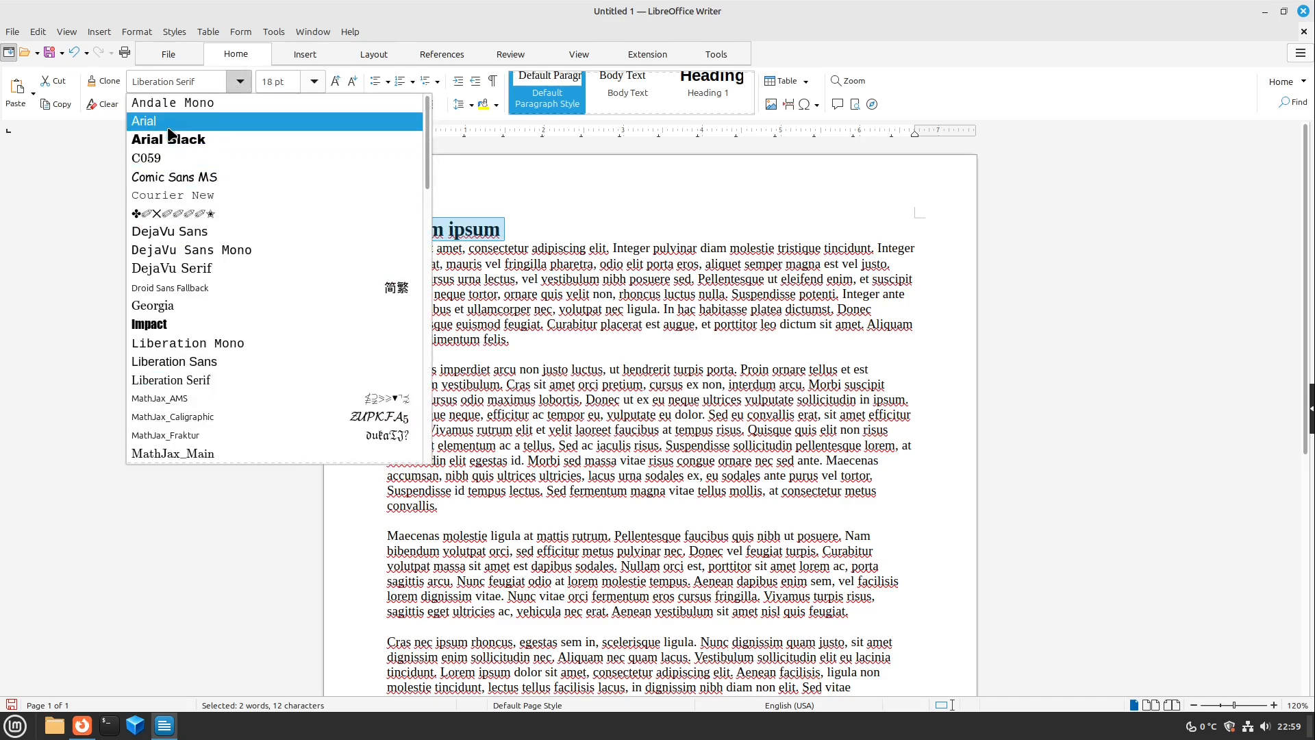
pyautogui.click(144, 120)
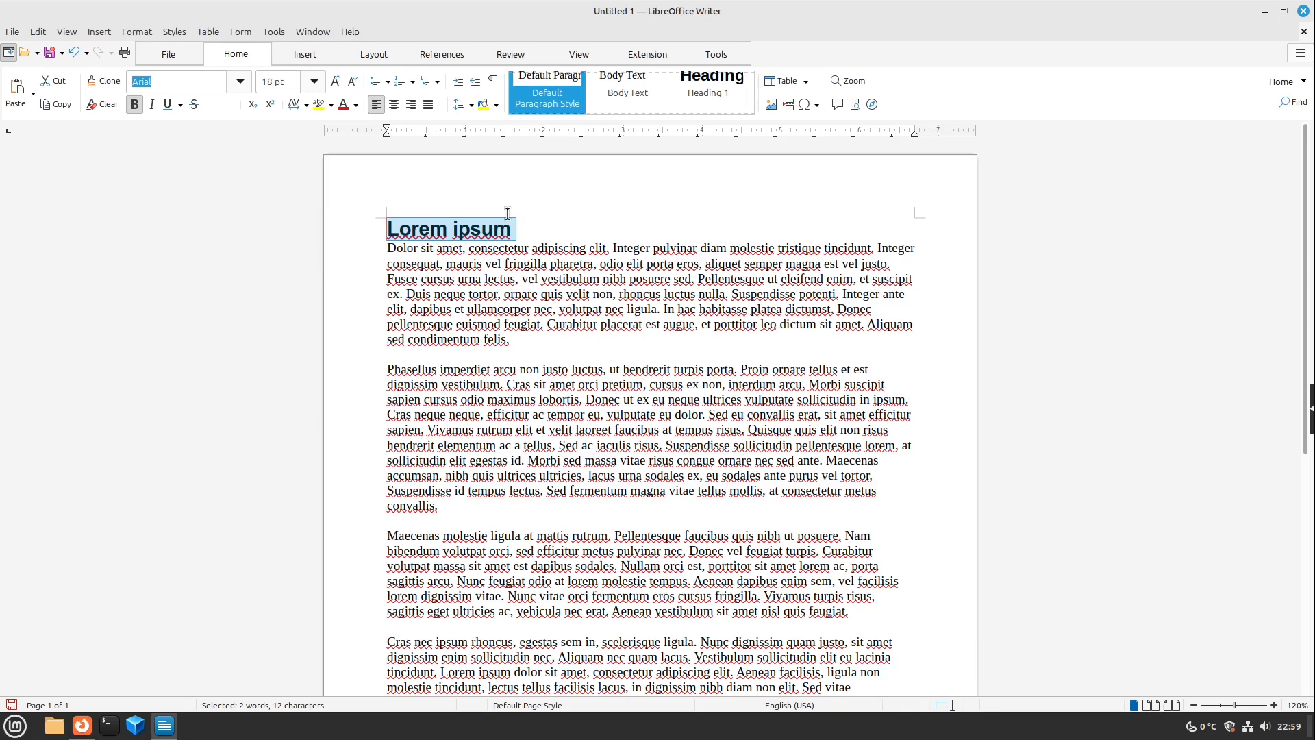
pyautogui.moveTo(226, 200)
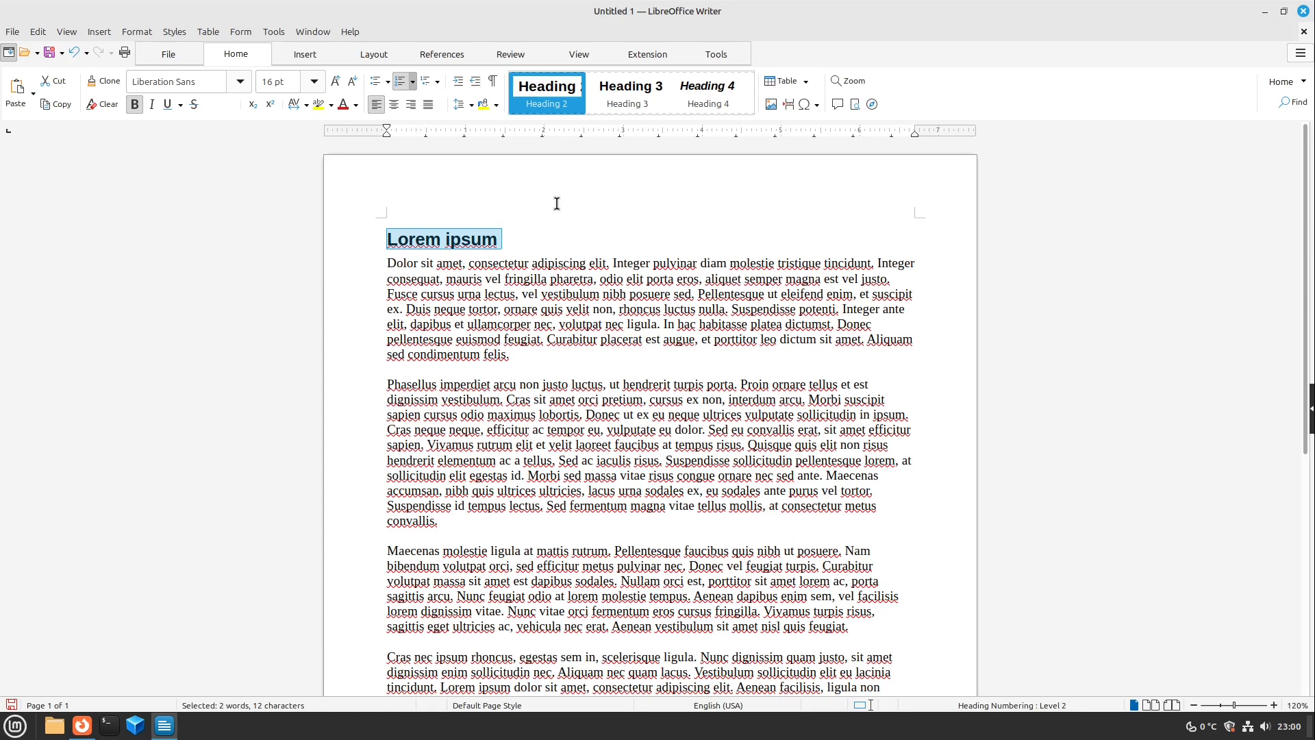
pyautogui.moveTo(434, 244)
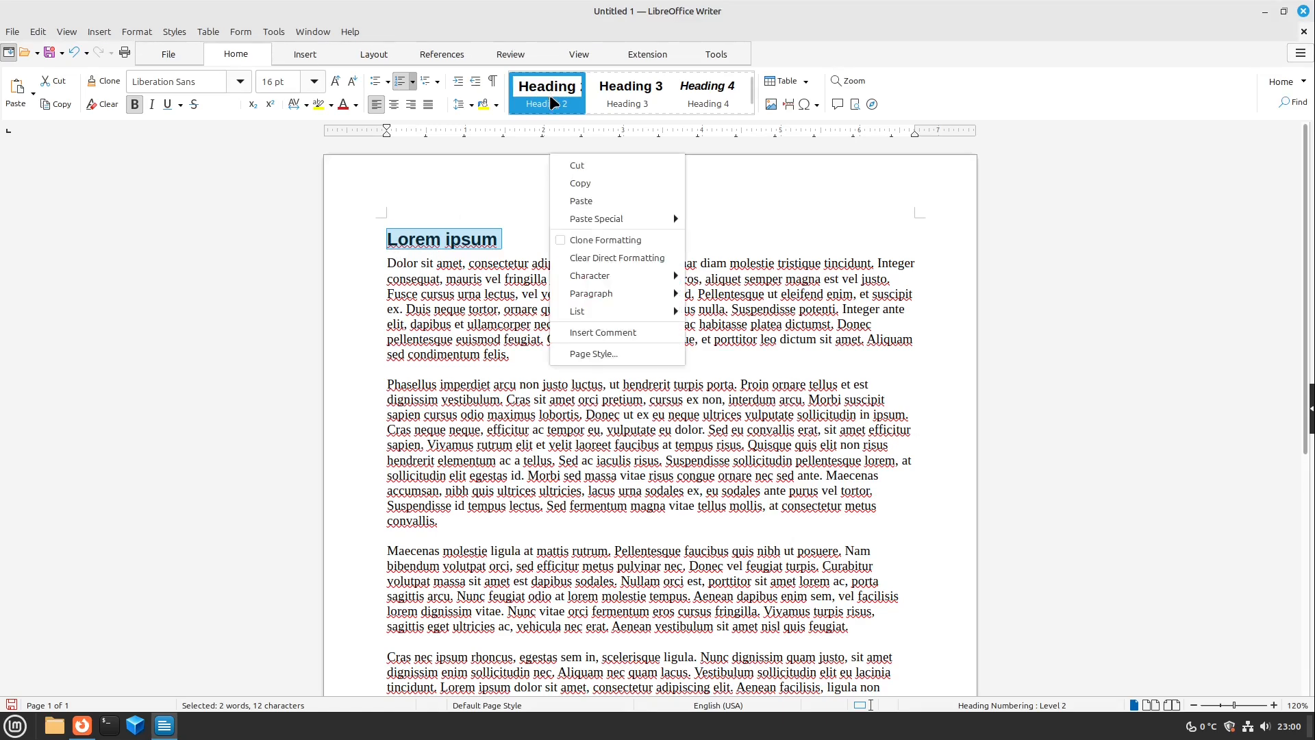
# Inspect the Heading 2 style via Styles > Edit Style and close it again
pyautogui.click(174, 32)
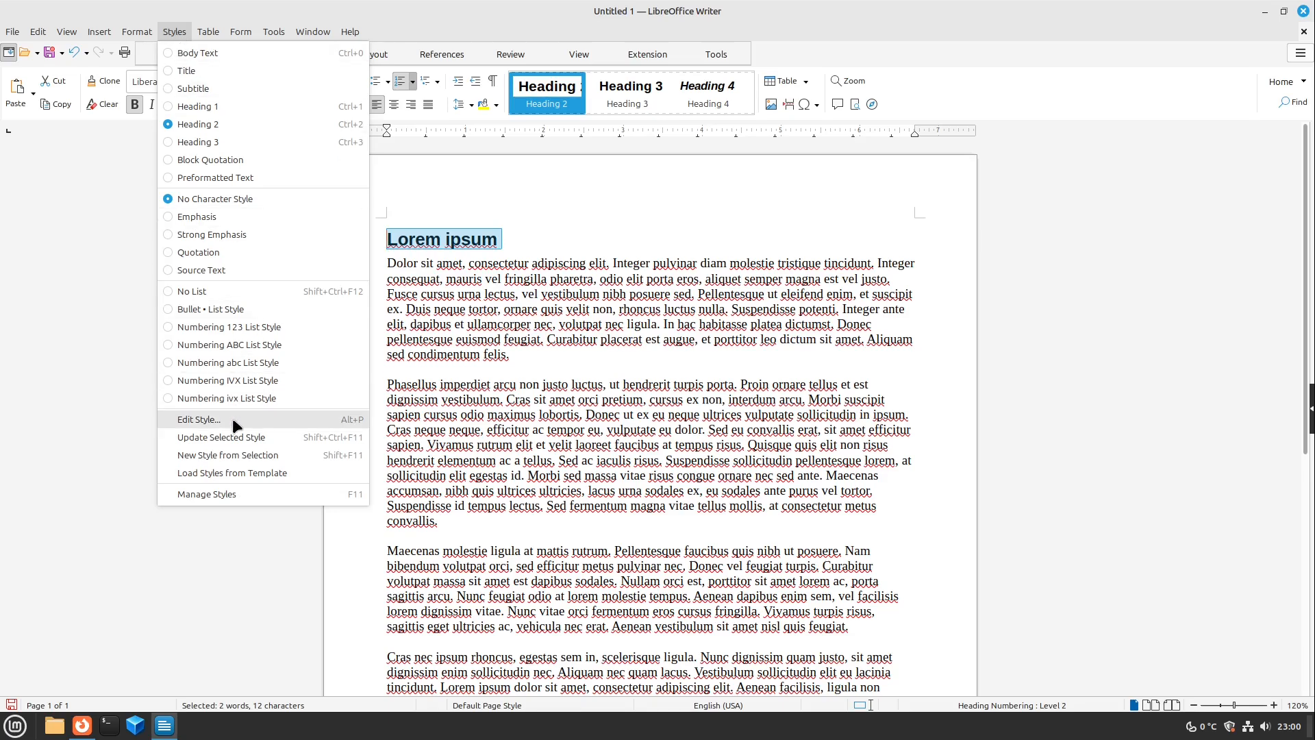
pyautogui.click(197, 420)
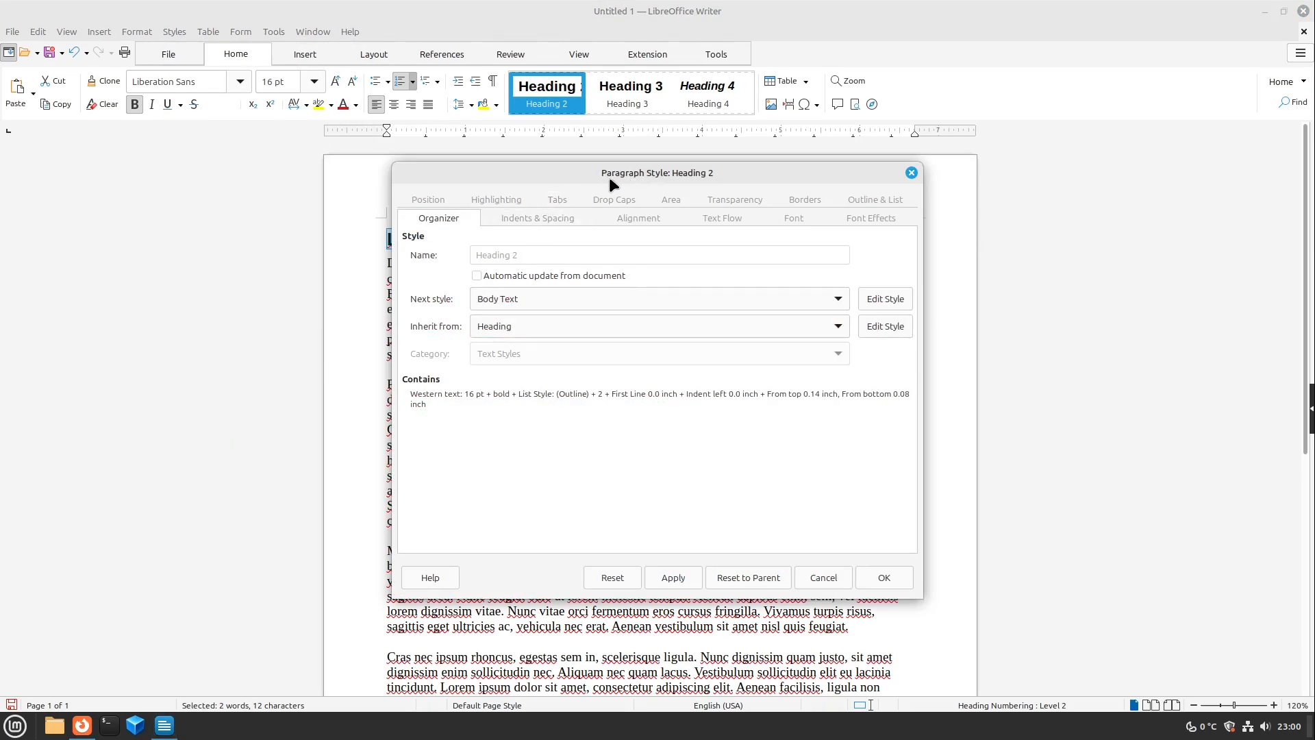
pyautogui.moveTo(631, 599)
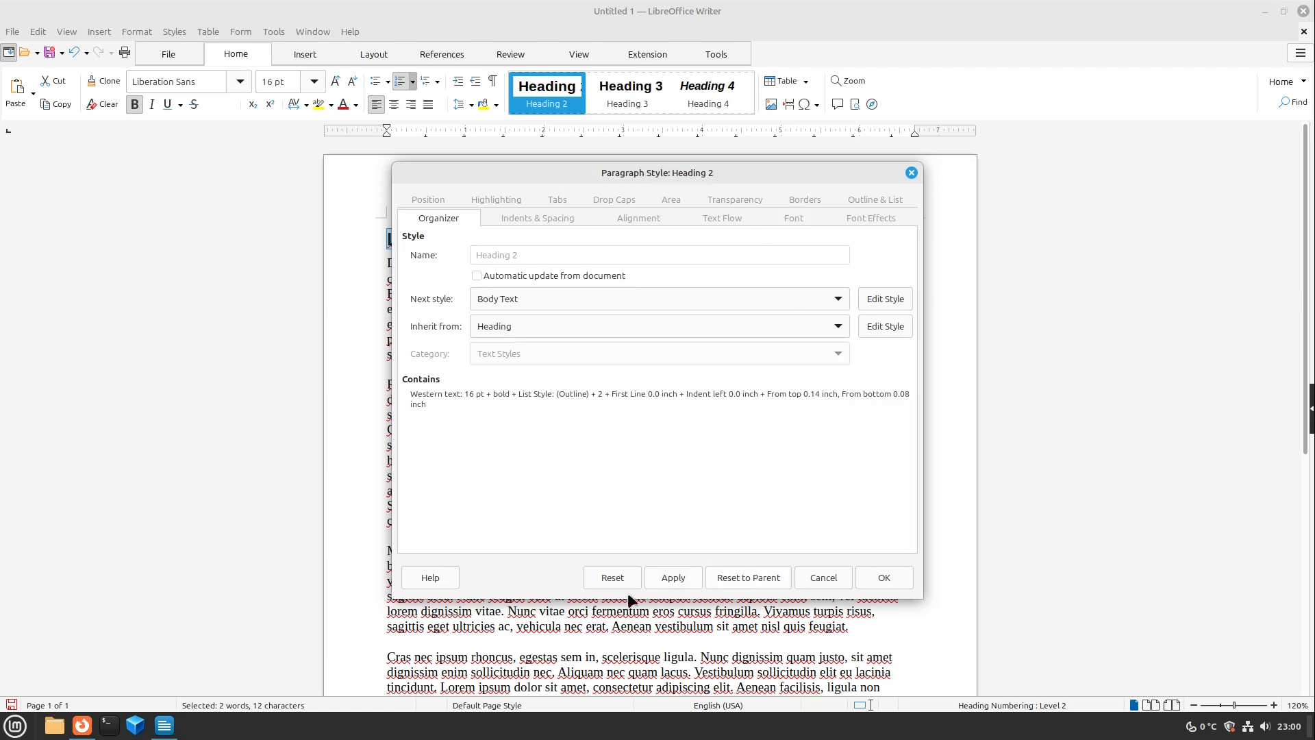
pyautogui.moveTo(914, 178)
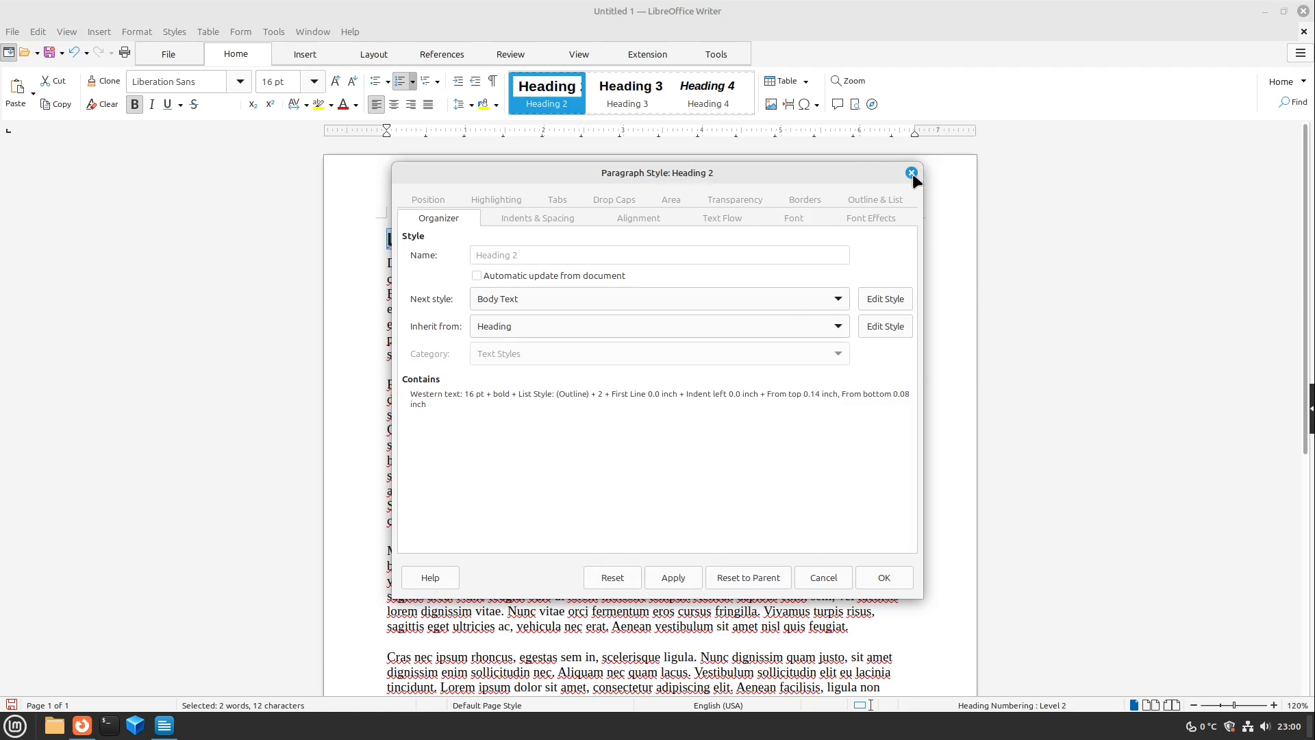
pyautogui.click(911, 173)
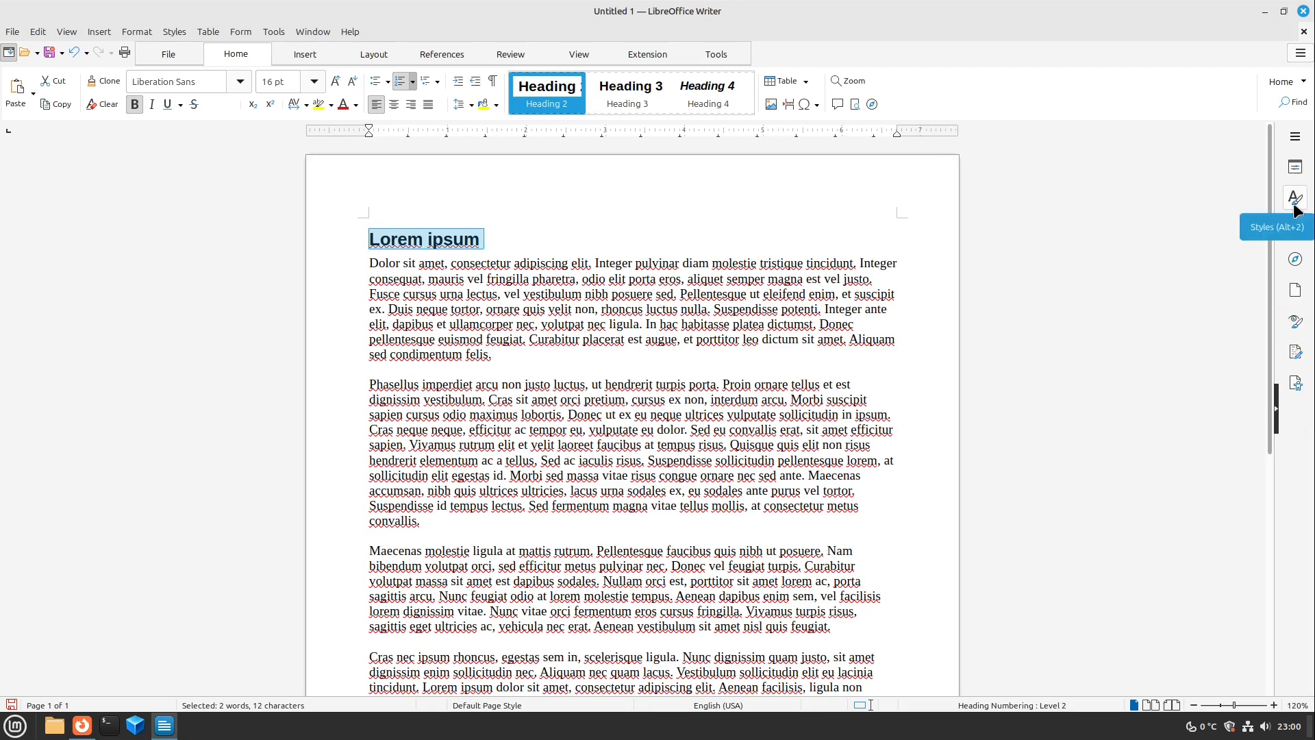
# Reopen Heading 2 from the Styles sidebar, browse Font, Transparency and Alignment, then cancel
pyautogui.click(1295, 198)
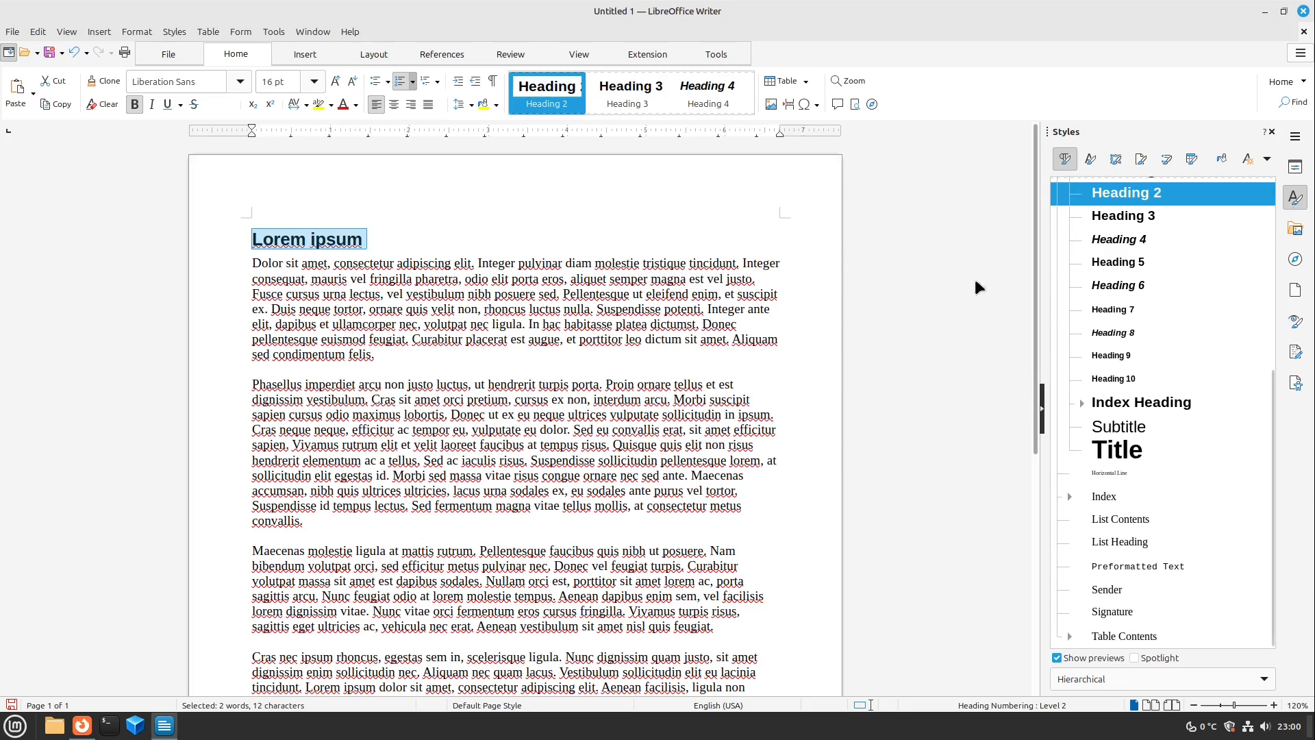
pyautogui.rightClick(1123, 192)
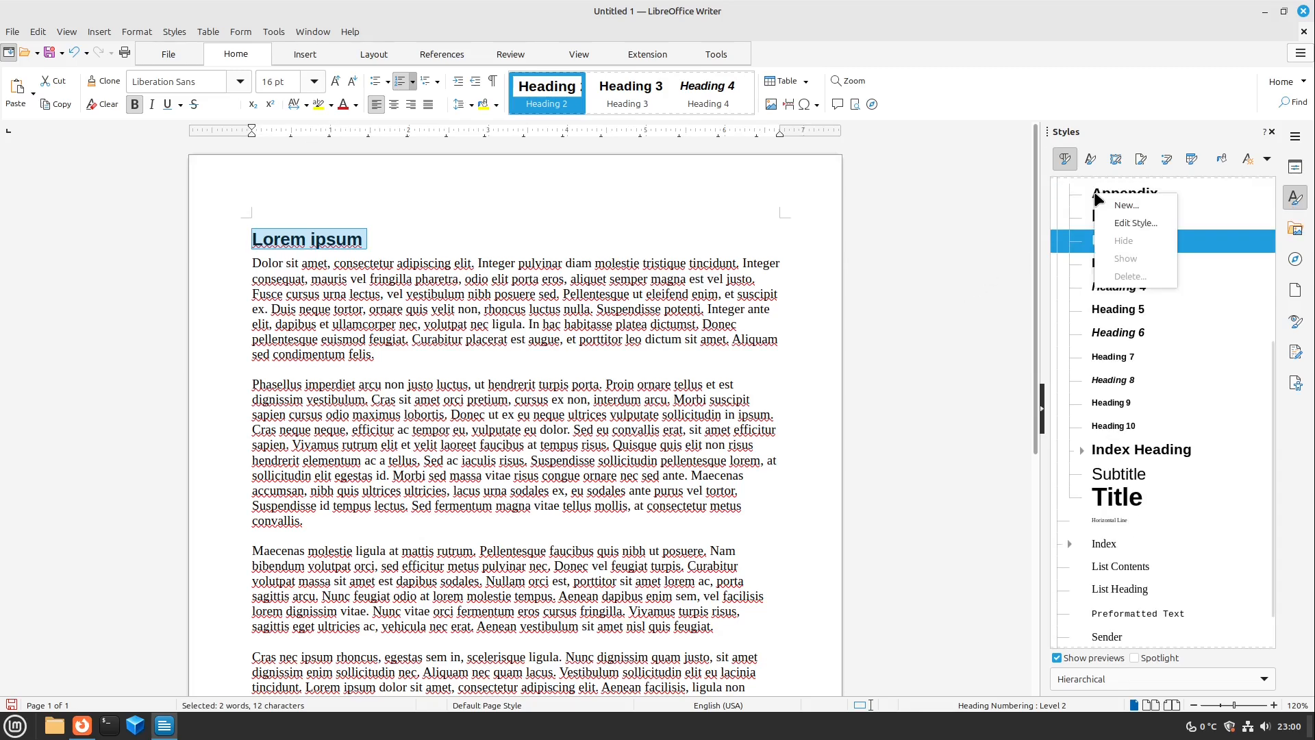
pyautogui.click(1136, 223)
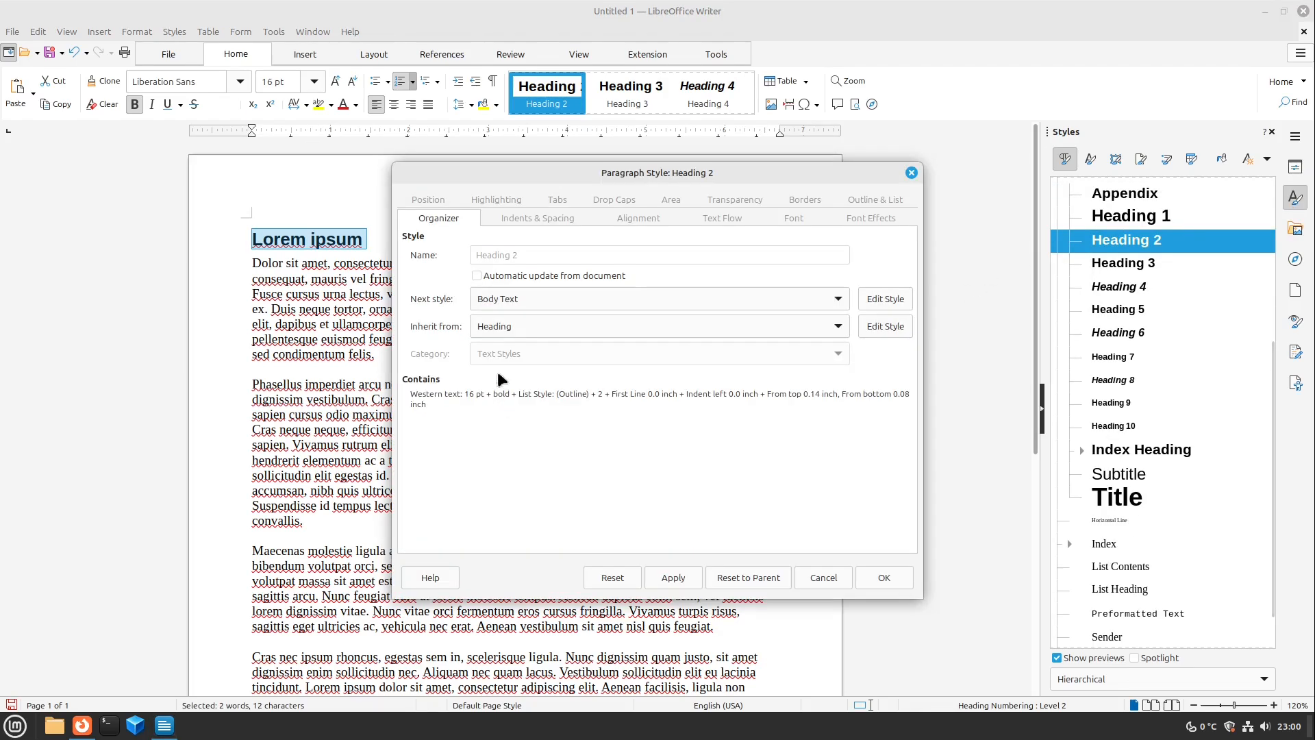
pyautogui.moveTo(650, 237)
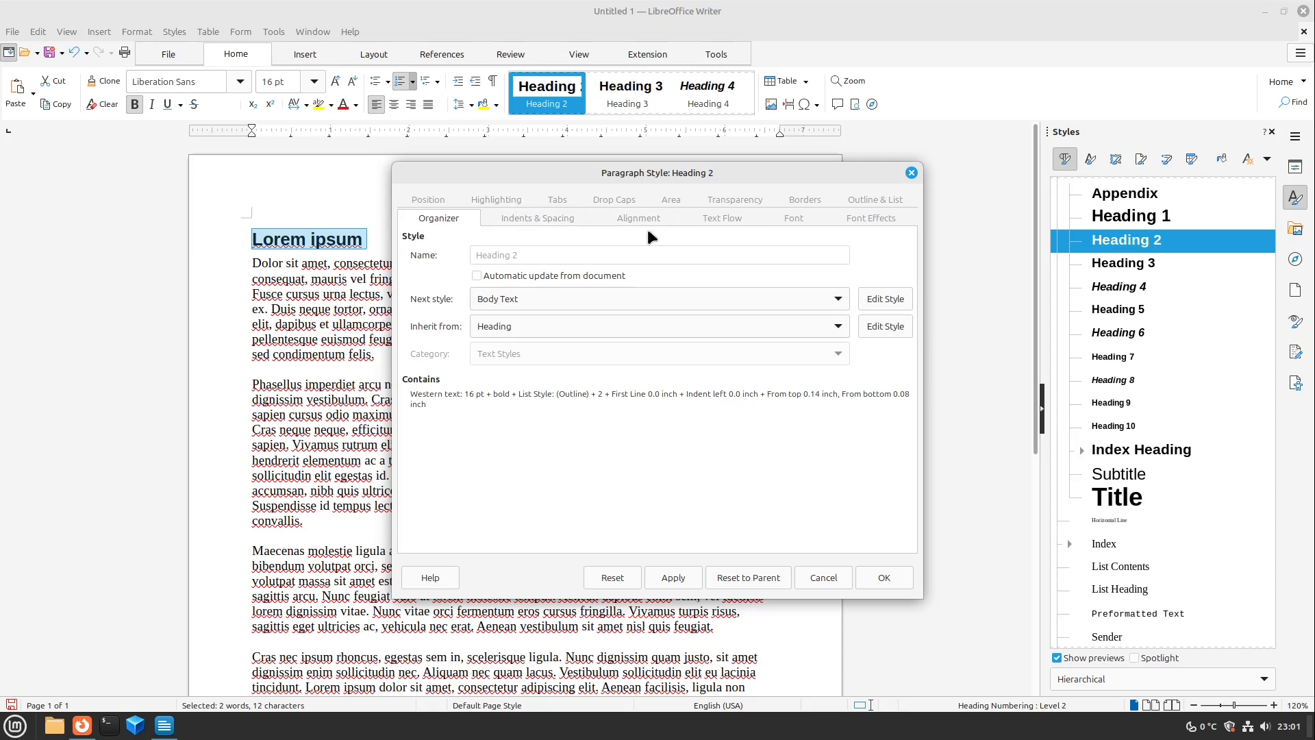
pyautogui.click(792, 218)
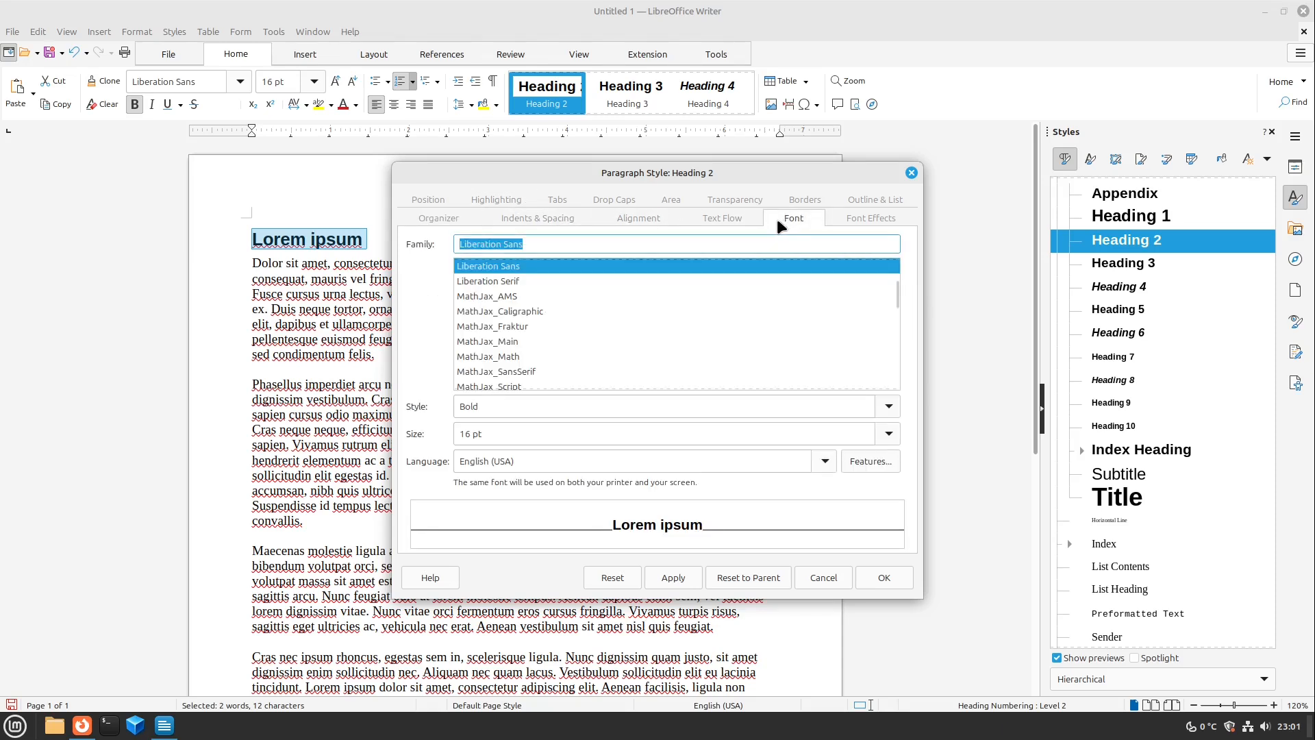
pyautogui.moveTo(476, 434)
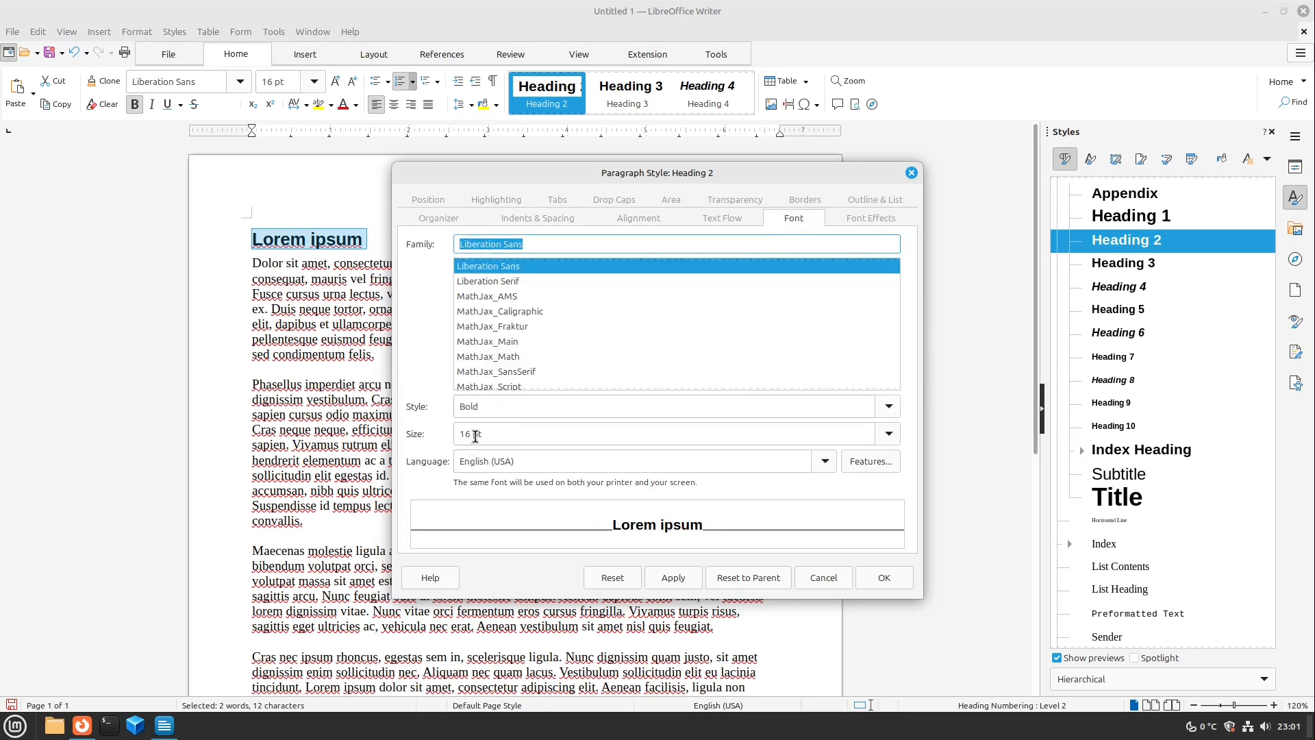
pyautogui.click(734, 218)
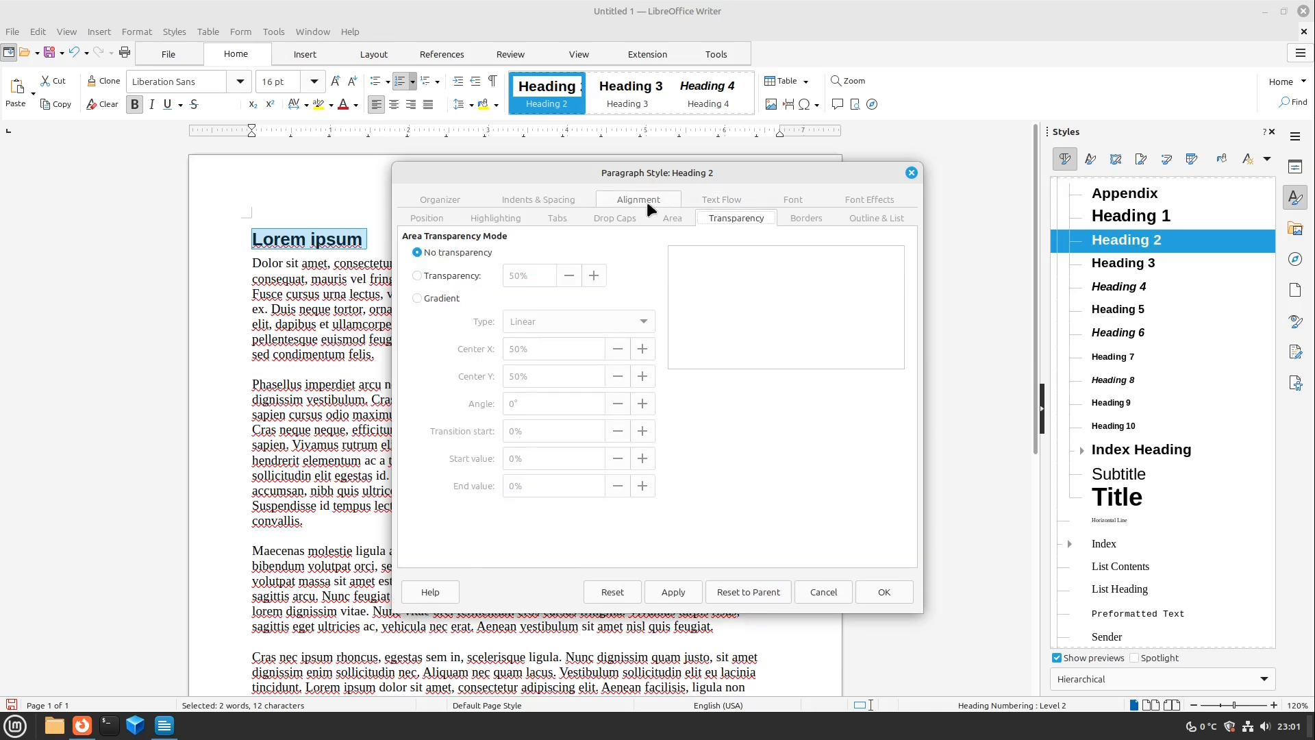
pyautogui.click(637, 199)
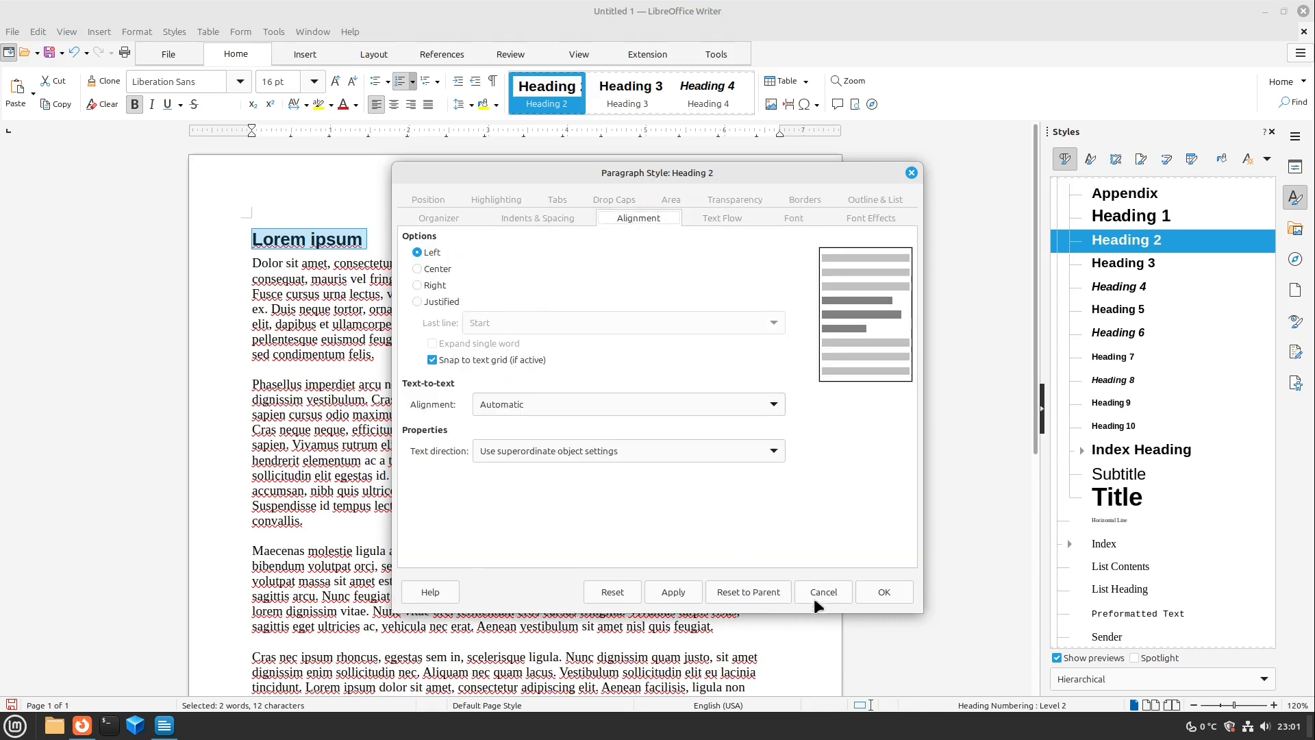
pyautogui.click(822, 592)
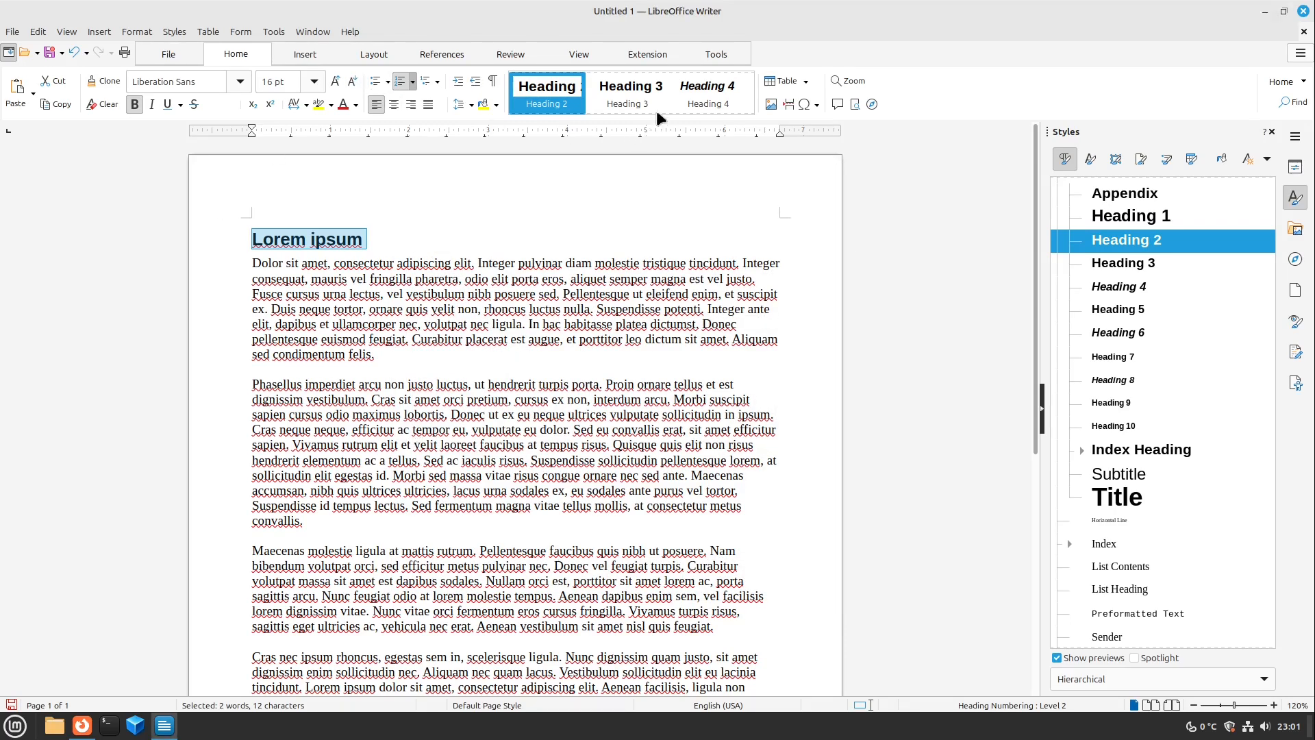
# Apply Body Text style to the body paragraphs and set that style's alignment to Justified
pyautogui.click(275, 265)
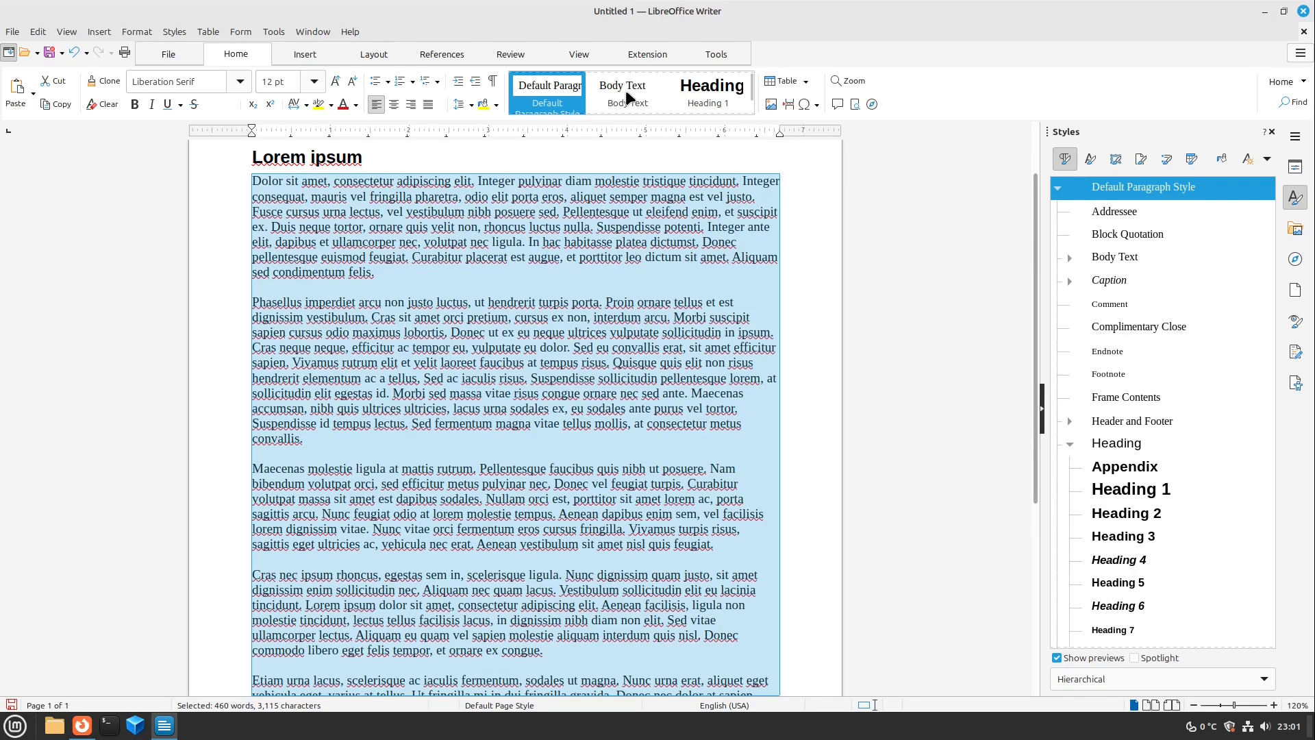
pyautogui.click(622, 85)
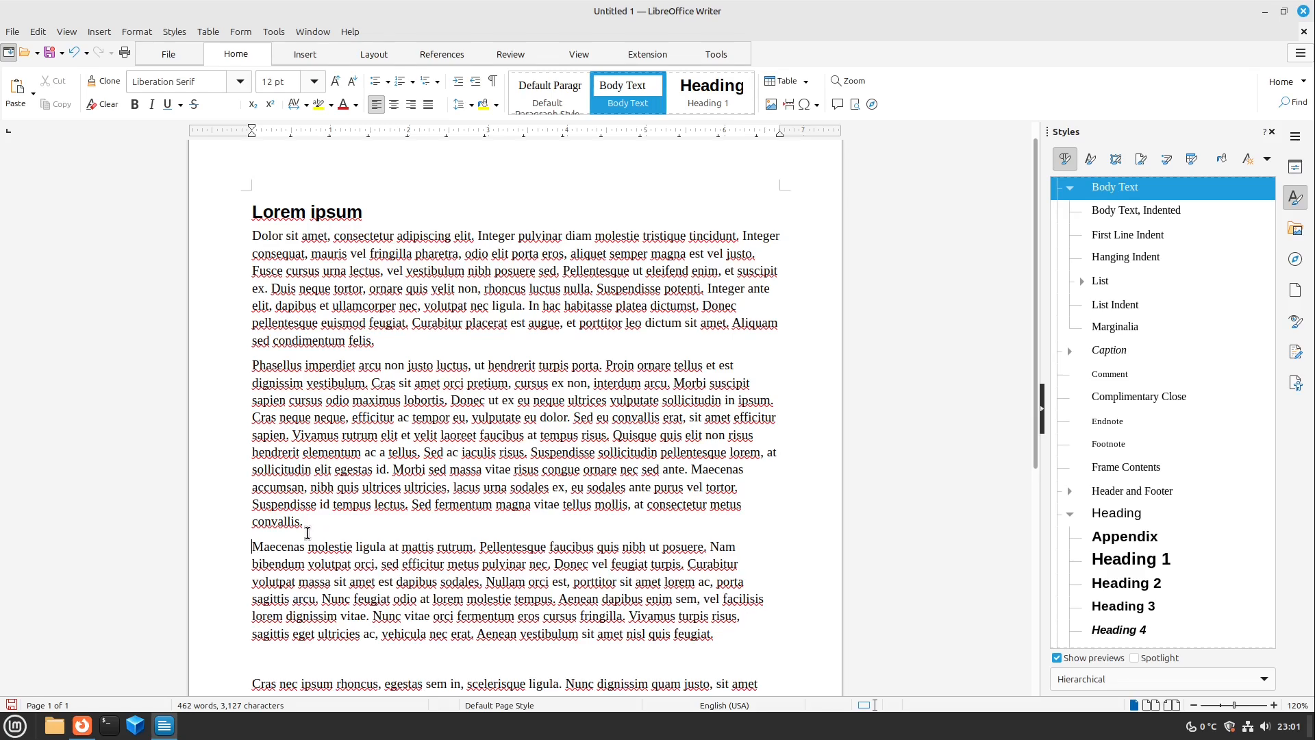
pyautogui.scroll(-3)
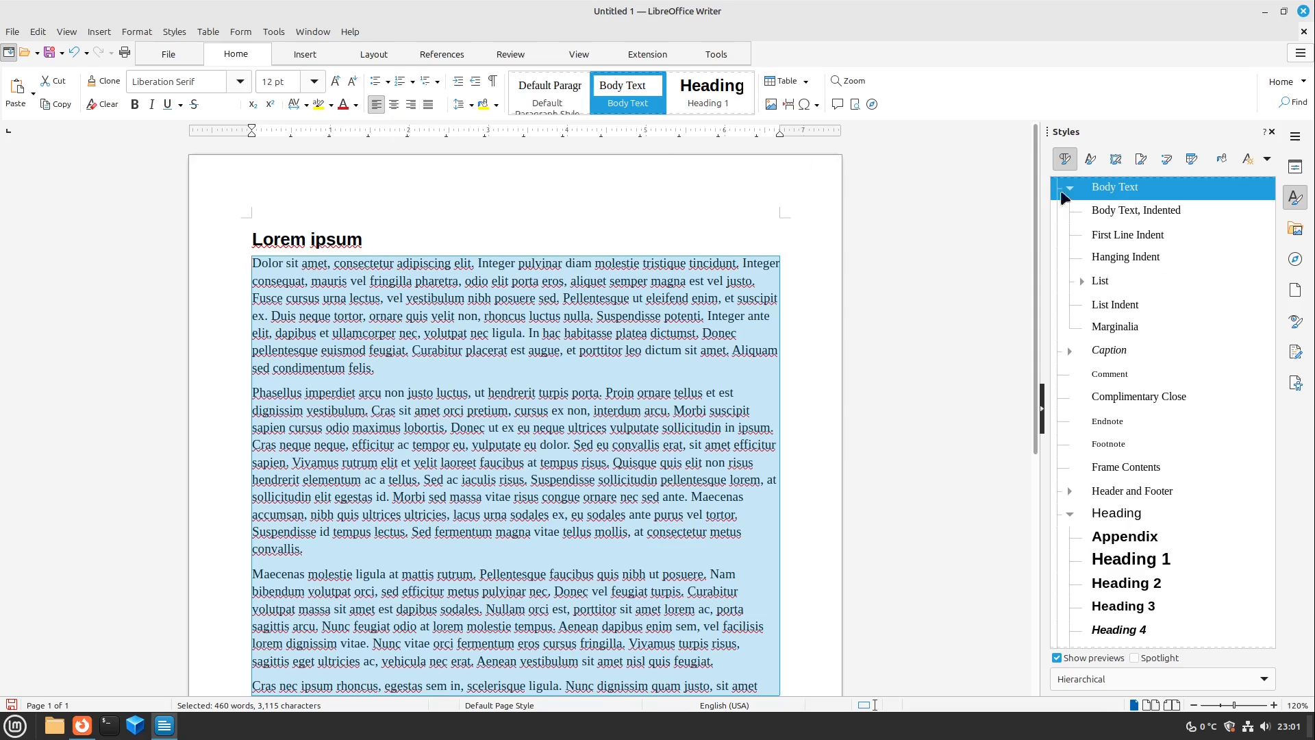
pyautogui.rightClick(1116, 187)
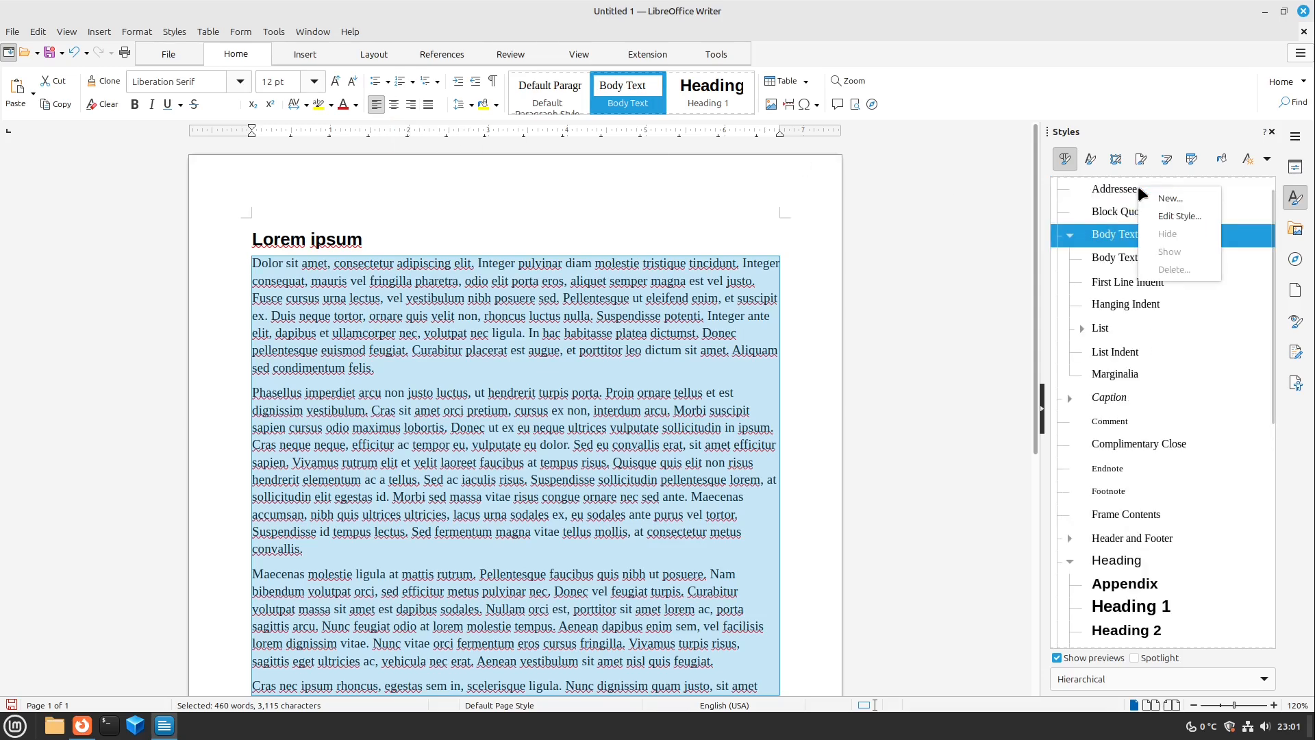
pyautogui.click(1179, 215)
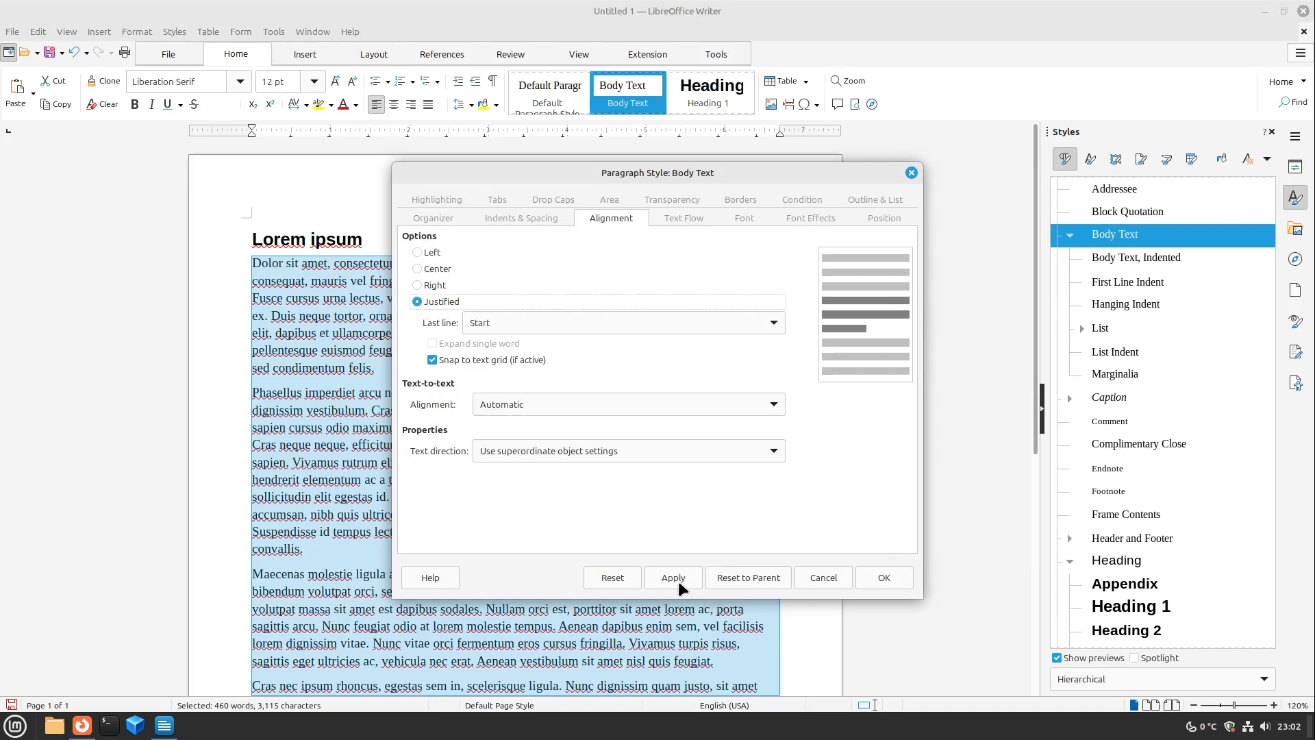
pyautogui.click(883, 576)
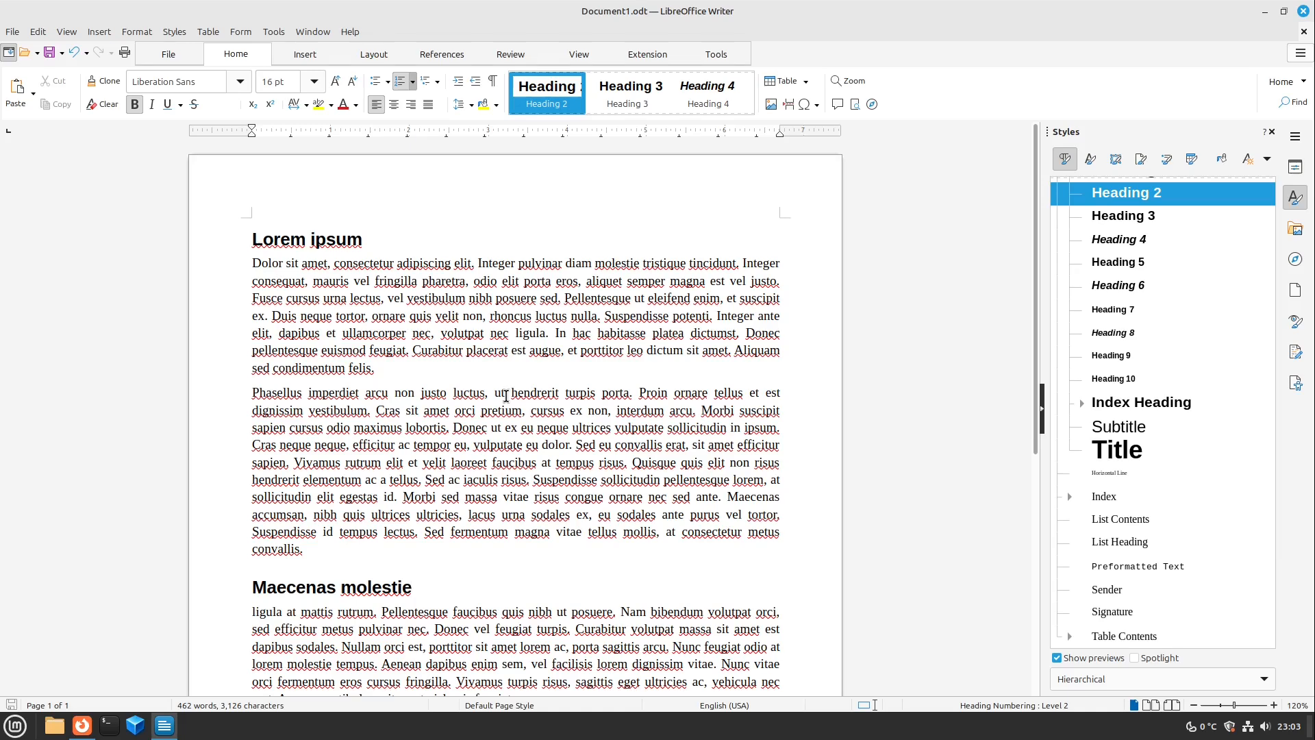
pyautogui.click(410, 587)
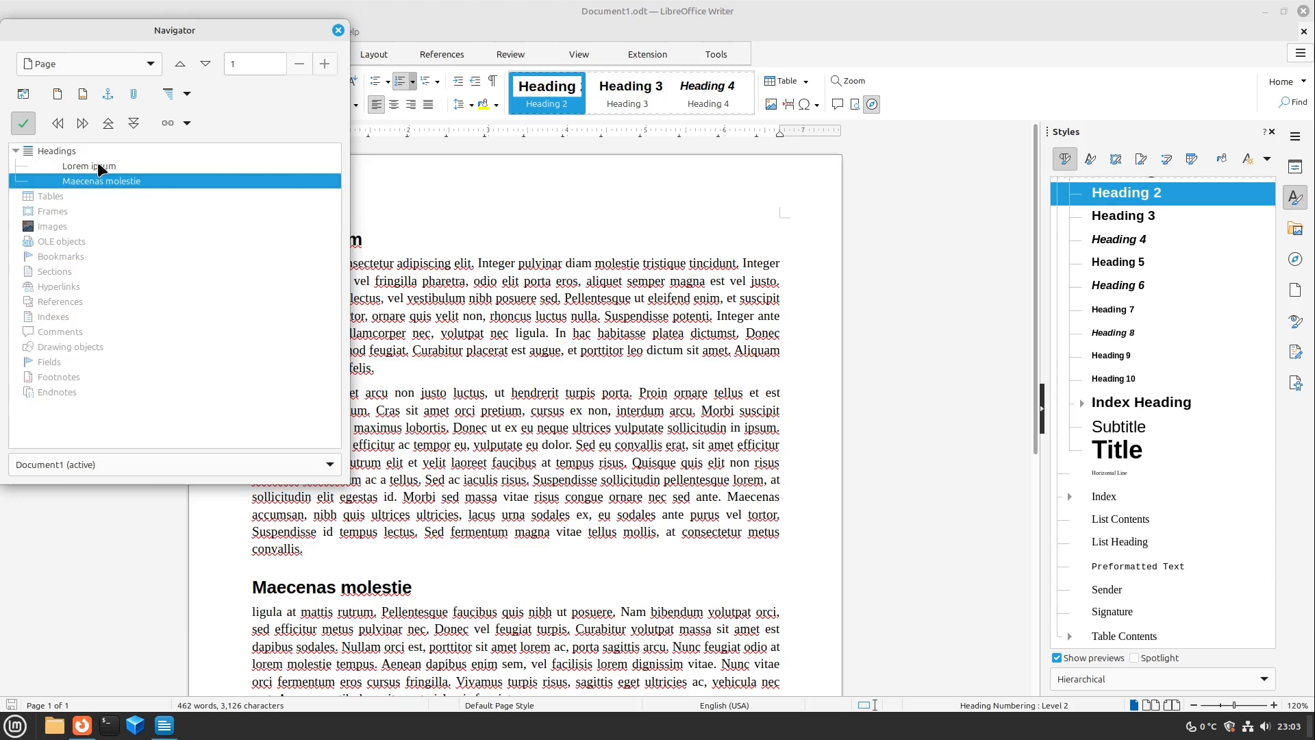
pyautogui.moveTo(52, 198)
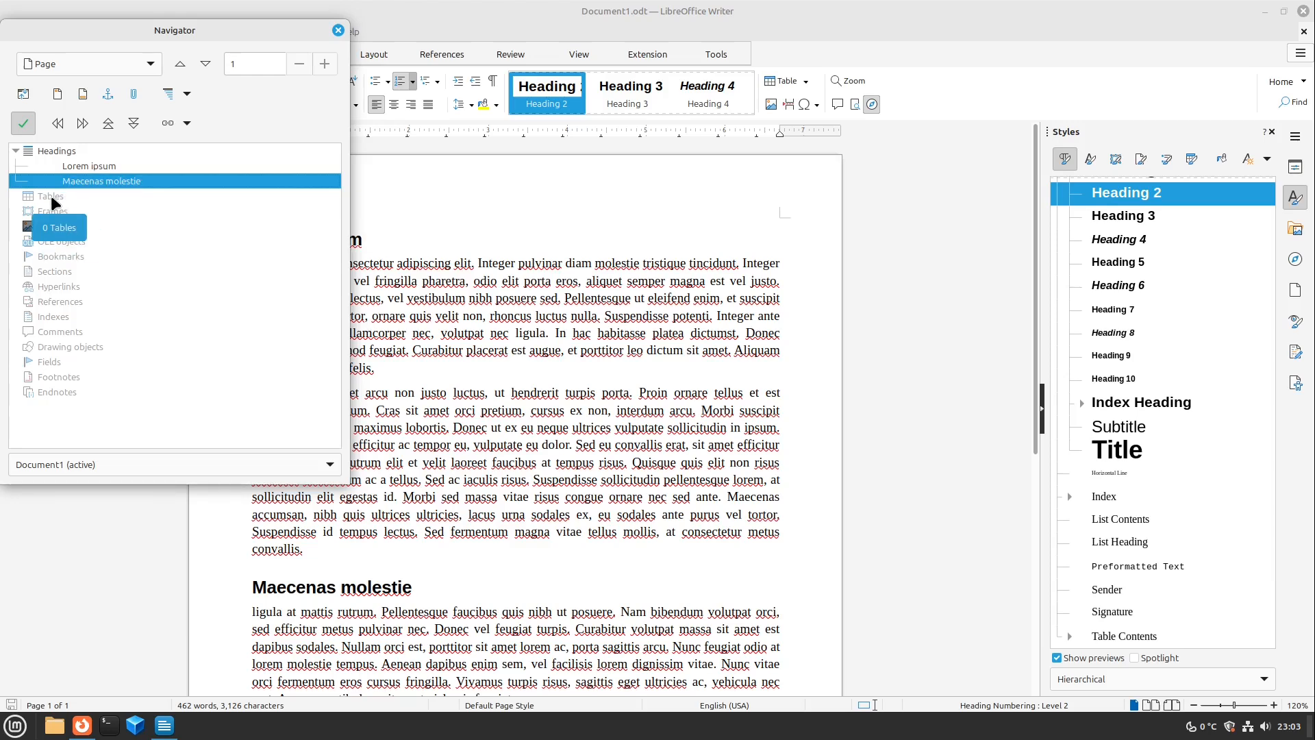
pyautogui.moveTo(84, 264)
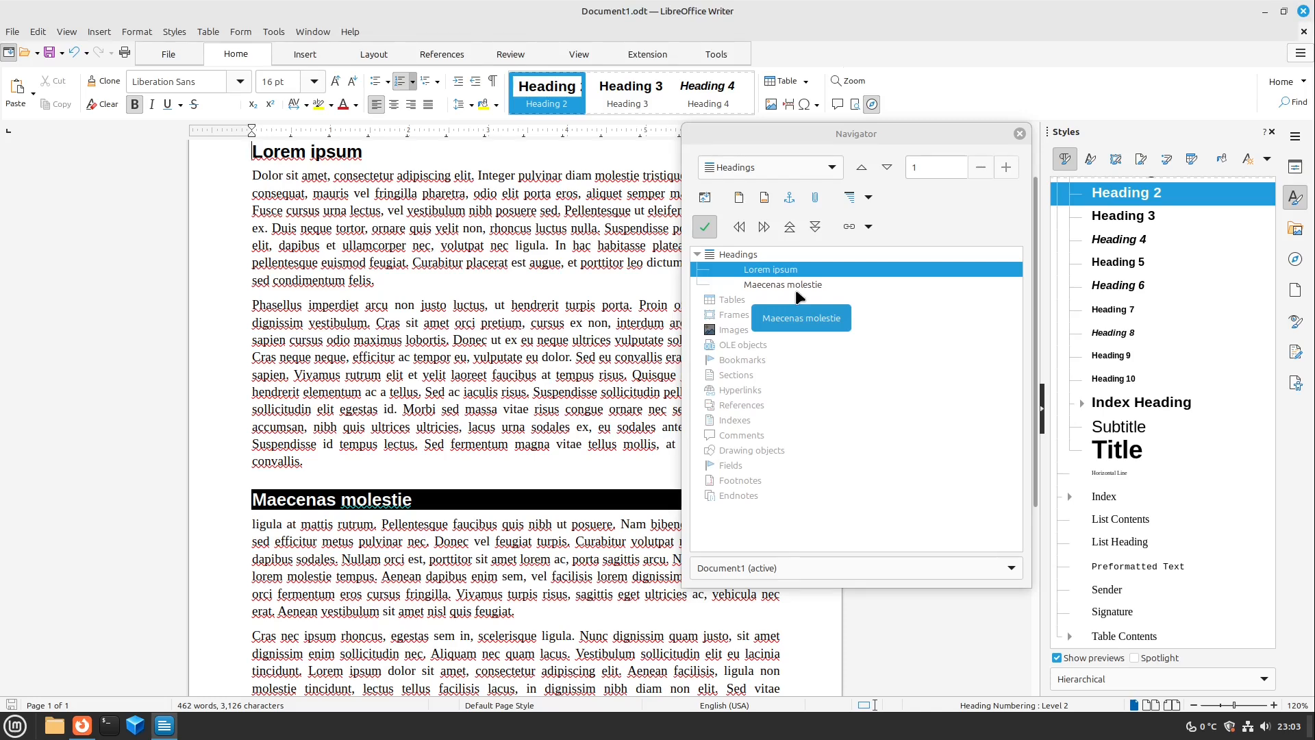
pyautogui.moveTo(808, 295)
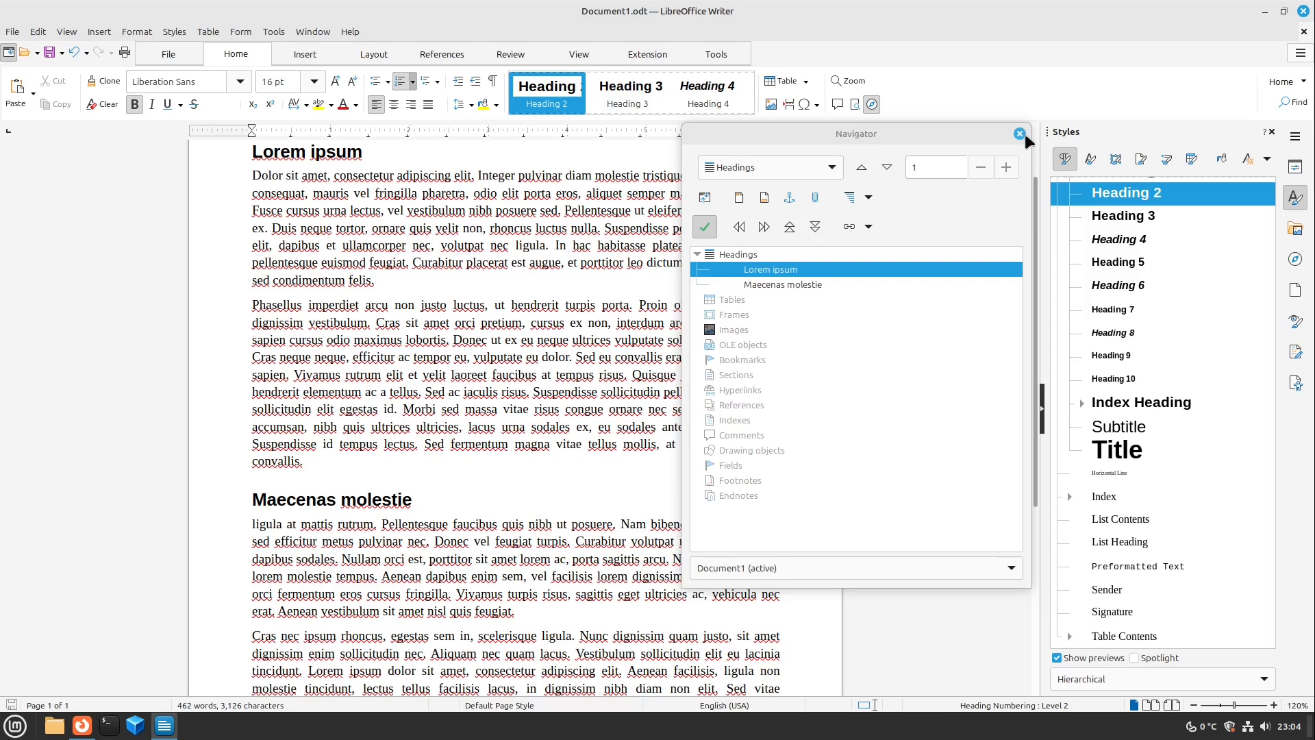
pyautogui.click(1018, 133)
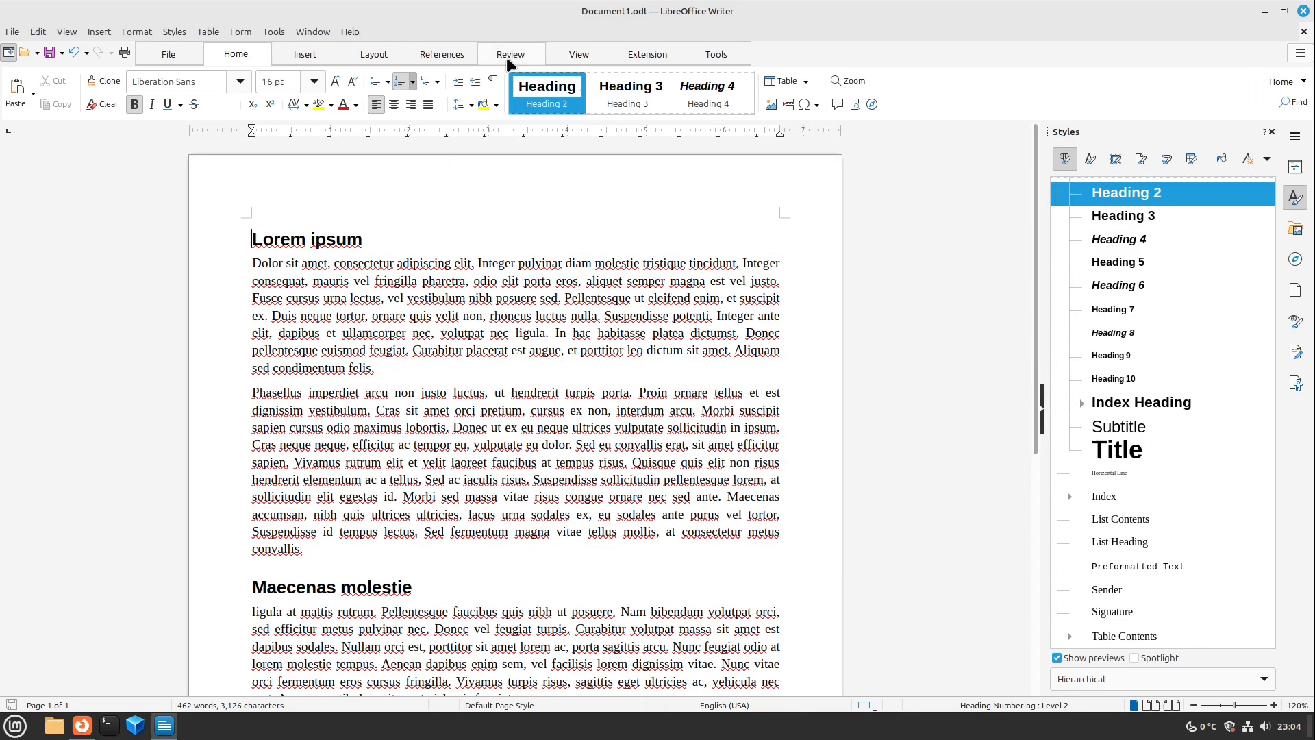
# Turn off automatic spell checking from the Review tab so red underlines disappear
pyautogui.click(510, 54)
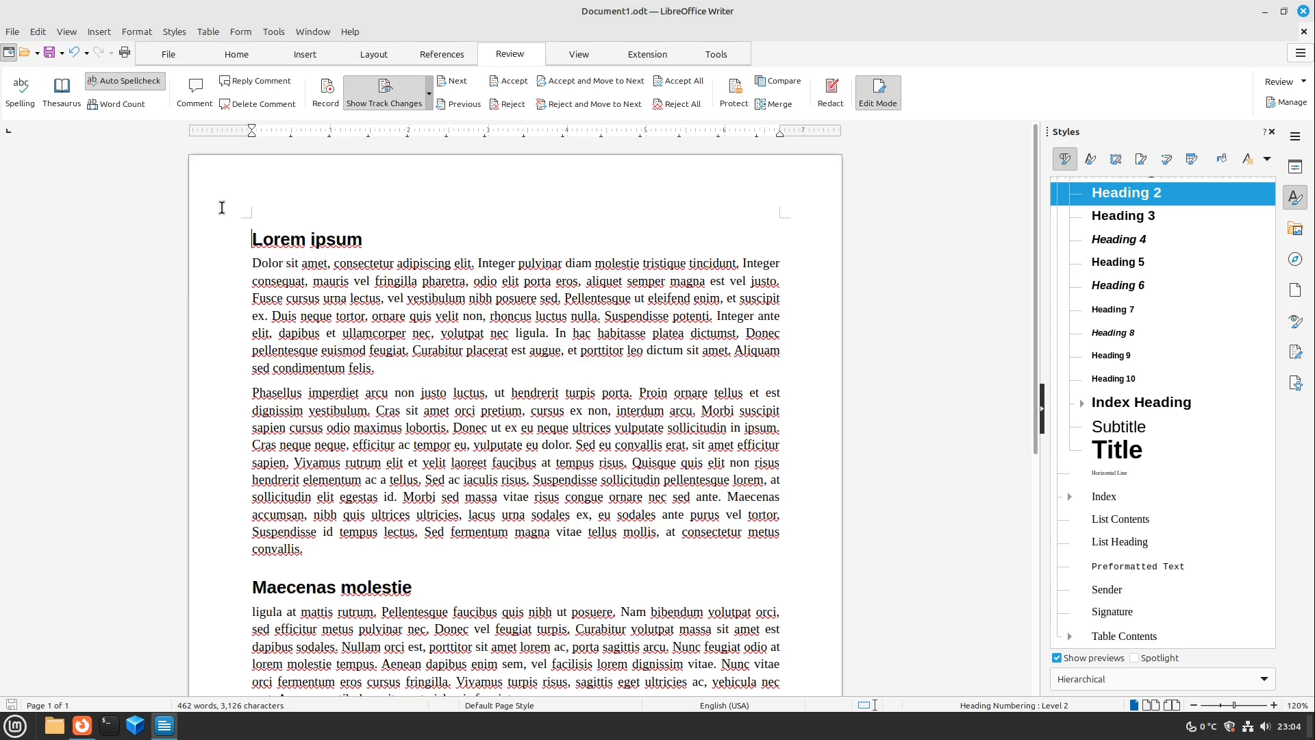
pyautogui.moveTo(187, 206)
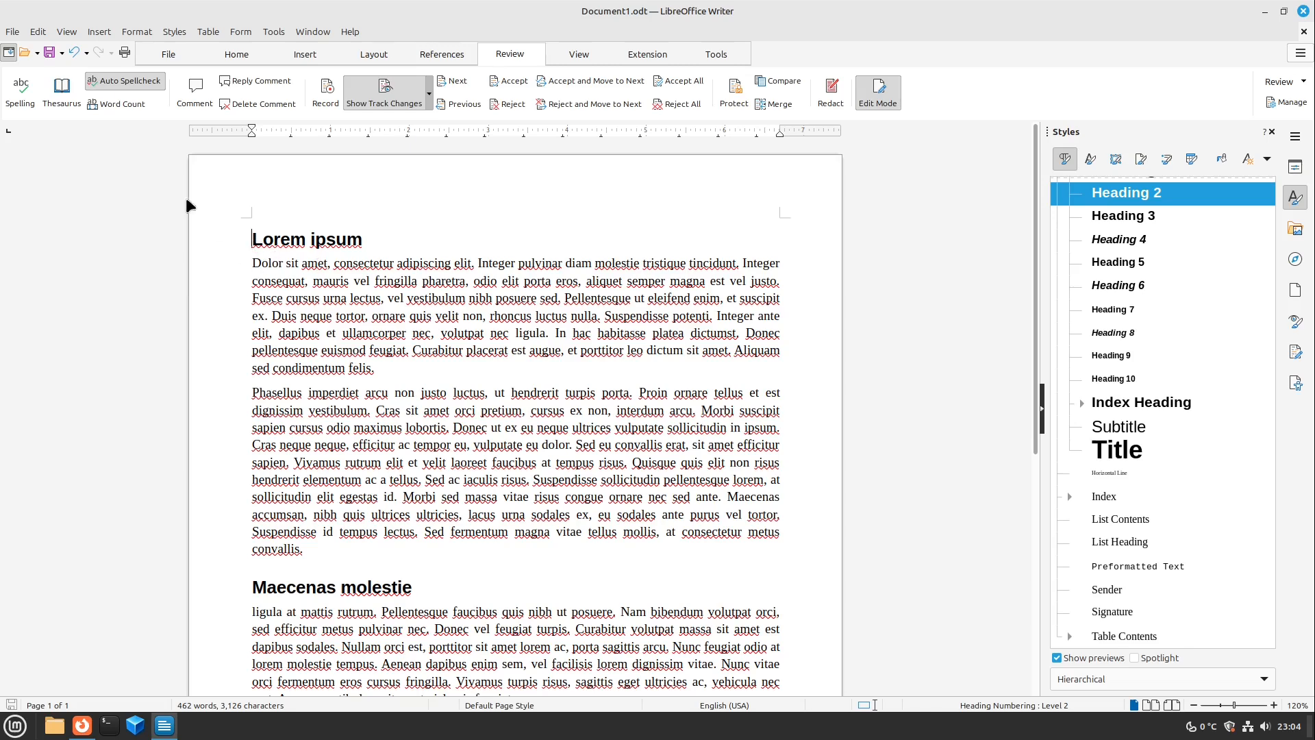
pyautogui.click(125, 81)
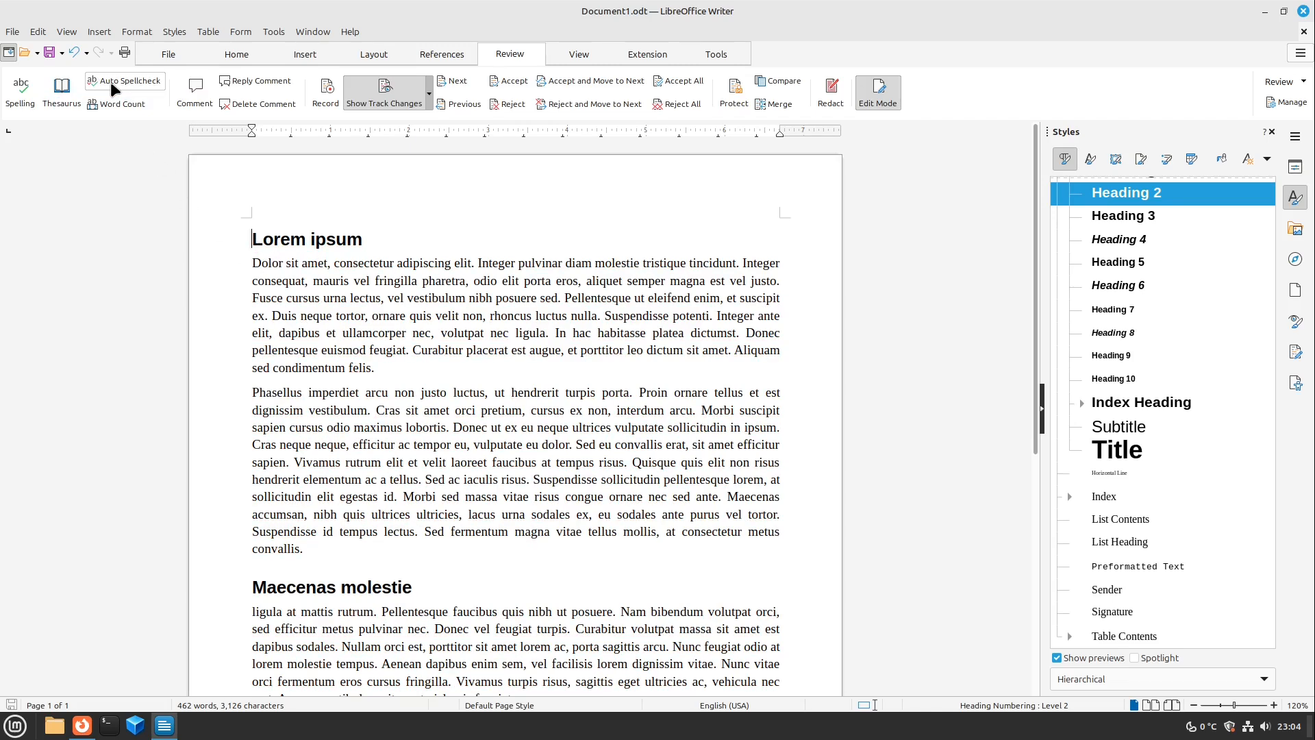
pyautogui.moveTo(328, 319)
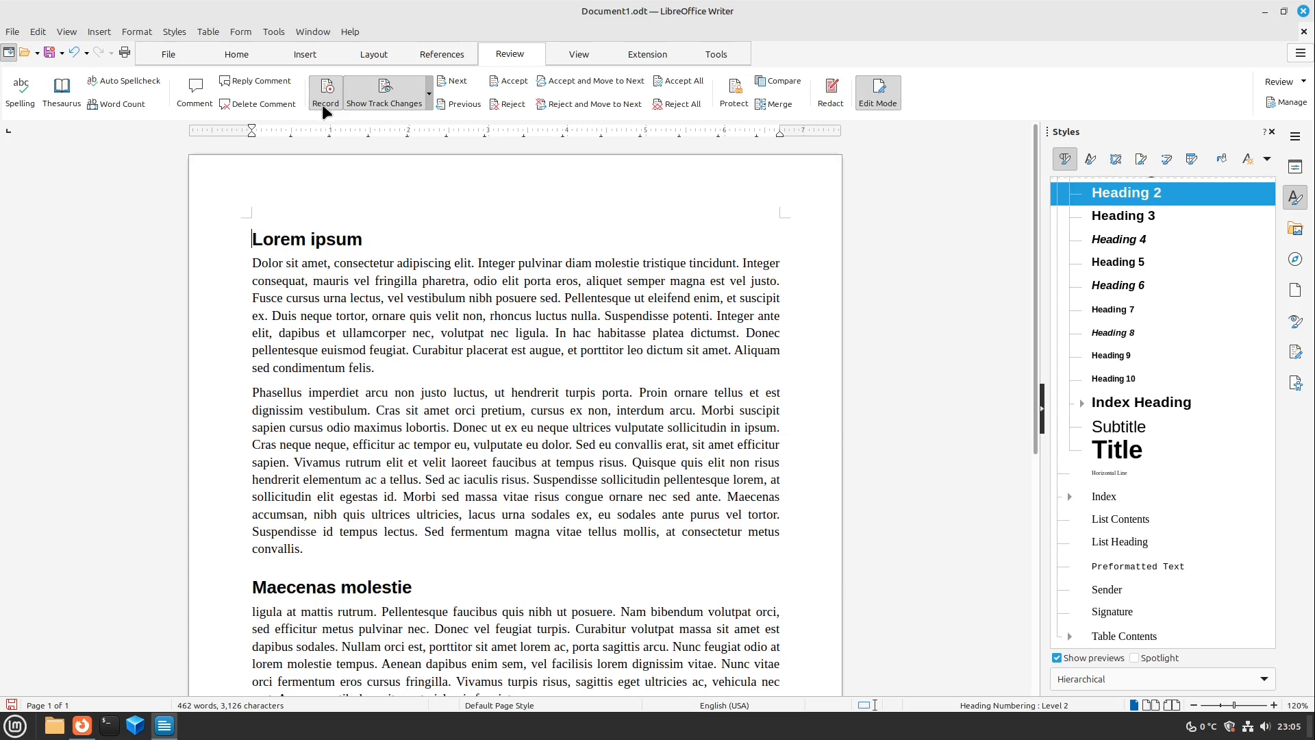
# Record changes: add a 'Hello World' line and replace 'tempor' with 'this is changed'
pyautogui.click(303, 548)
pyautogui.write('Hello')
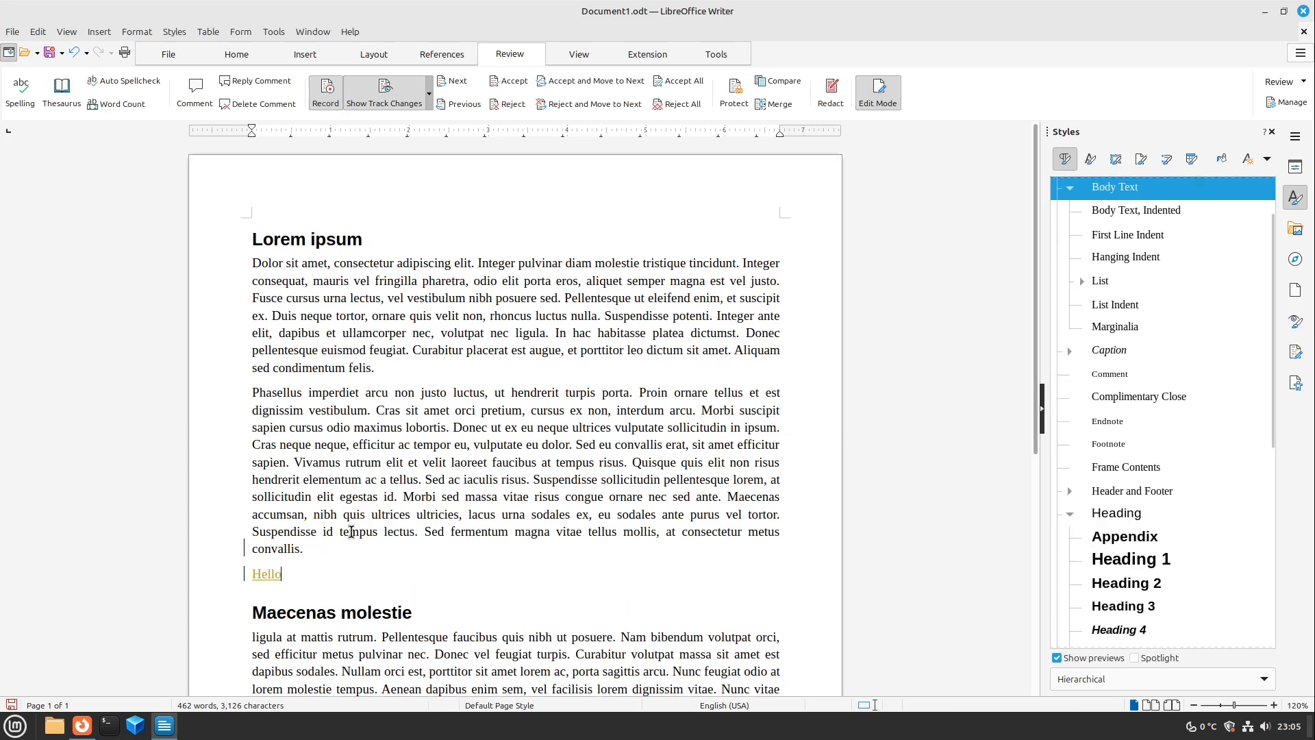
pyautogui.write('World')
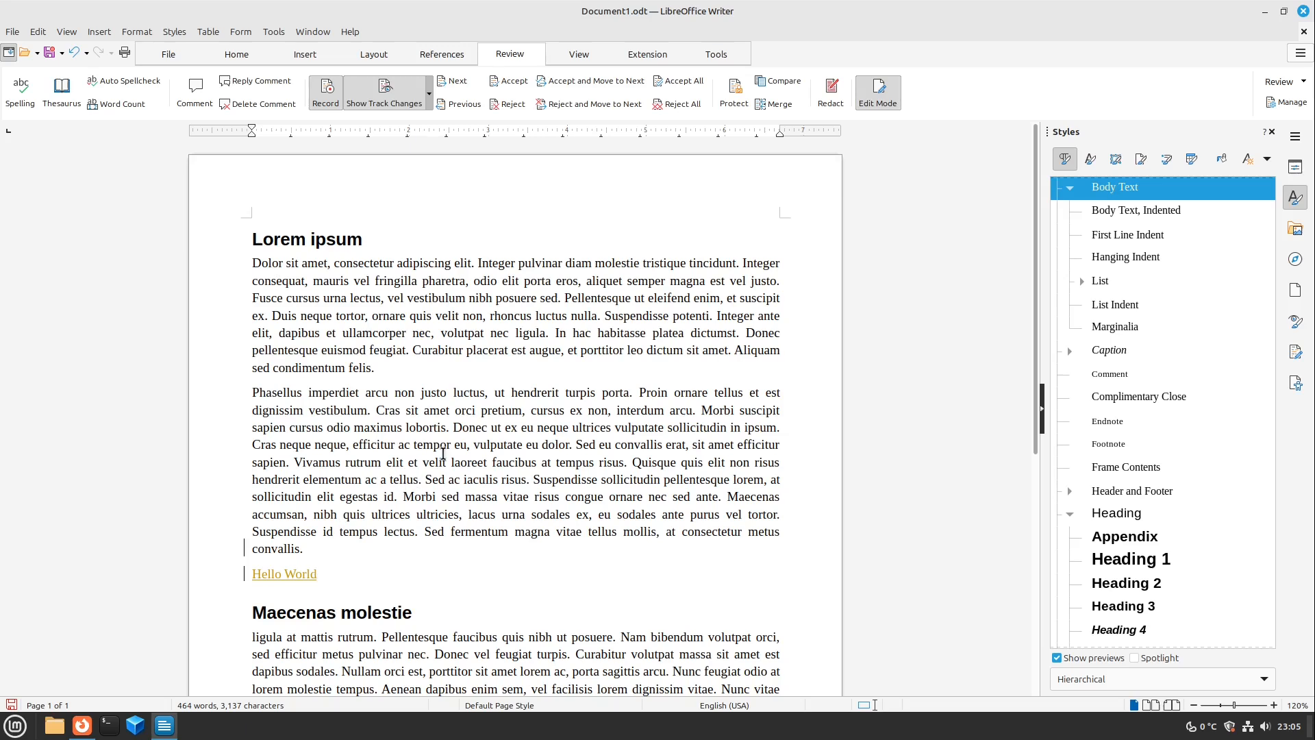
pyautogui.doubleClick(430, 444)
pyautogui.write('this is cra')
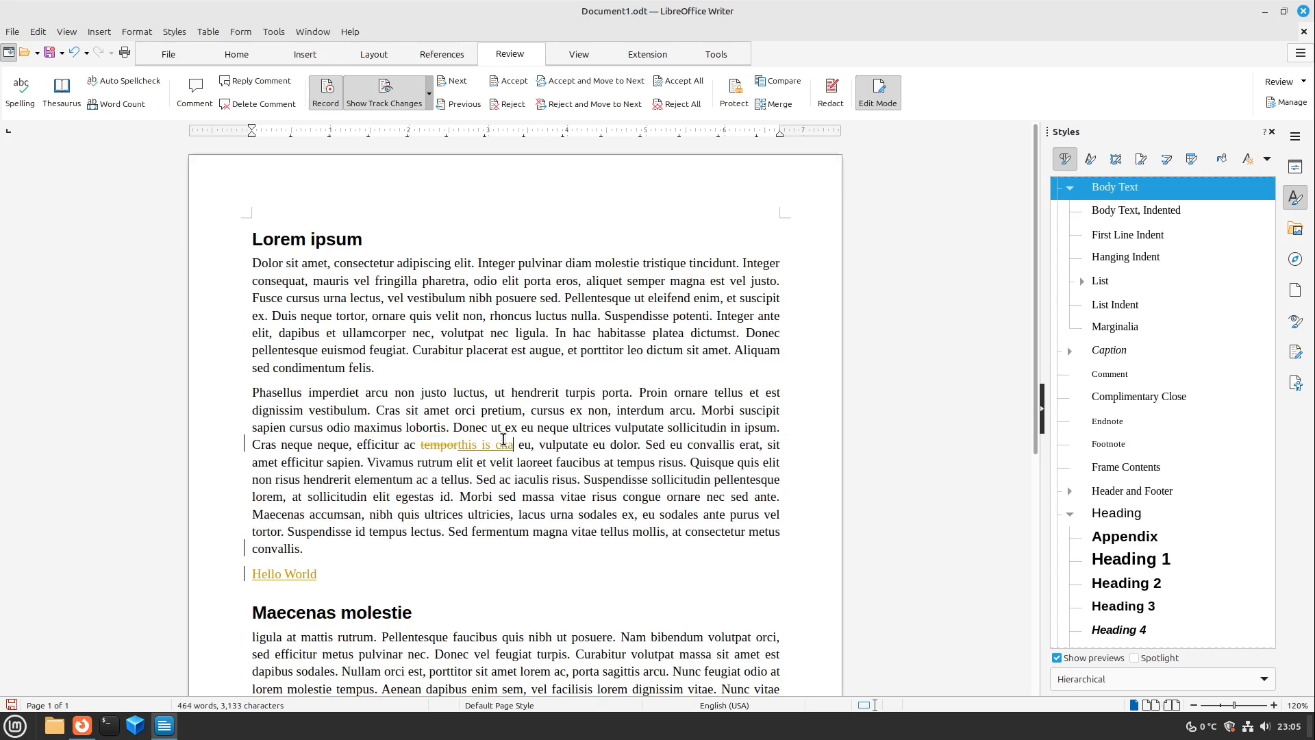
pyautogui.write('nged')
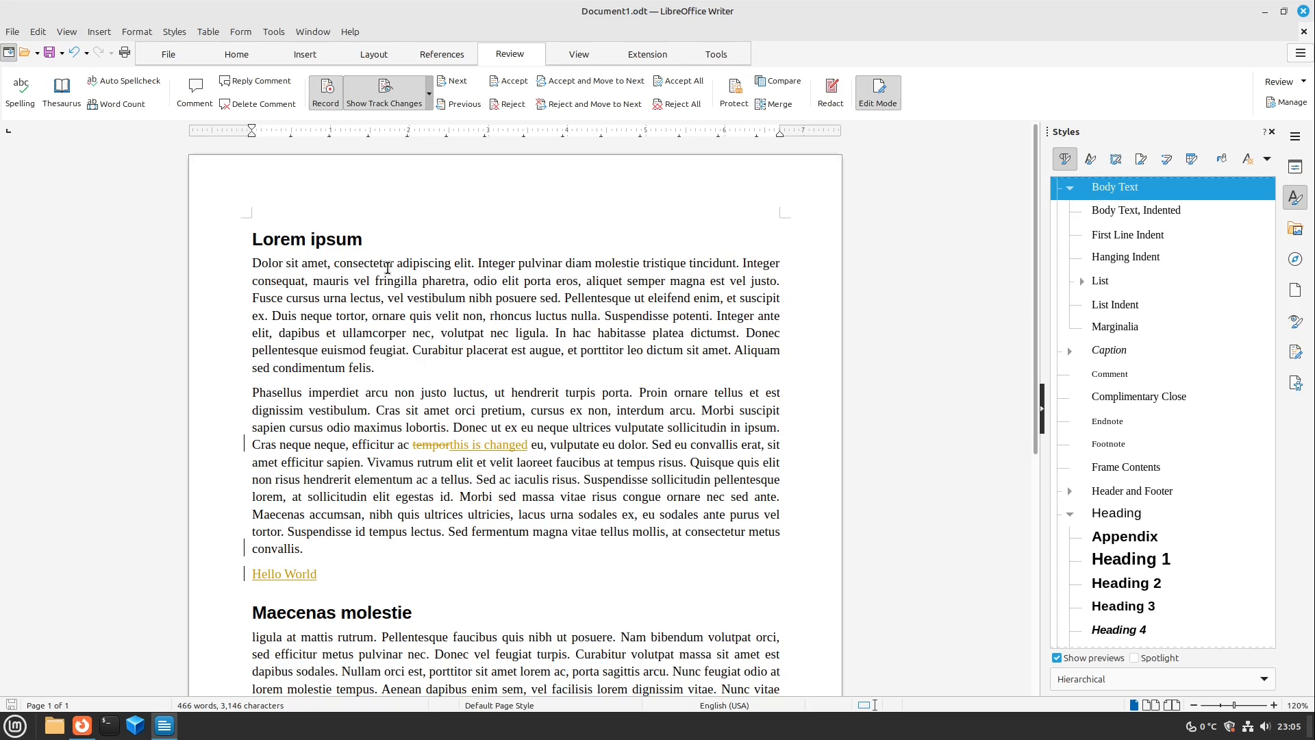
pyautogui.click(454, 84)
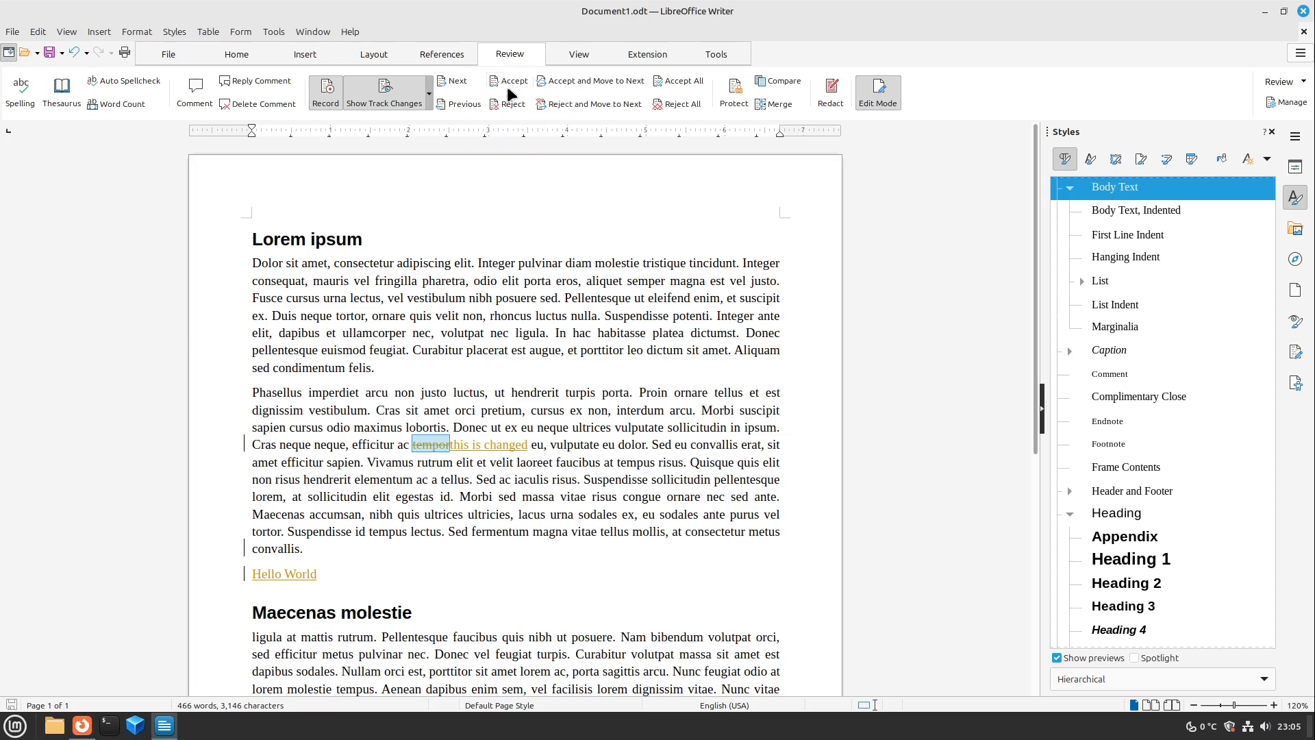
# Step through and resolve the tracked edits, restoring 'tempor' and removing 'Hello World'
pyautogui.click(513, 81)
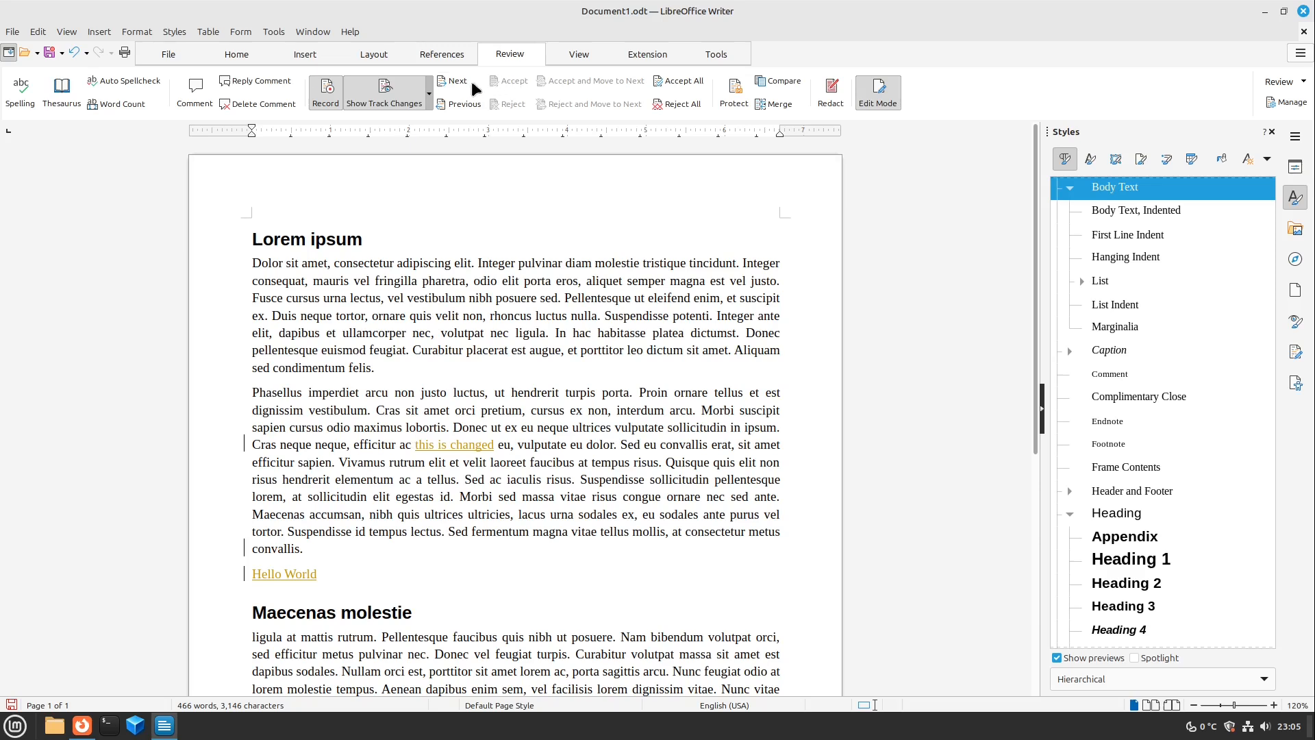
pyautogui.click(512, 81)
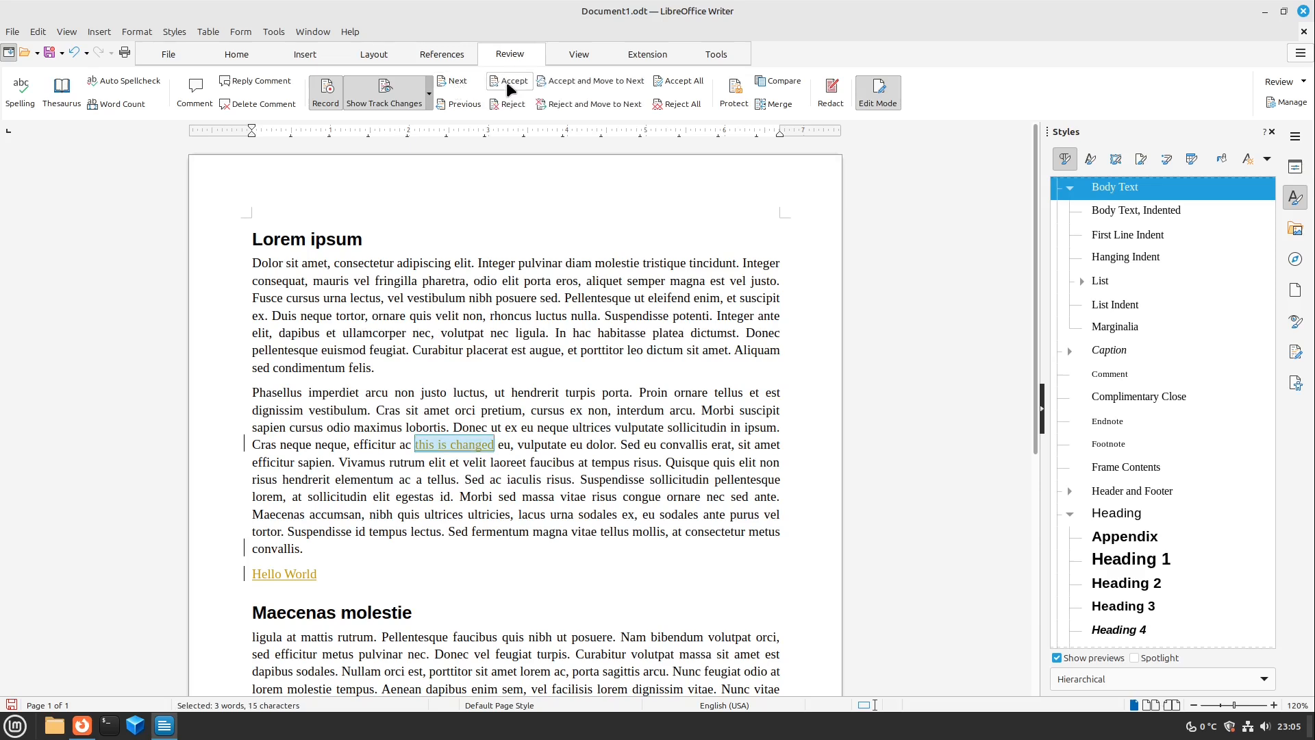
pyautogui.click(509, 81)
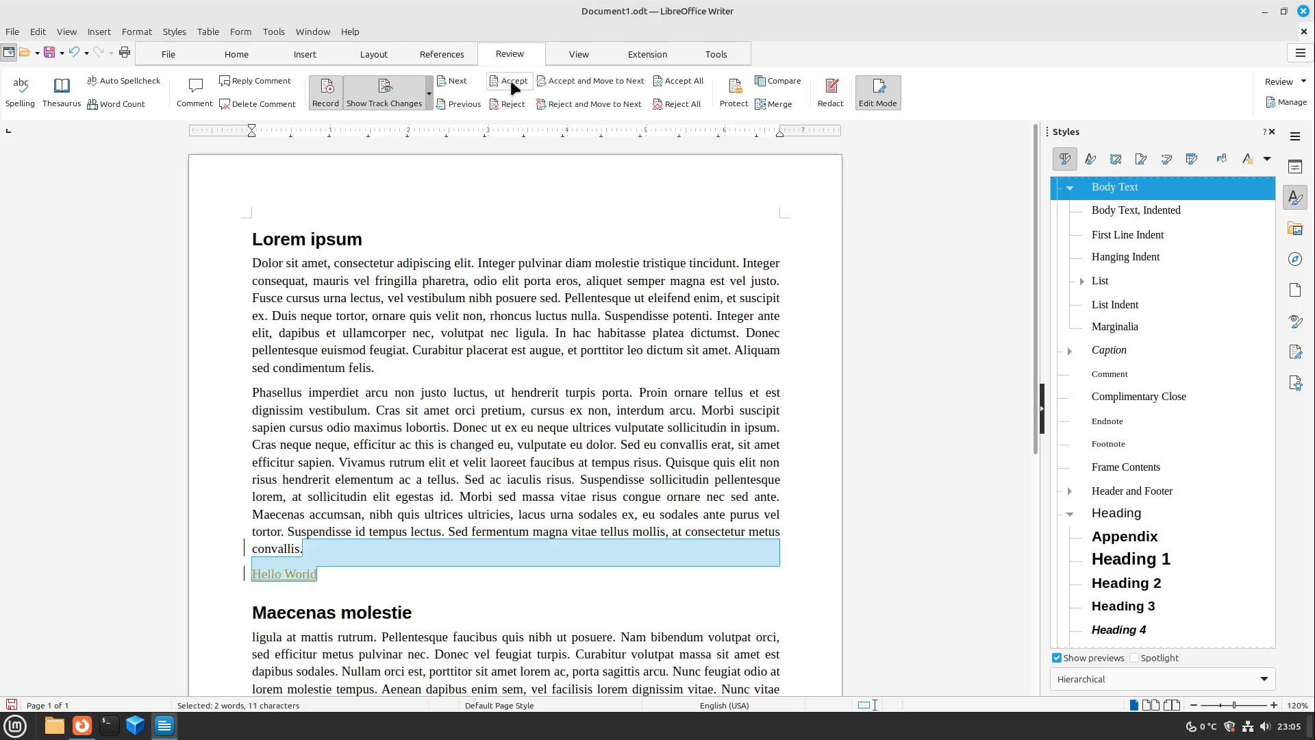
pyautogui.click(511, 92)
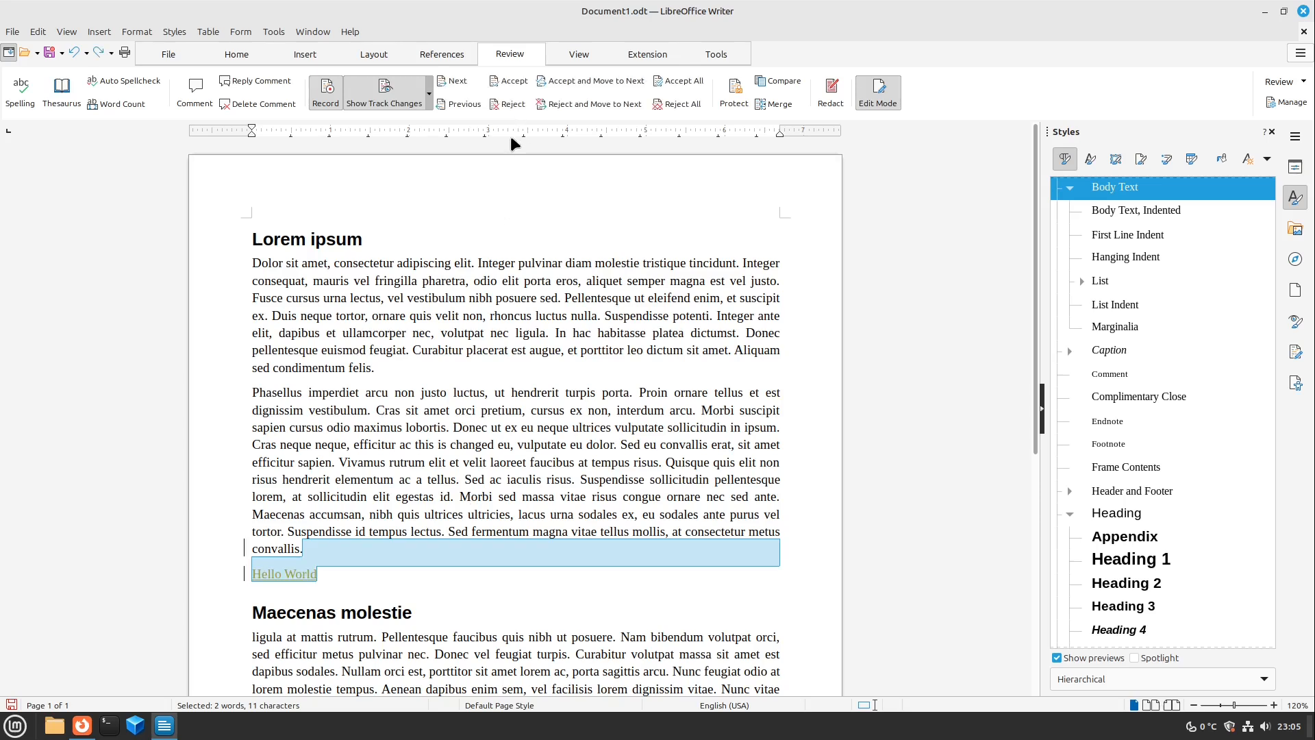
pyautogui.click(511, 81)
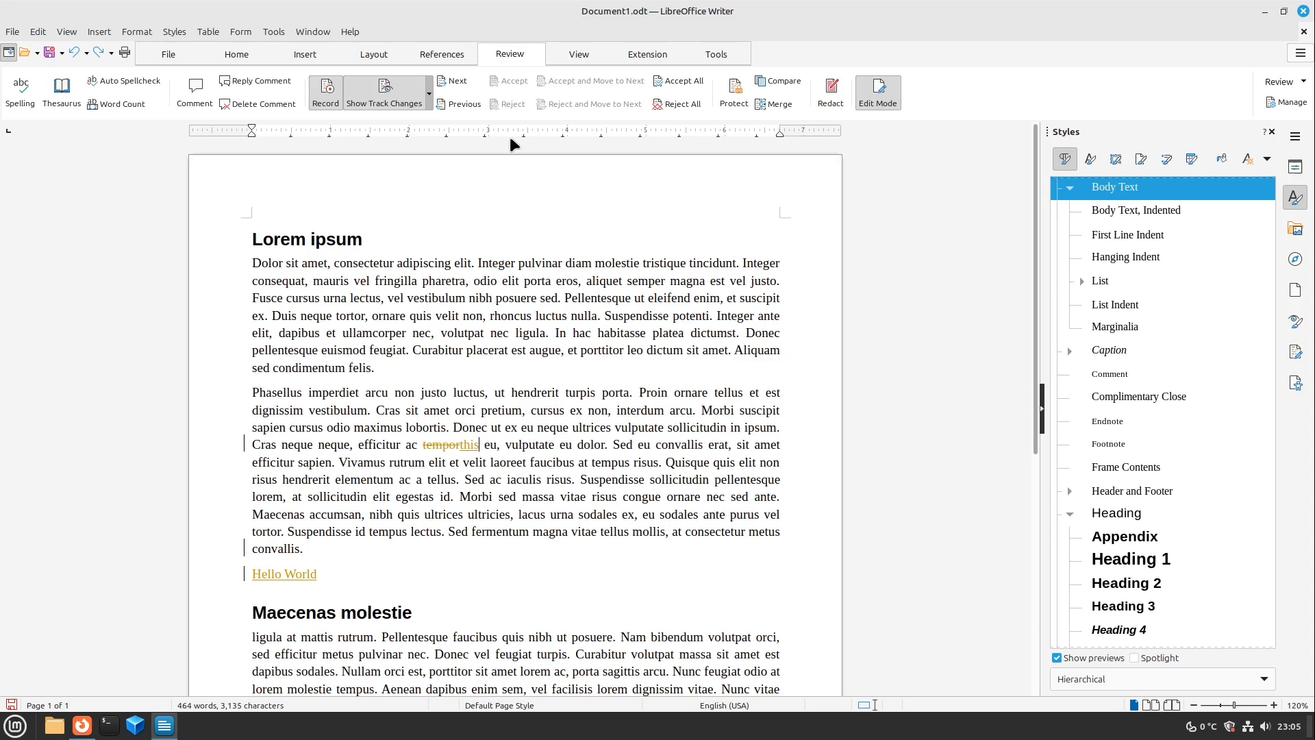
pyautogui.doubleClick(432, 444)
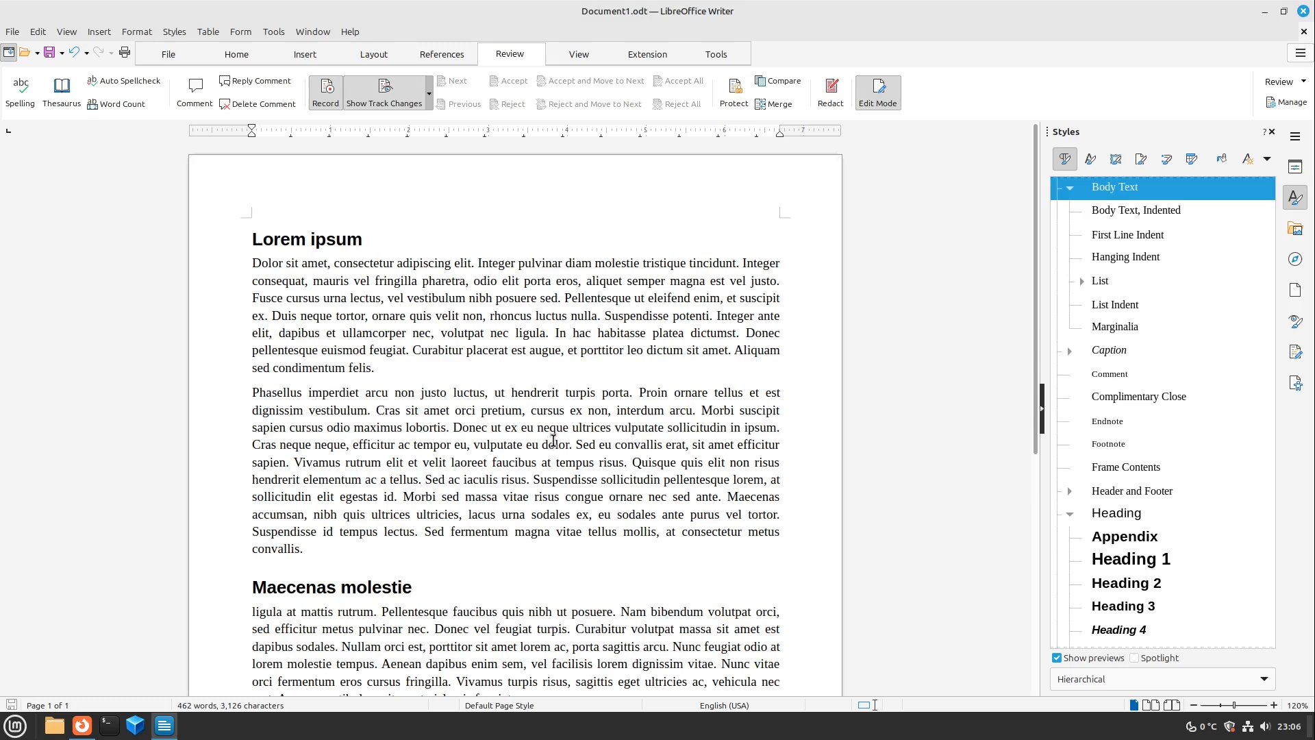
pyautogui.moveTo(326, 91)
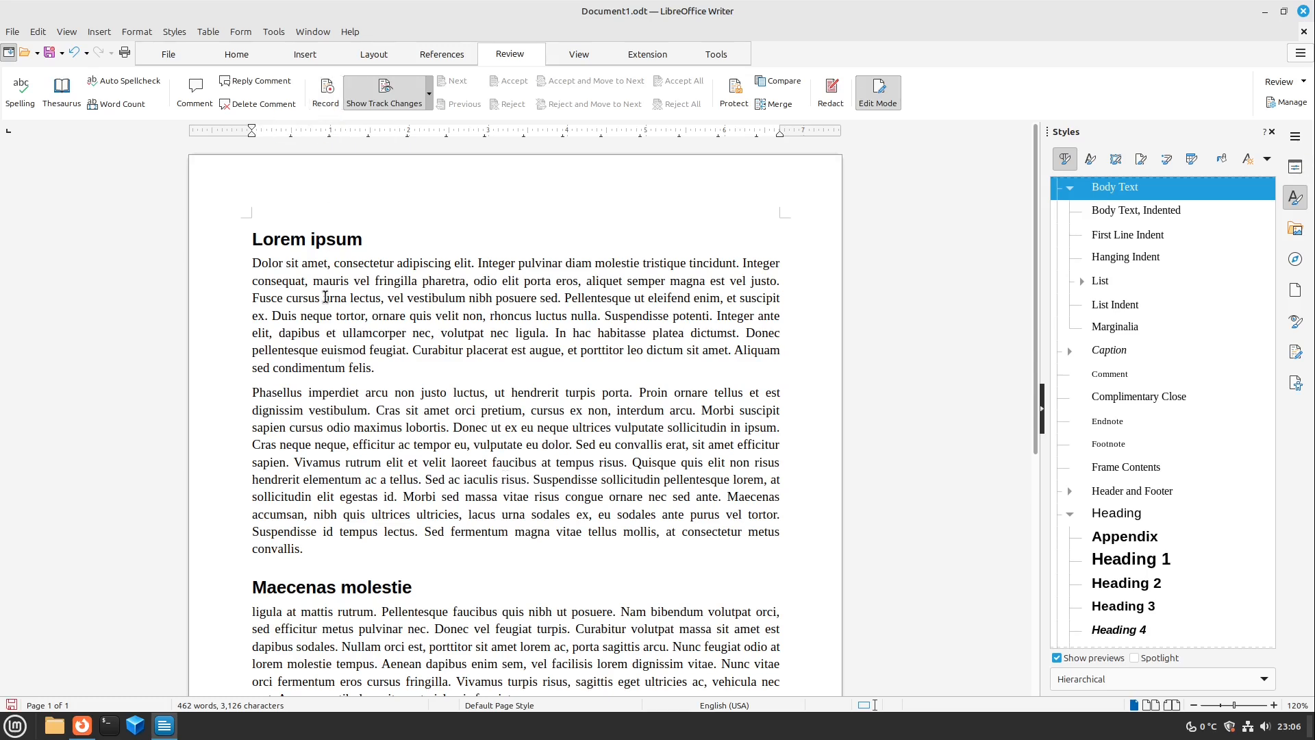
# Stop recording changes and show the Insert commands
pyautogui.click(303, 548)
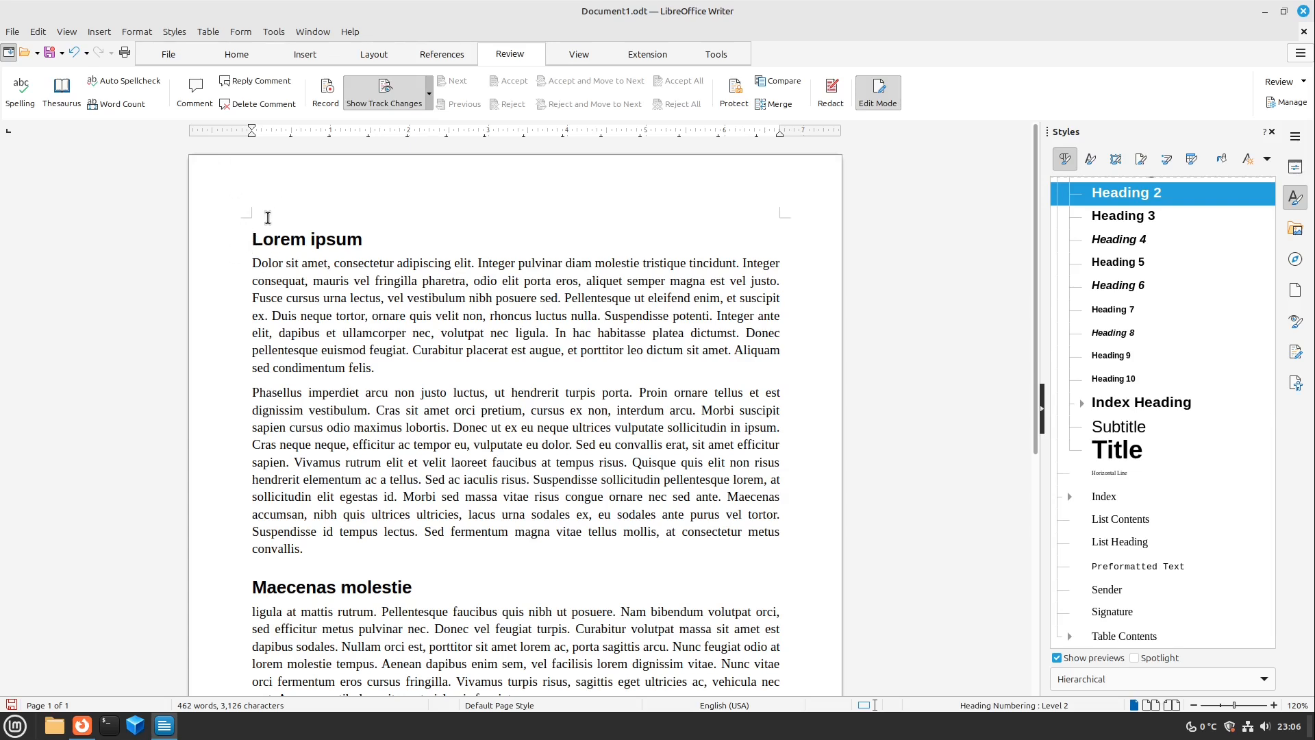
pyautogui.click(304, 54)
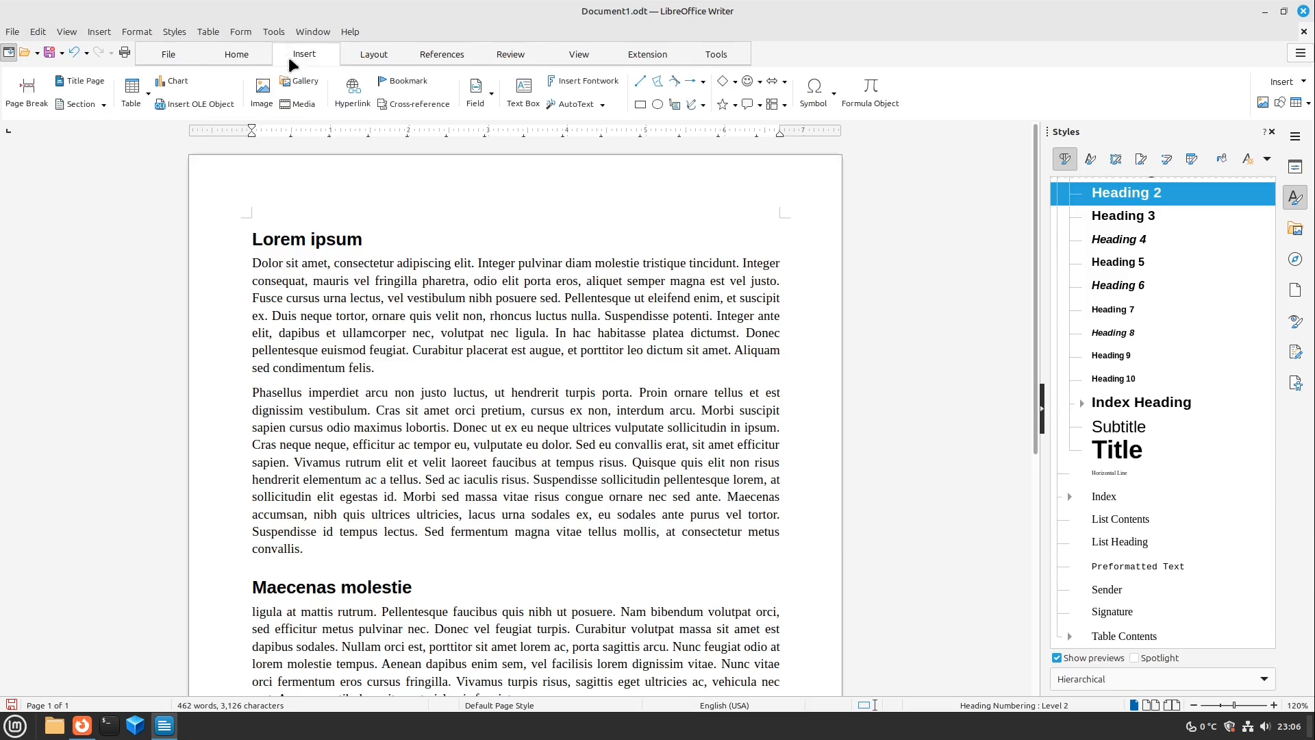
# Insert a page break before 'Lorem ipsum', leaving an empty first page, and show the References tools
pyautogui.click(26, 90)
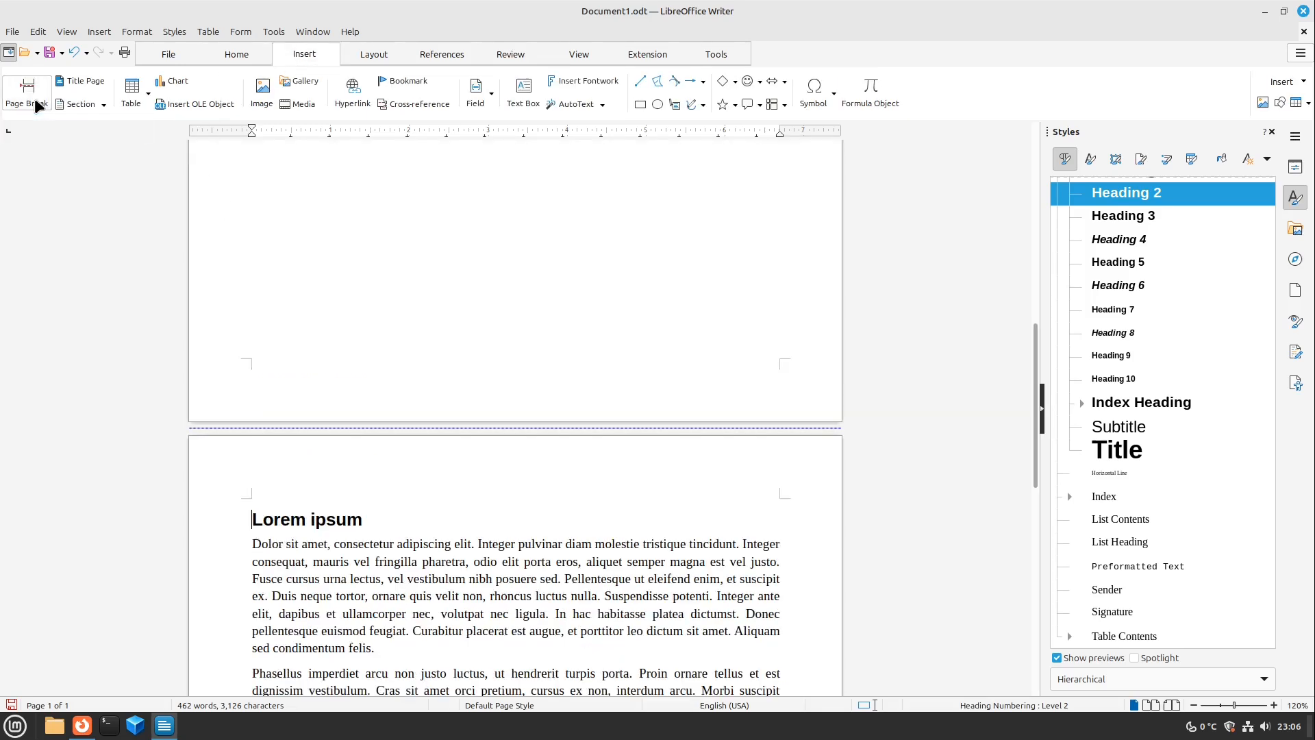
pyautogui.click(26, 91)
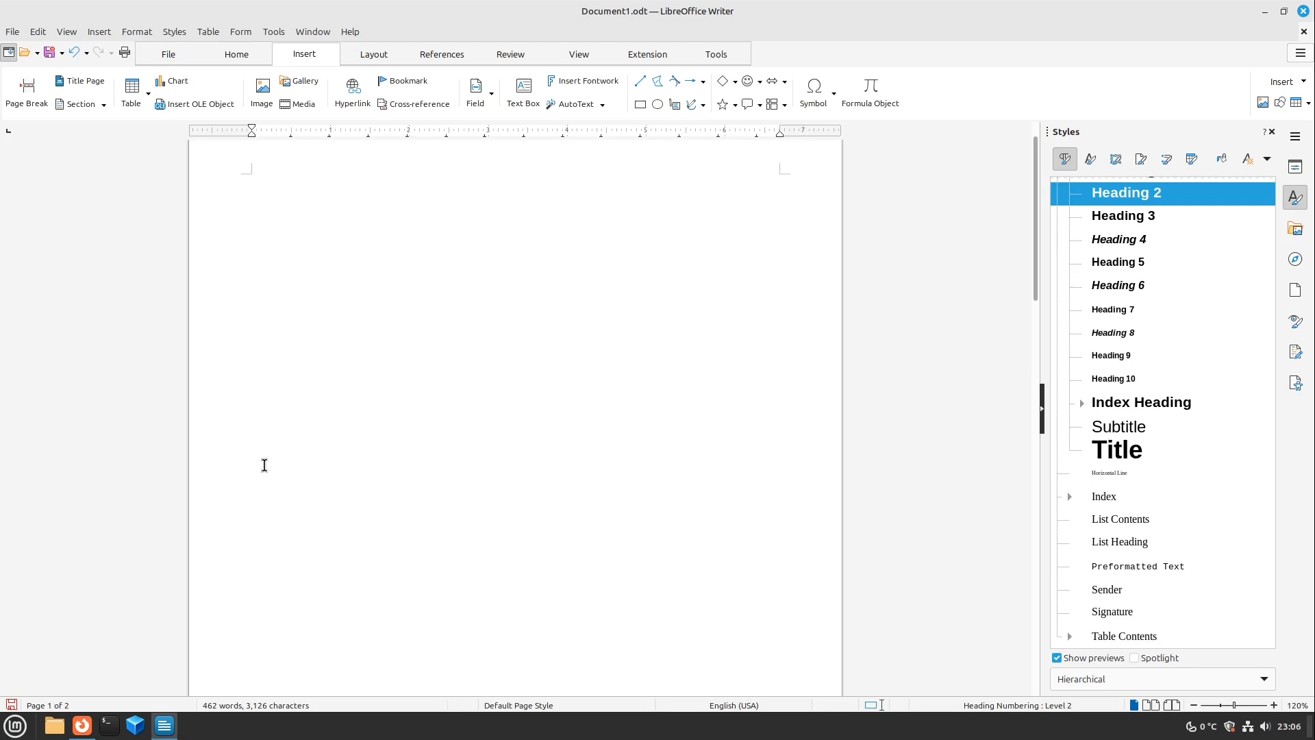
pyautogui.scroll(-3)
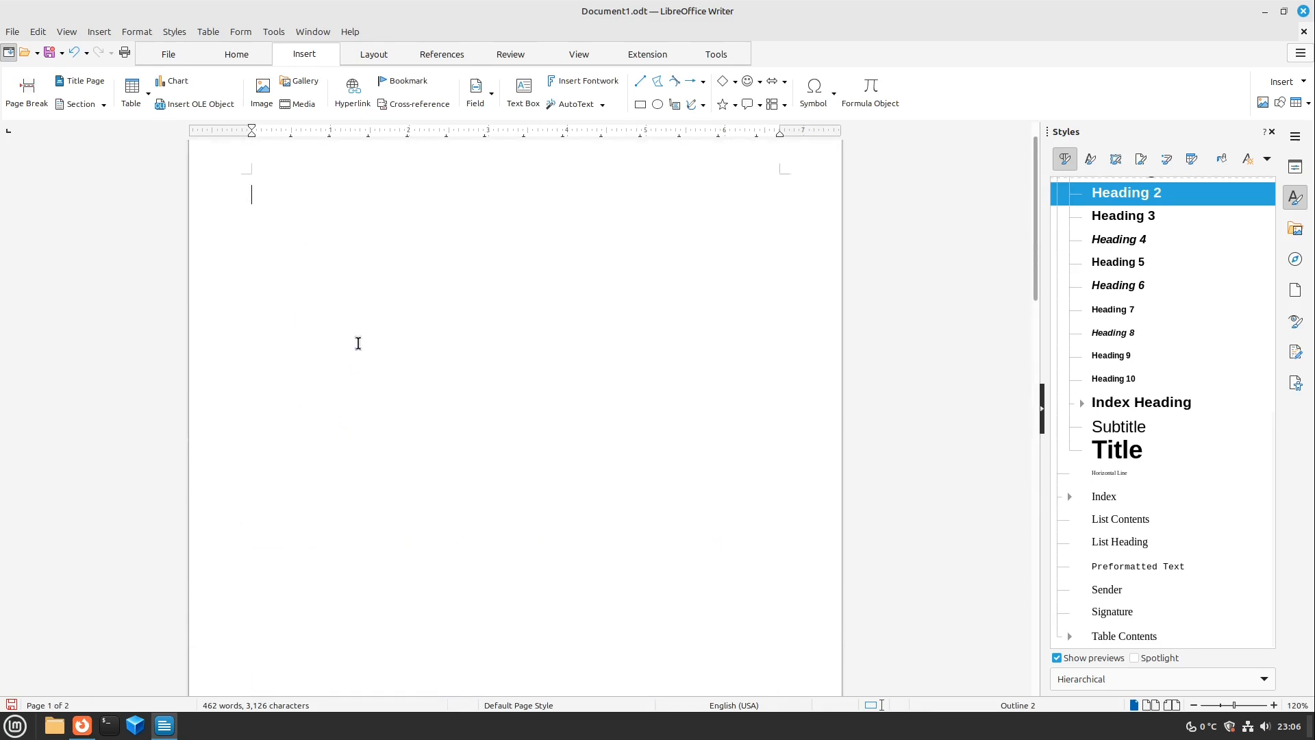
pyautogui.moveTo(377, 289)
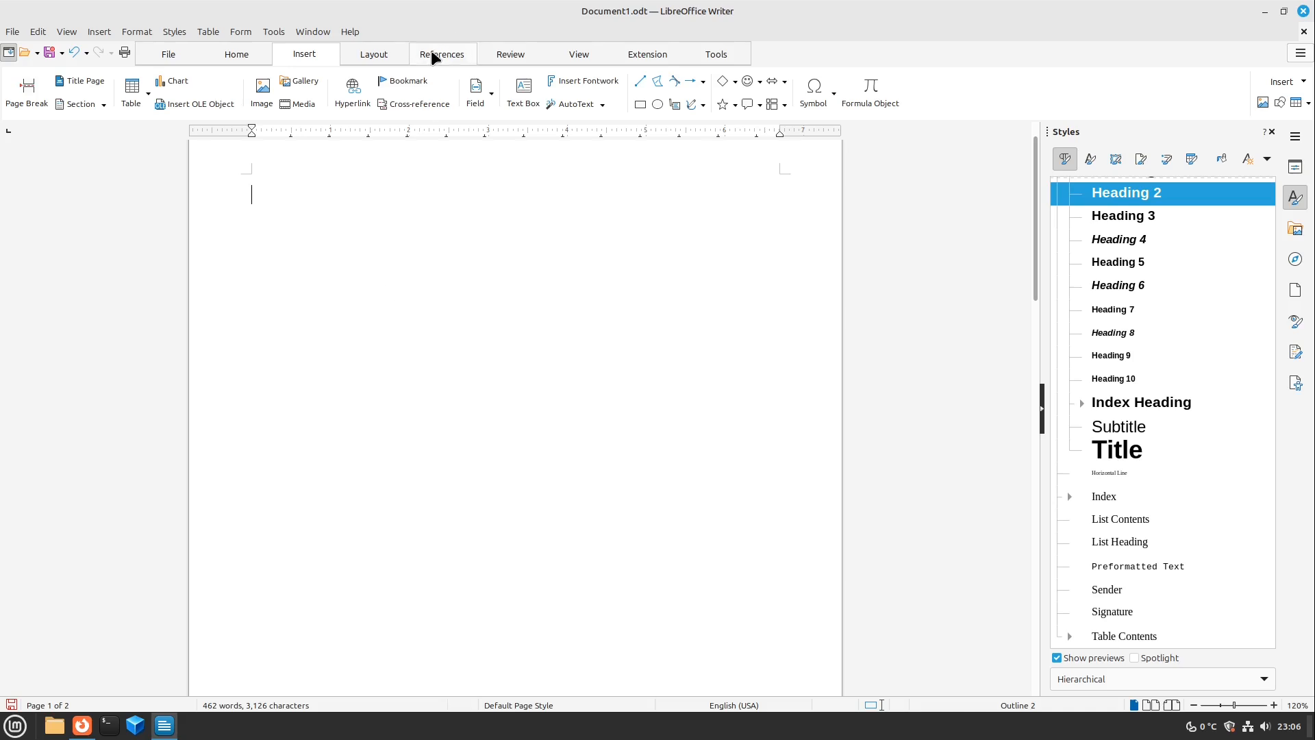
pyautogui.click(441, 54)
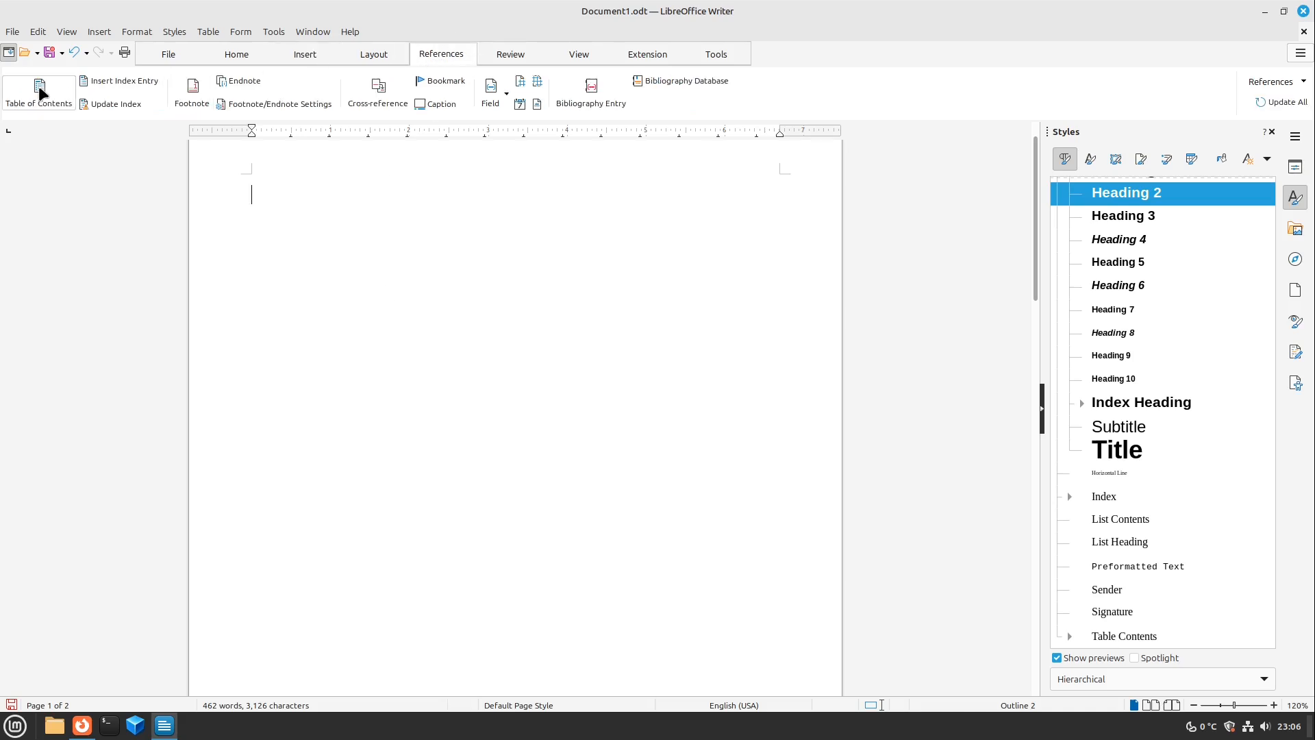
pyautogui.moveTo(39, 92)
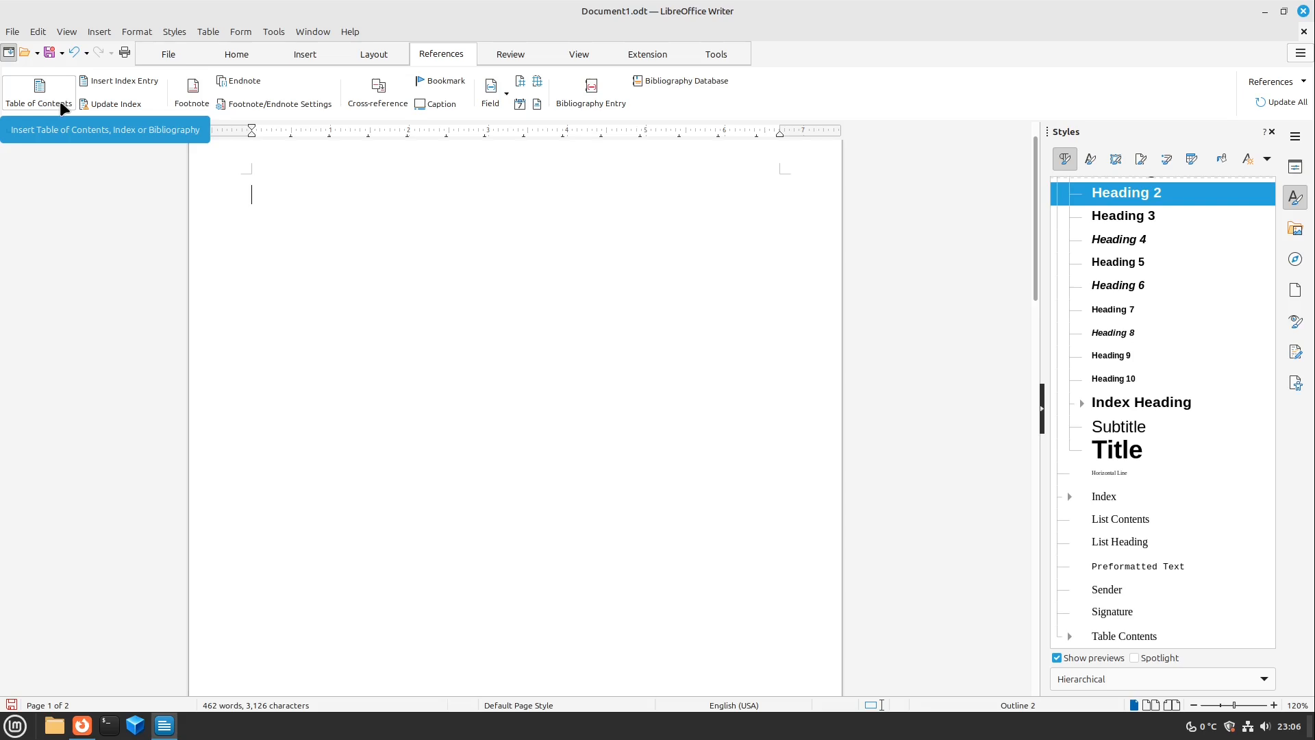
# Insert a Table of Contents on page one listing Lorem ipsum and Maecenas molestie on page 2
pyautogui.click(39, 92)
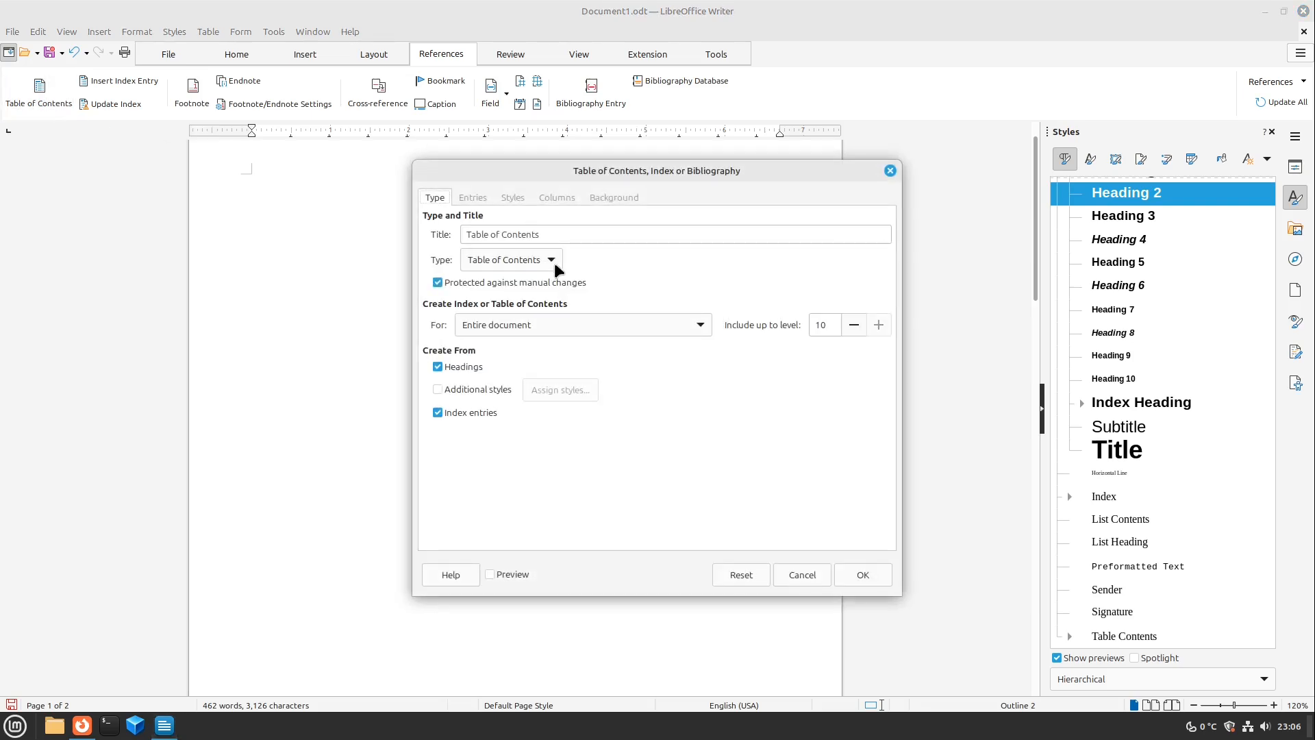
pyautogui.click(549, 259)
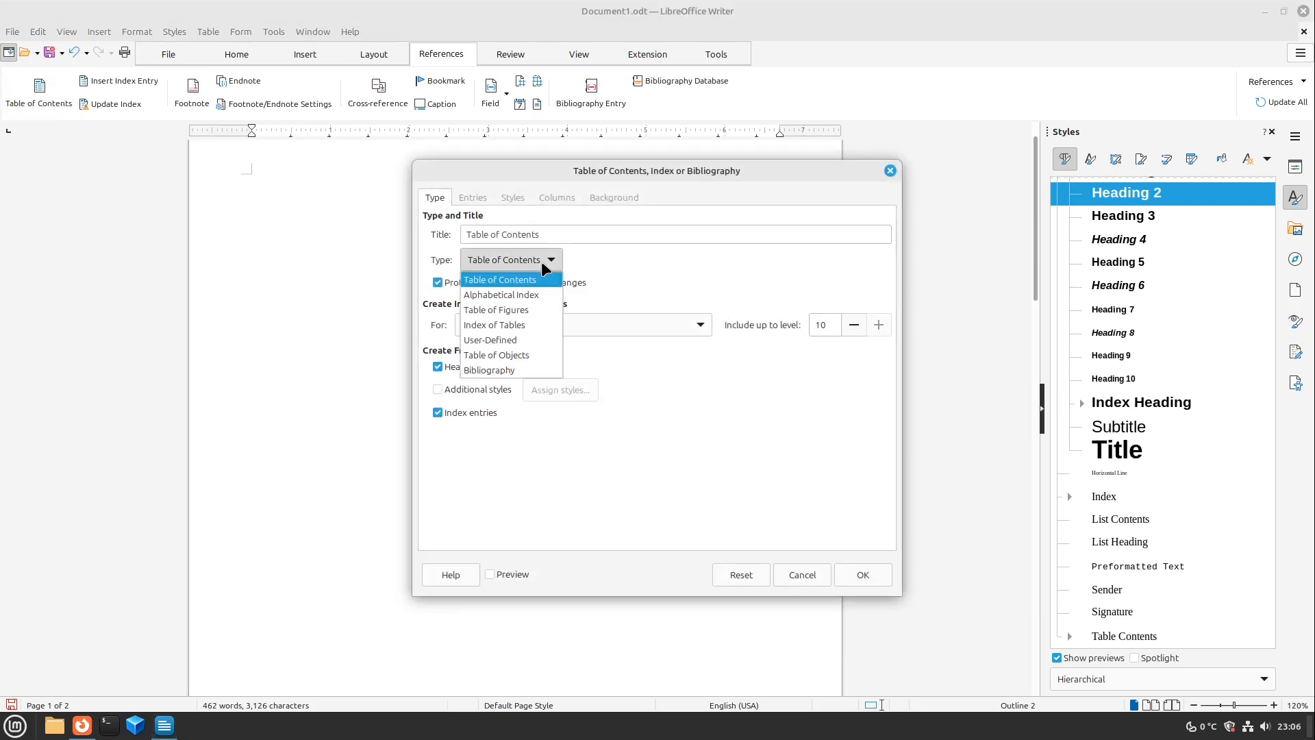
pyautogui.moveTo(494, 324)
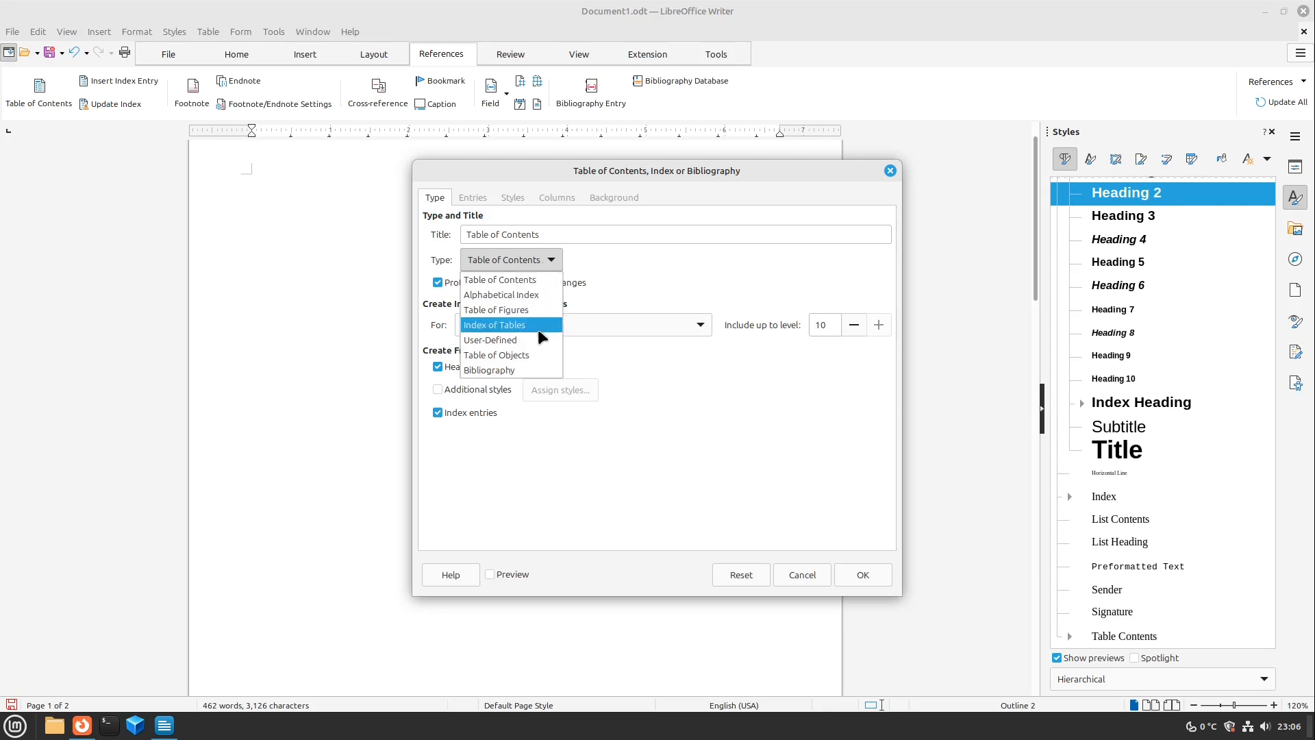
pyautogui.moveTo(503, 279)
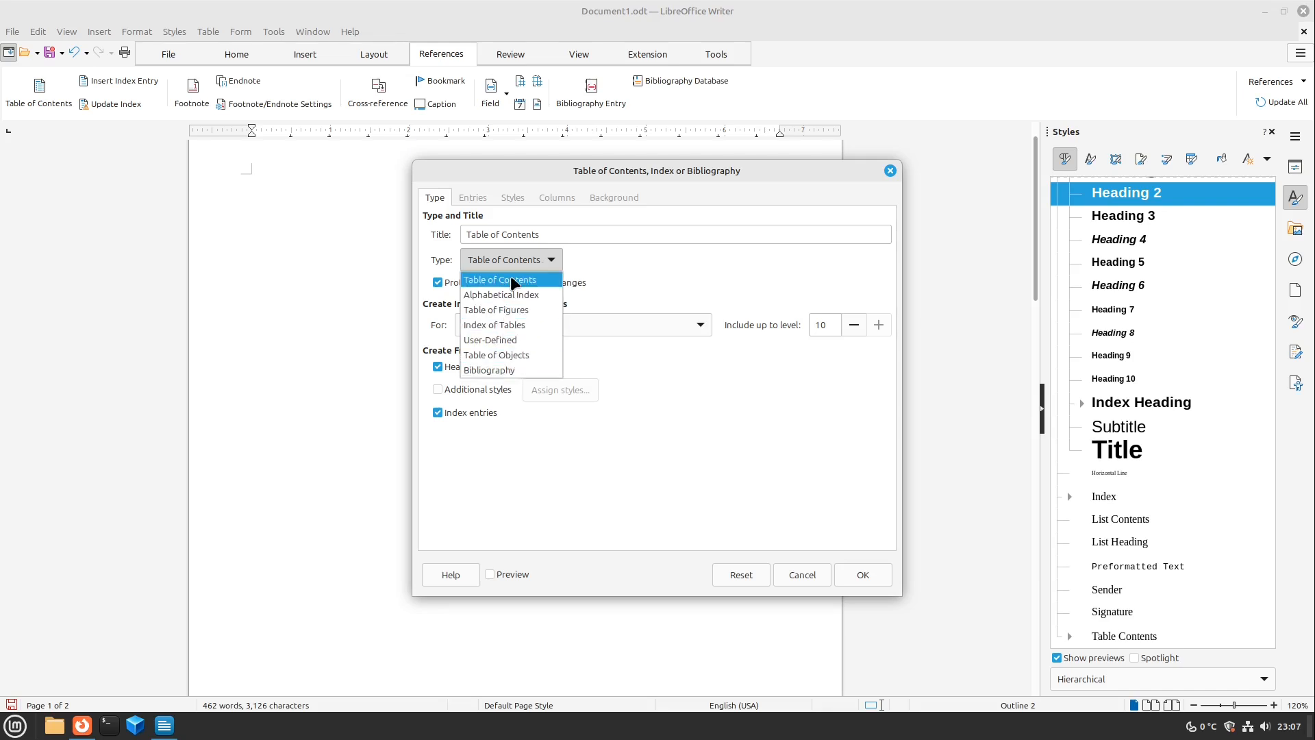
pyautogui.click(499, 280)
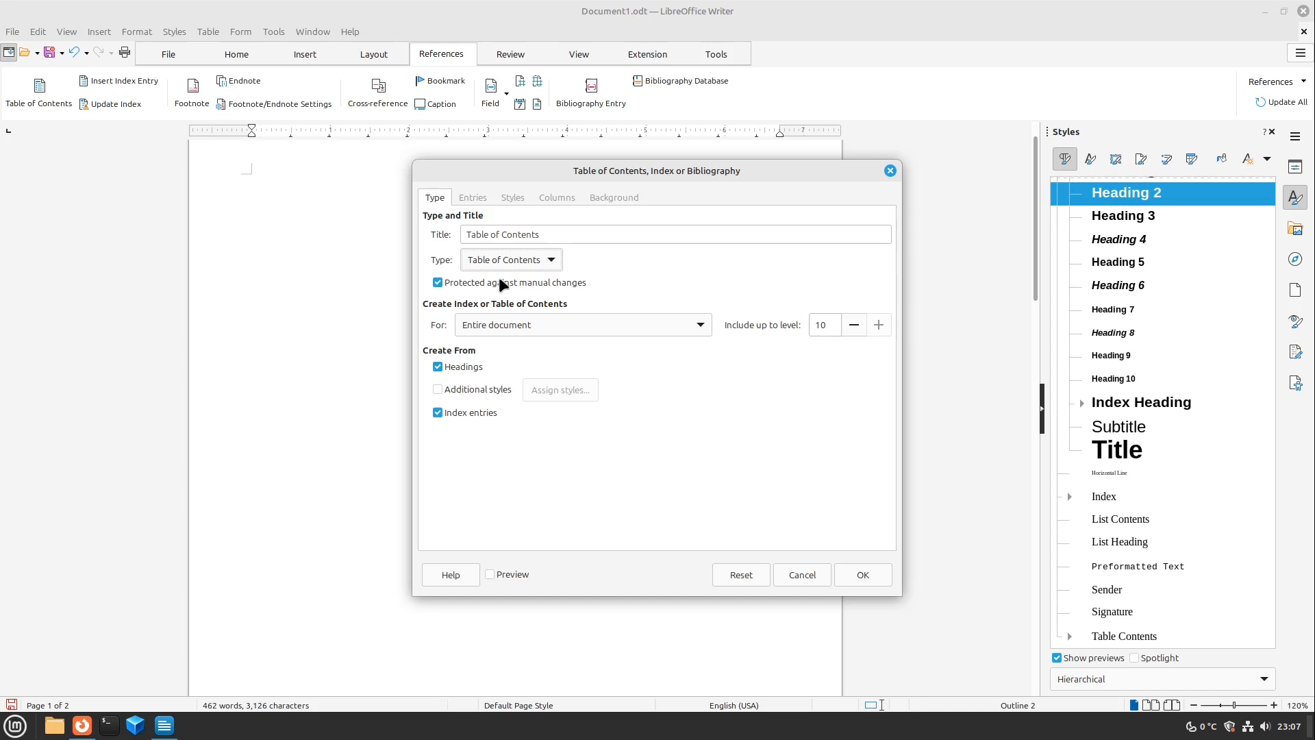
pyautogui.moveTo(852, 330)
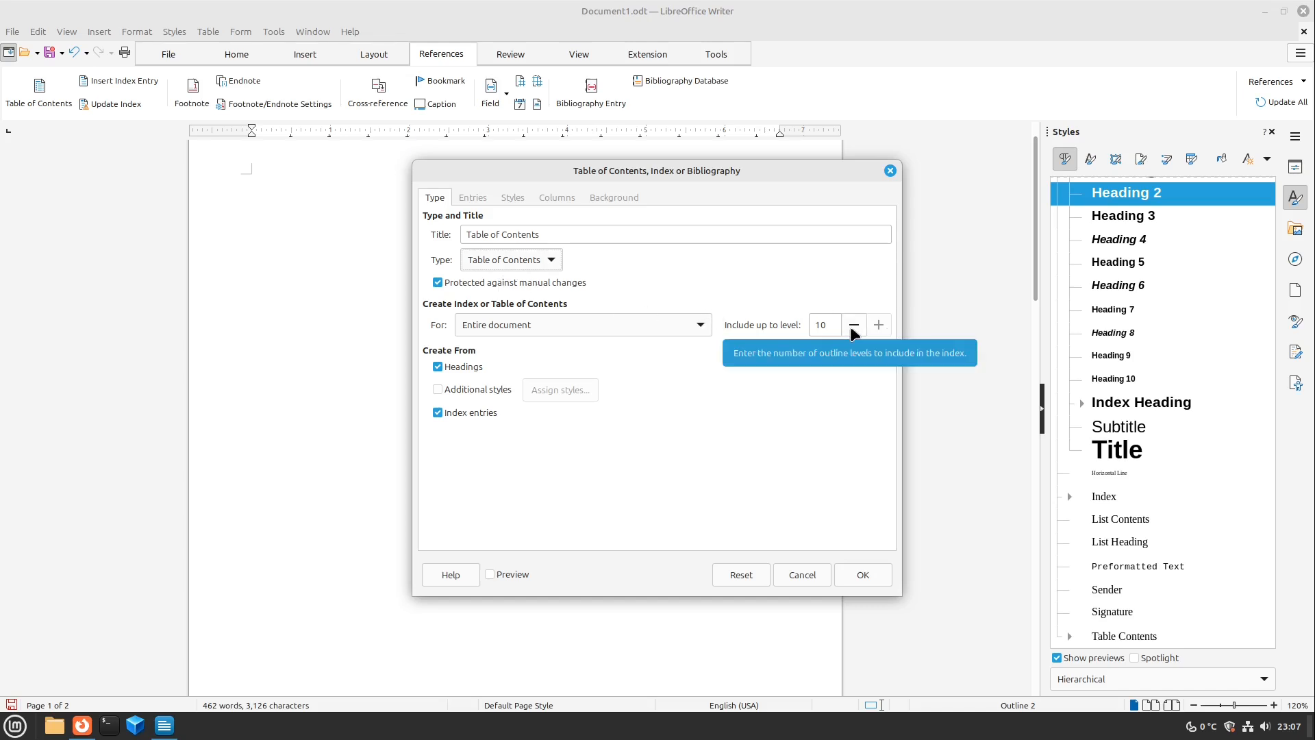
pyautogui.moveTo(1141, 319)
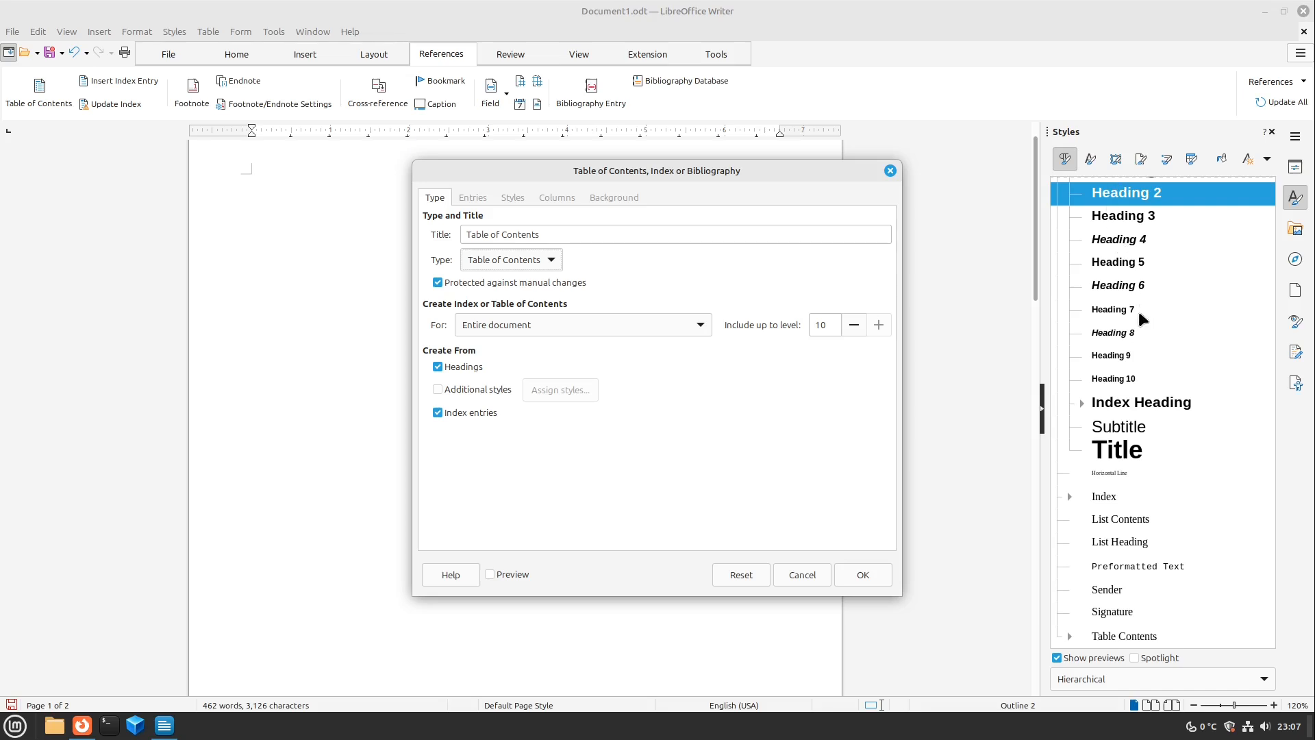
pyautogui.moveTo(1112, 310)
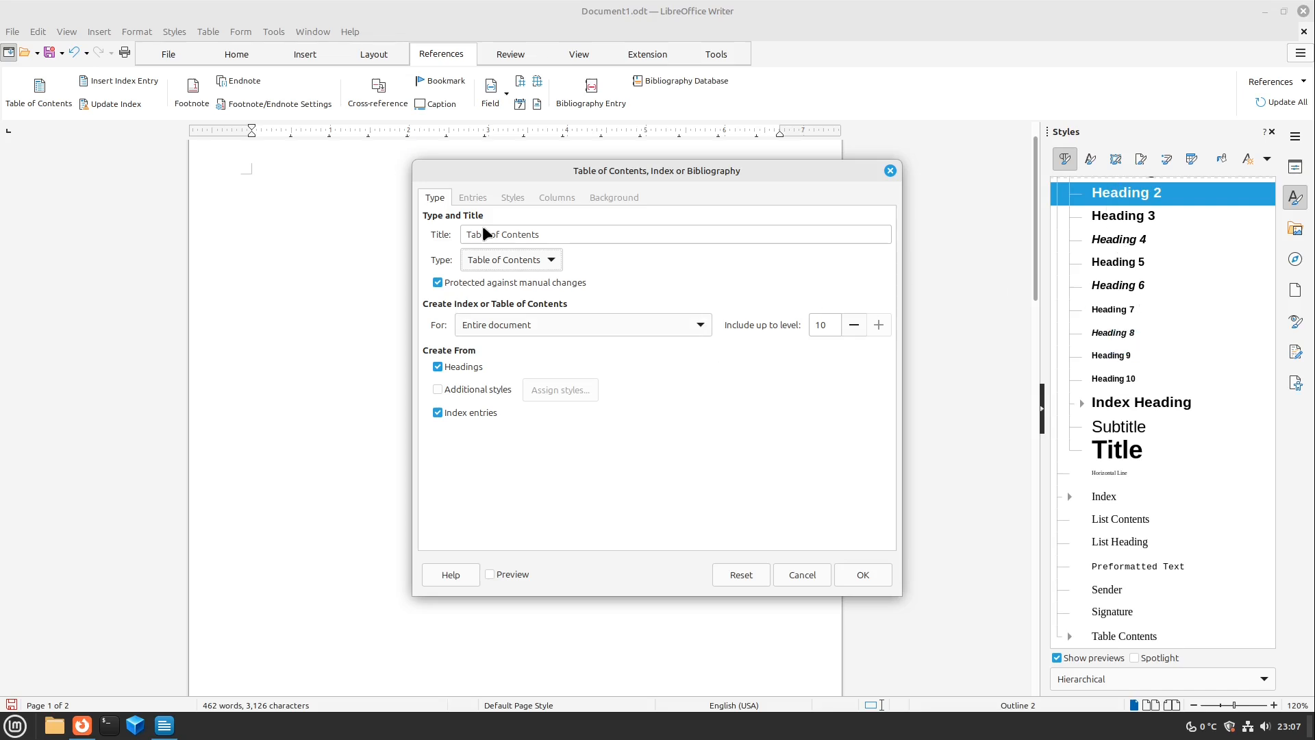
pyautogui.moveTo(522, 271)
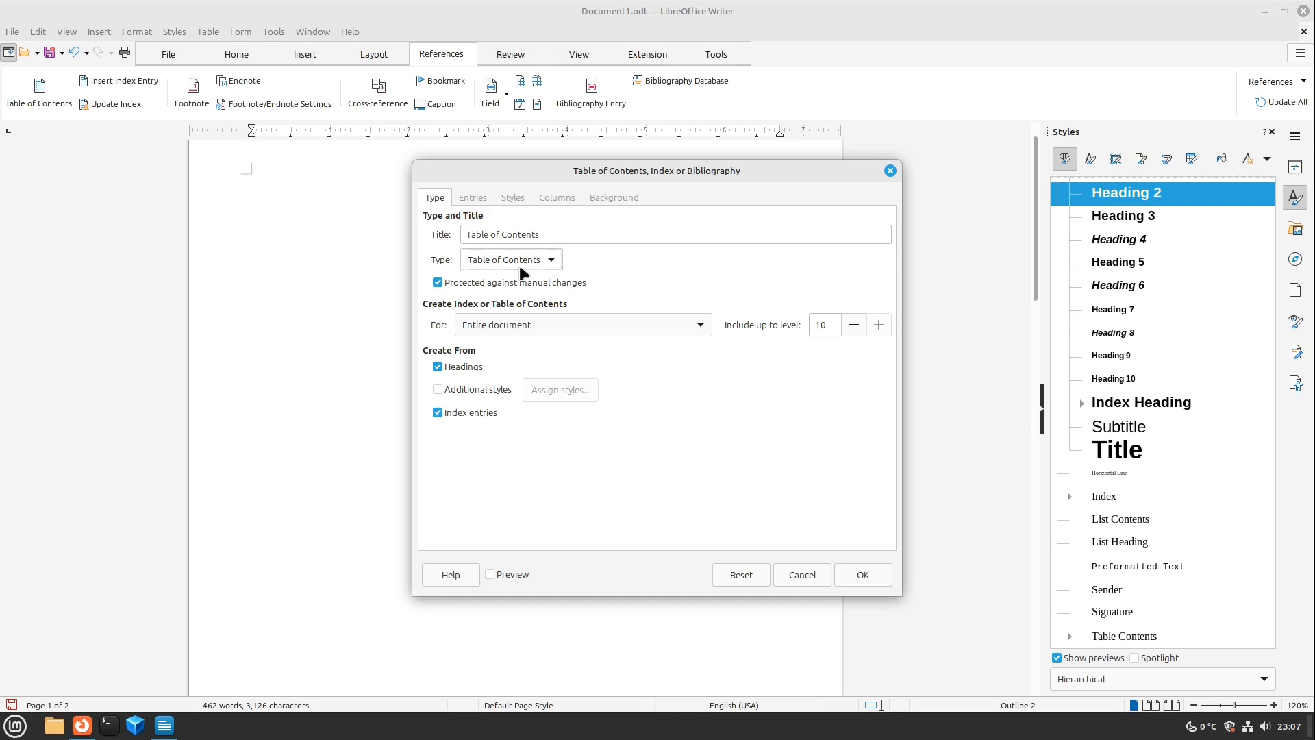
pyautogui.moveTo(895, 325)
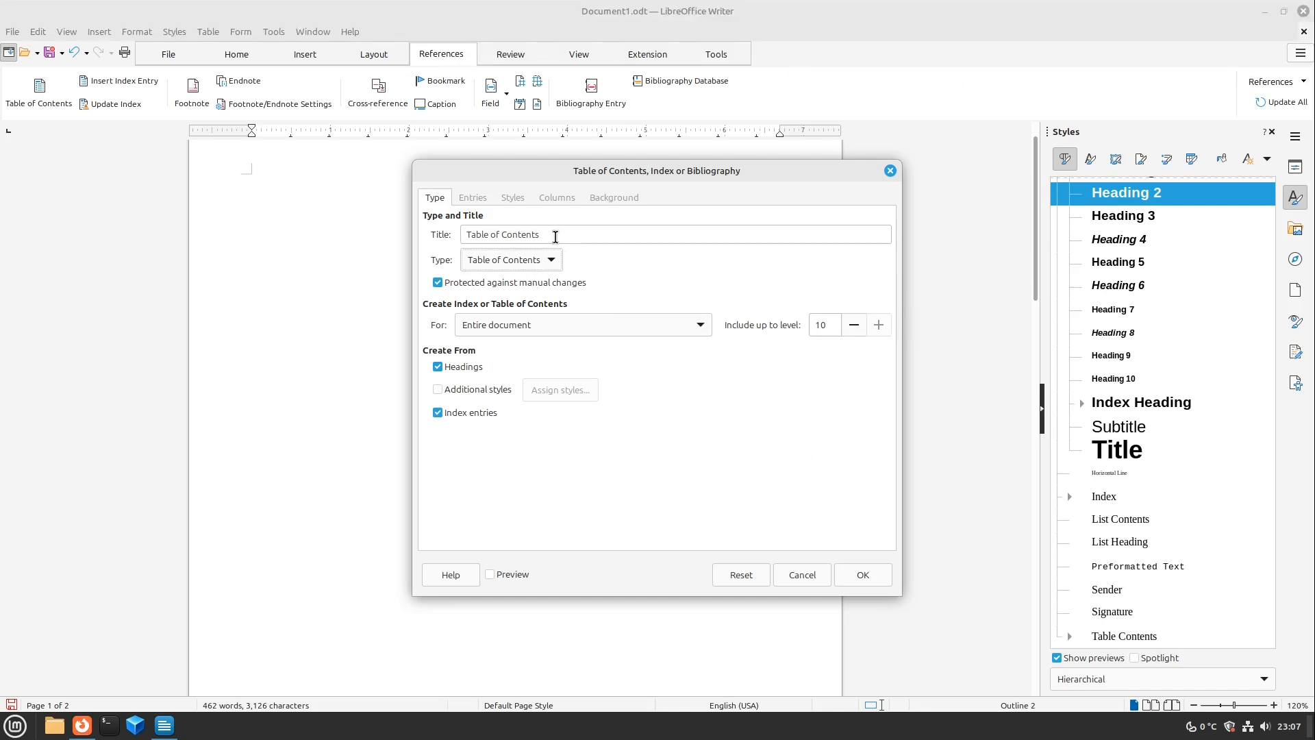
pyautogui.click(862, 575)
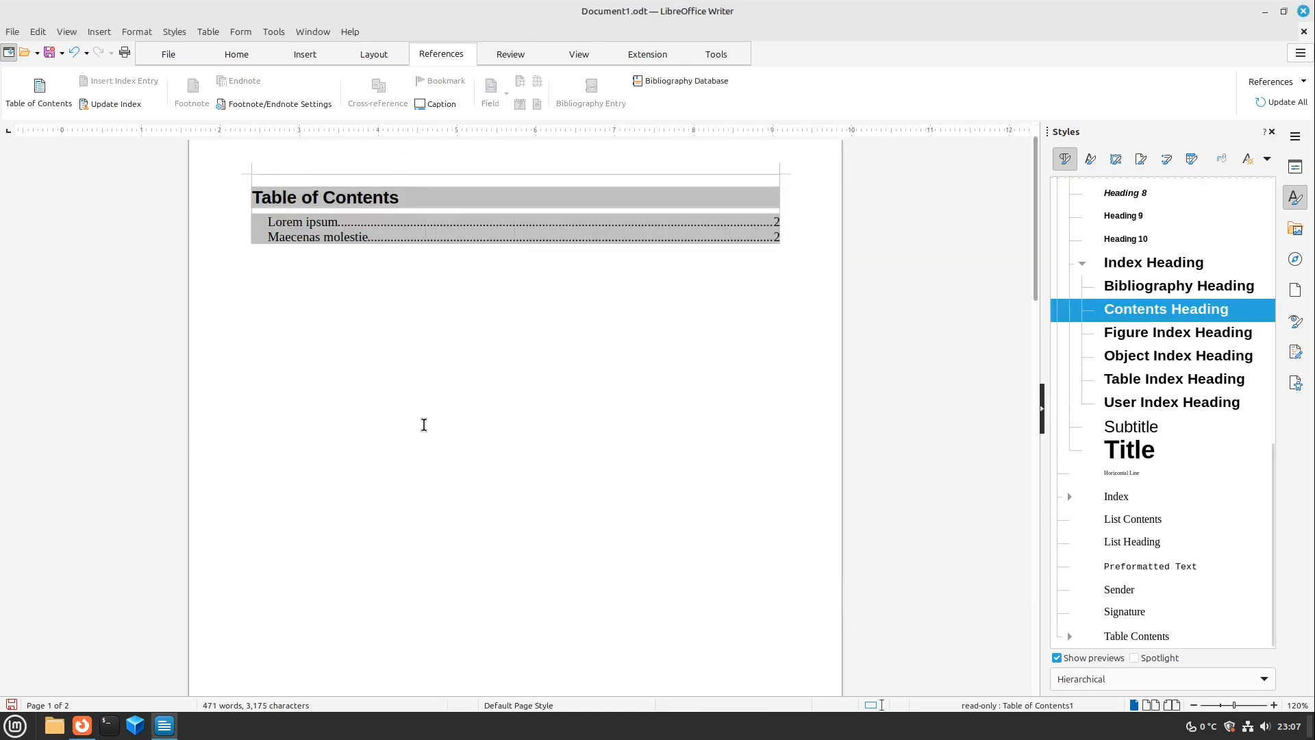
pyautogui.scroll(-3)
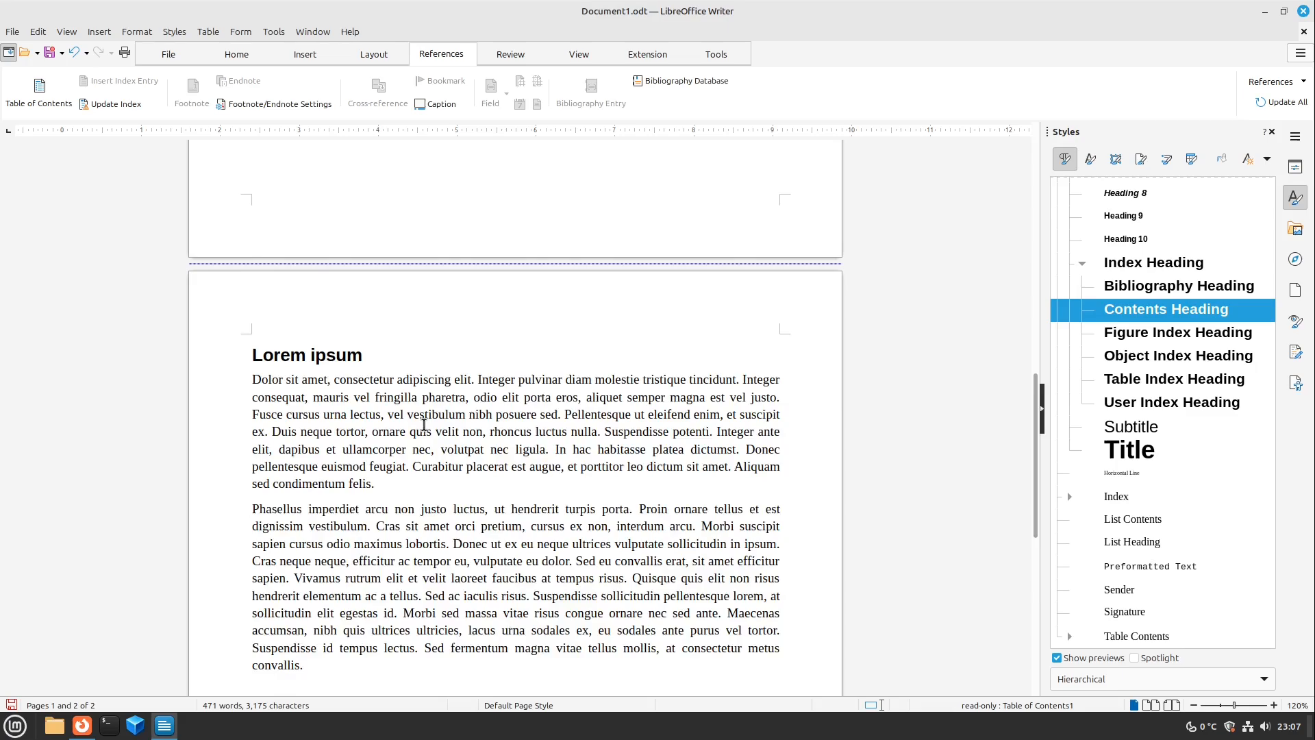
# Build the footer 'Page 1 of 2' using Page Number and Page Count fields
pyautogui.scroll(-3)
pyautogui.write('Page')
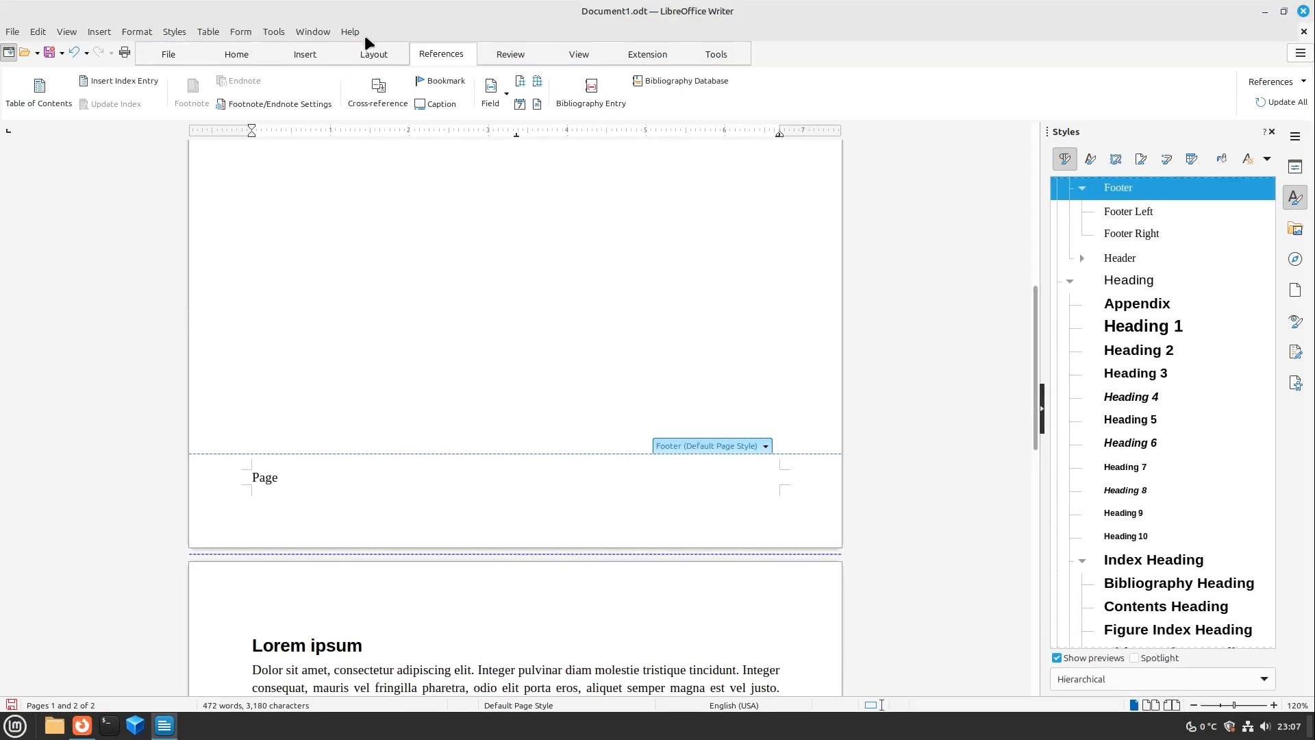
pyautogui.click(304, 54)
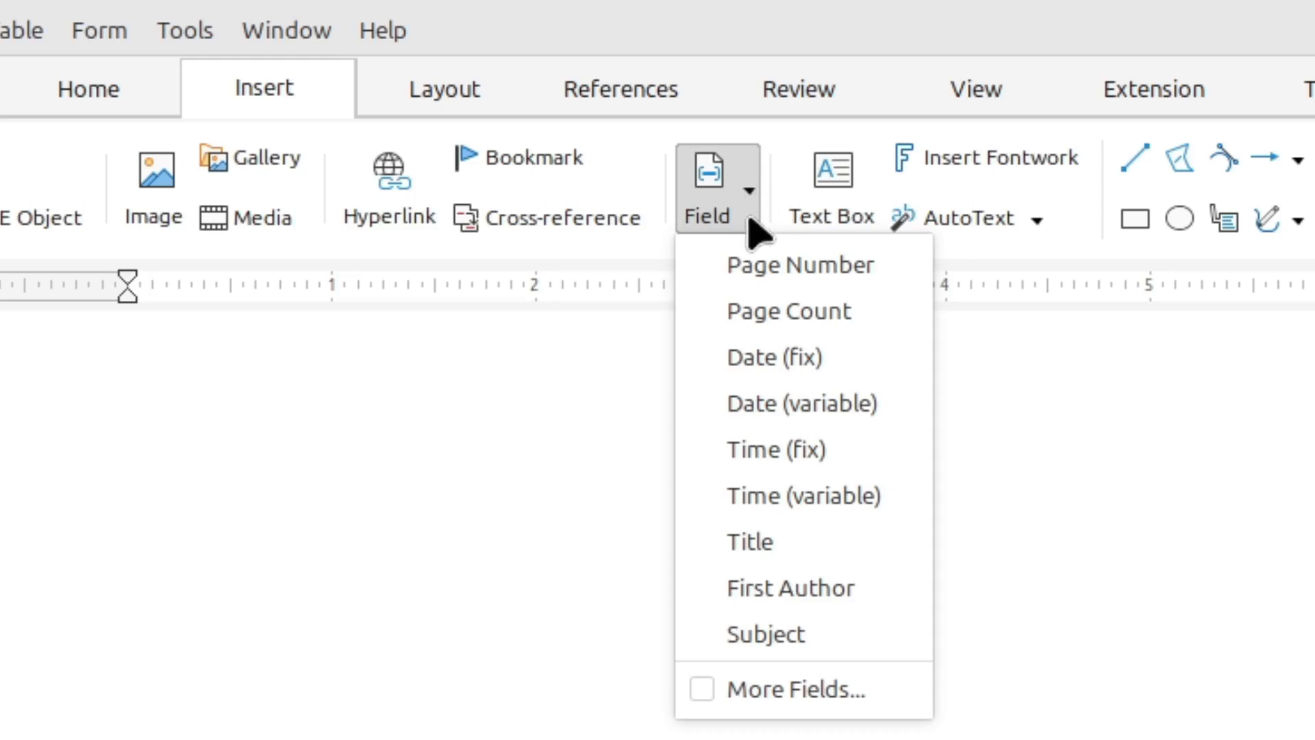
pyautogui.click(799, 265)
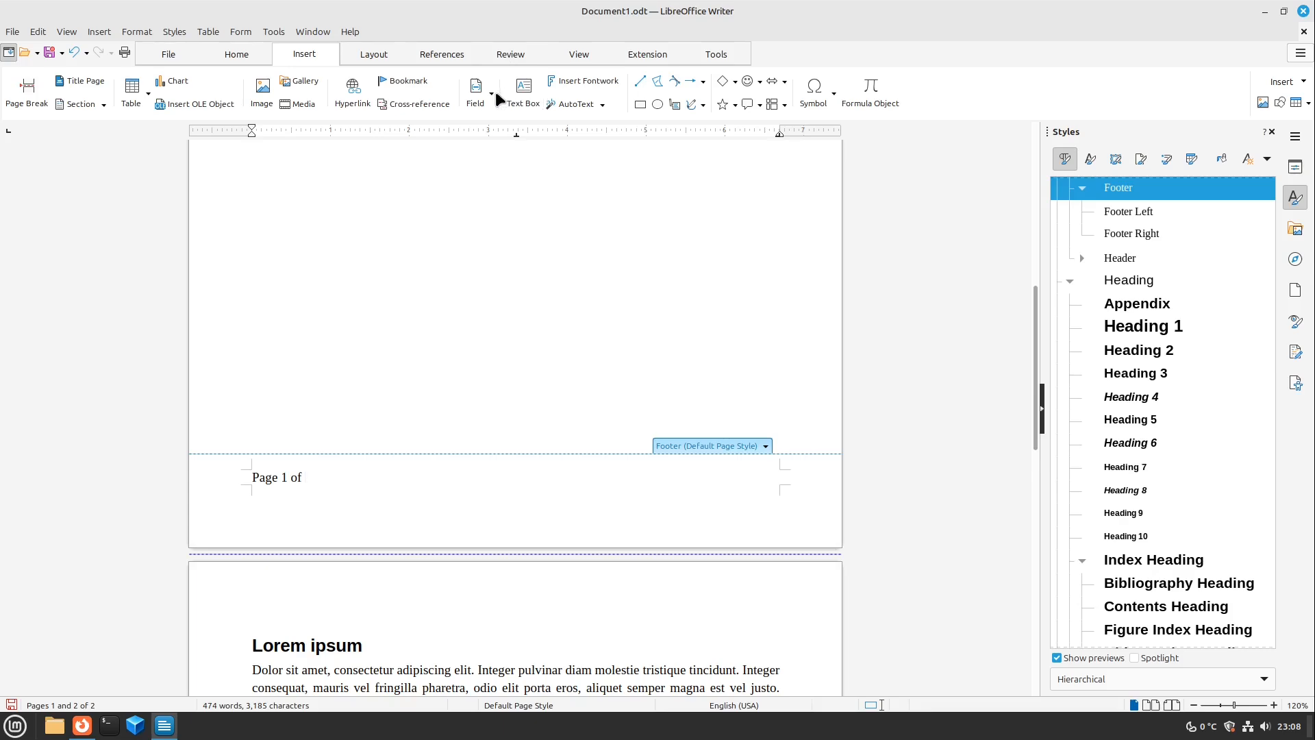
pyautogui.click(475, 92)
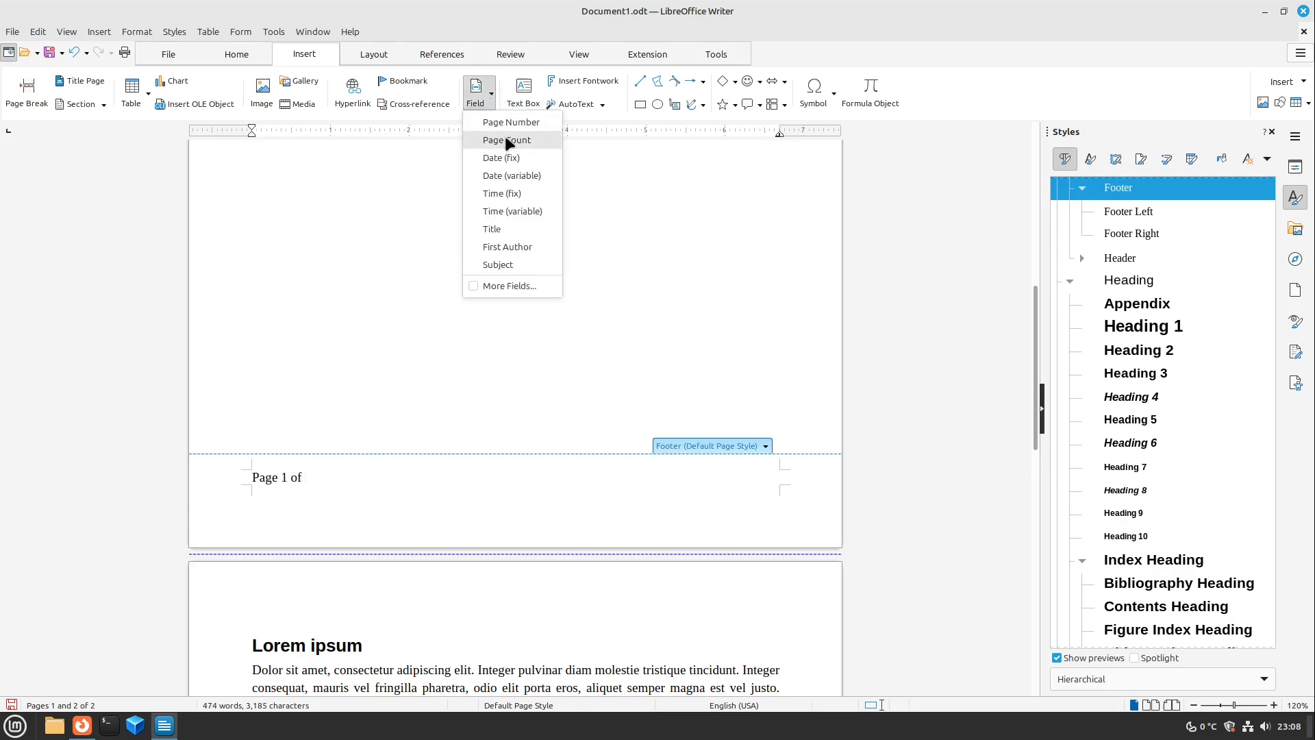
pyautogui.click(508, 139)
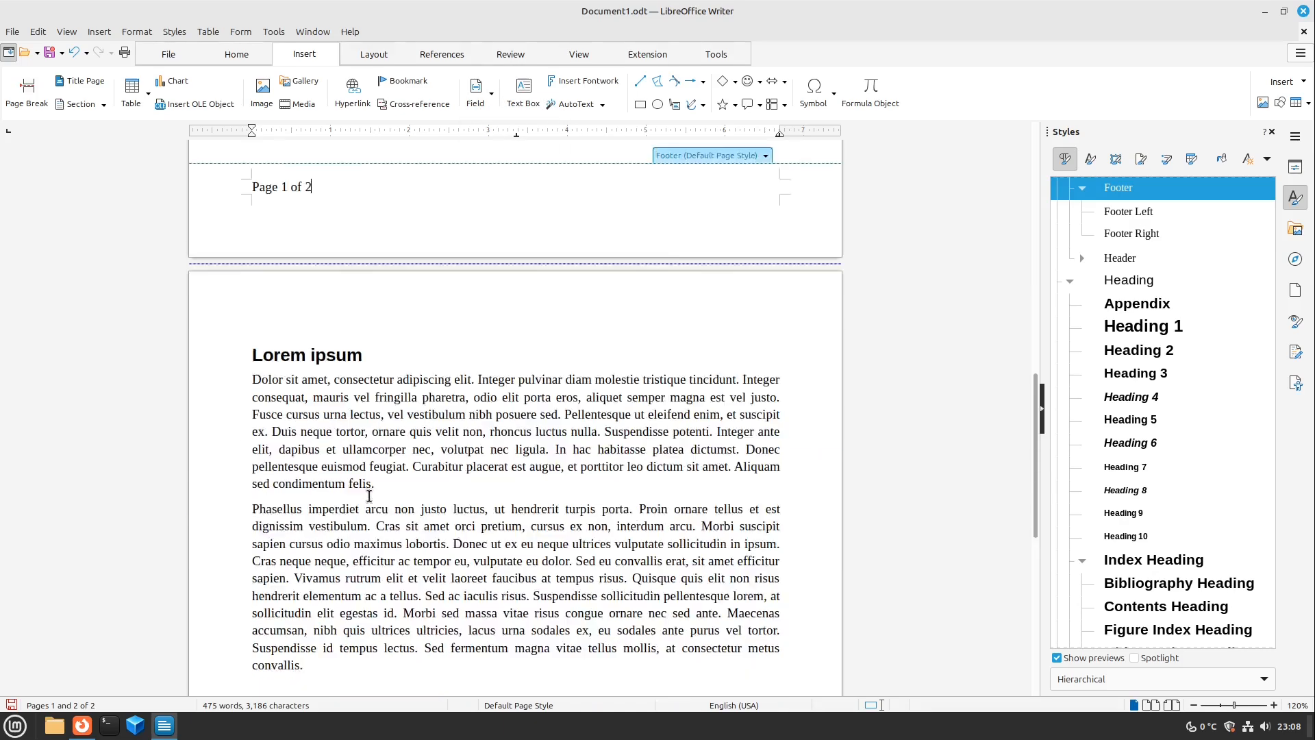
pyautogui.scroll(-3)
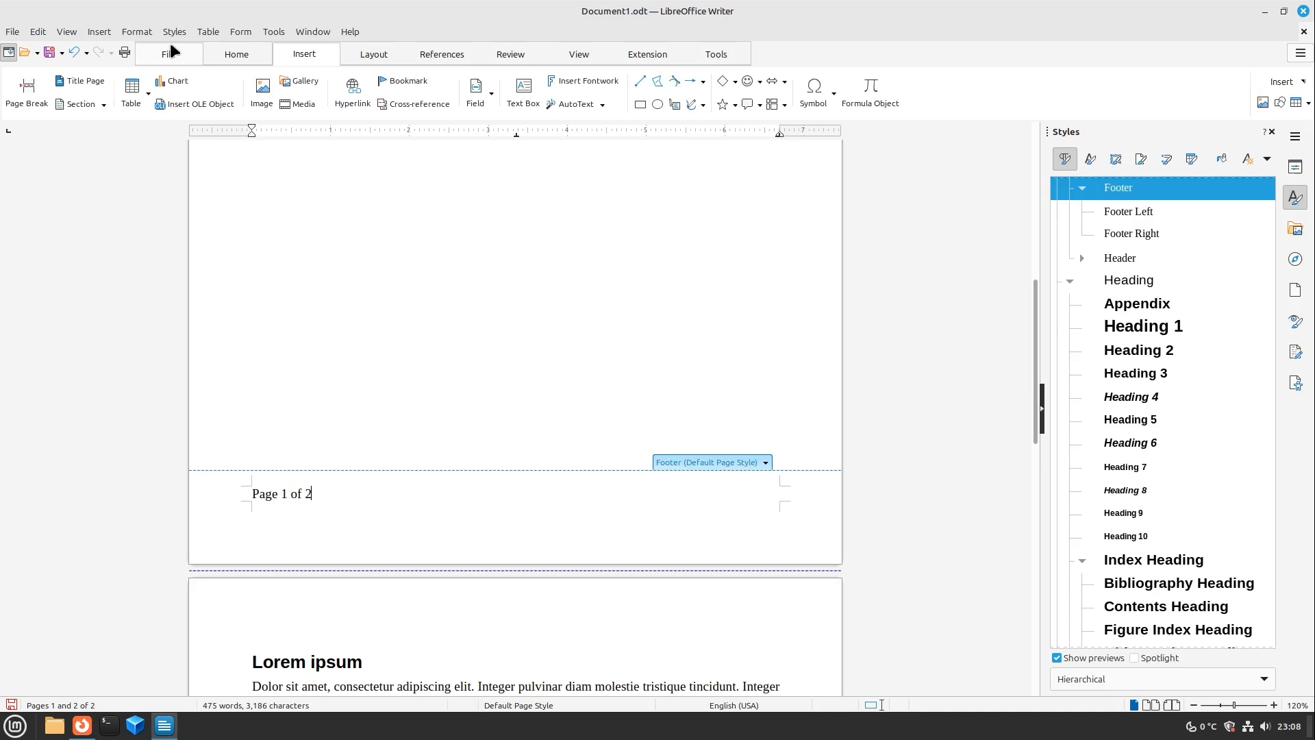
pyautogui.click(236, 54)
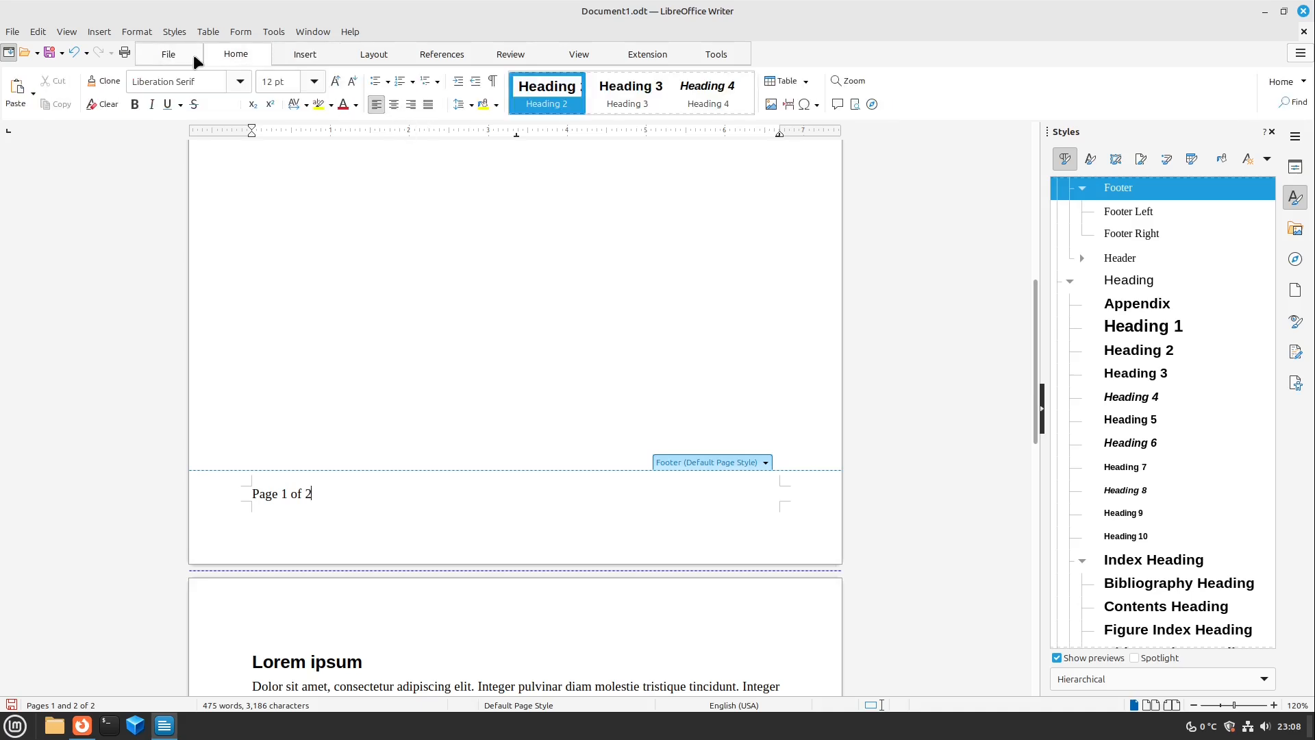
# Centre the page numbering footer paragraph, giving 'Page 2 of 2' on page two
pyautogui.click(393, 104)
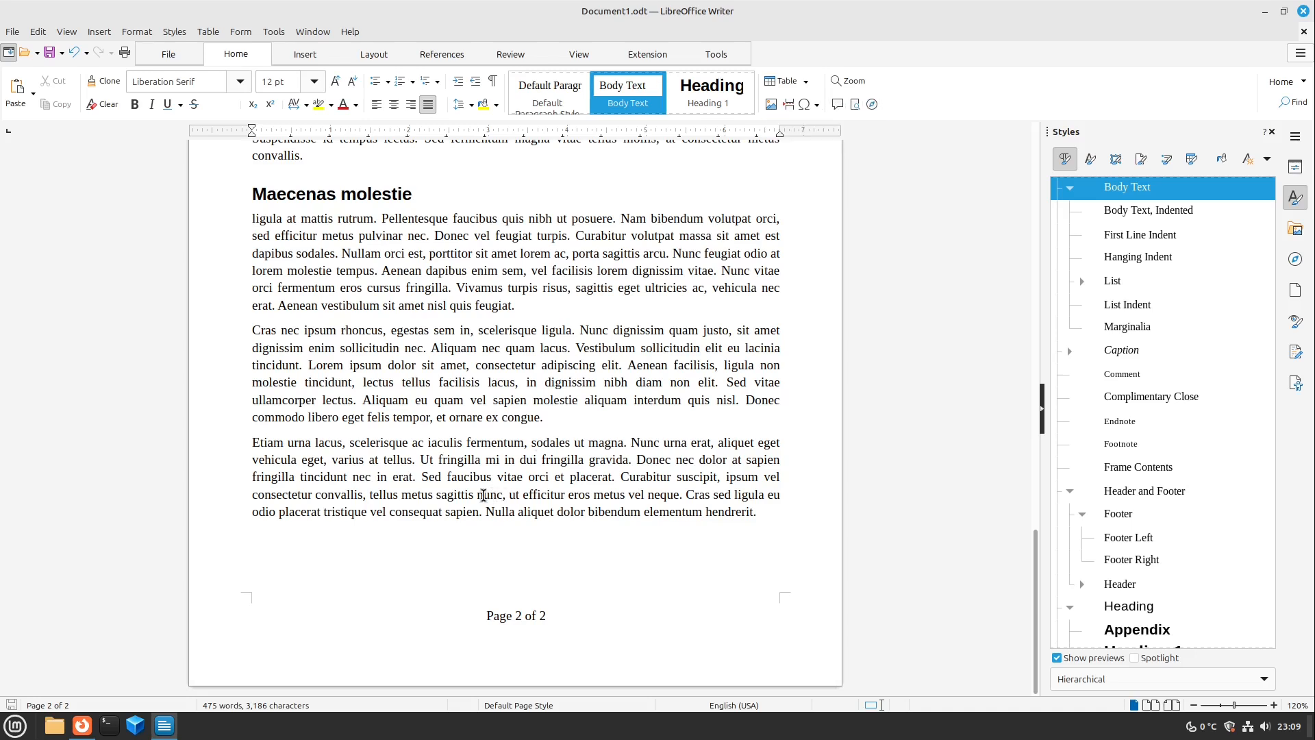
pyautogui.click(814, 104)
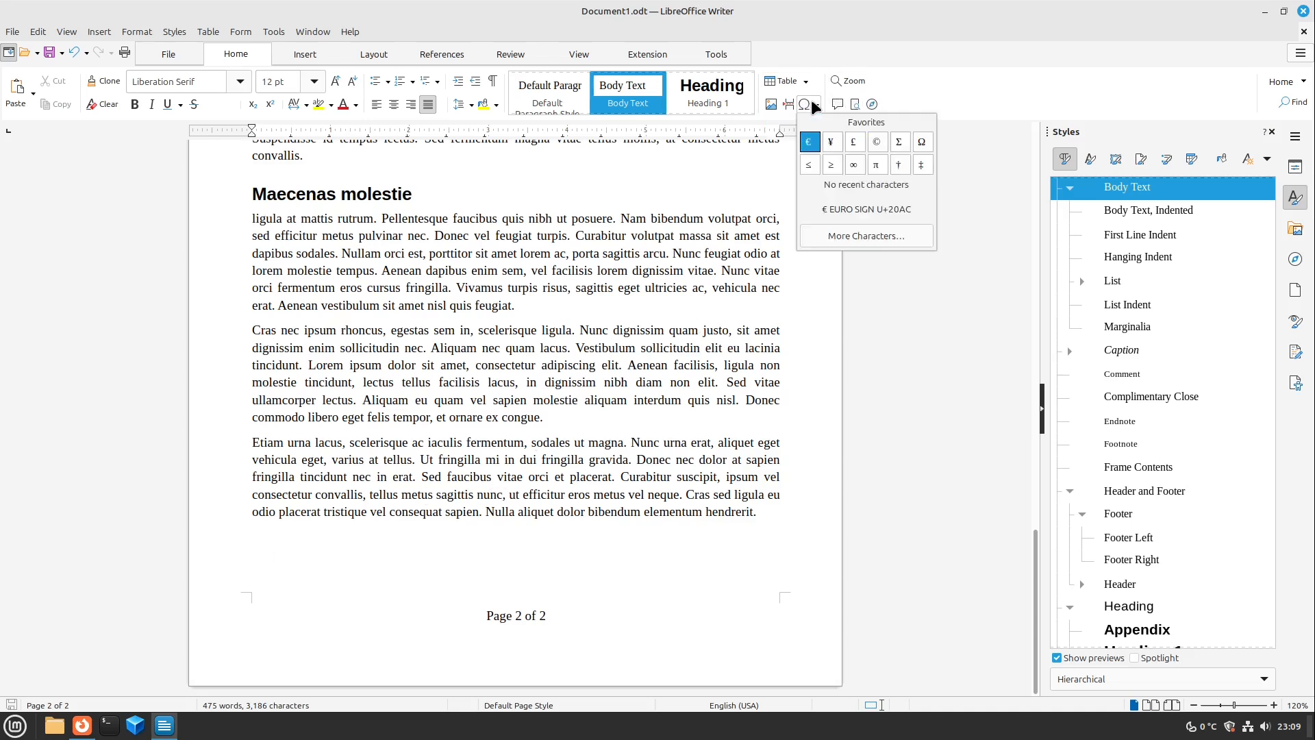
pyautogui.moveTo(810, 144)
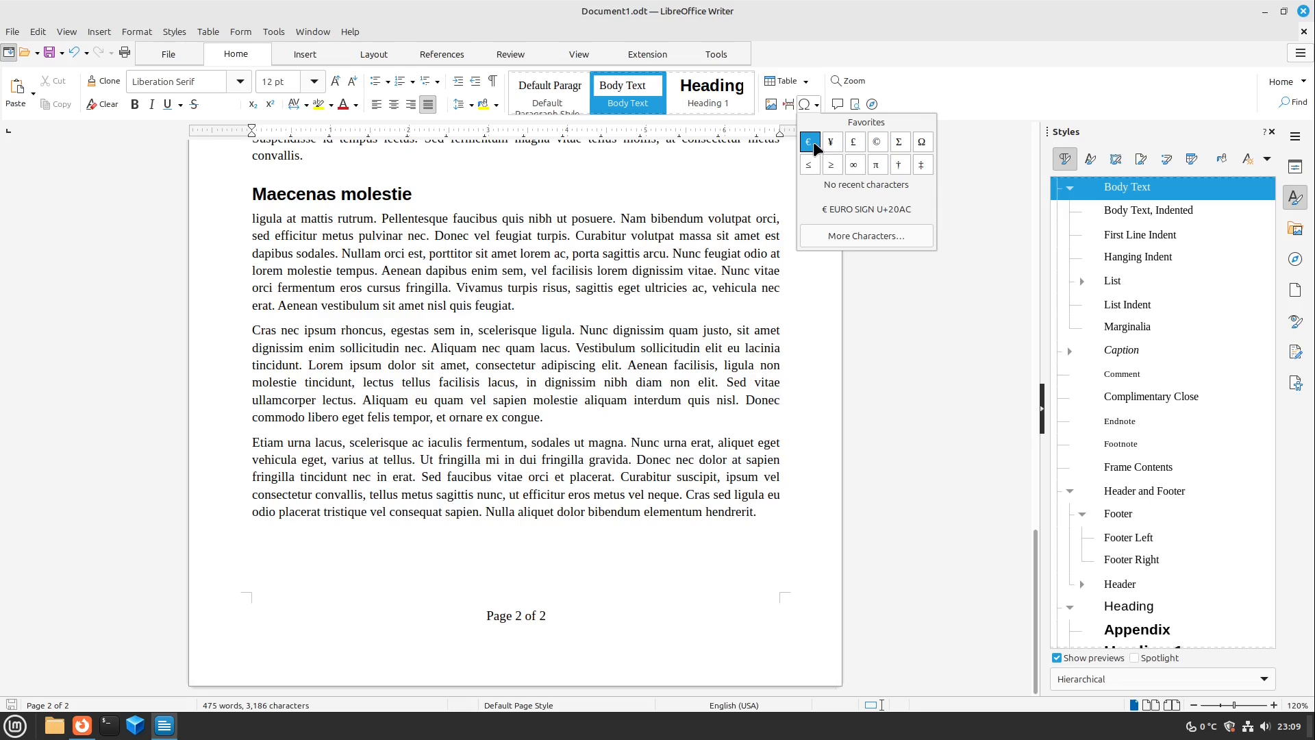
pyautogui.moveTo(870, 186)
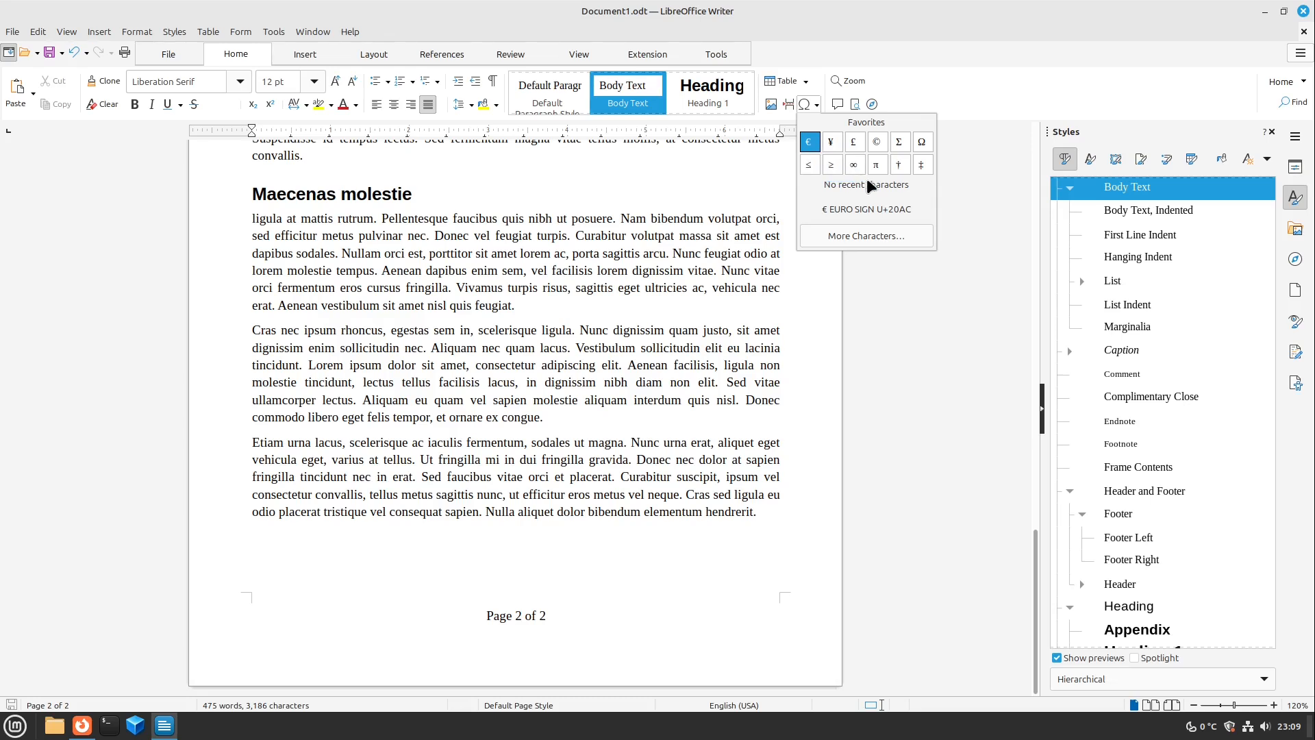
pyautogui.moveTo(877, 173)
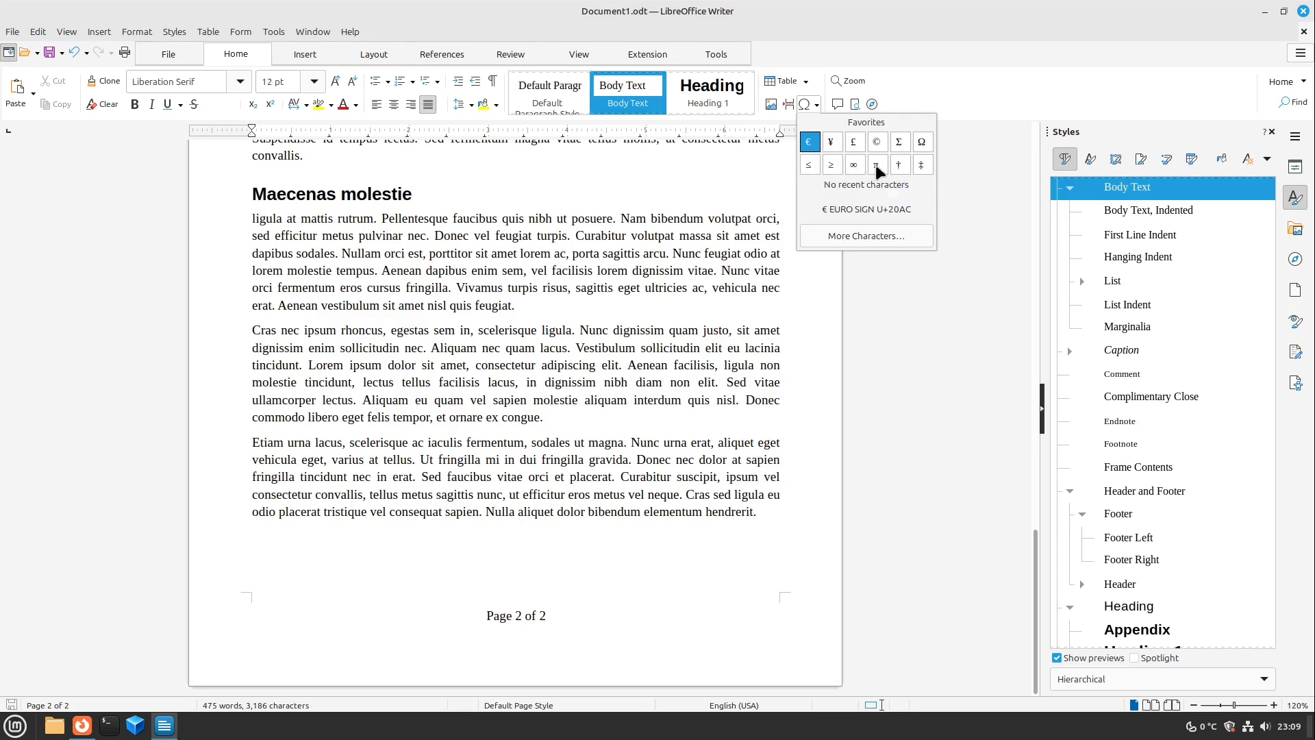
pyautogui.moveTo(877, 243)
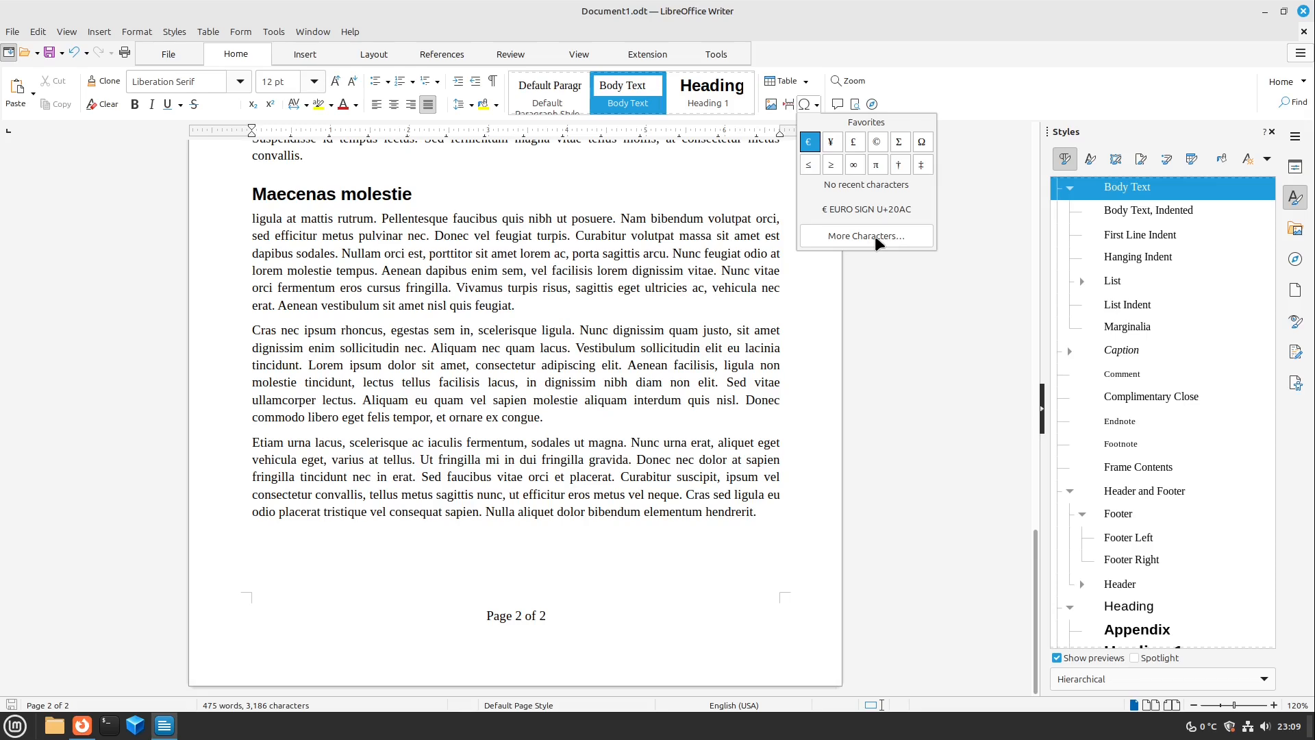
pyautogui.moveTo(863, 247)
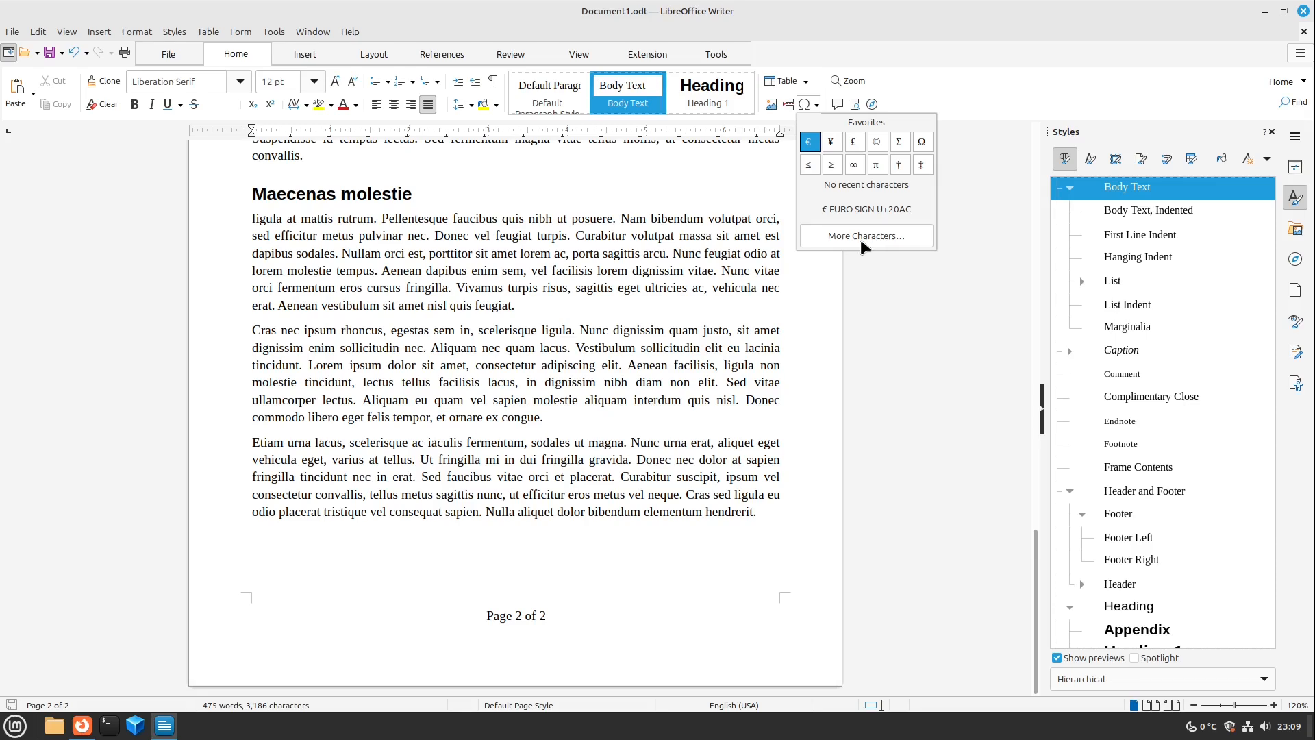
# Browse the special character blocks down to Latin-1, then bring the Firefox window to the front
pyautogui.click(865, 236)
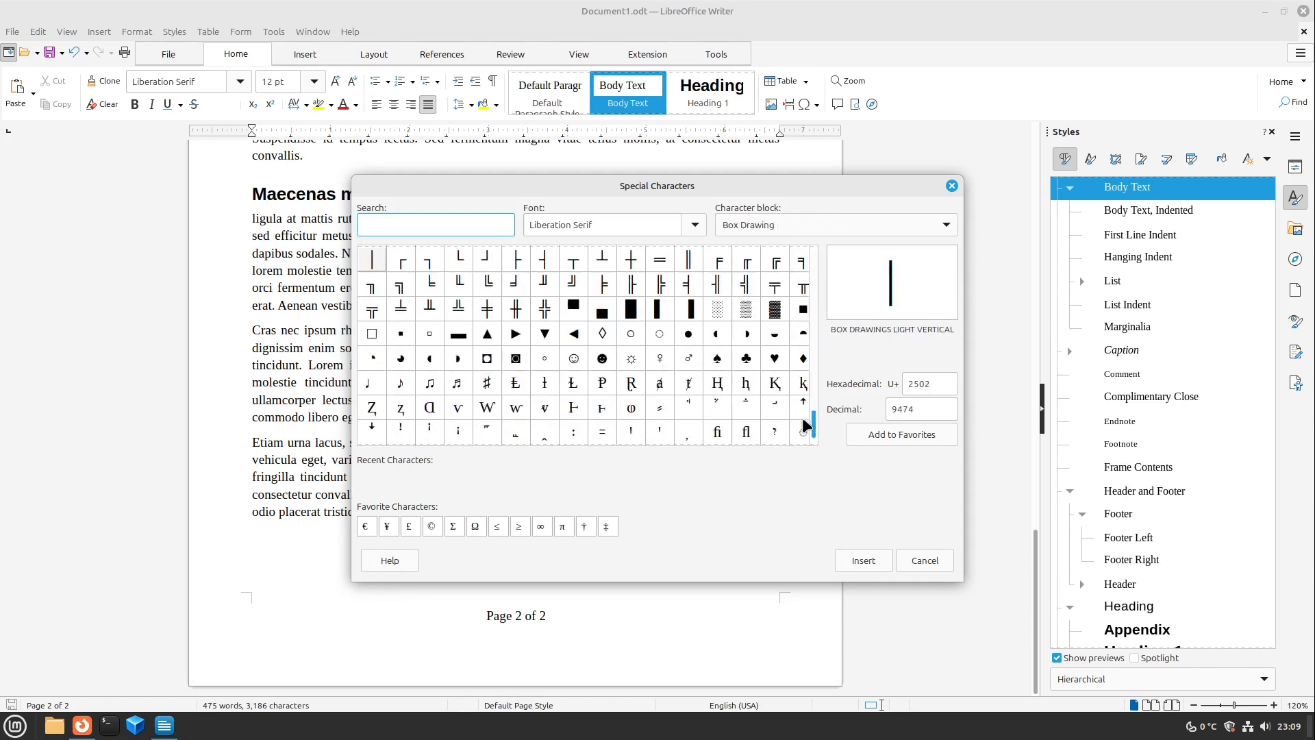
pyautogui.scroll(-3)
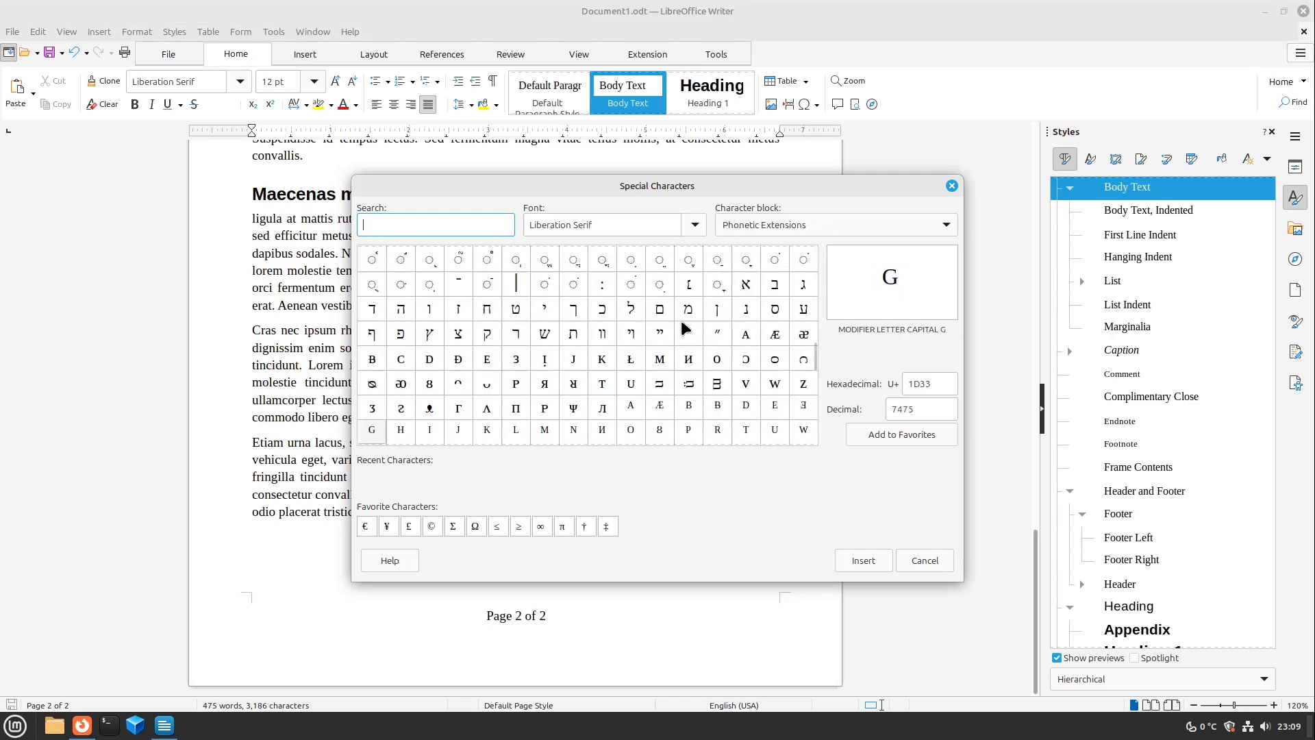
pyautogui.click(835, 224)
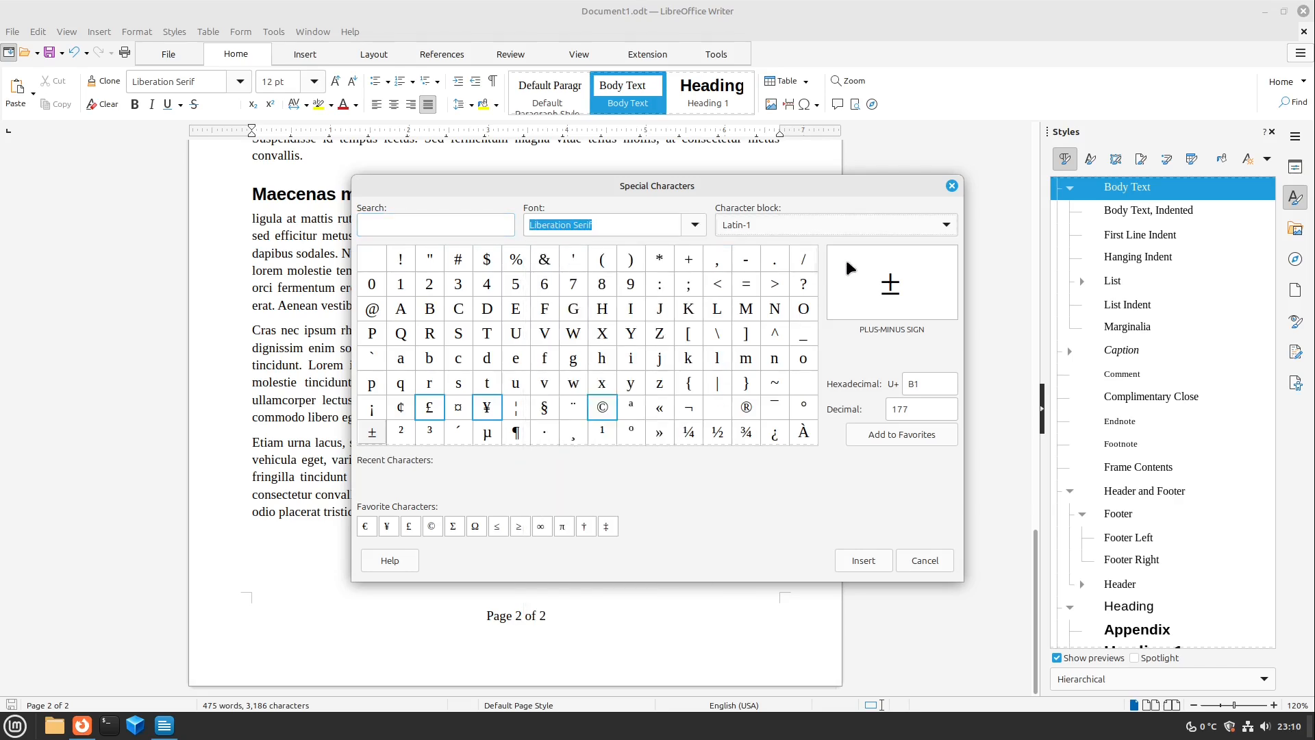
pyautogui.click(81, 725)
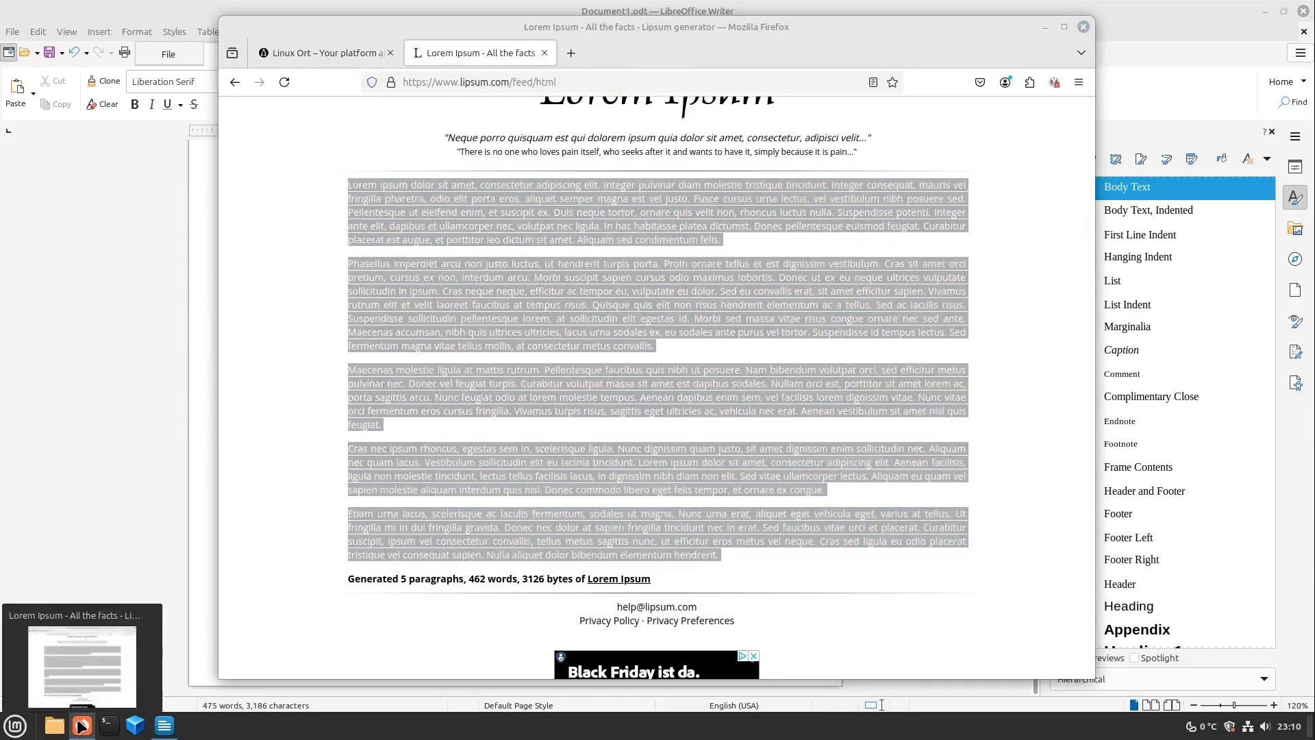
# Search for the 'tada emoji' in a new Firefox tab to get the party-popper emoji
pyautogui.click(723, 54)
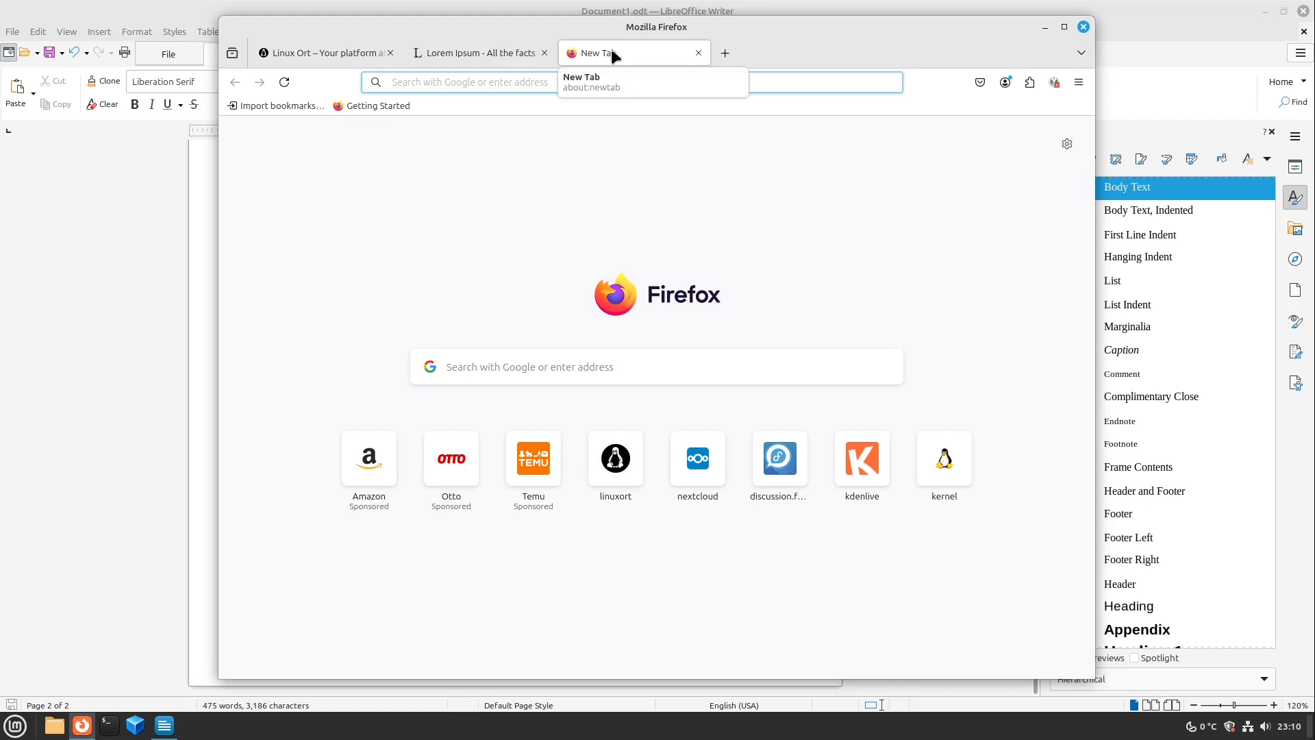
pyautogui.write('tada em')
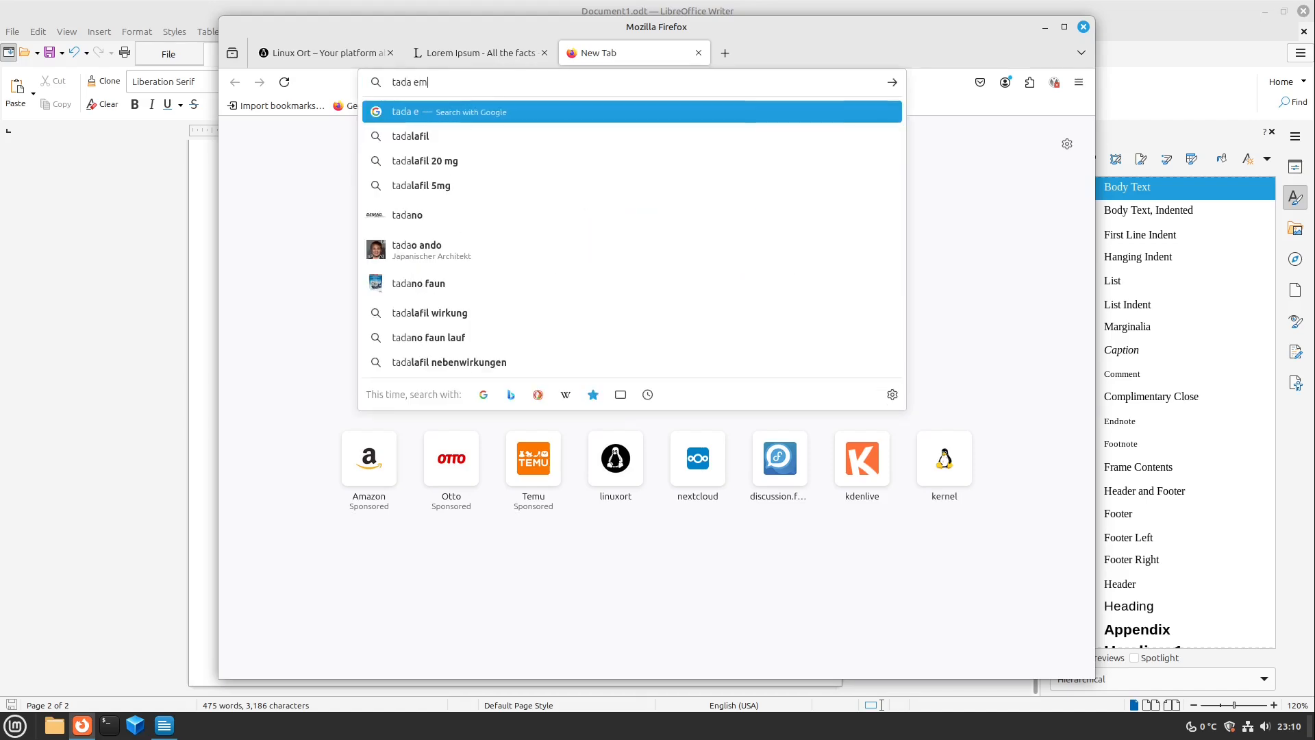
pyautogui.press('Return')
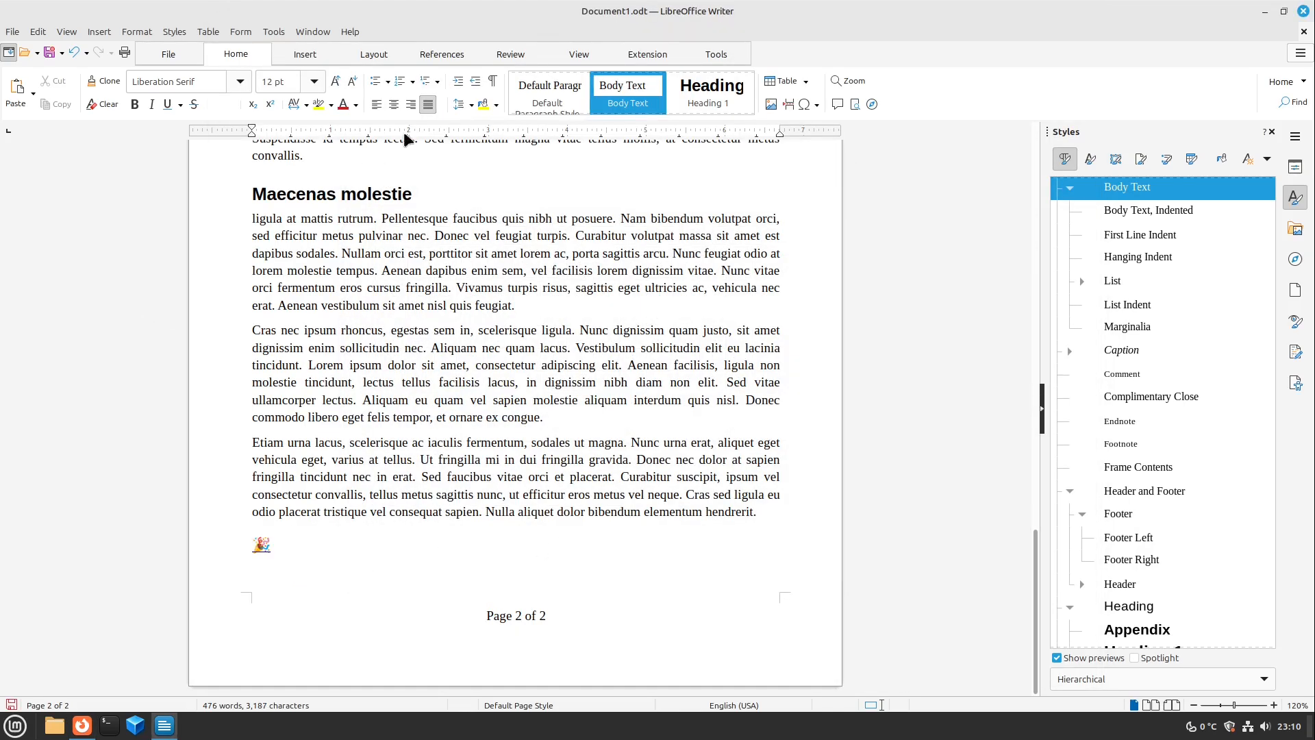
# Remove the party-popper emoji and show the File tab's save and export commands
pyautogui.click(168, 54)
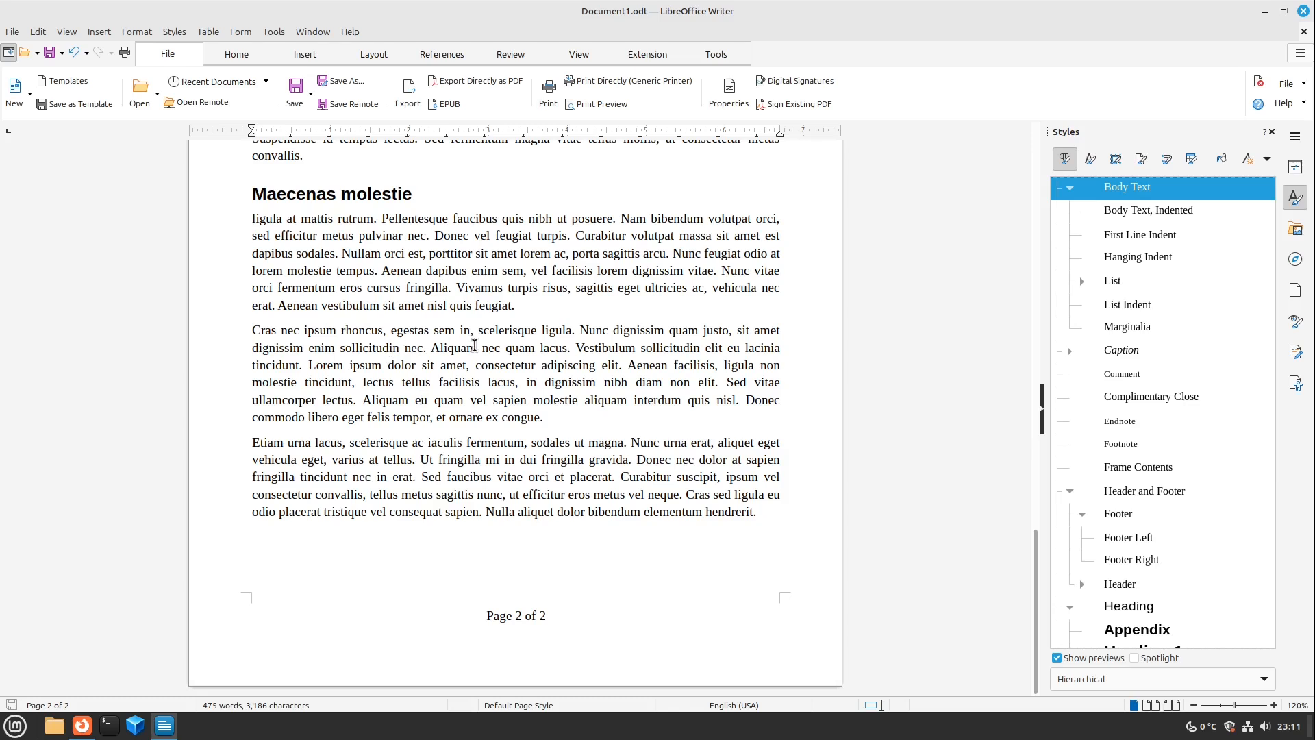
pyautogui.click(758, 511)
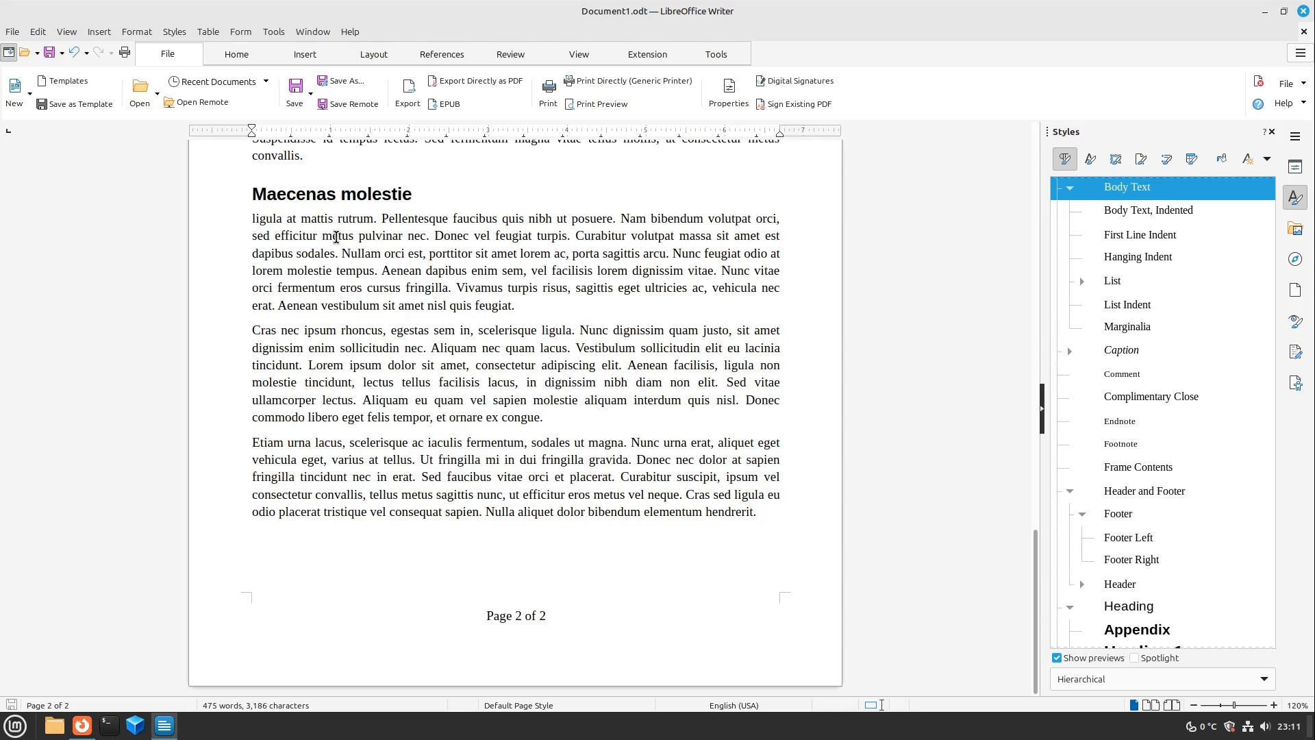
pyautogui.click(759, 511)
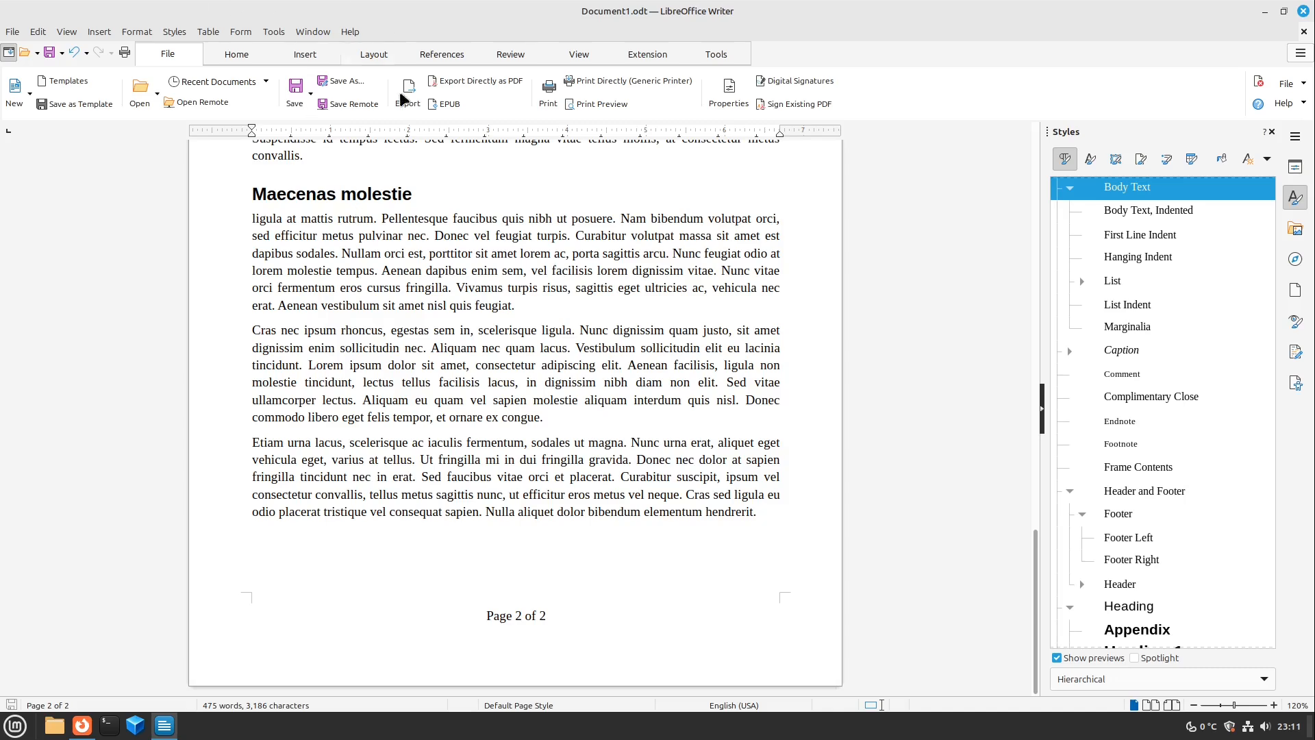
pyautogui.scroll(3)
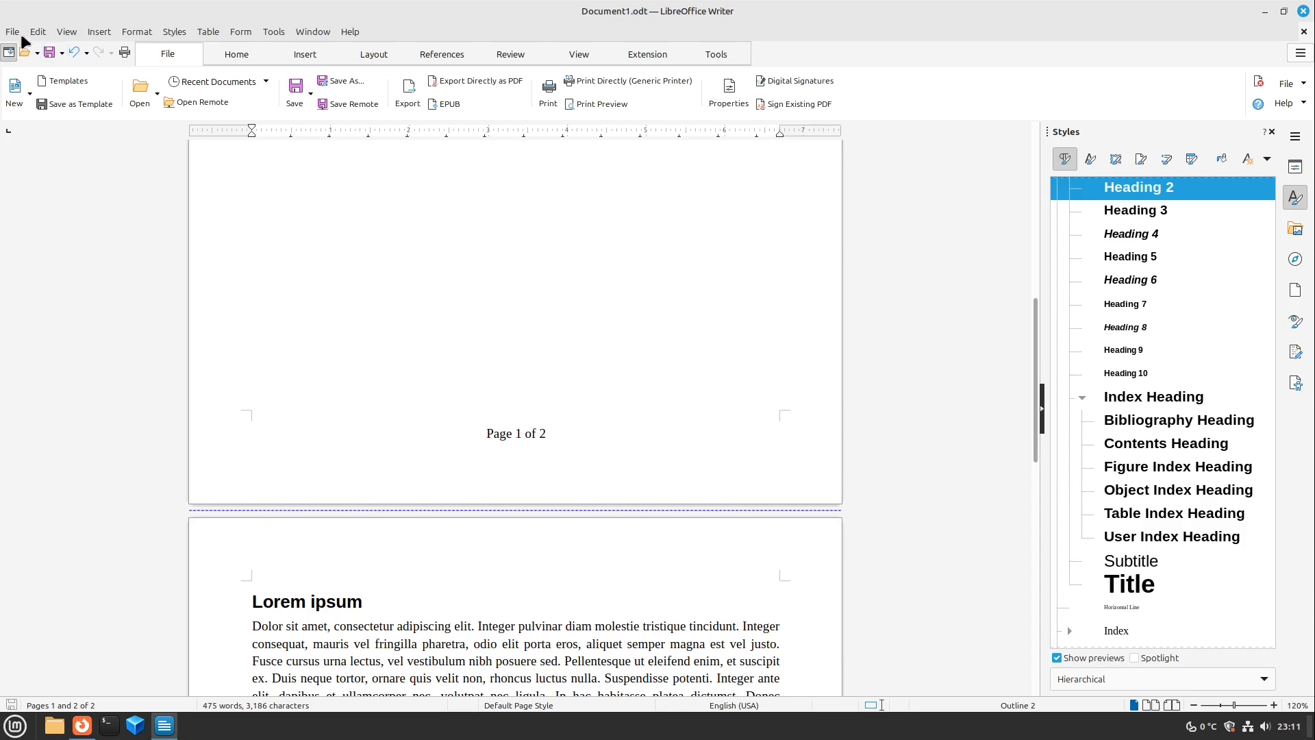
pyautogui.moveTo(81, 104)
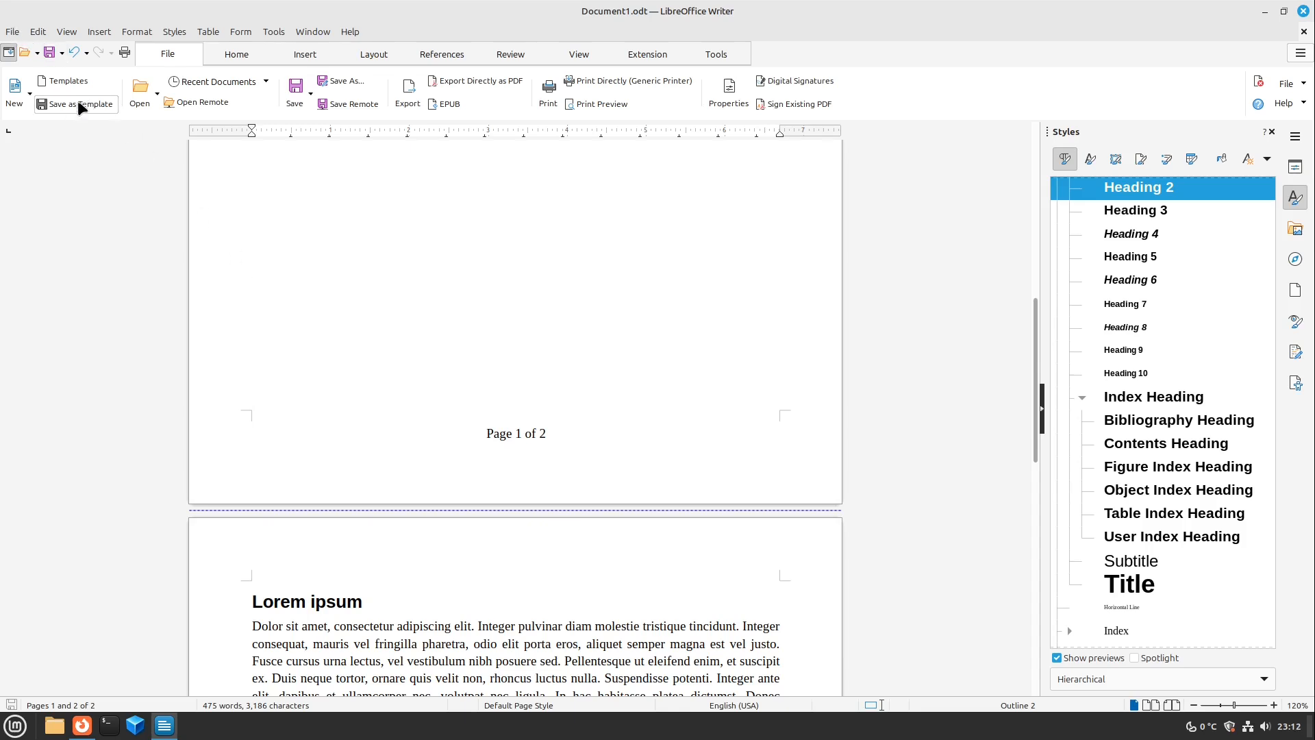
# Save the document as template 'Easy Table Of Contents Document' under My Templates
pyautogui.click(75, 105)
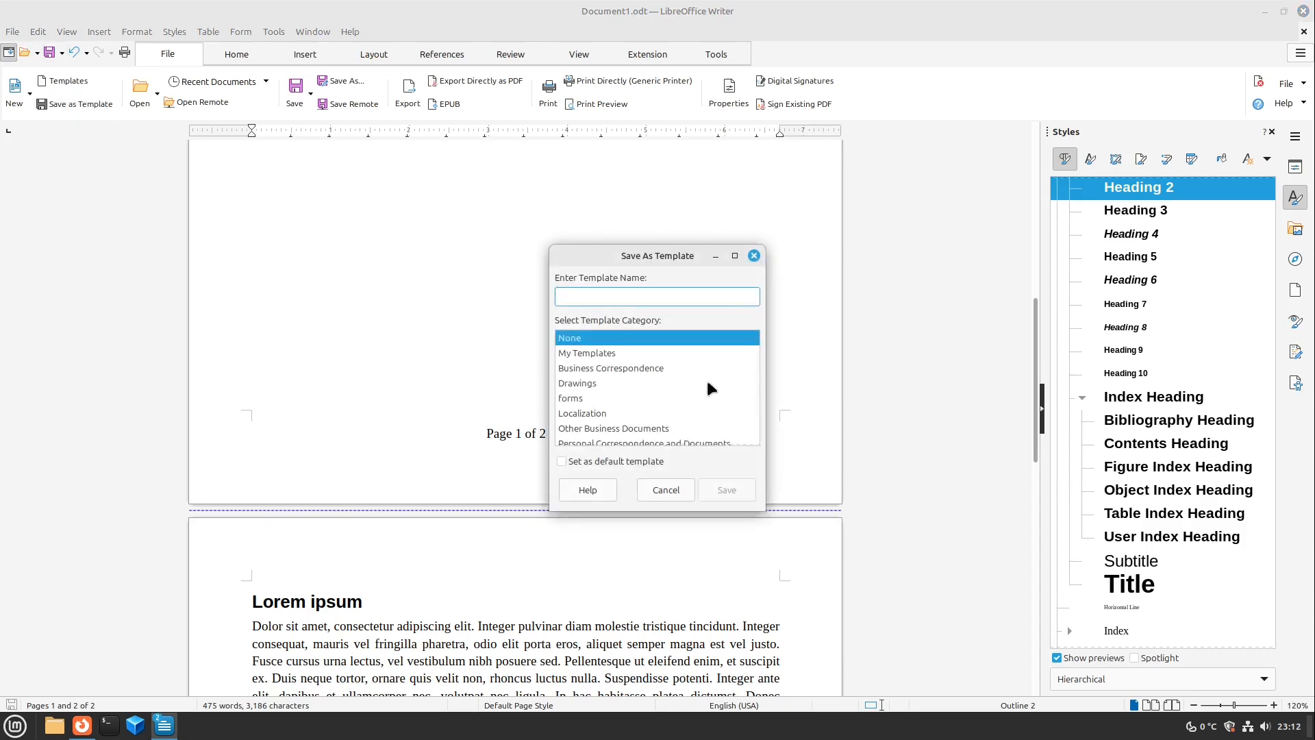
pyautogui.click(586, 353)
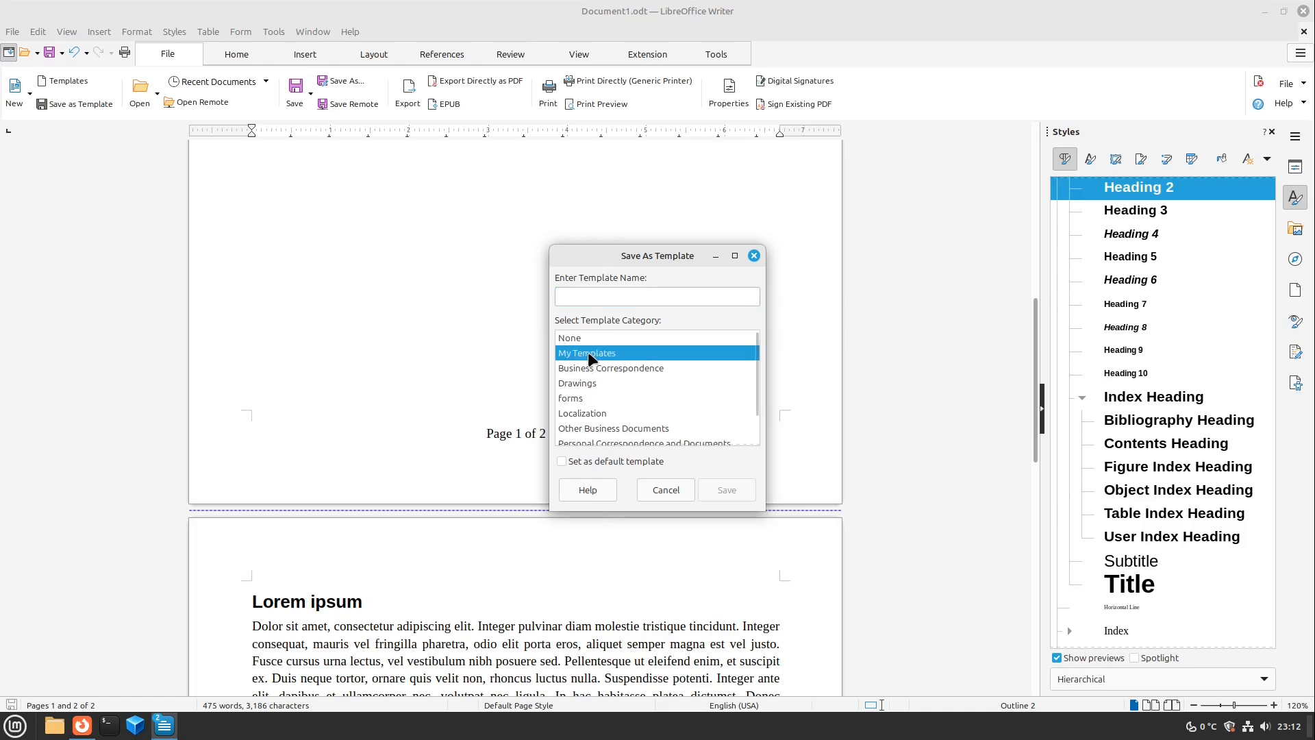
pyautogui.click(657, 296)
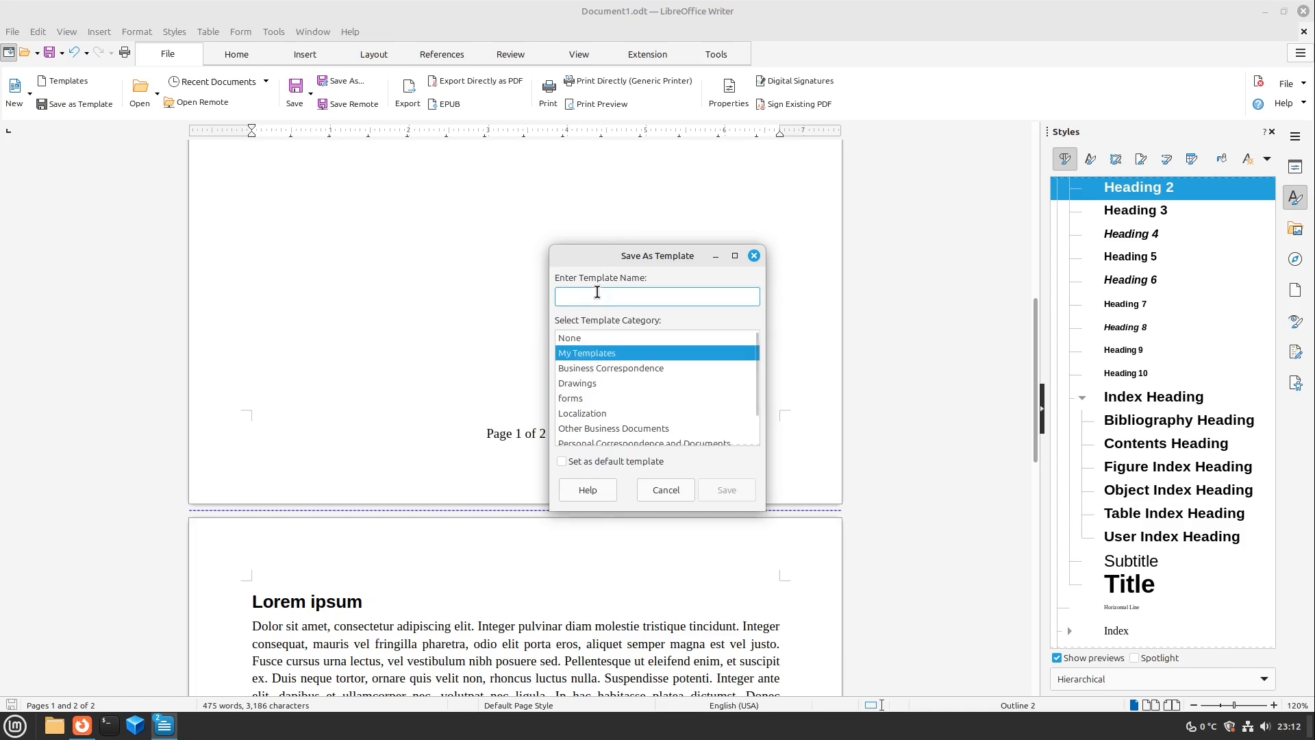
pyautogui.write('Easy Table Of Contents Doc')
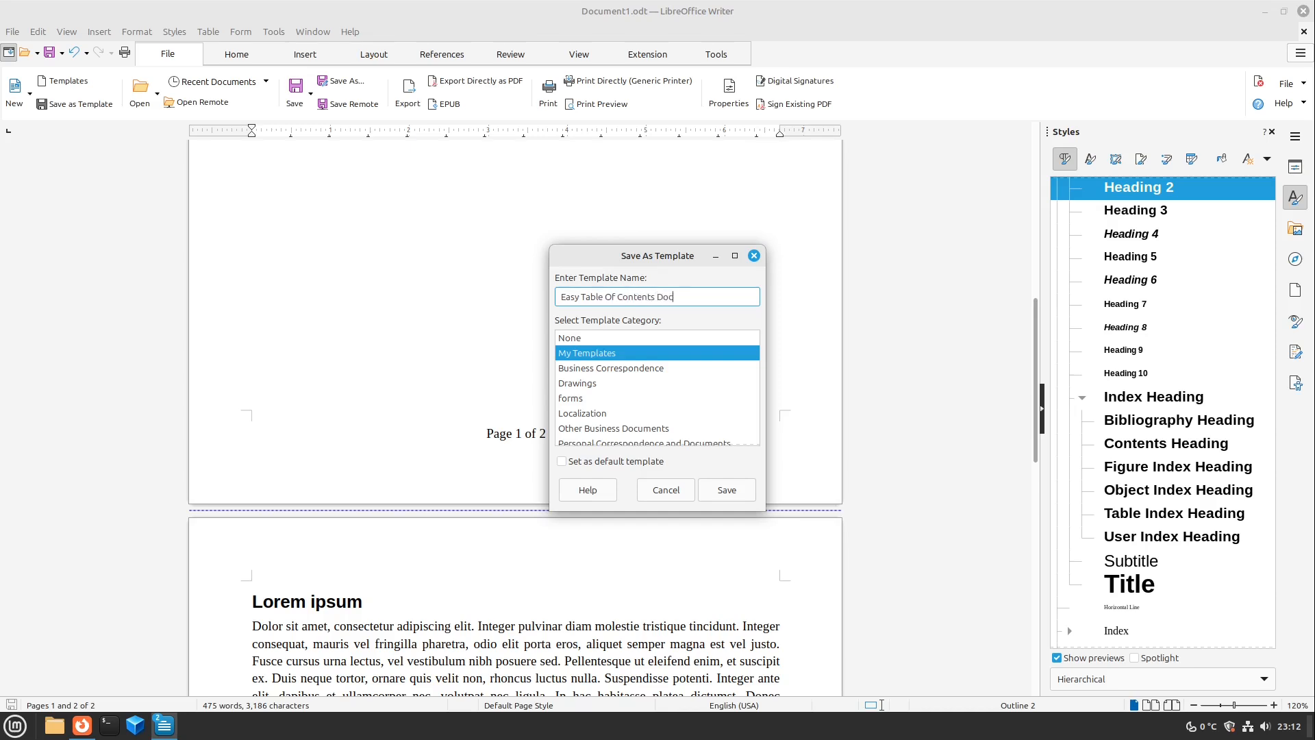
pyautogui.write('ument')
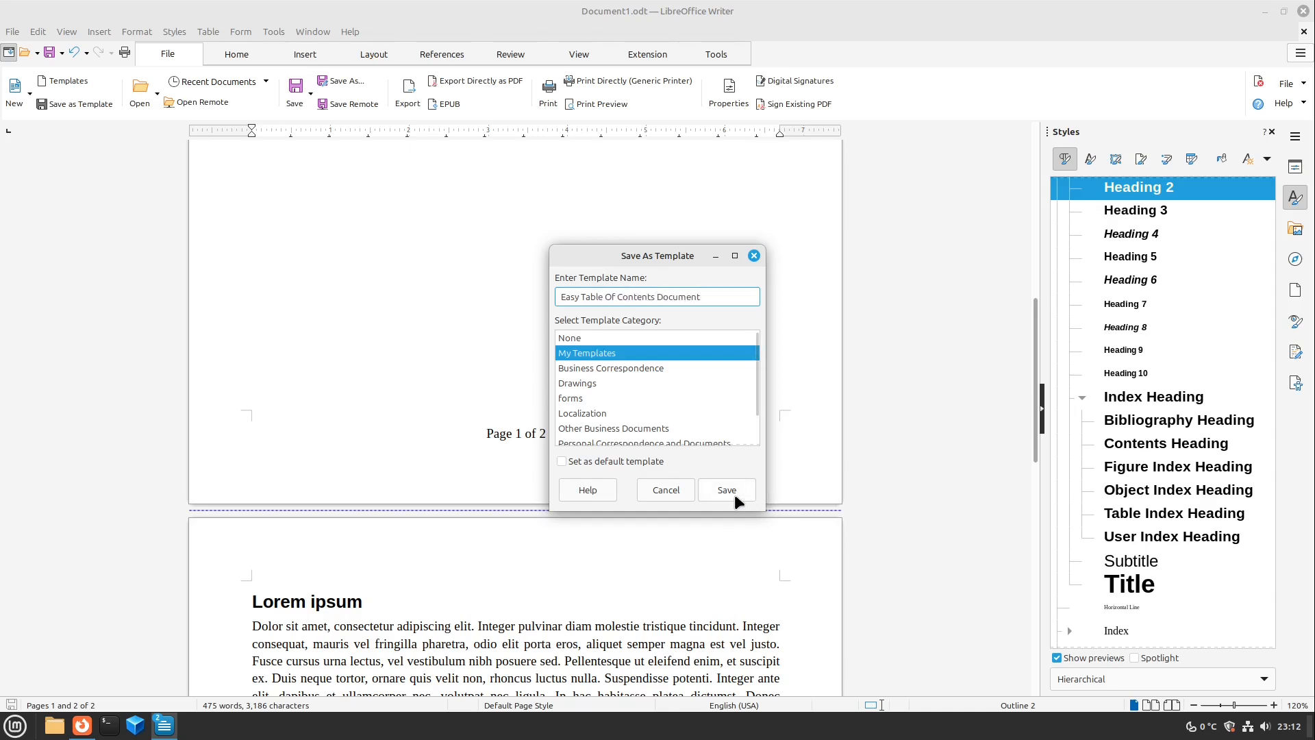
pyautogui.click(726, 491)
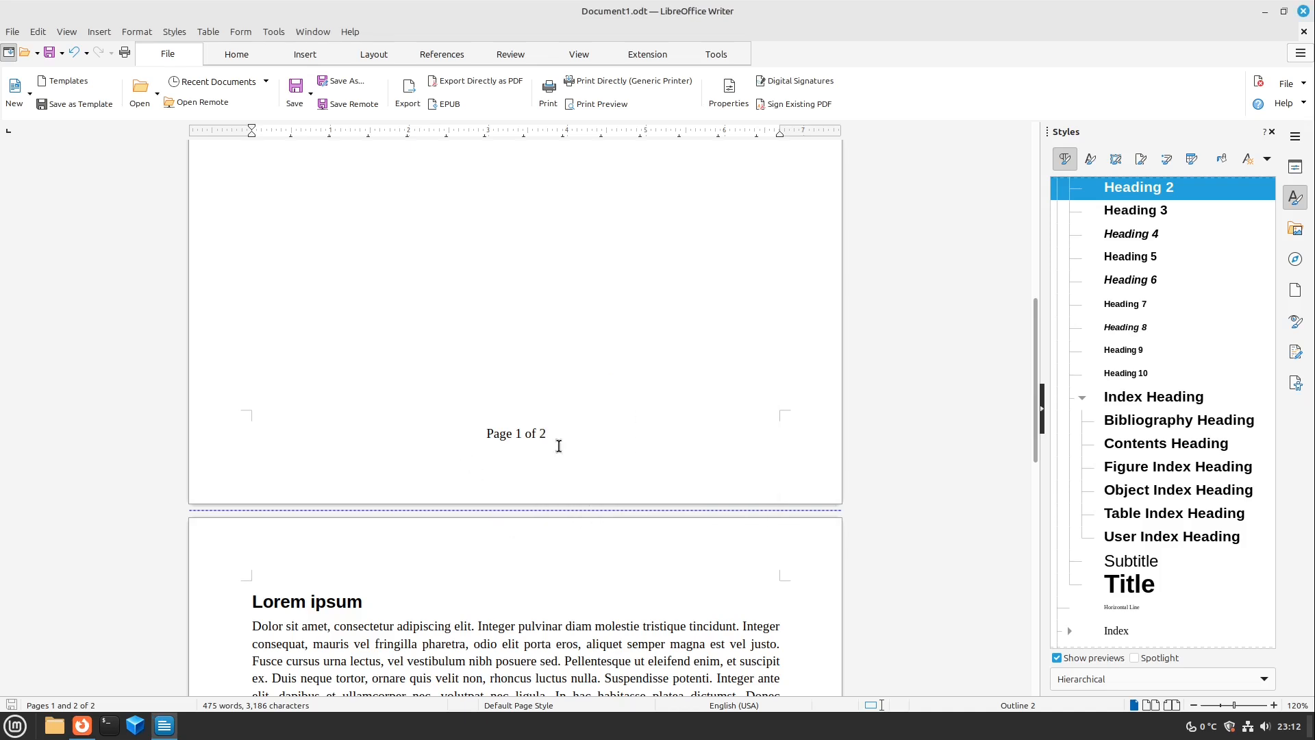
pyautogui.moveTo(503, 461)
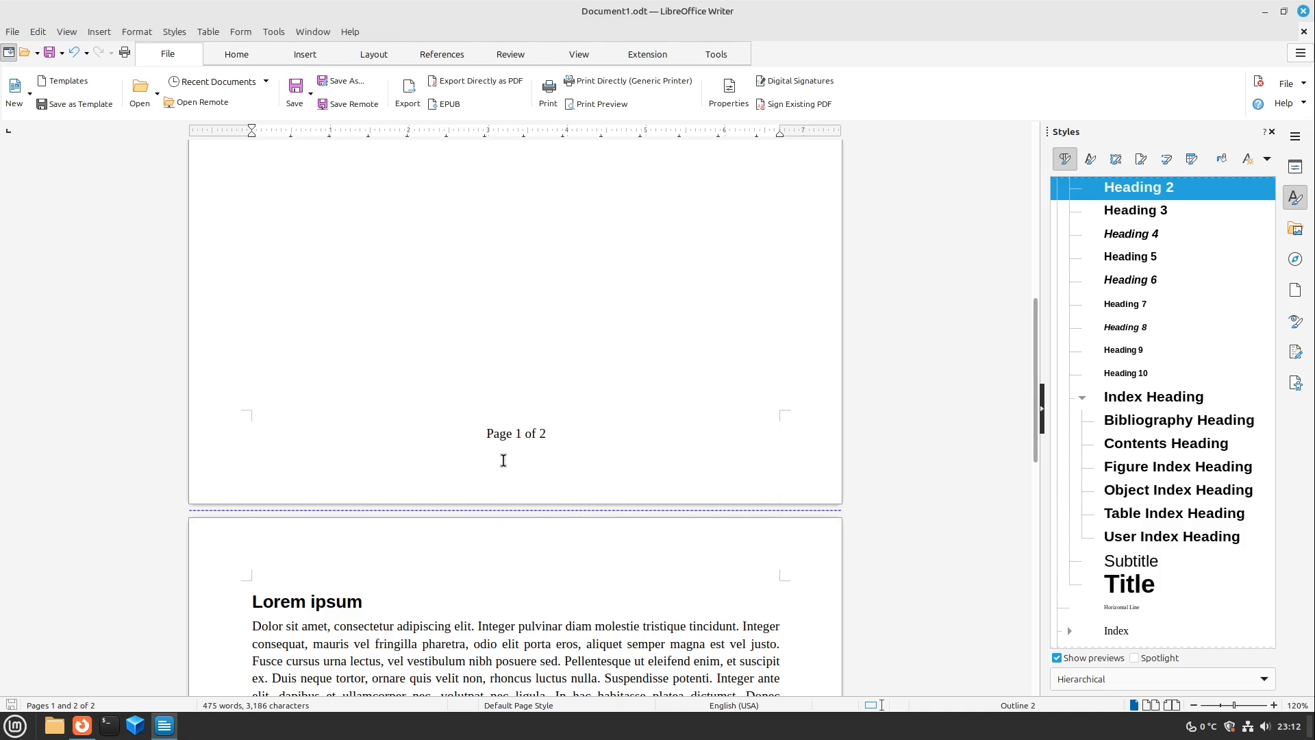
pyautogui.click(236, 54)
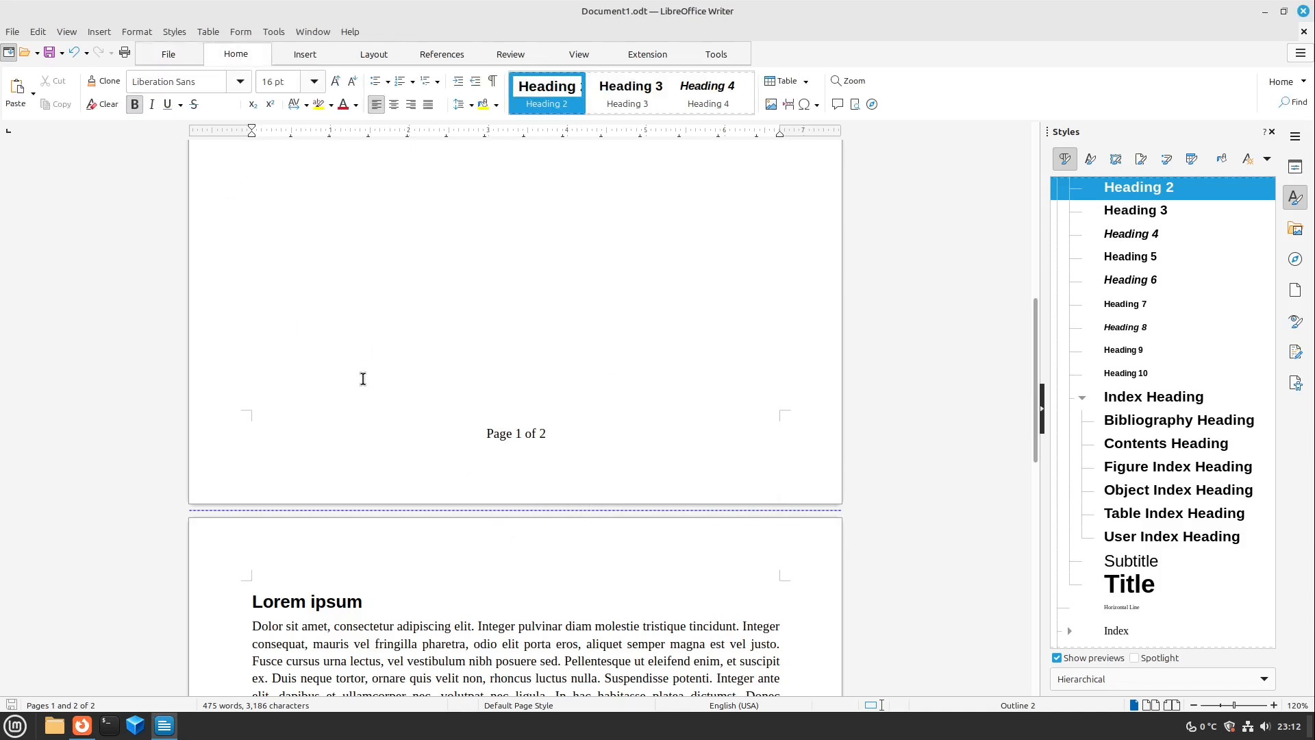
pyautogui.moveTo(1015, 79)
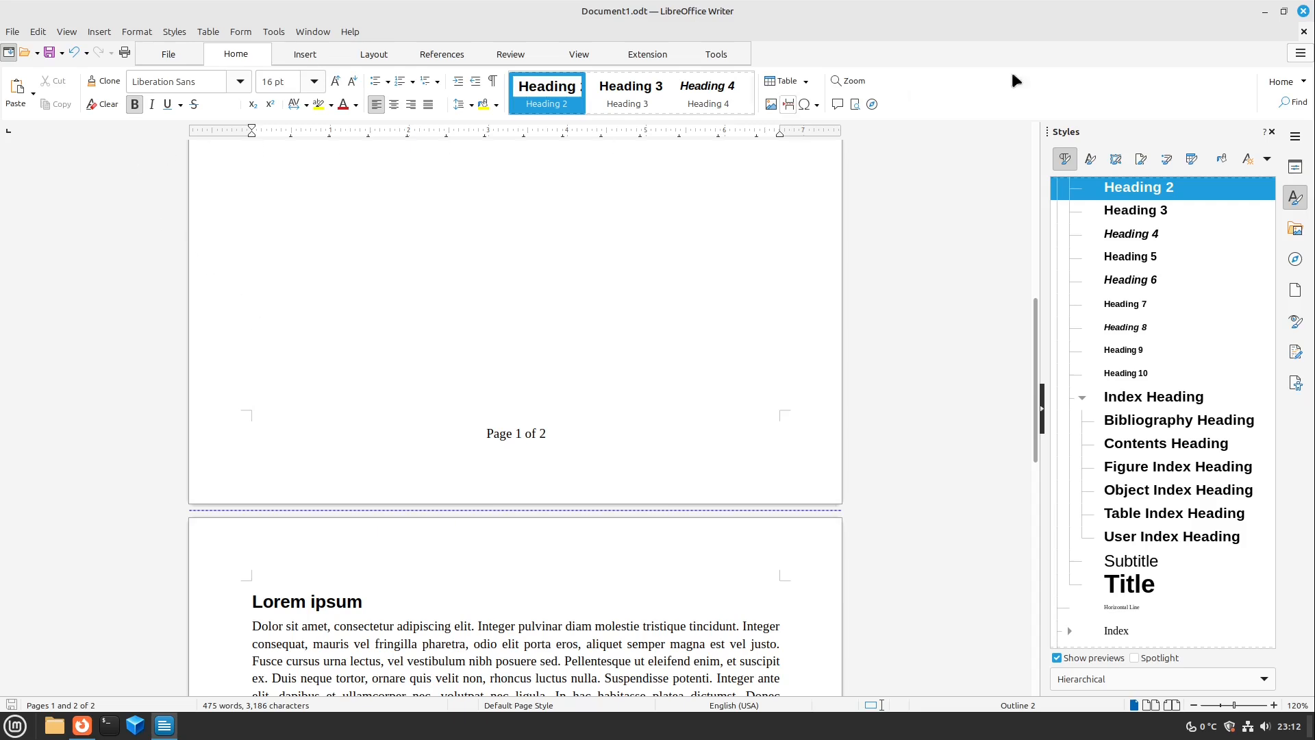
pyautogui.moveTo(1303, 33)
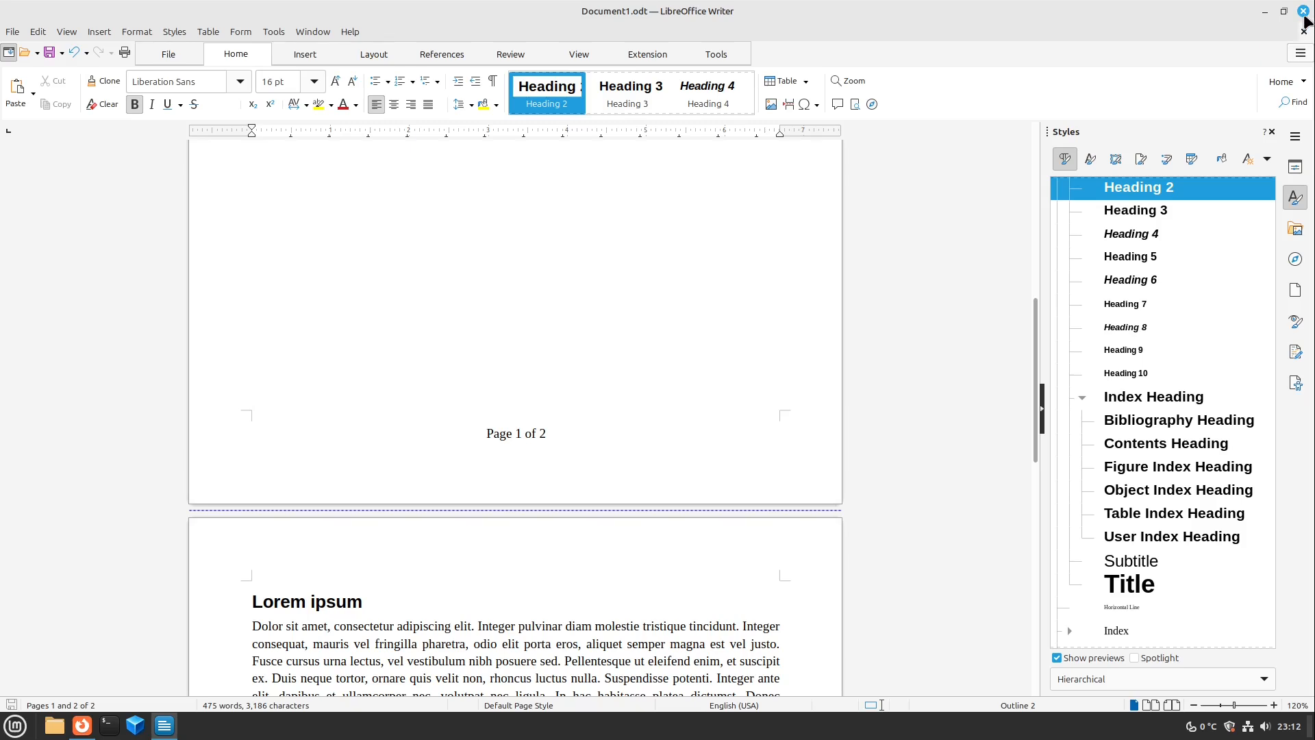
# Close Writer and create a new letter from the Modern business letter serif template
pyautogui.click(1303, 11)
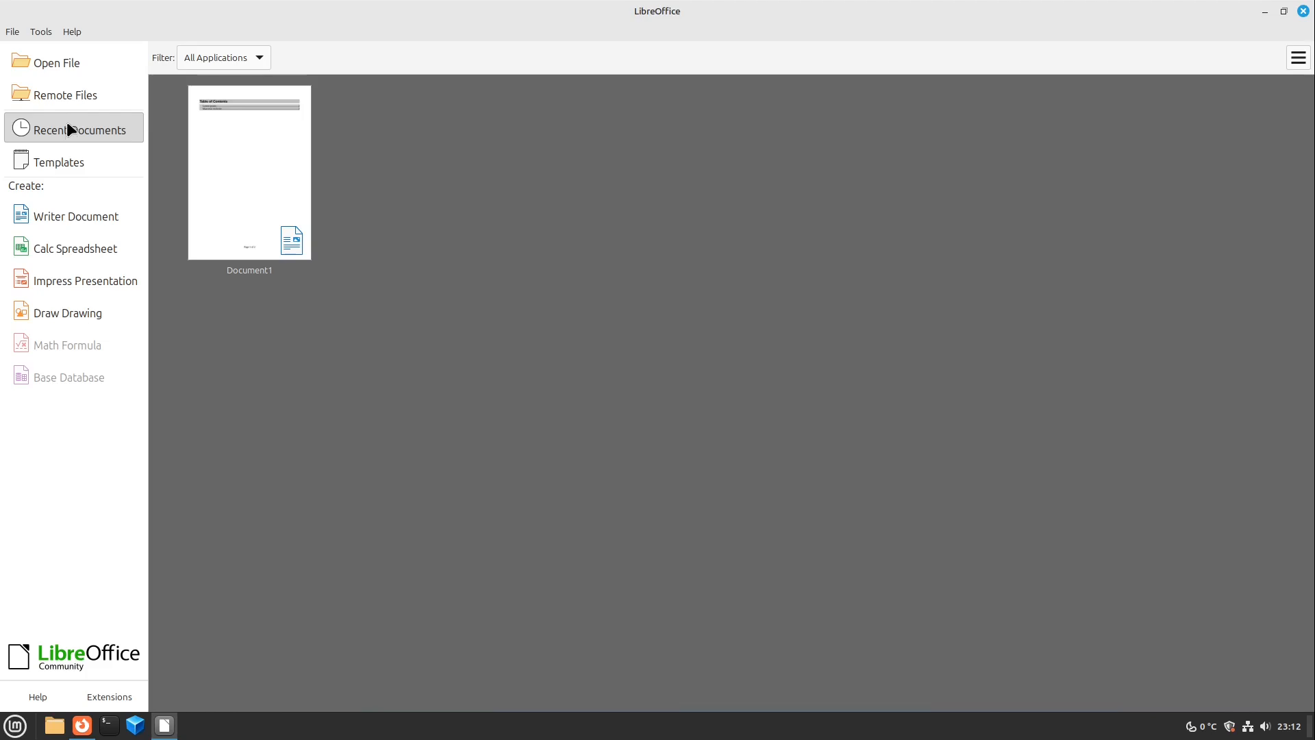
pyautogui.click(59, 162)
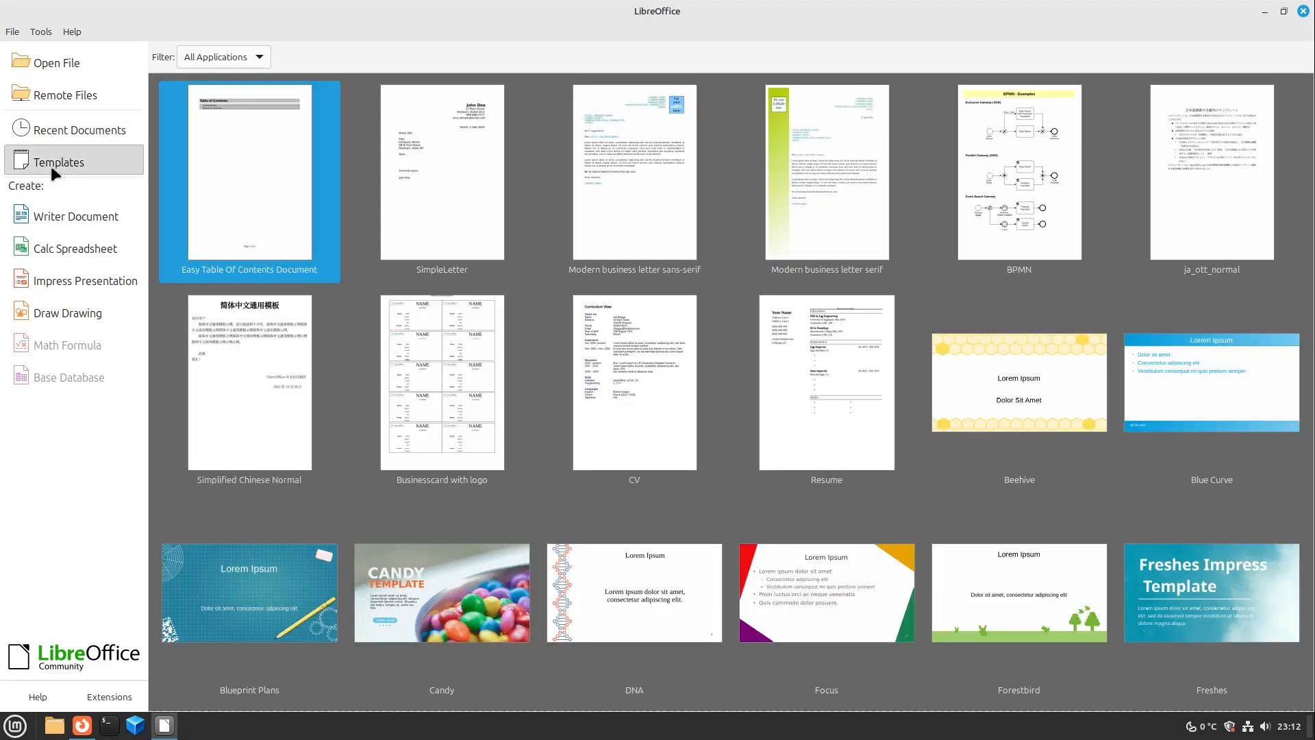
pyautogui.moveTo(897, 191)
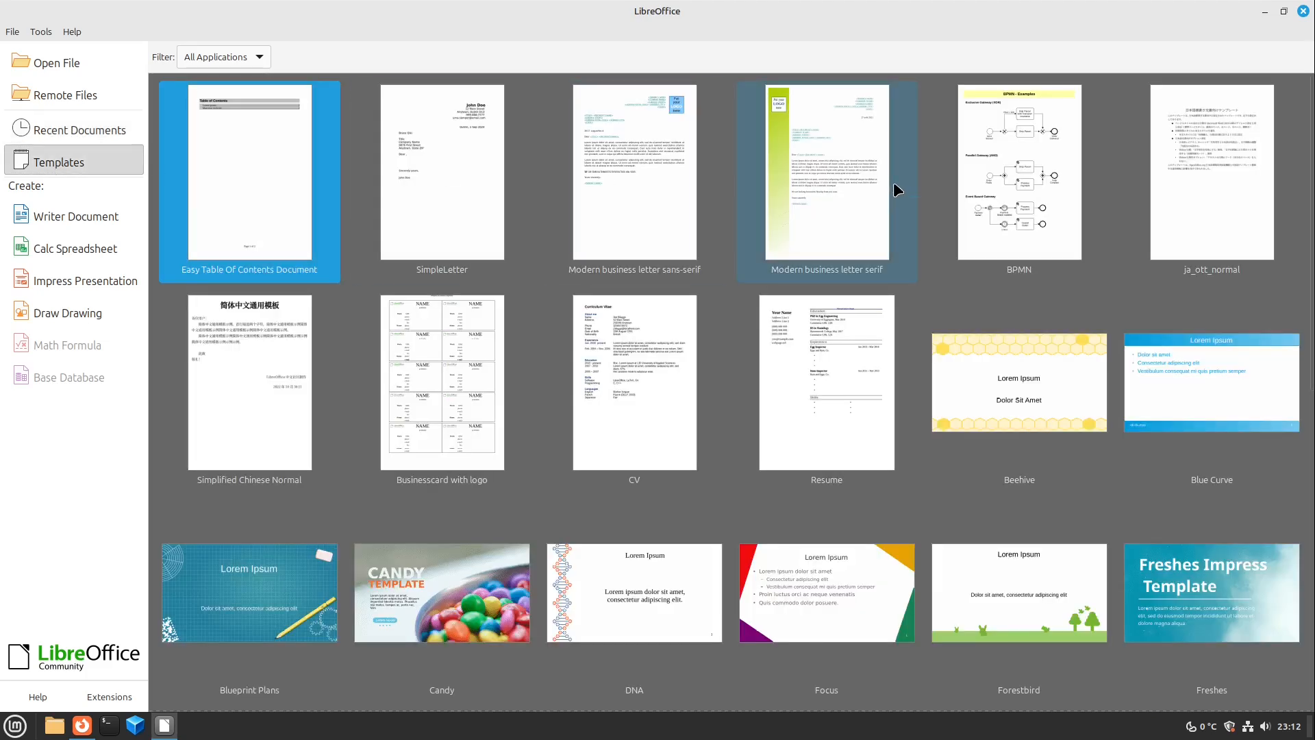
pyautogui.moveTo(910, 188)
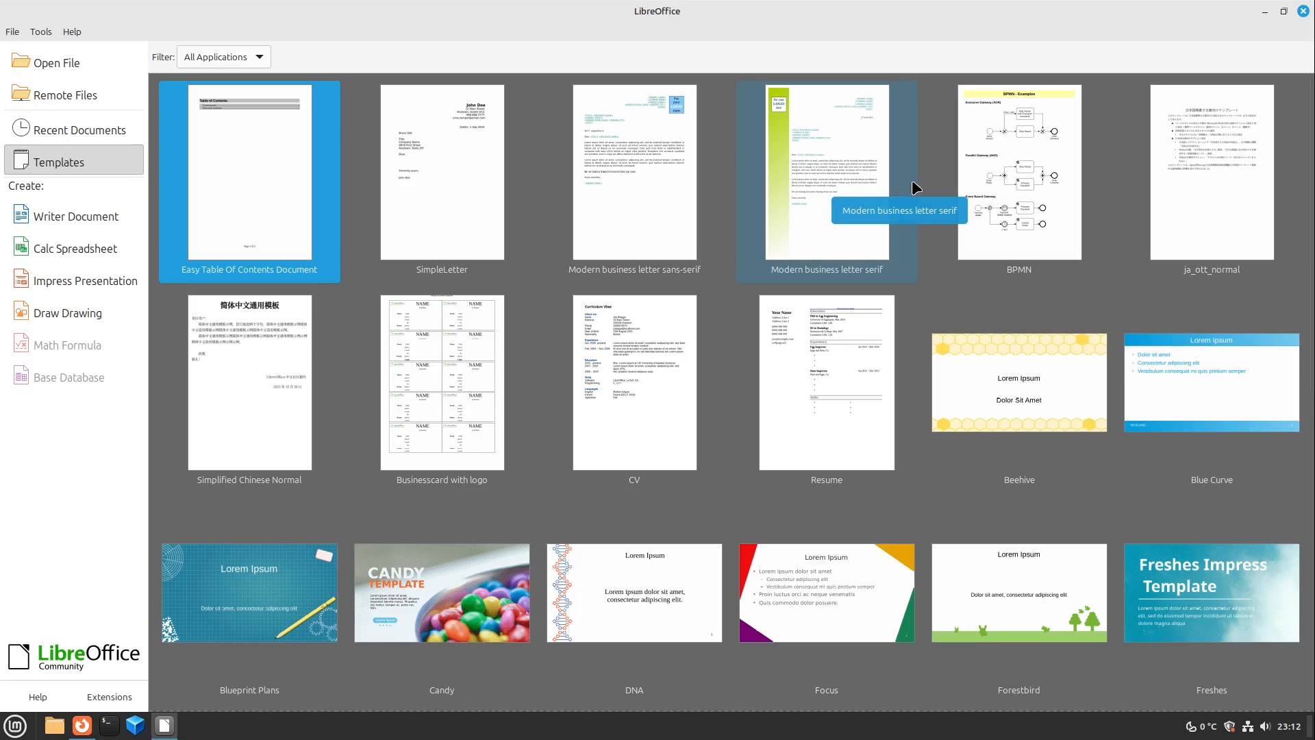
pyautogui.doubleClick(825, 172)
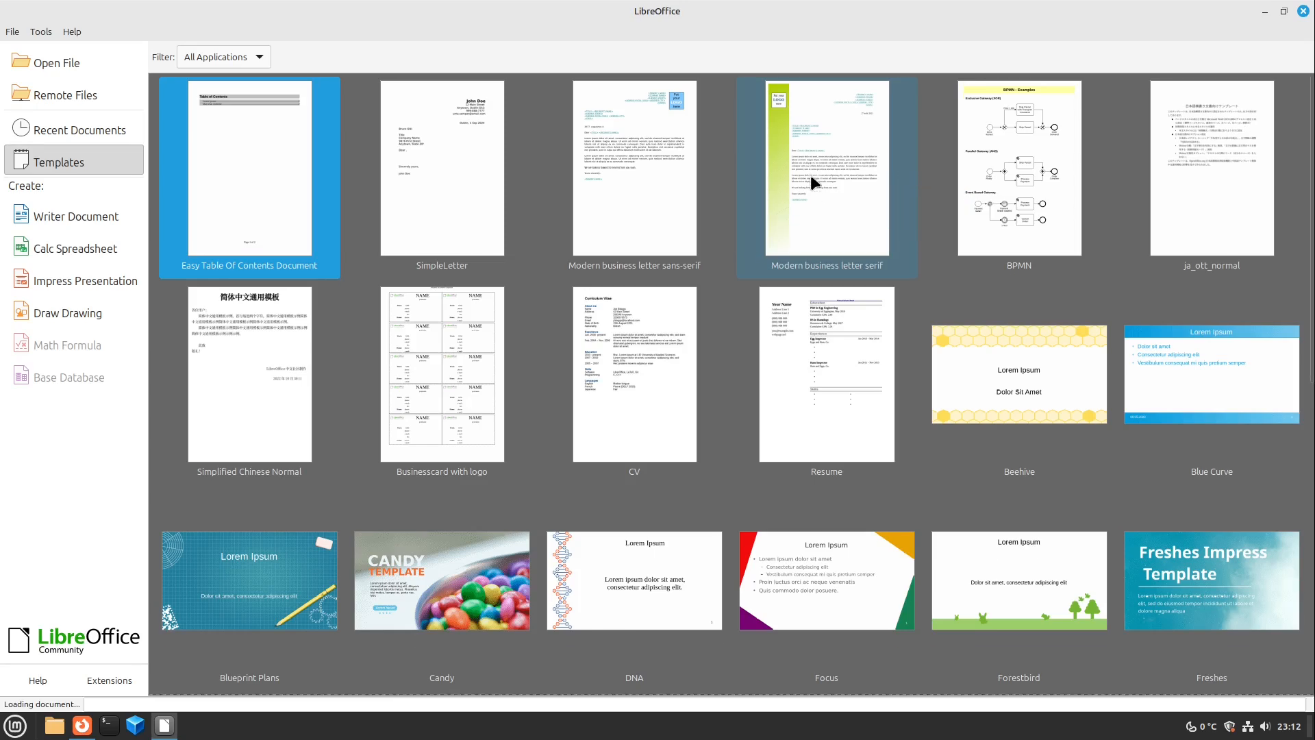
pyautogui.doubleClick(825, 168)
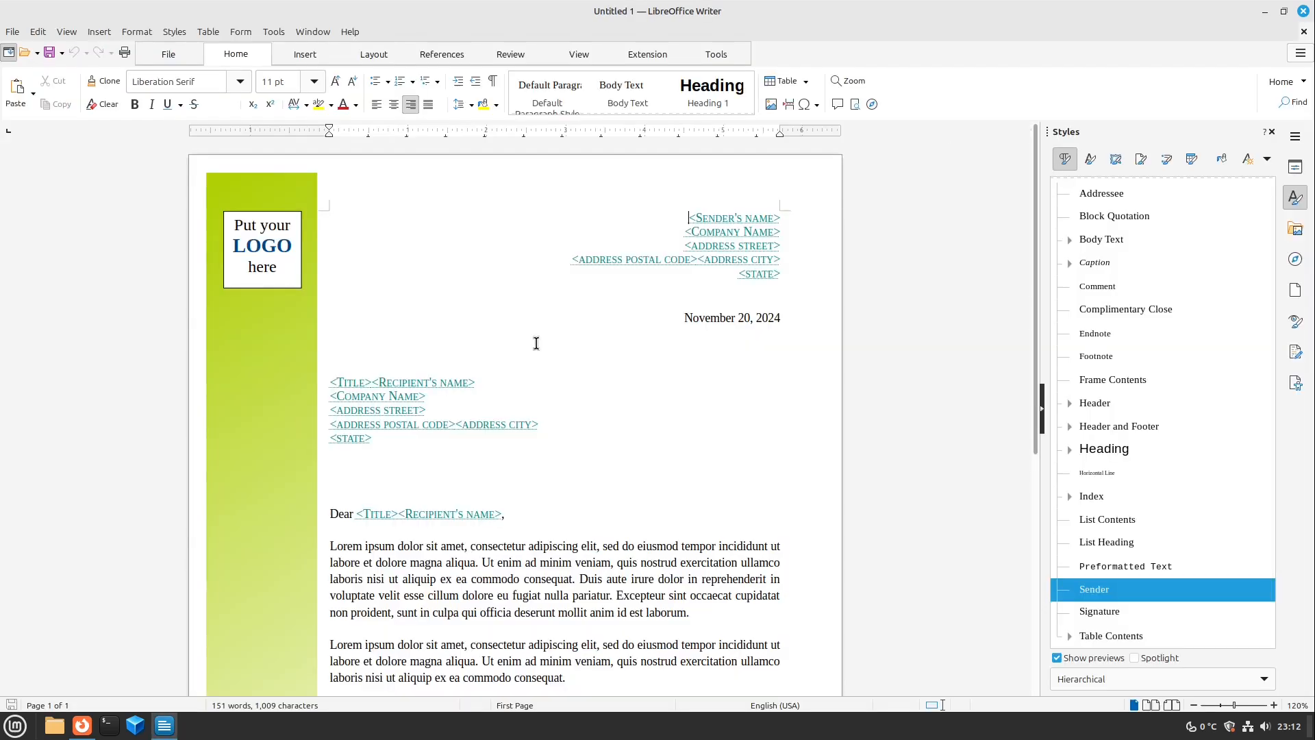
# Leave the letter's placeholder fields unchanged and close it back to the Start Center
pyautogui.tripleClick(730, 317)
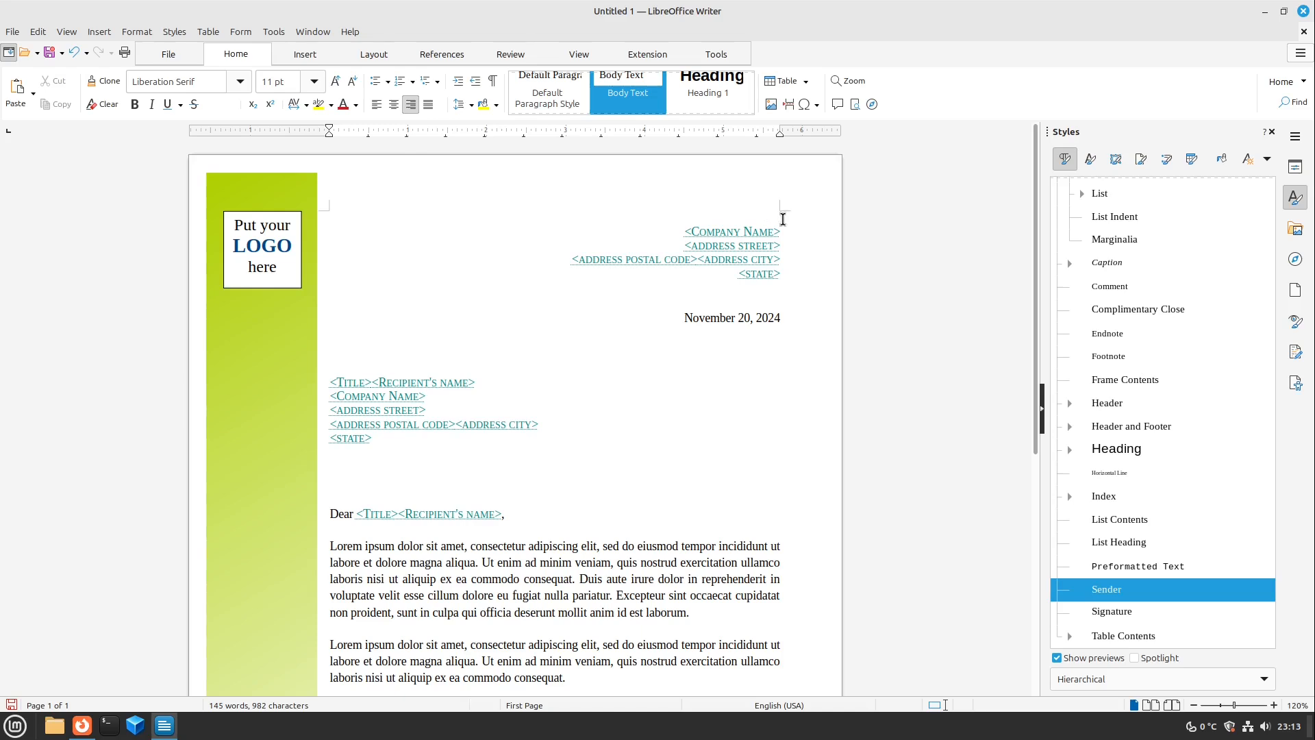
pyautogui.write('HelW')
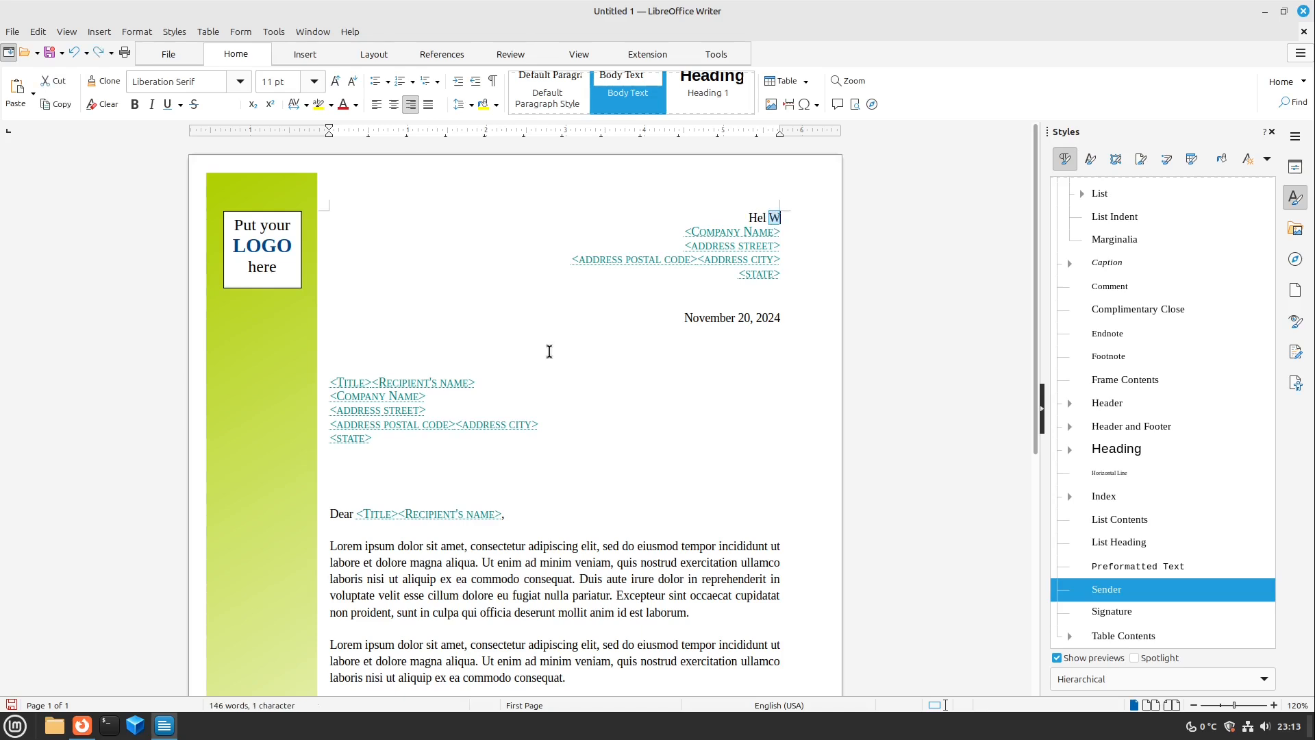
pyautogui.click(260, 247)
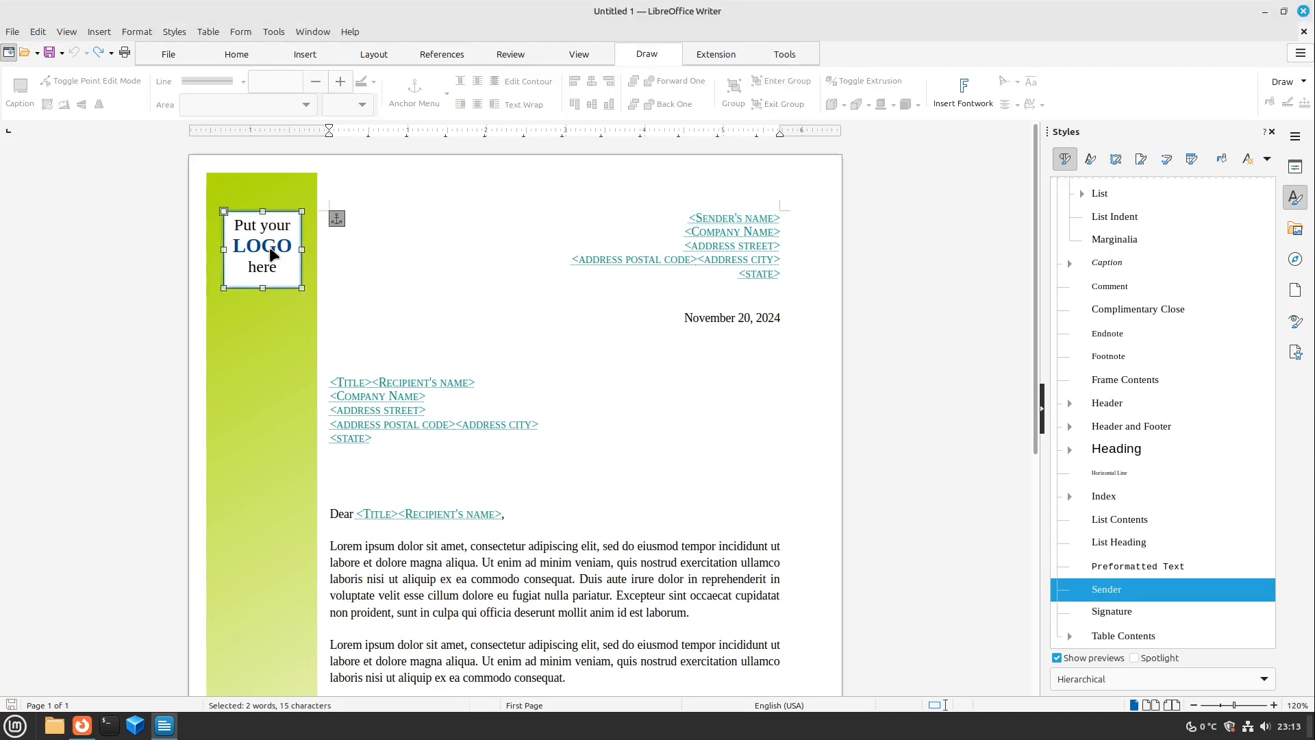
pyautogui.click(12, 32)
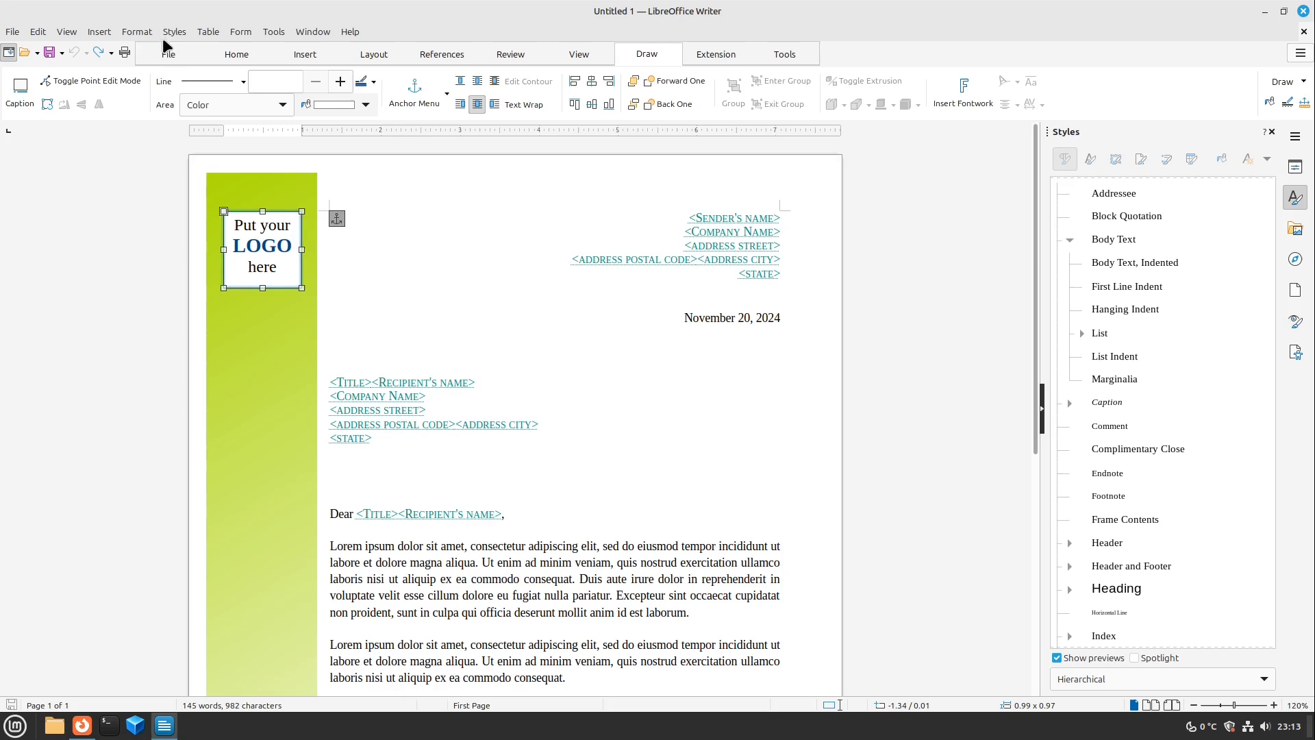
pyautogui.click(167, 53)
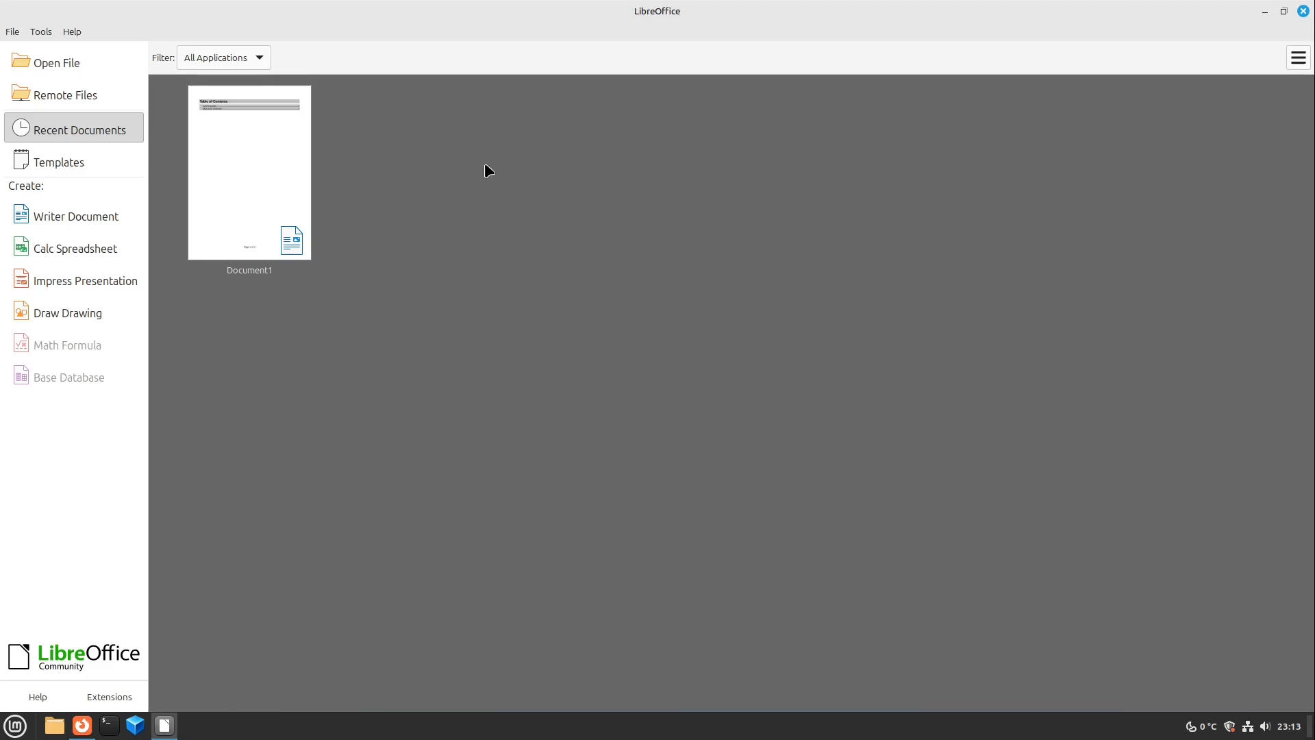
# Reopen Document1 from the Start Center's Recent Documents
pyautogui.doubleClick(248, 173)
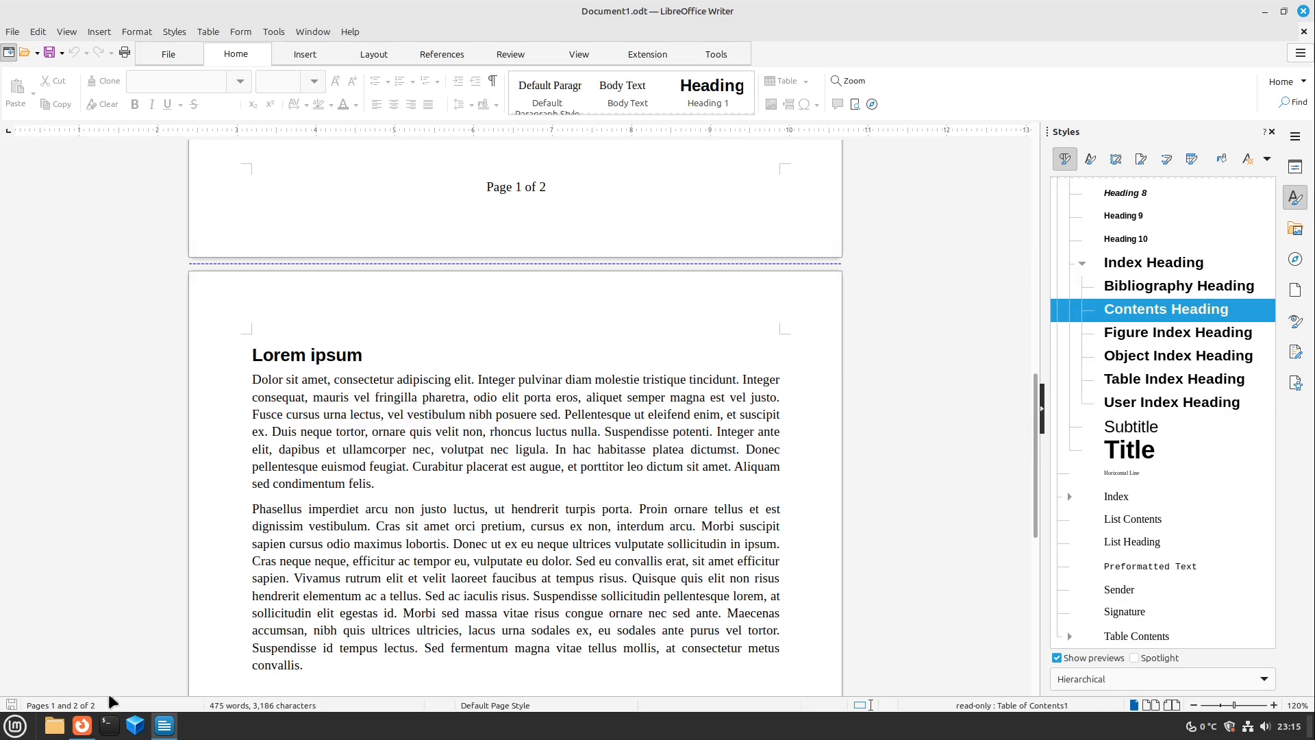
pyautogui.moveTo(83, 724)
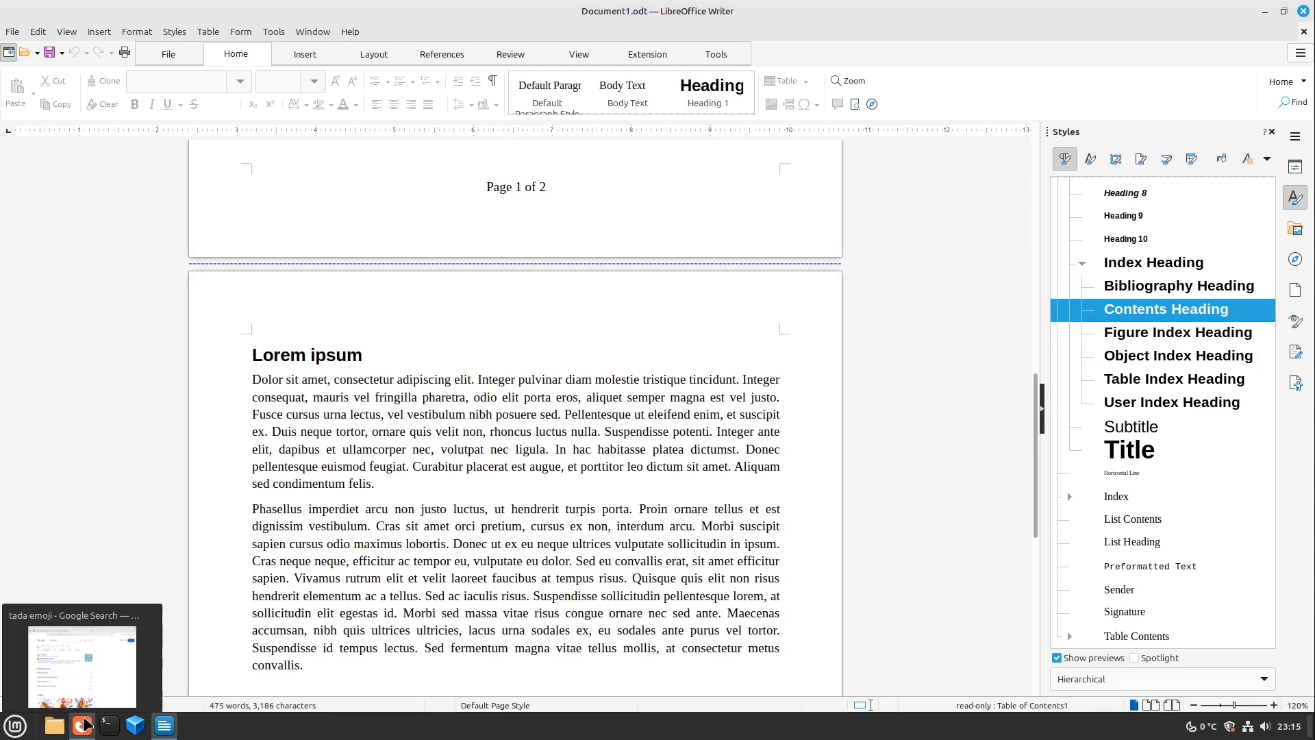
# Browse to extensions.libreoffice.org in Firefox, maximized, sorted by downloads
pyautogui.click(82, 725)
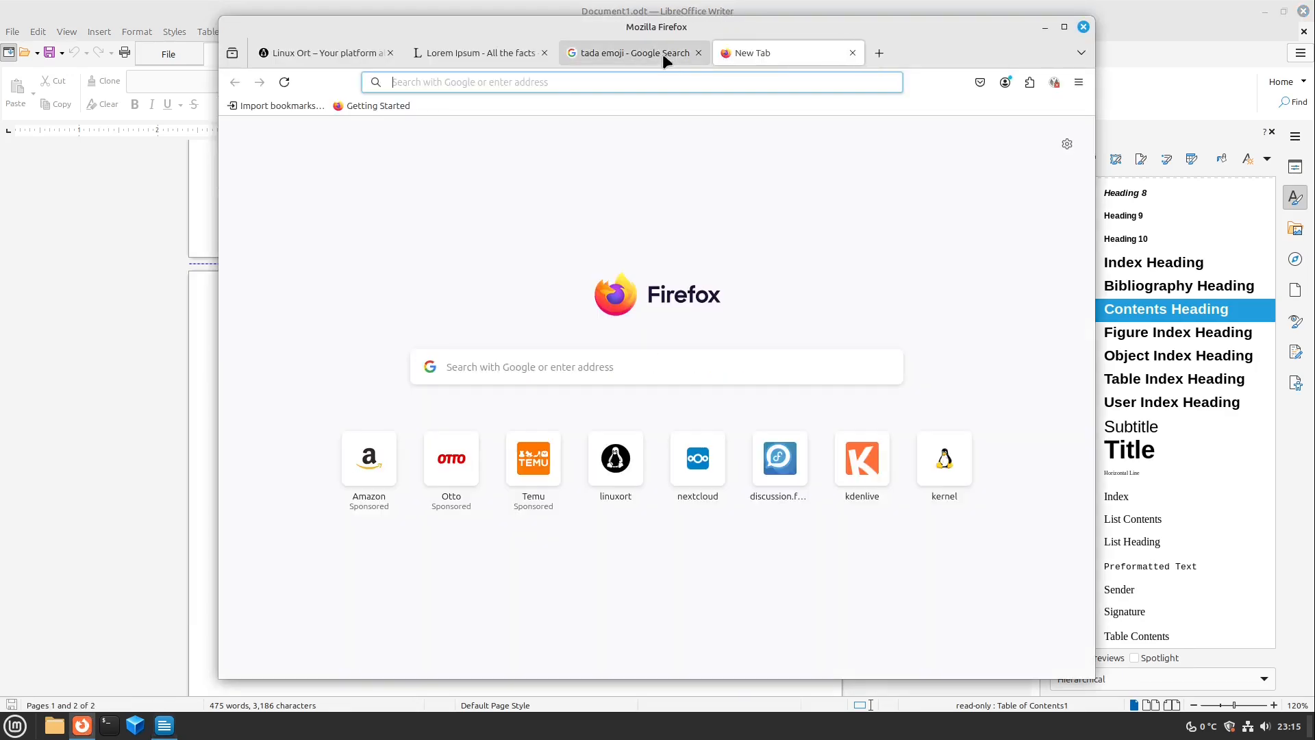
pyautogui.write('extensions.libreoffice.org/')
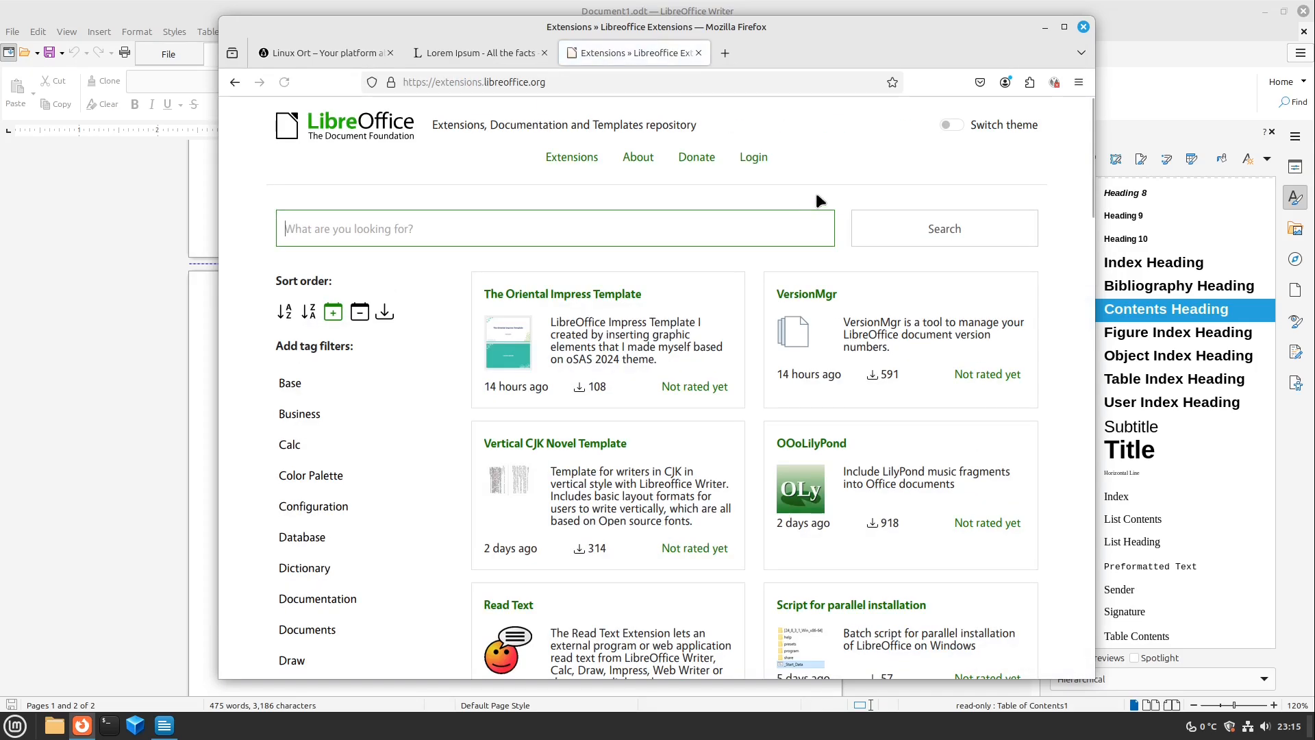
pyautogui.moveTo(839, 196)
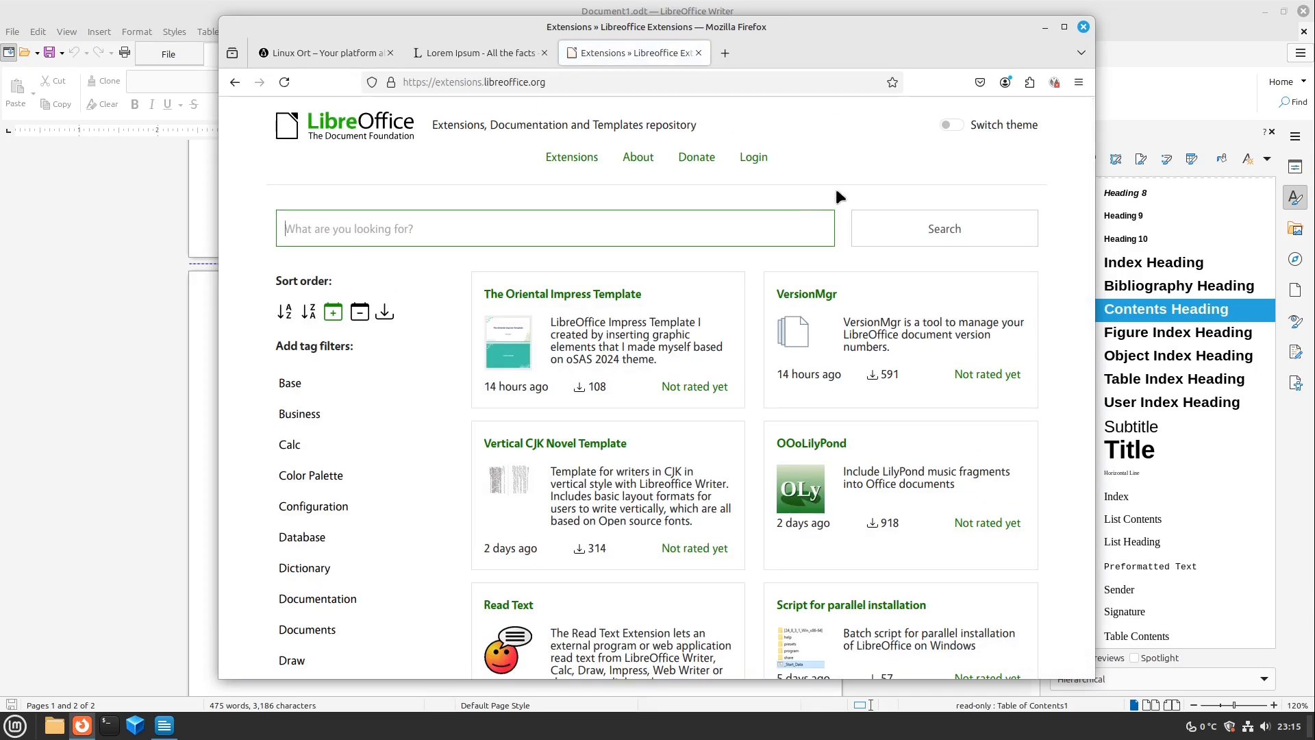
pyautogui.click(1063, 26)
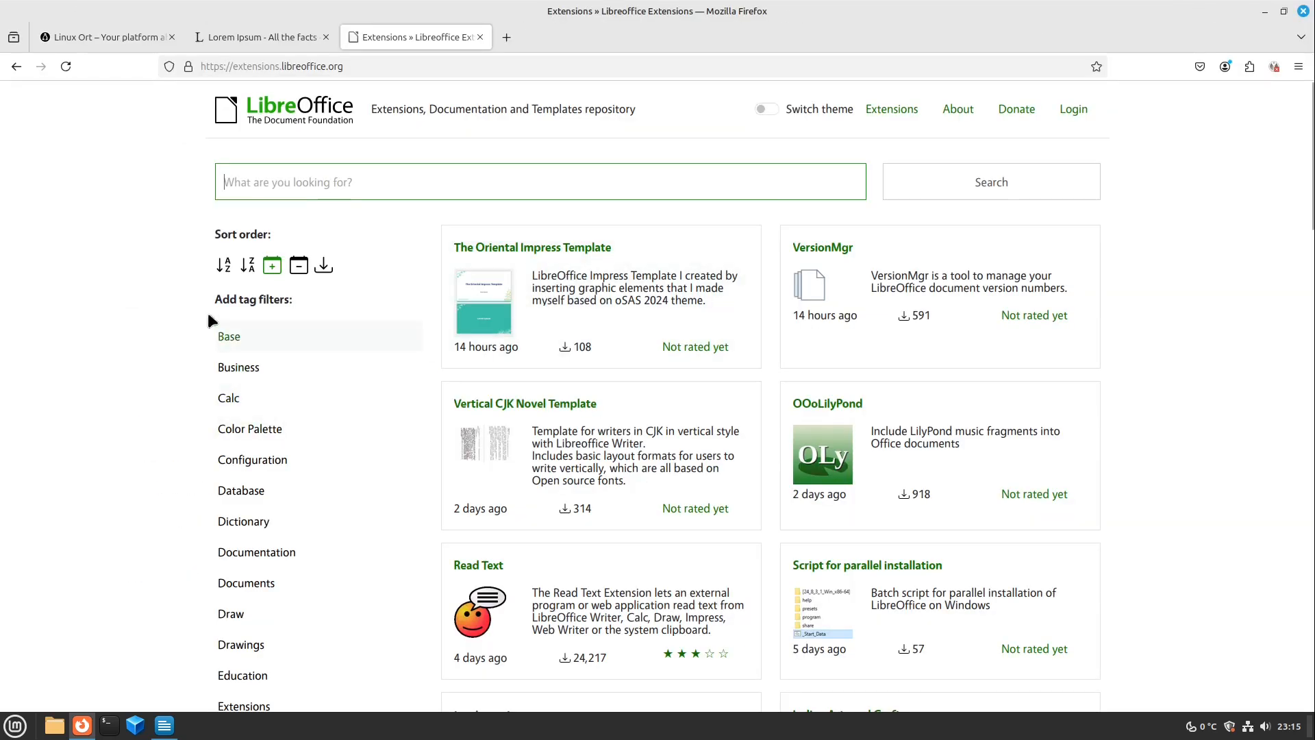
pyautogui.moveTo(122, 342)
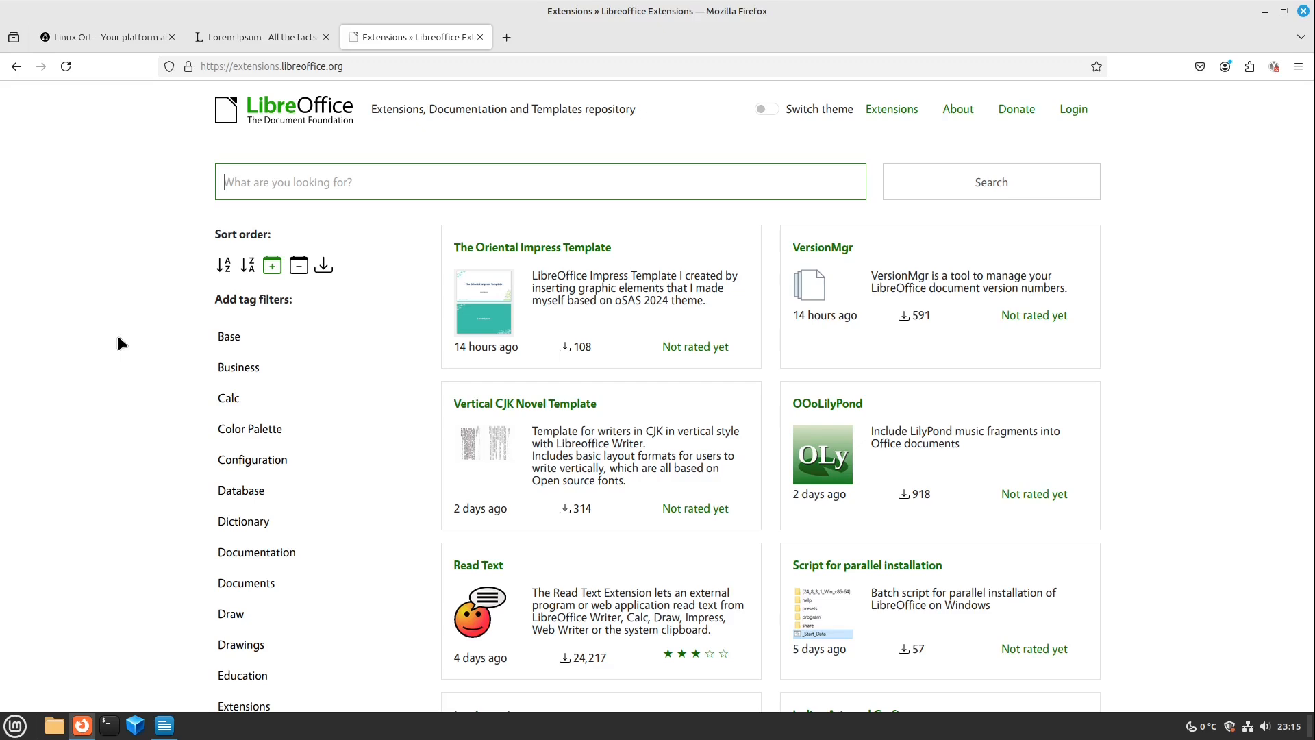
pyautogui.click(324, 264)
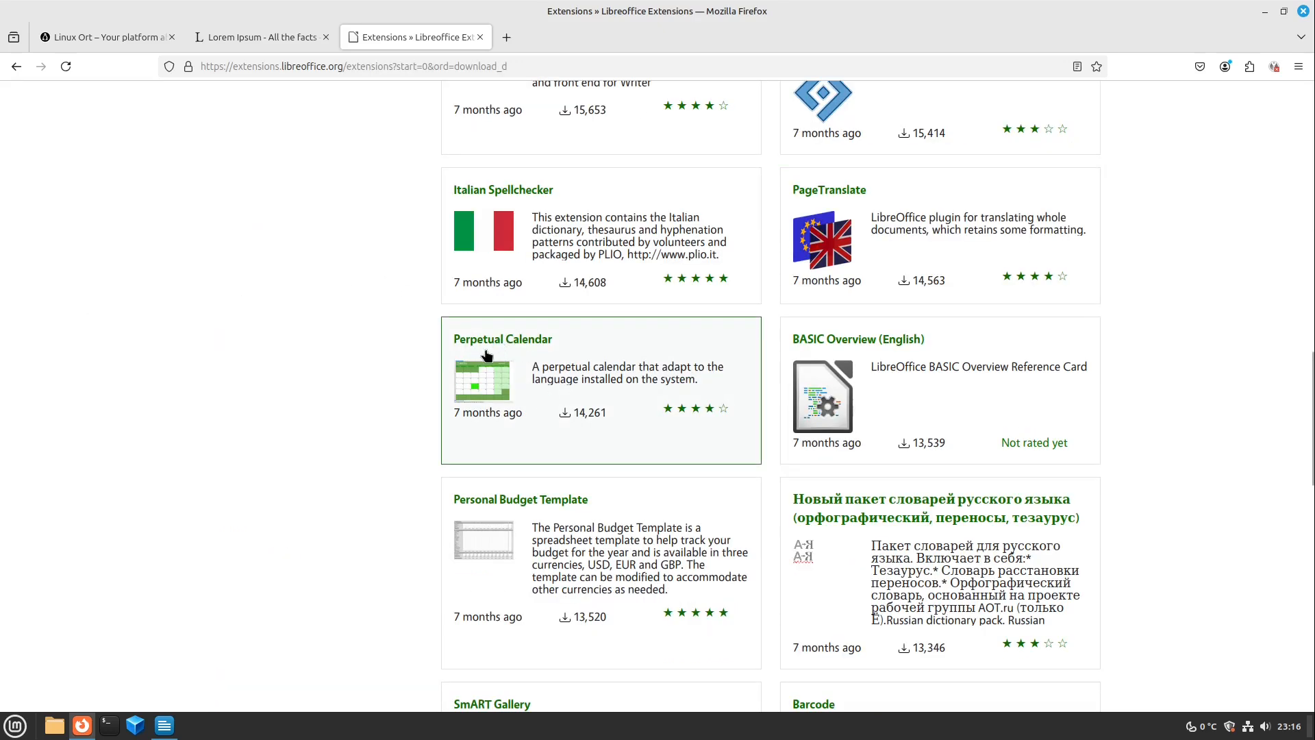
# Return to the first results page and choose the TexMaths extension for download
pyautogui.scroll(-3)
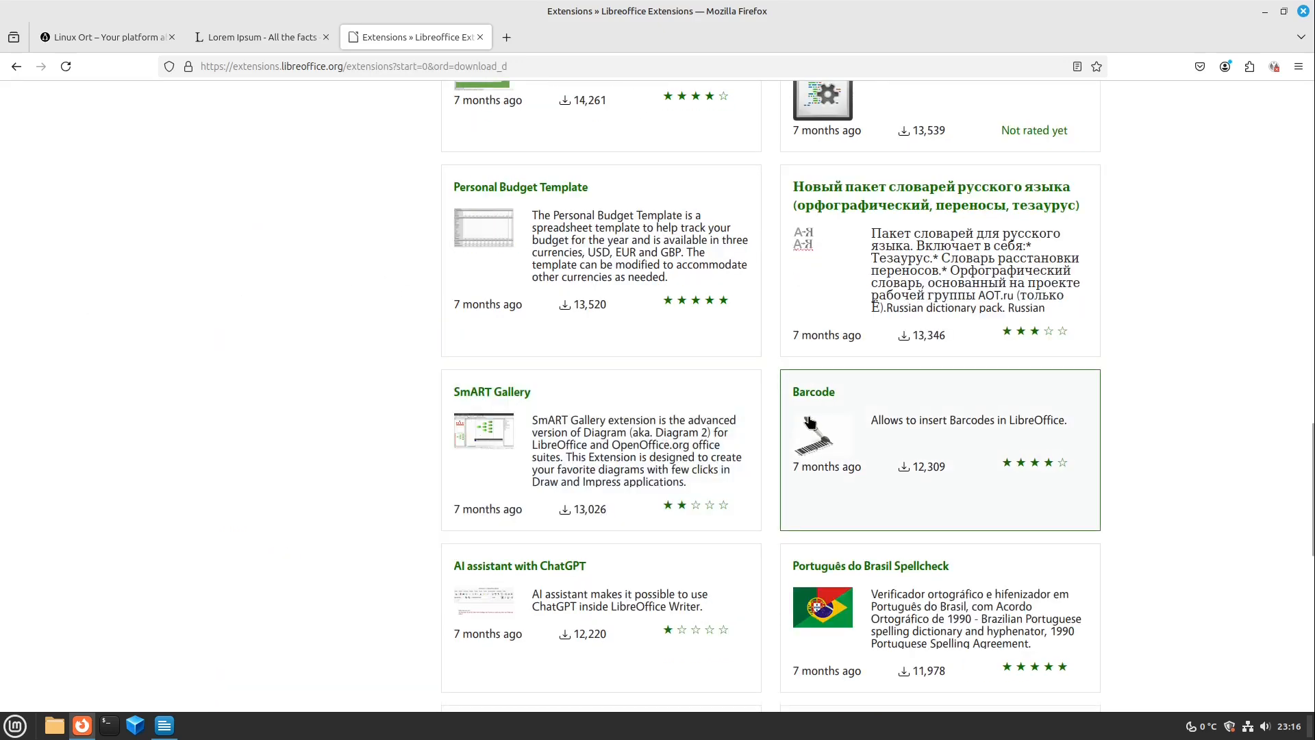
pyautogui.scroll(-3)
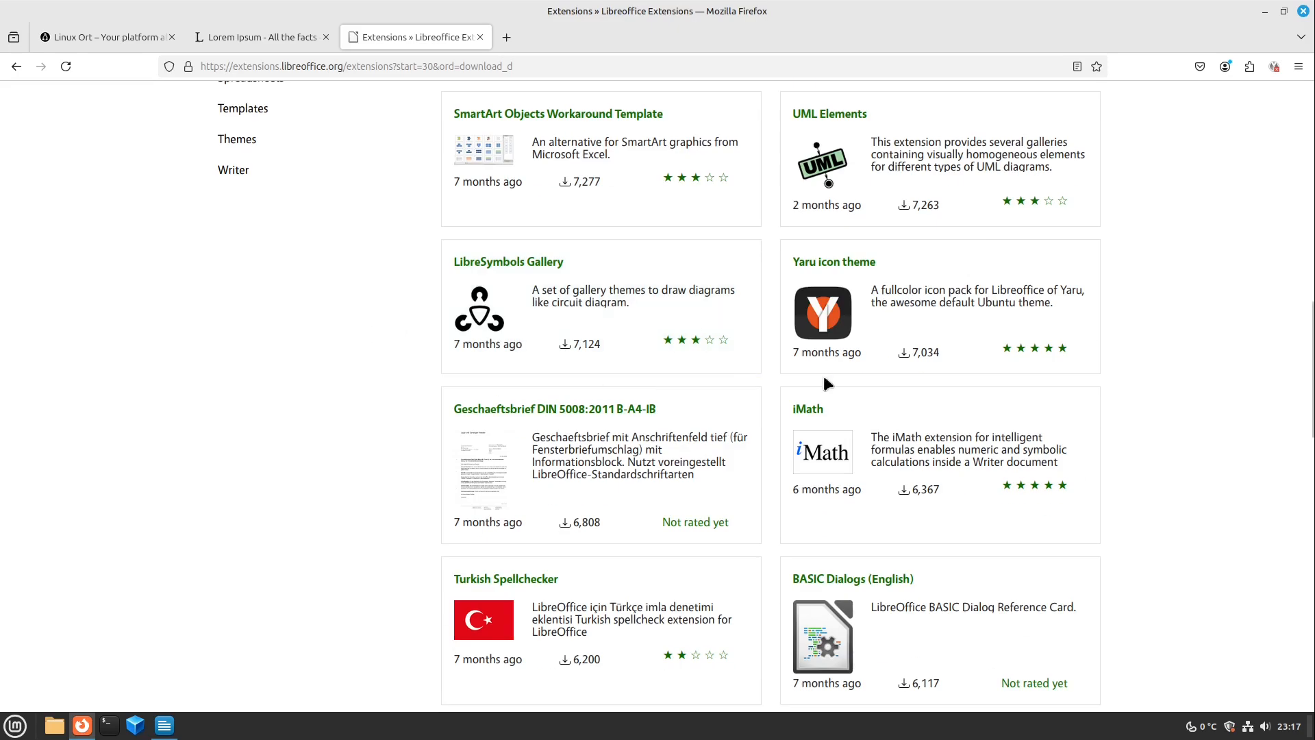
pyautogui.moveTo(1016, 305)
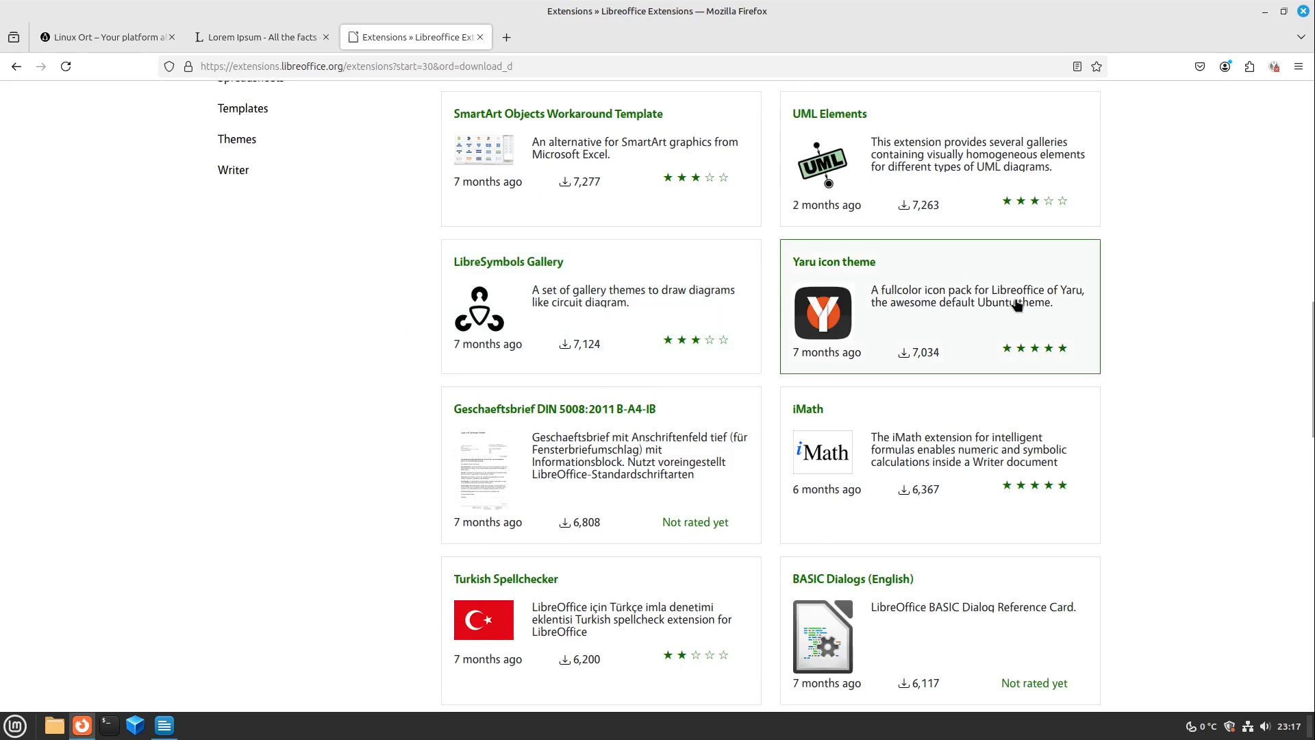
pyautogui.moveTo(995, 281)
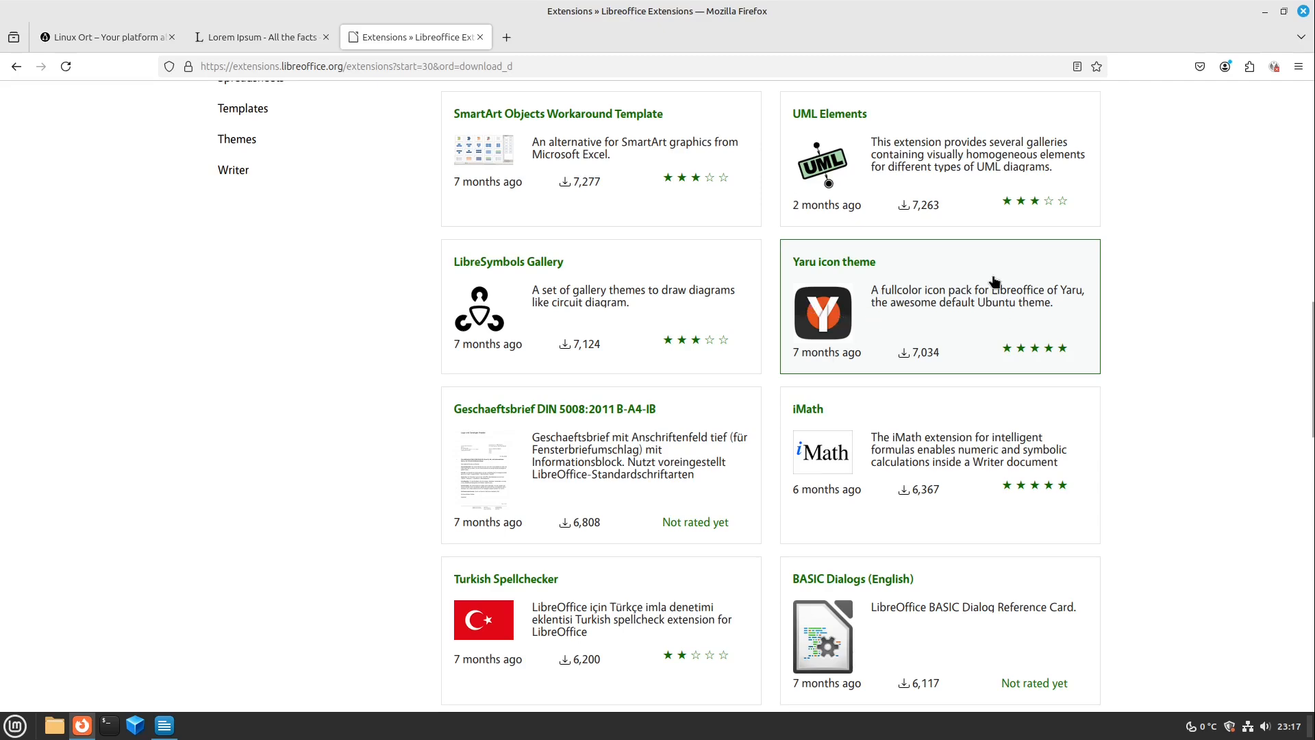
pyautogui.moveTo(859, 296)
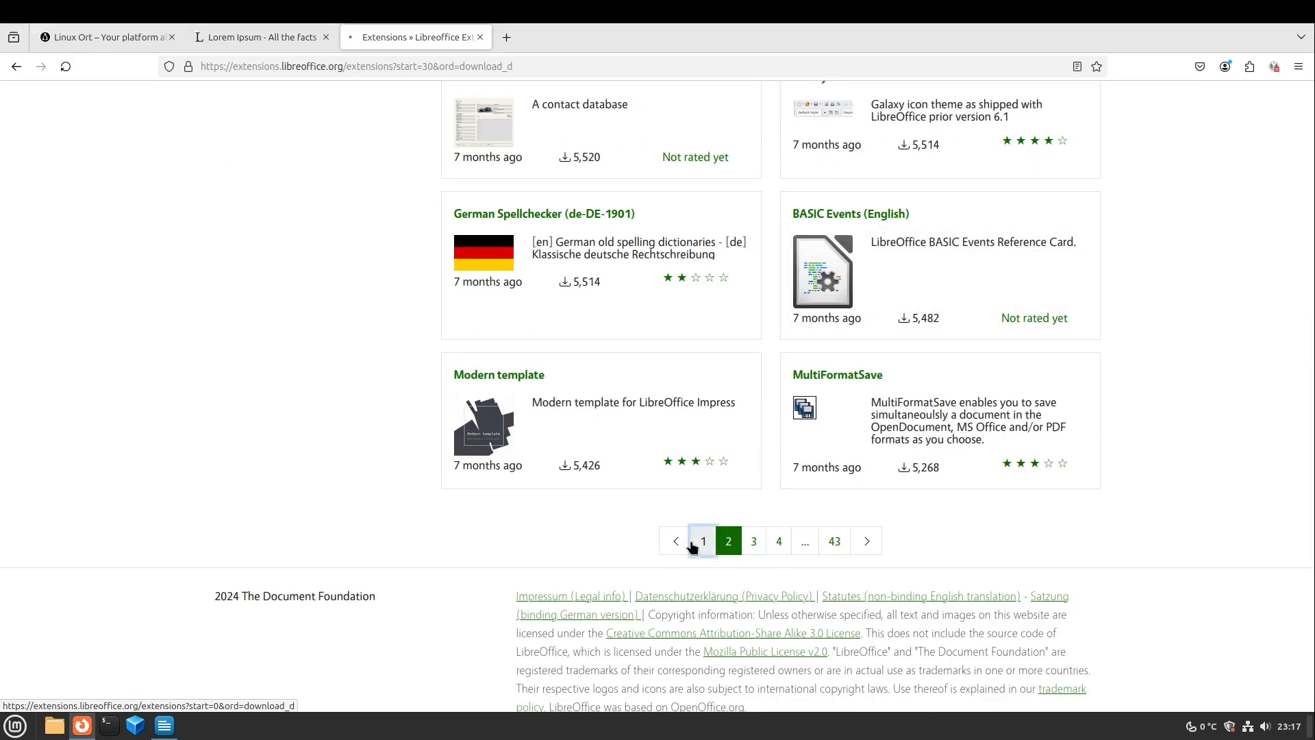
pyautogui.click(701, 540)
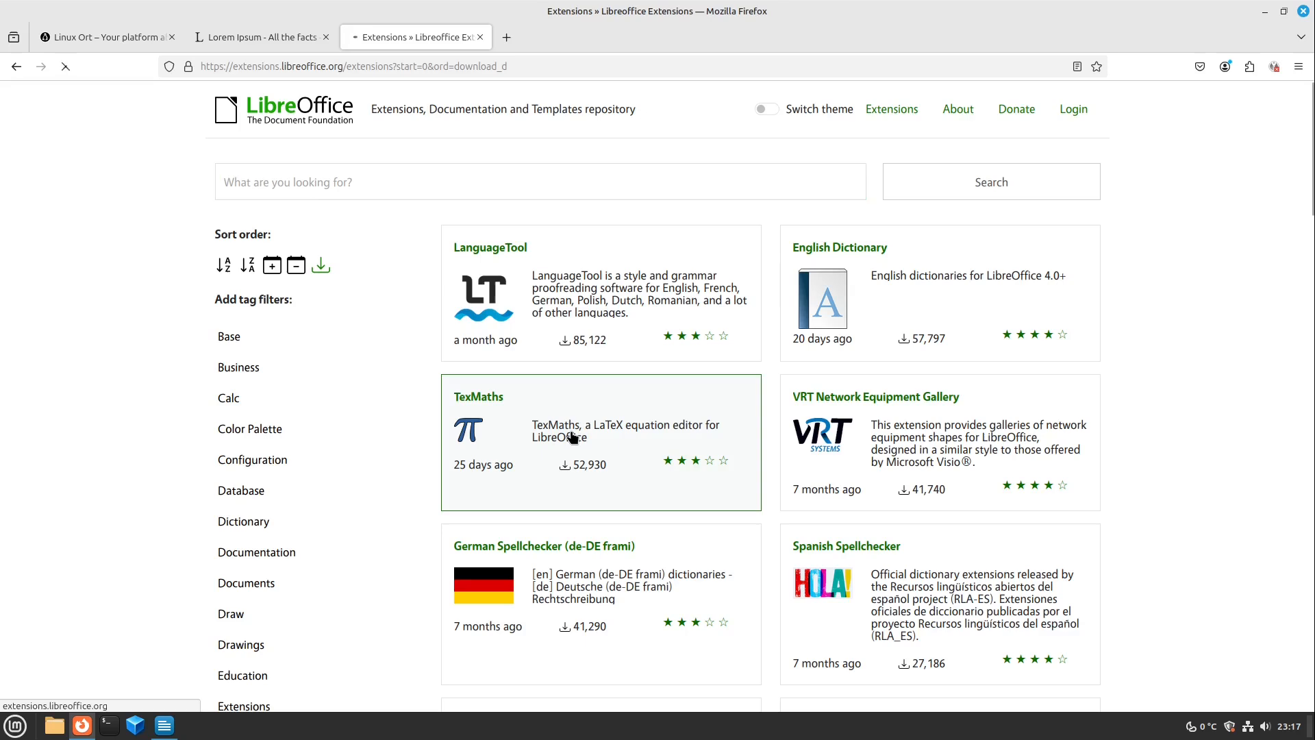
pyautogui.click(478, 396)
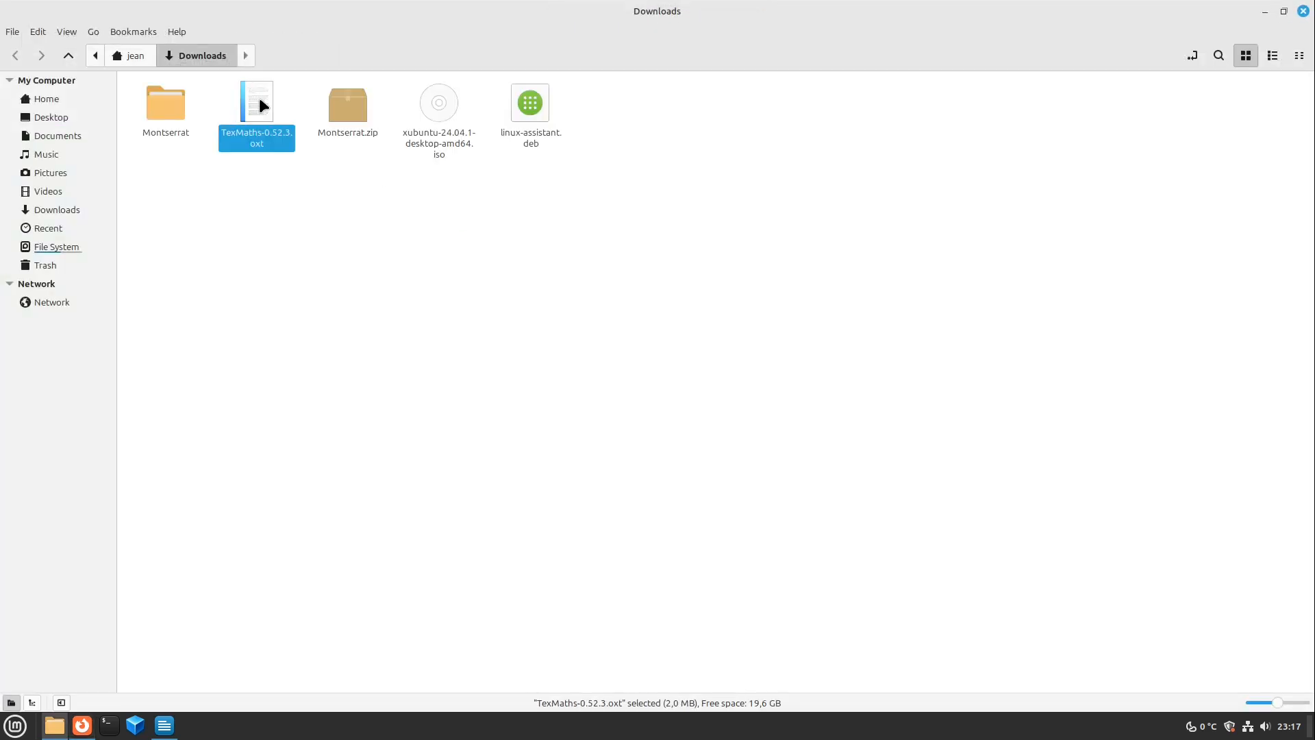
# Install TexMaths-0.52.3.oxt from Downloads into LibreOffice and restart it
pyautogui.doubleClick(256, 100)
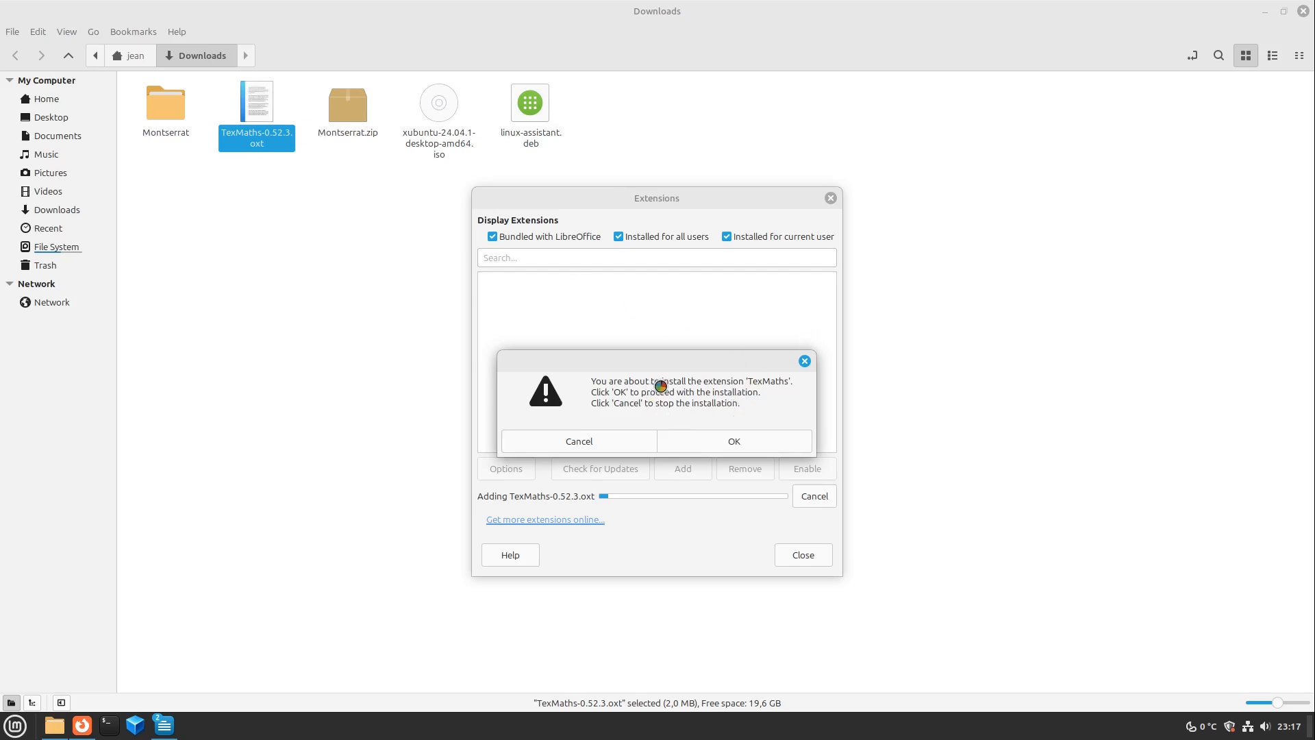
pyautogui.moveTo(727, 393)
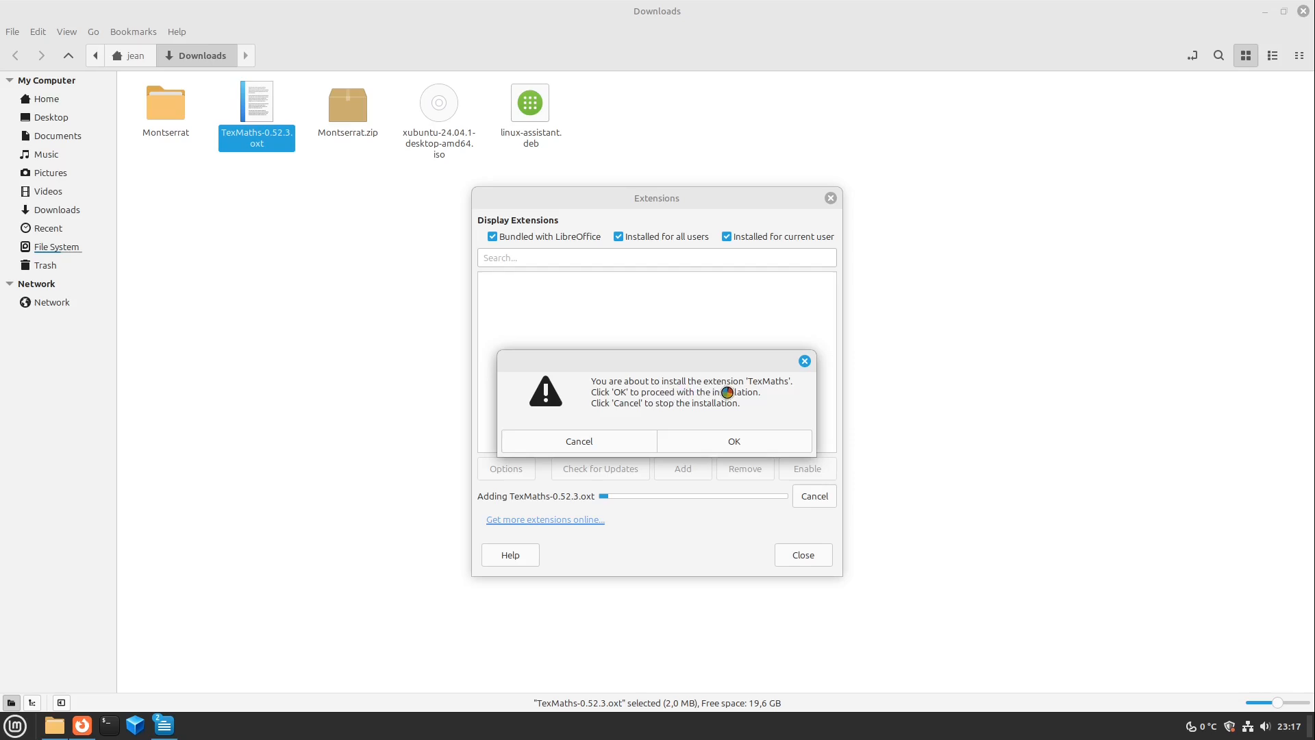
pyautogui.moveTo(730, 399)
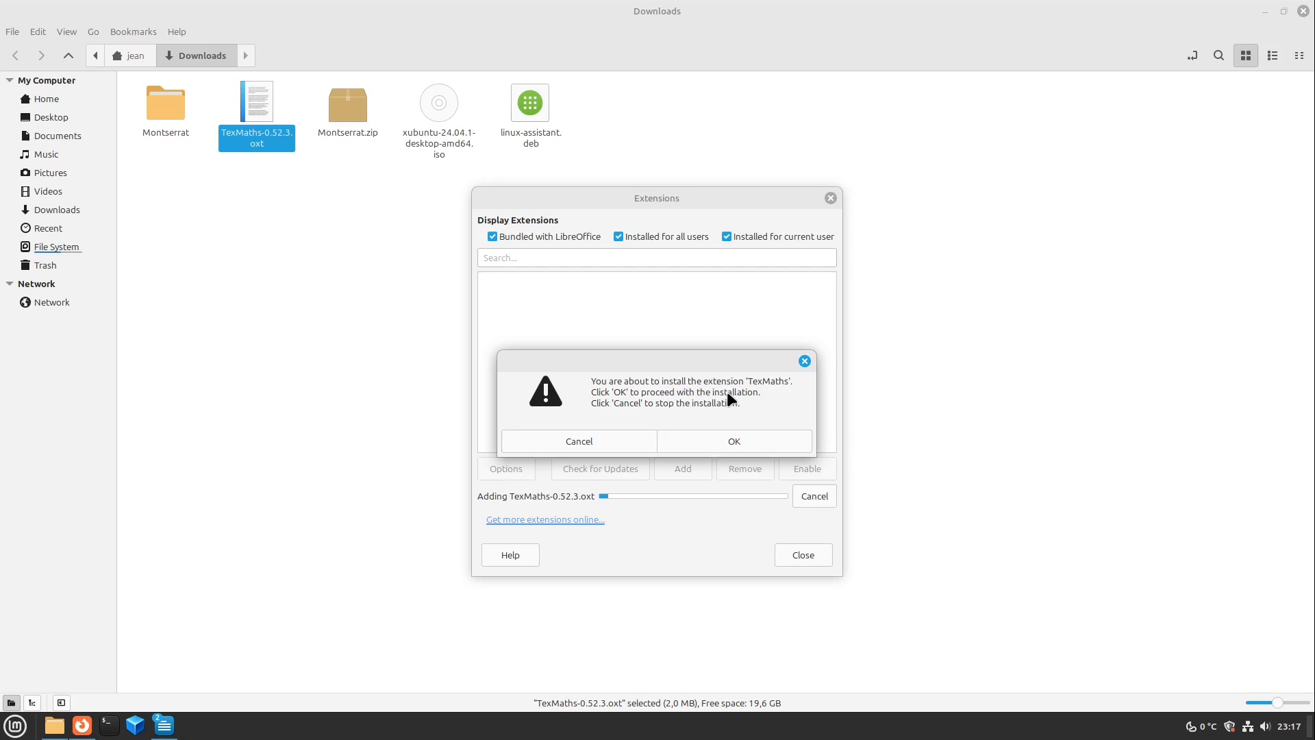
pyautogui.click(733, 440)
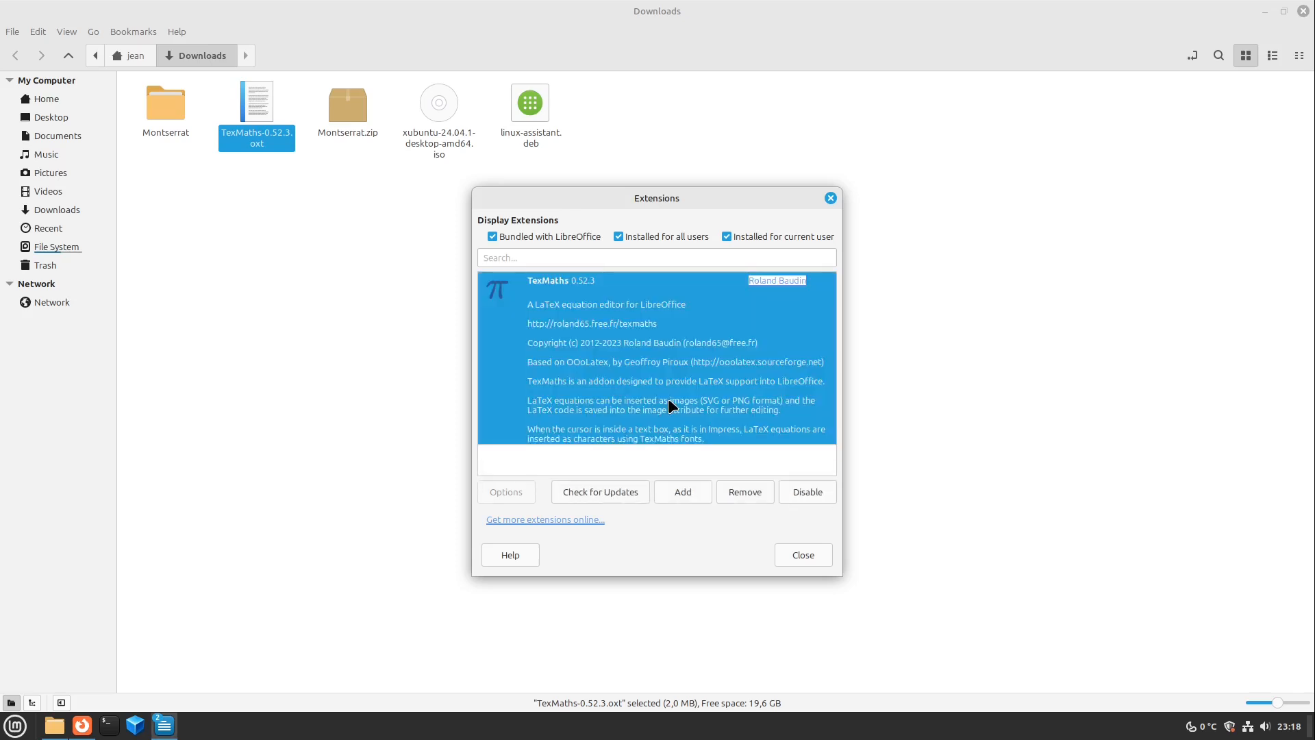
pyautogui.click(682, 492)
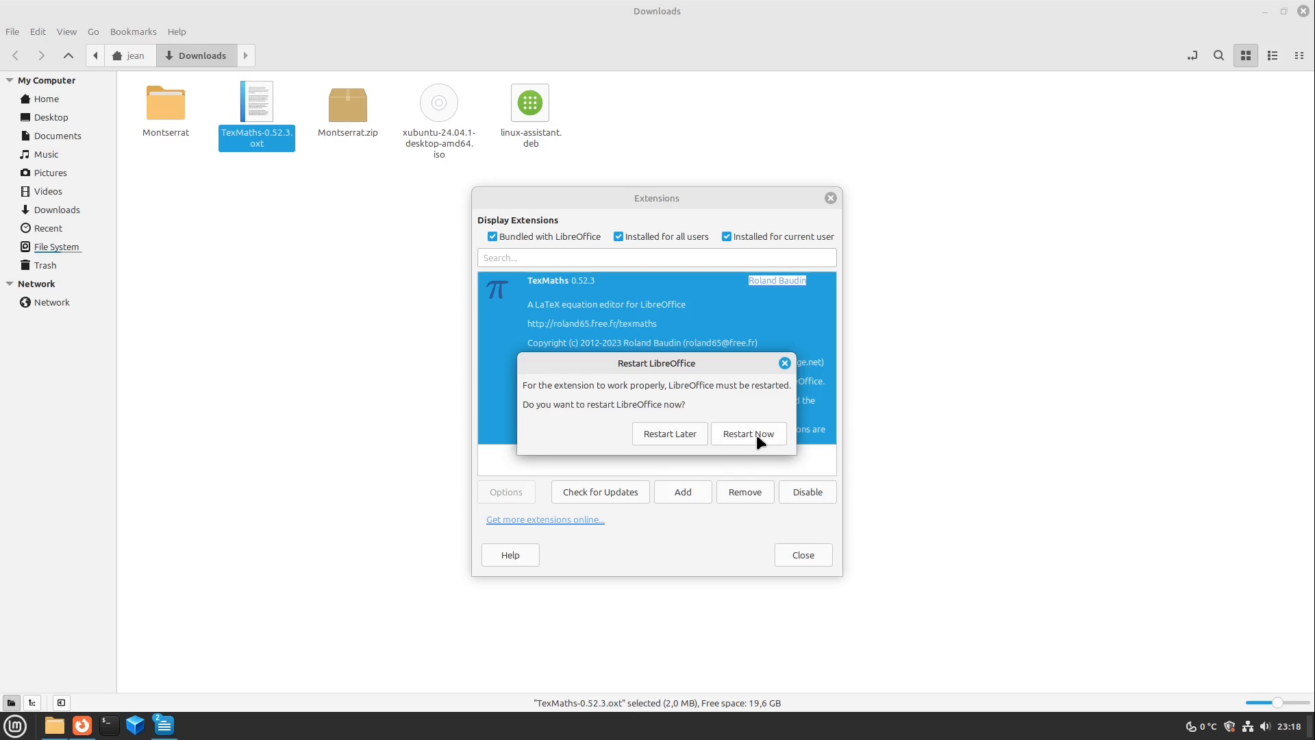
pyautogui.click(748, 434)
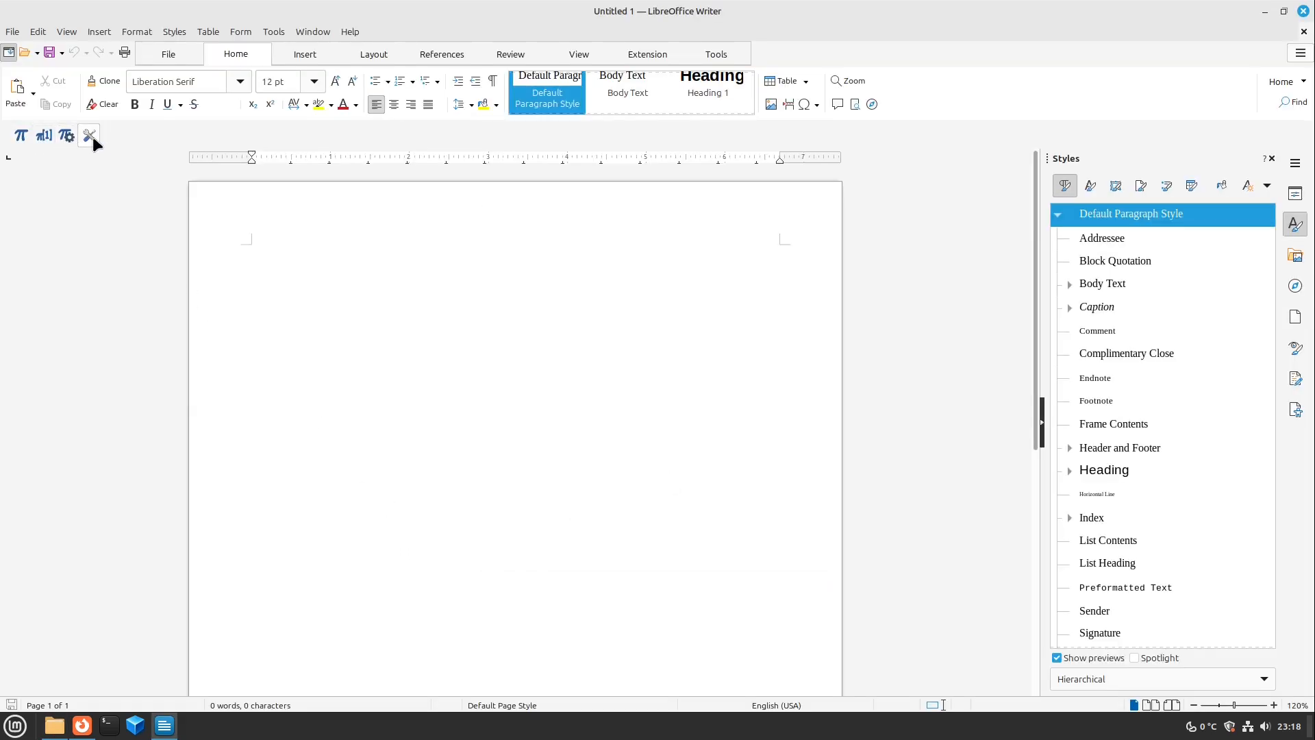
# Disable the TexMaths extension in the Extension Manager
pyautogui.click(273, 32)
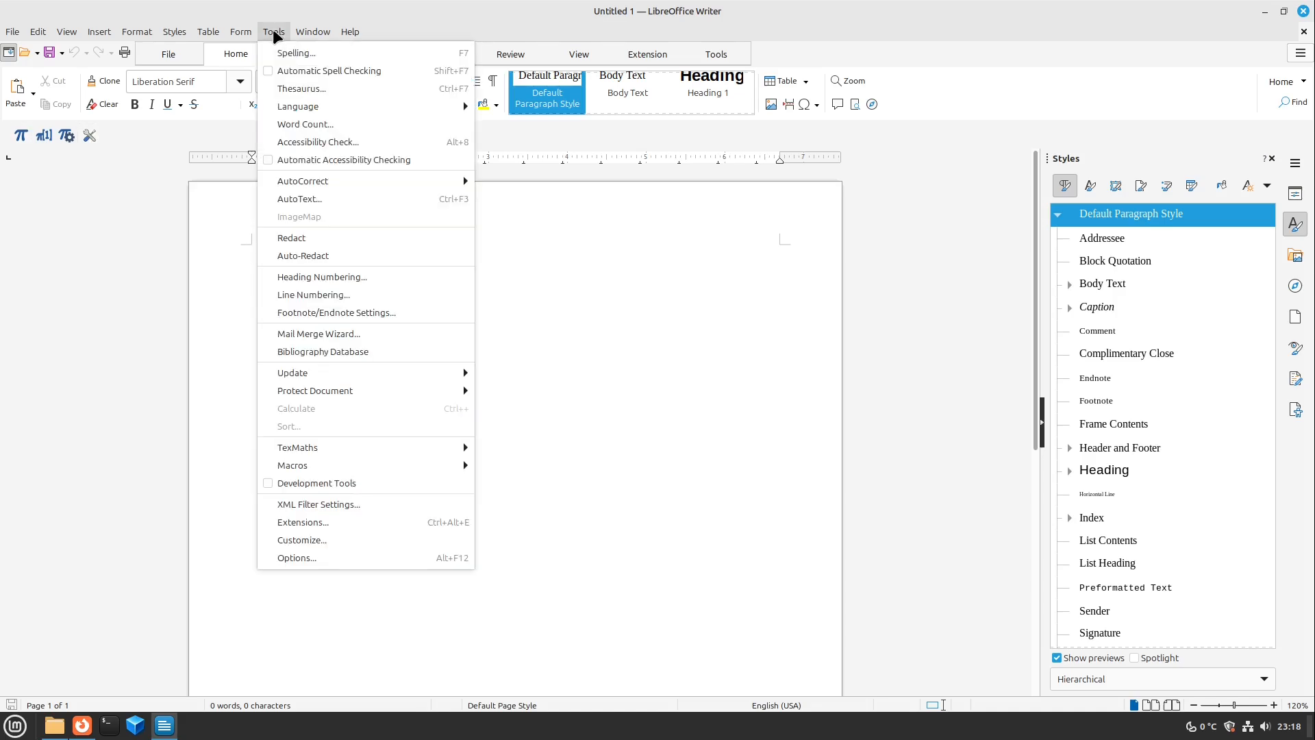
pyautogui.moveTo(284, 54)
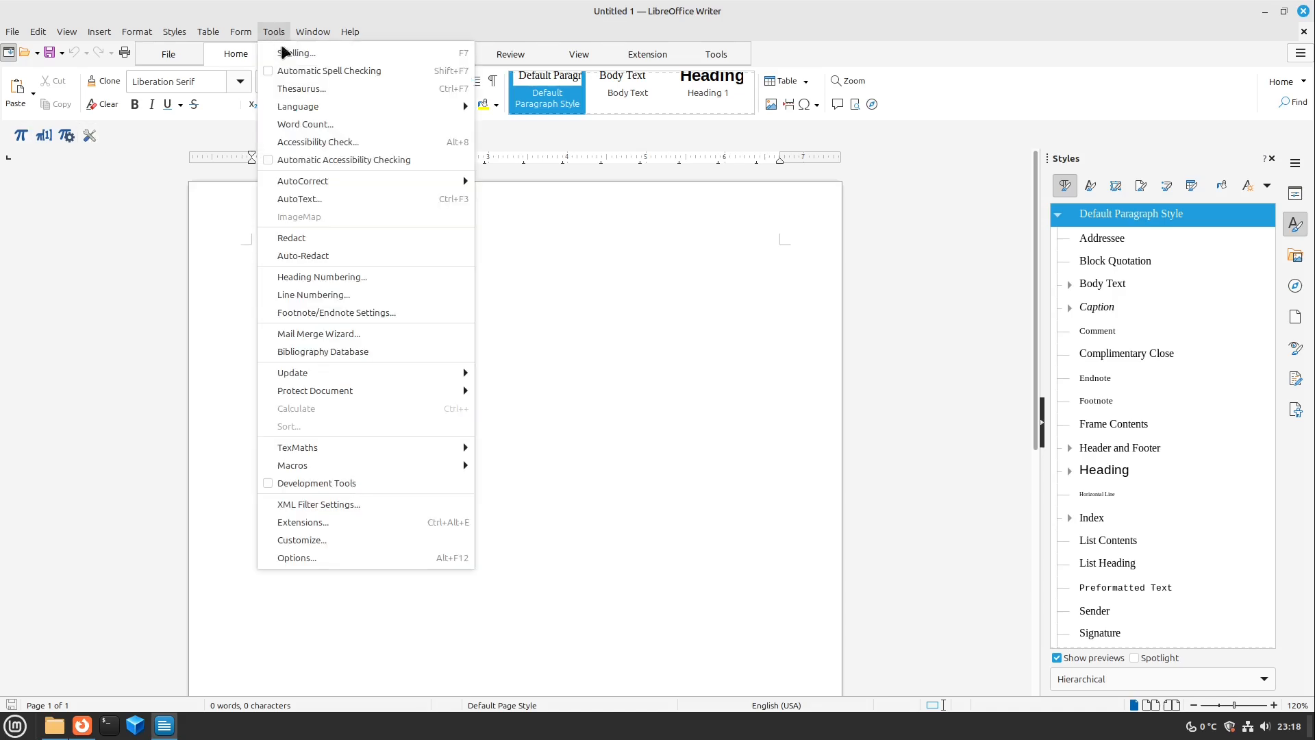
pyautogui.click(301, 522)
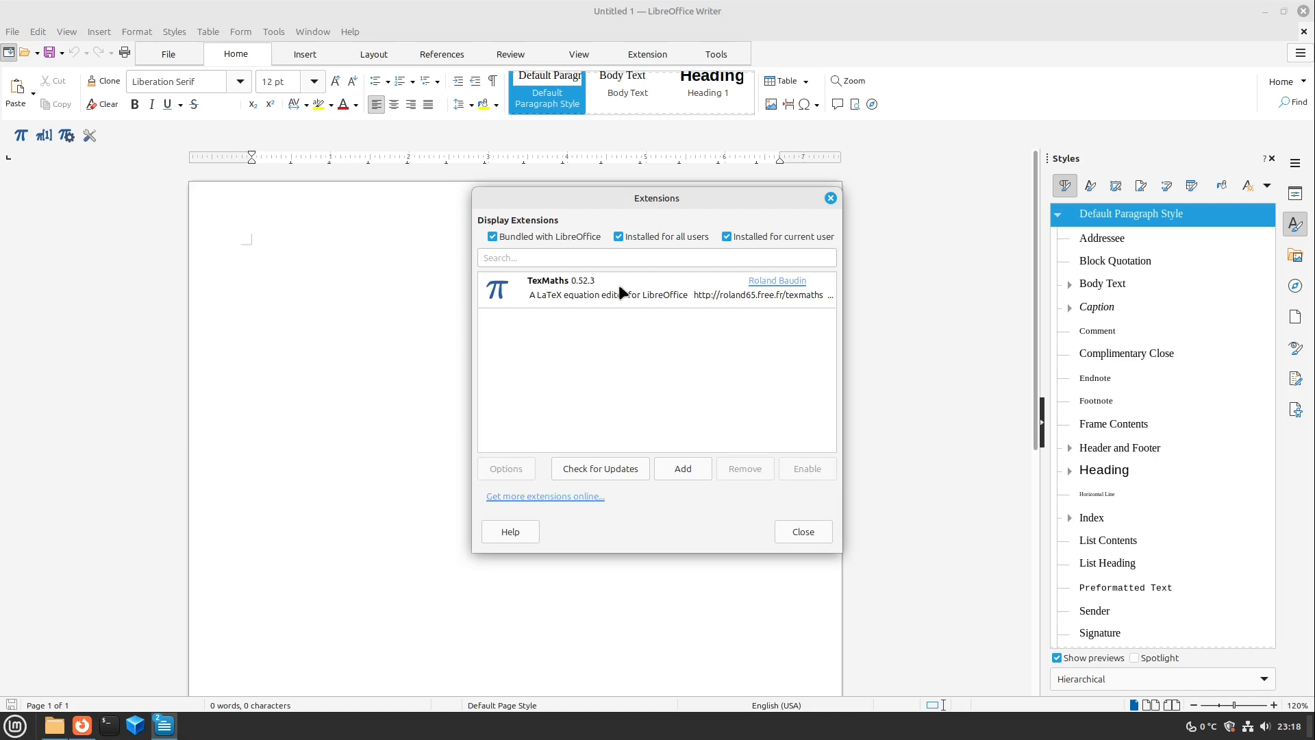
pyautogui.click(806, 468)
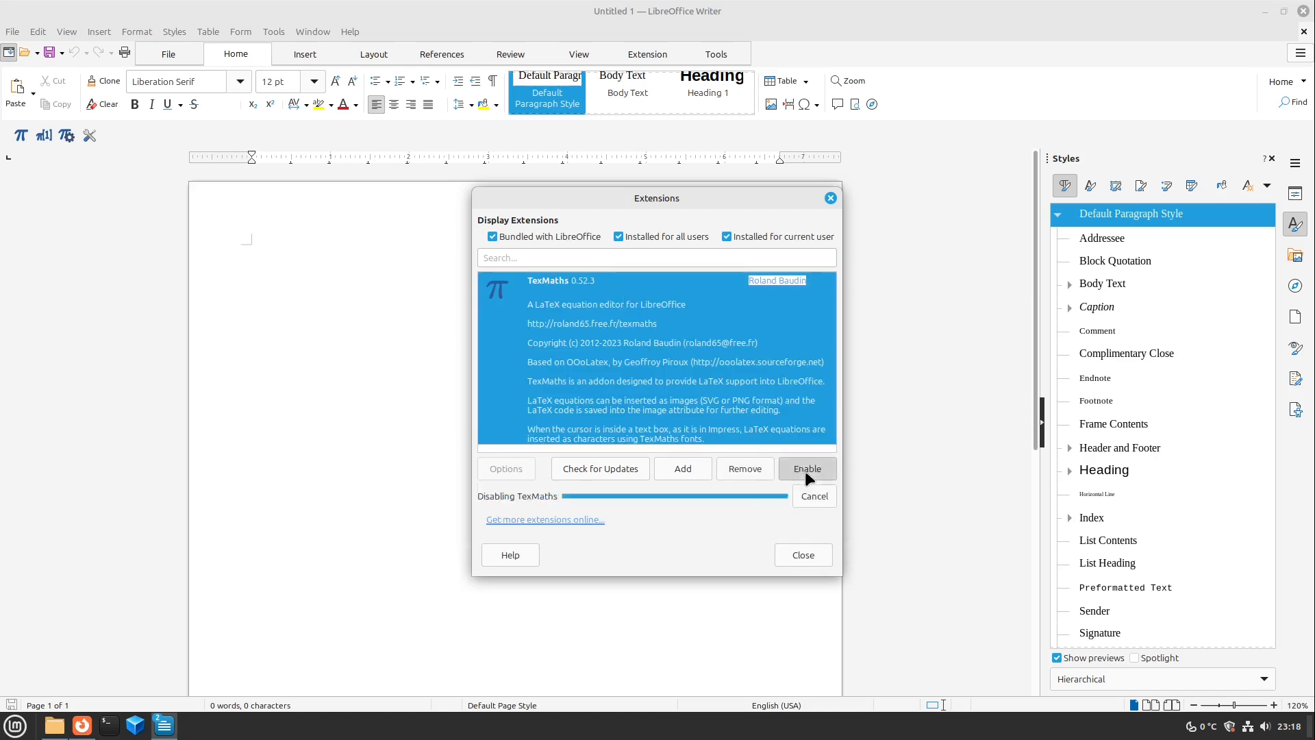